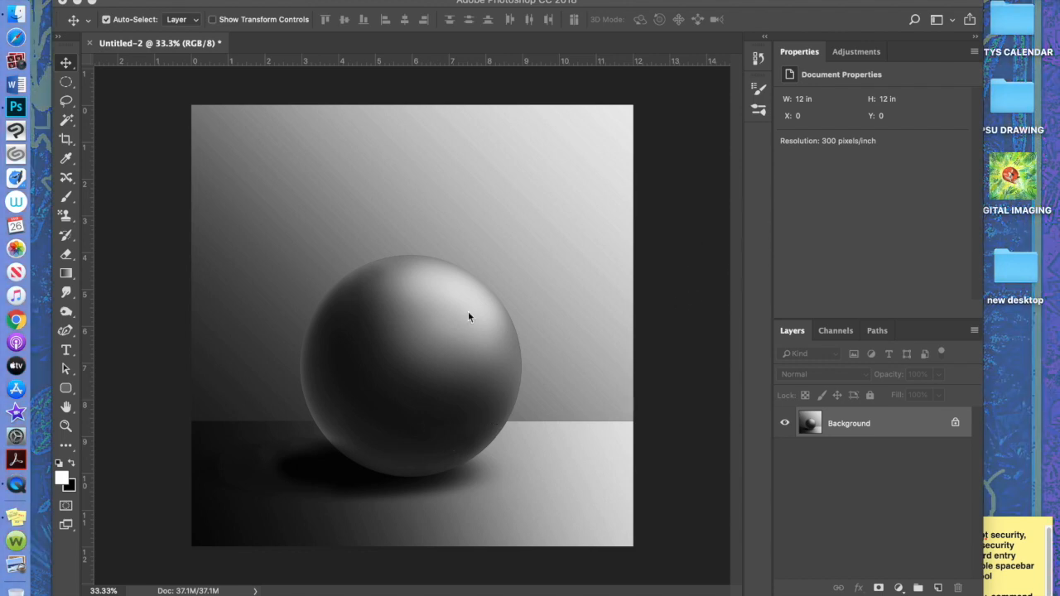
{"action": "mouse_move", "coordinate": [323, 377]}
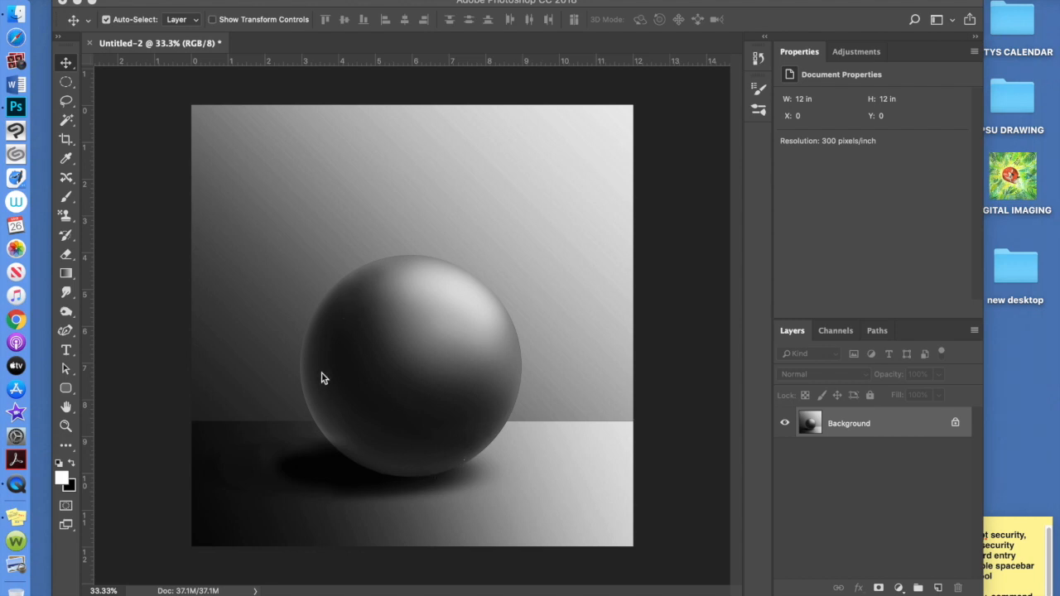
{"action": "mouse_move", "coordinate": [634, 312]}
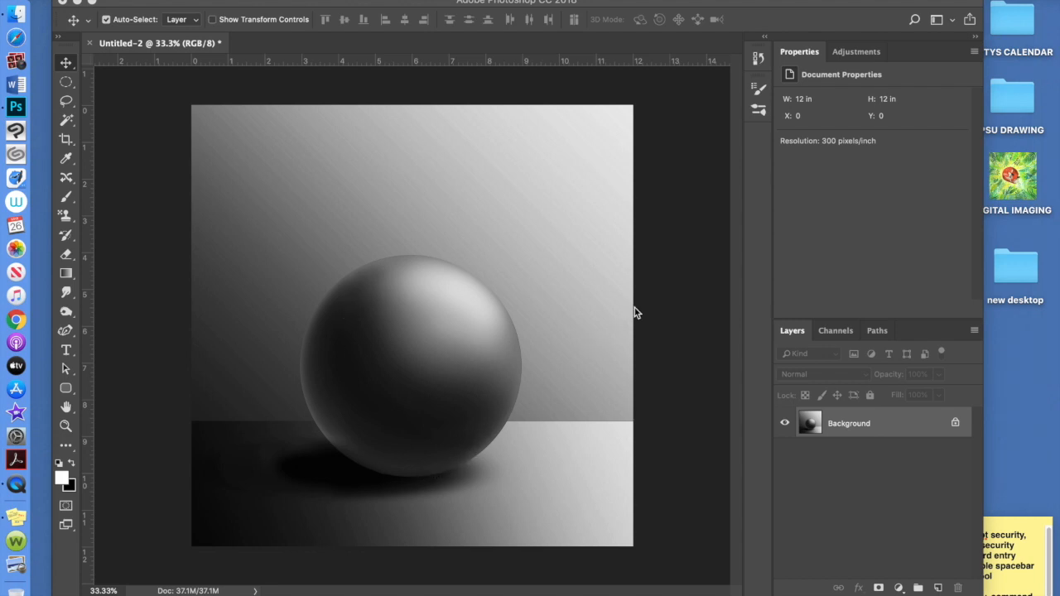
{"action": "mouse_move", "coordinate": [654, 316]}
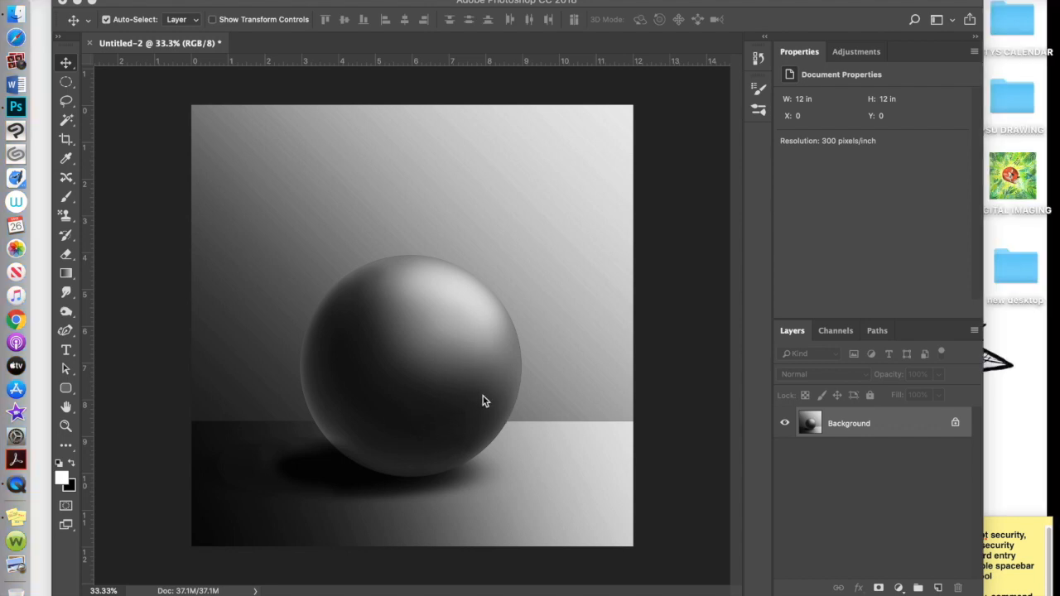
{"action": "mouse_move", "coordinate": [498, 418]}
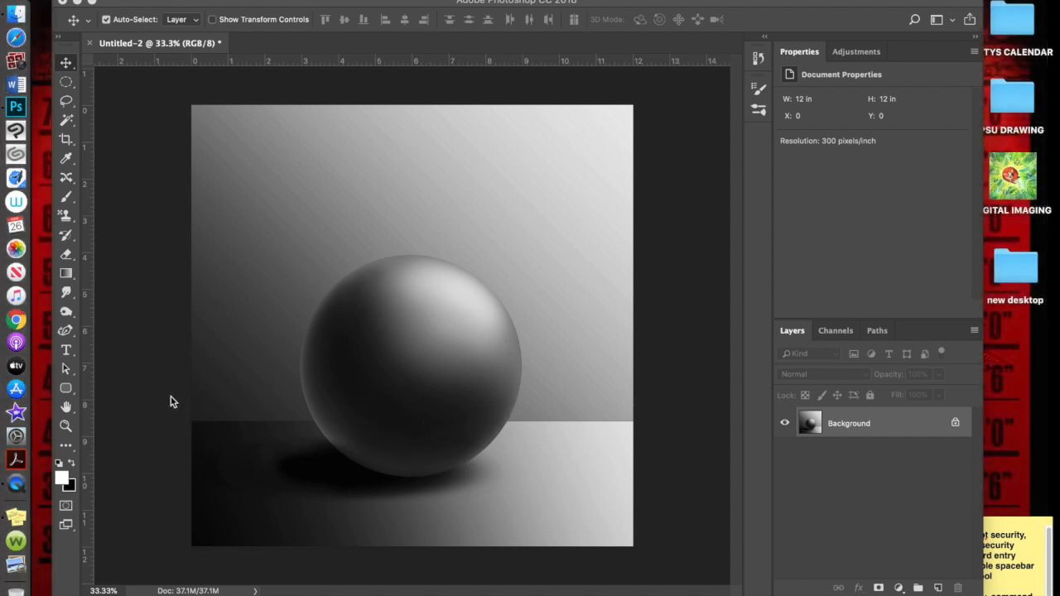
{"action": "mouse_move", "coordinate": [314, 298]}
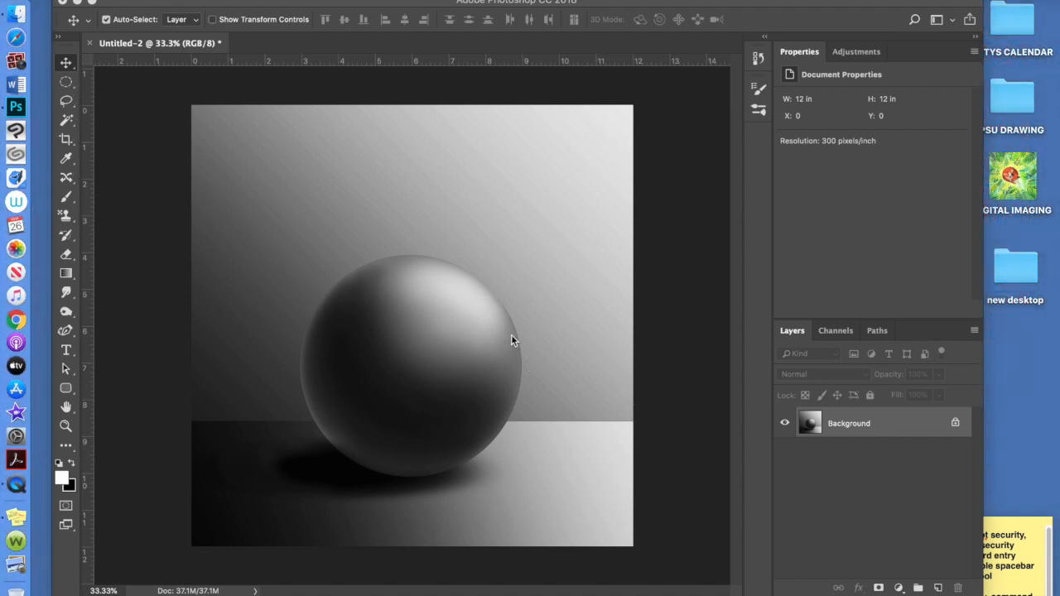
{"action": "mouse_move", "coordinate": [517, 357]}
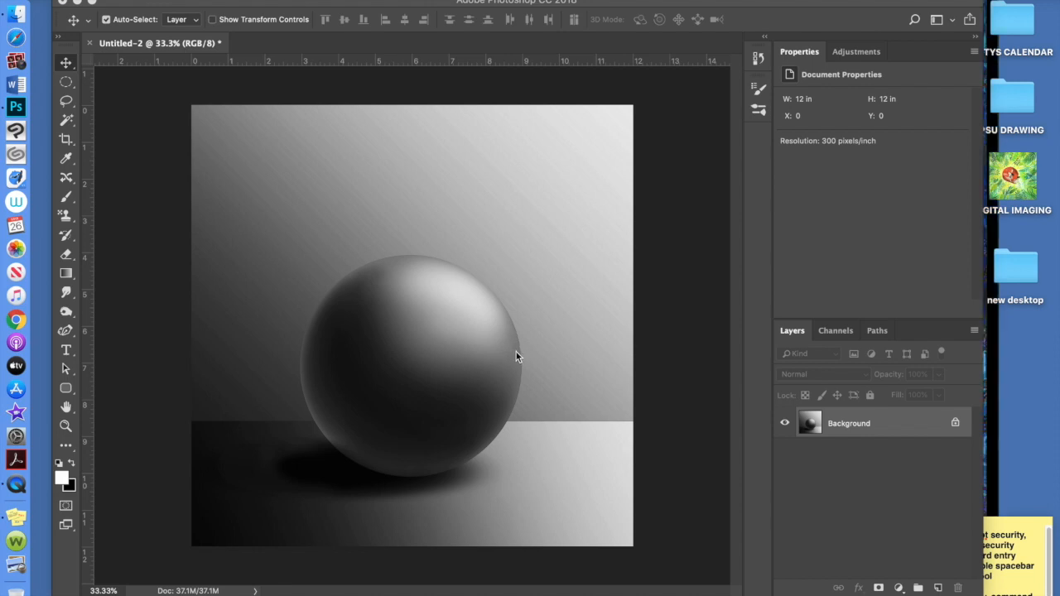
{"action": "mouse_move", "coordinate": [313, 425]}
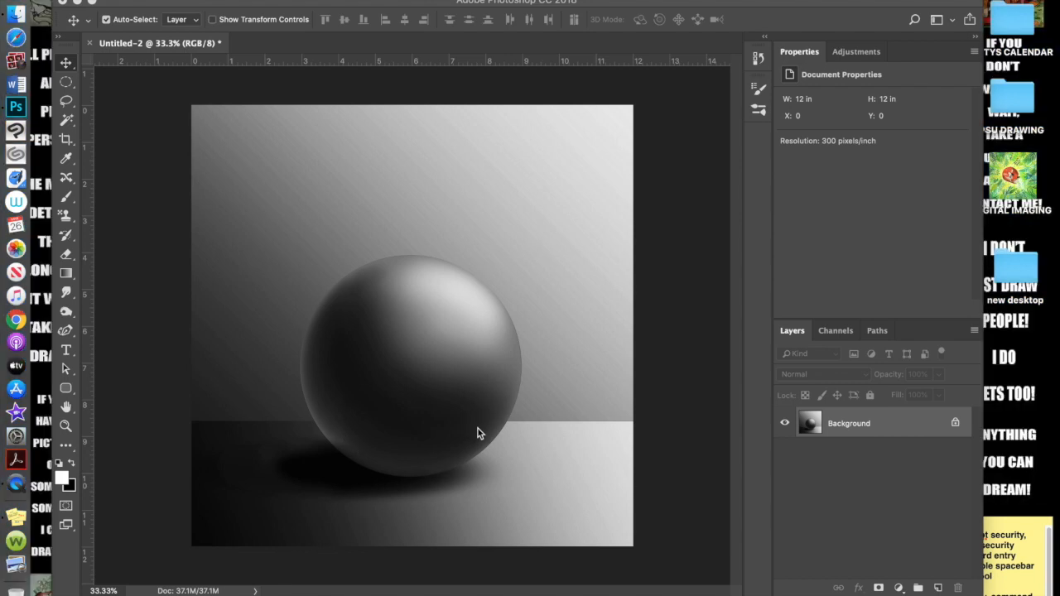
{"action": "mouse_move", "coordinate": [373, 343]}
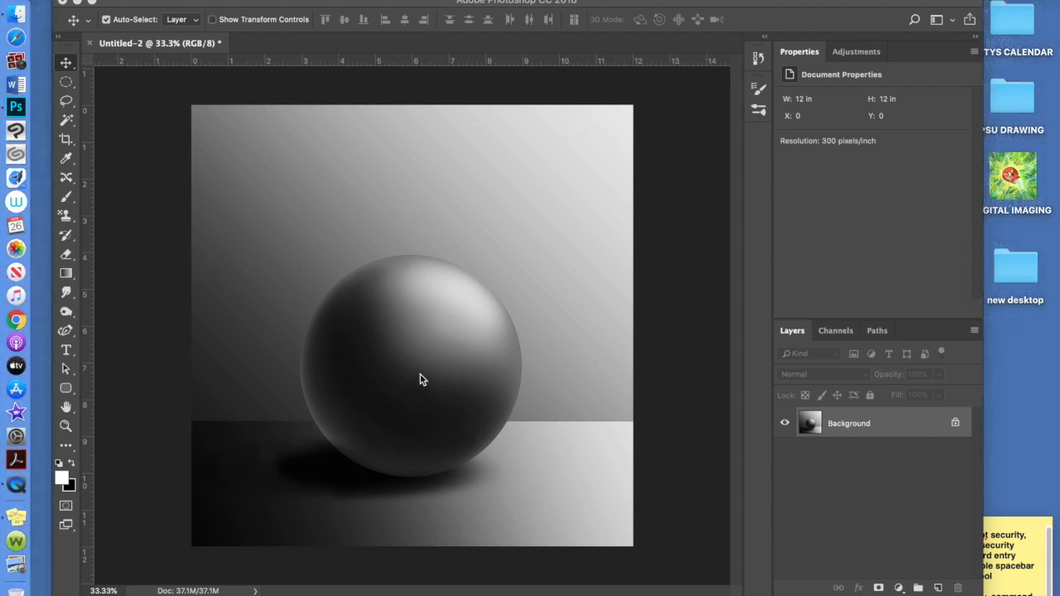
{"action": "mouse_move", "coordinate": [557, 179]}
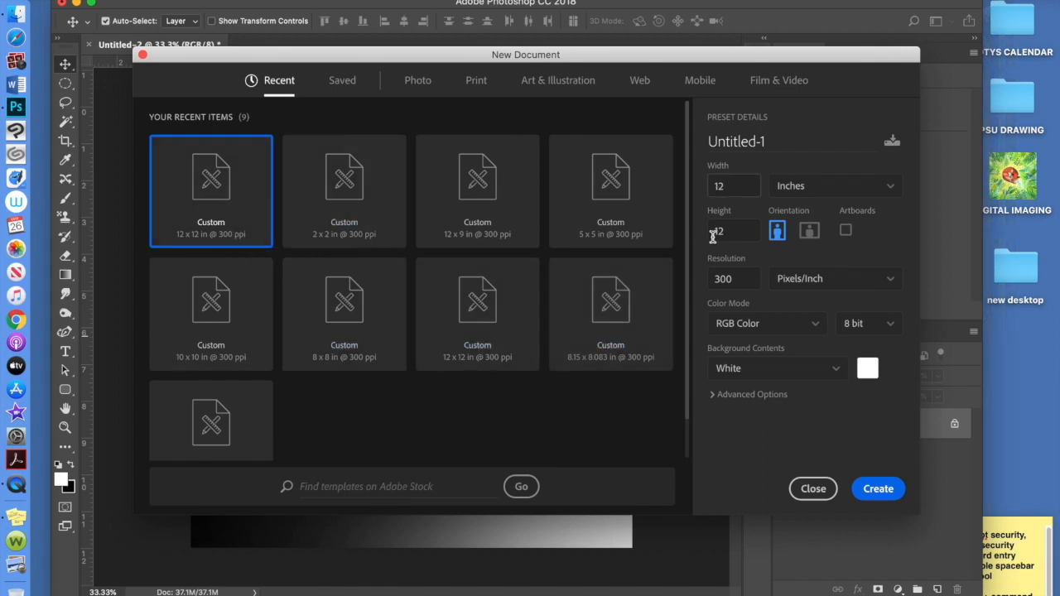
Set the new document to 12 × 12 inches at 300 ppi with a white background
{"action": "left_click", "coordinate": [732, 186]}
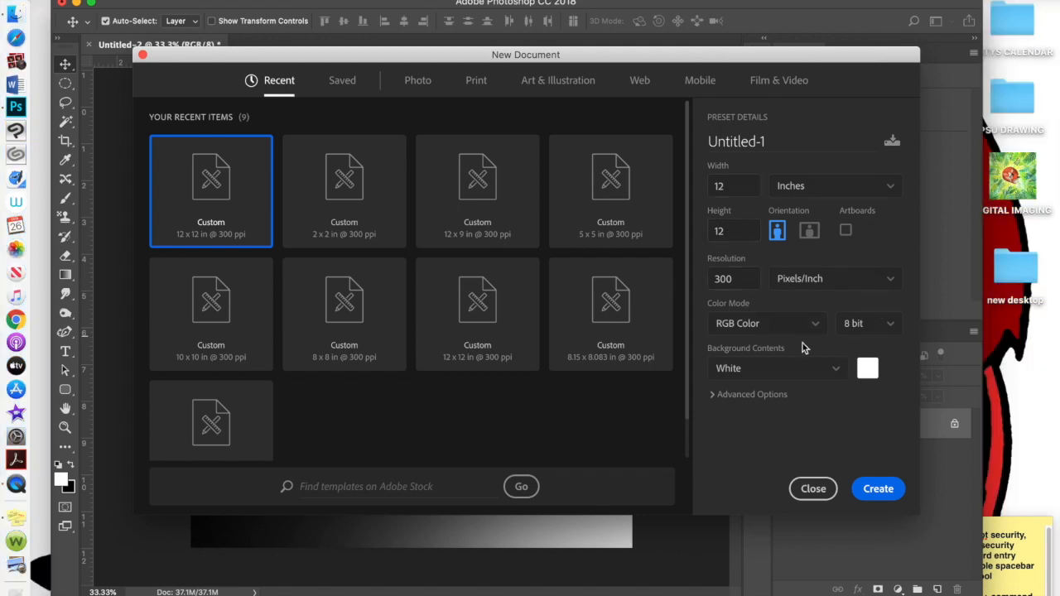
{"action": "left_click", "coordinate": [877, 488]}
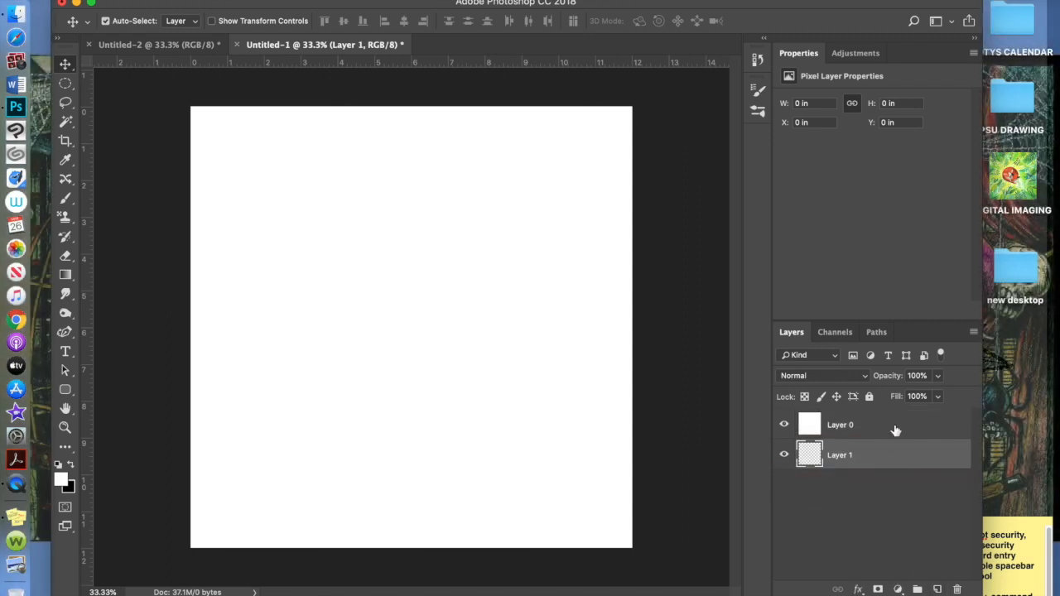
Fill the canvas's upper layer, Layer 0, with 50% gray via Edit > Fill
{"action": "left_click", "coordinate": [840, 424]}
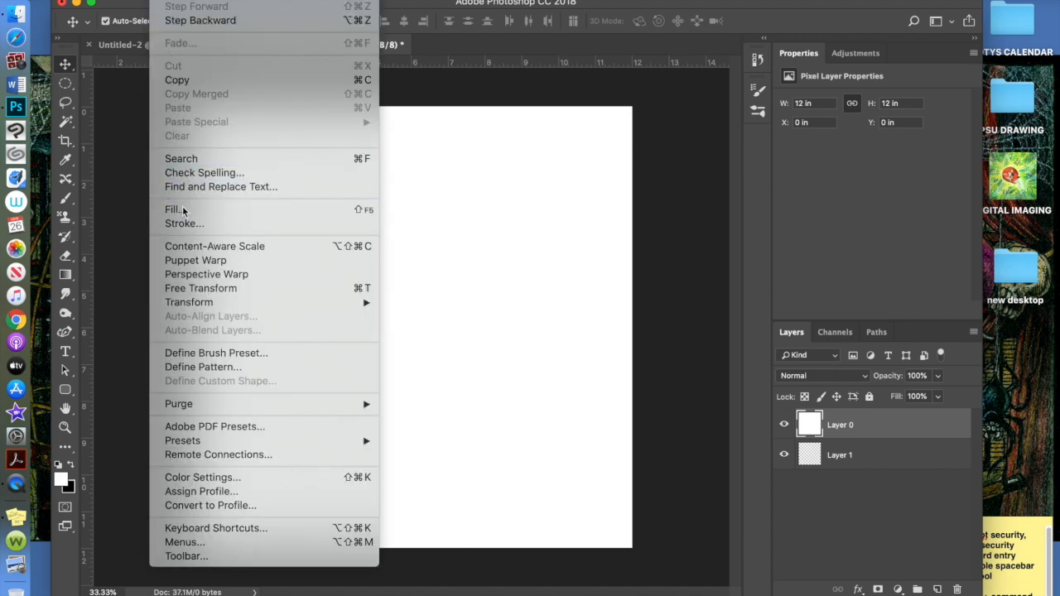
{"action": "left_click", "coordinate": [172, 208]}
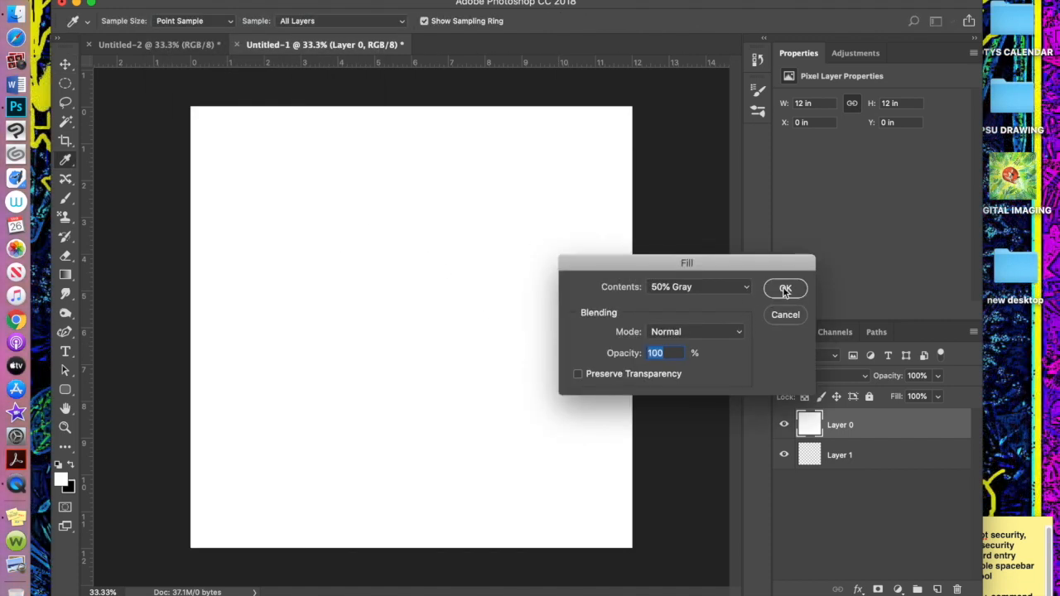
{"action": "left_click", "coordinate": [785, 288]}
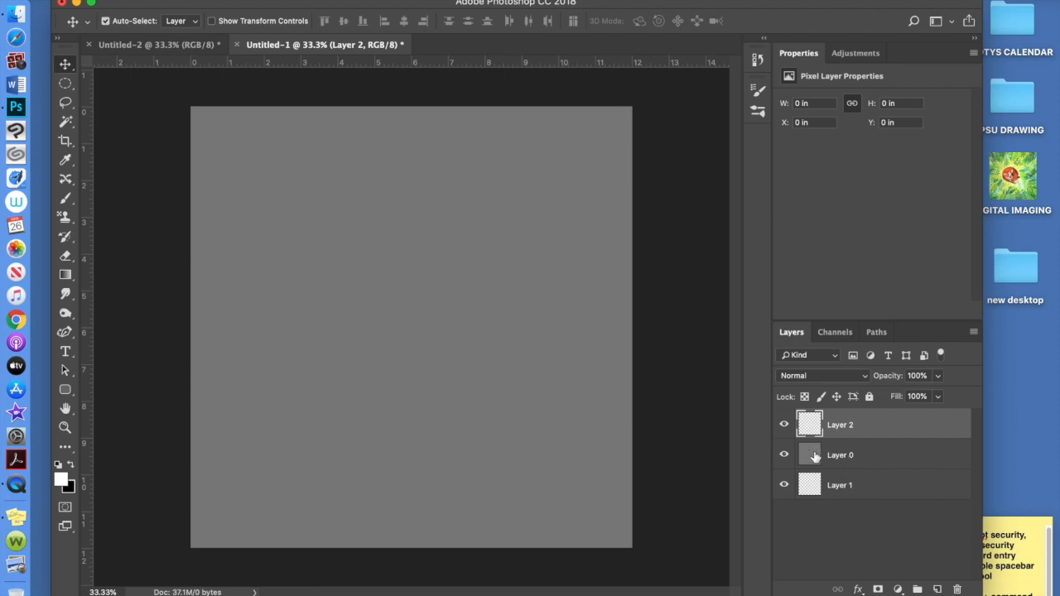
{"action": "mouse_move", "coordinate": [473, 393]}
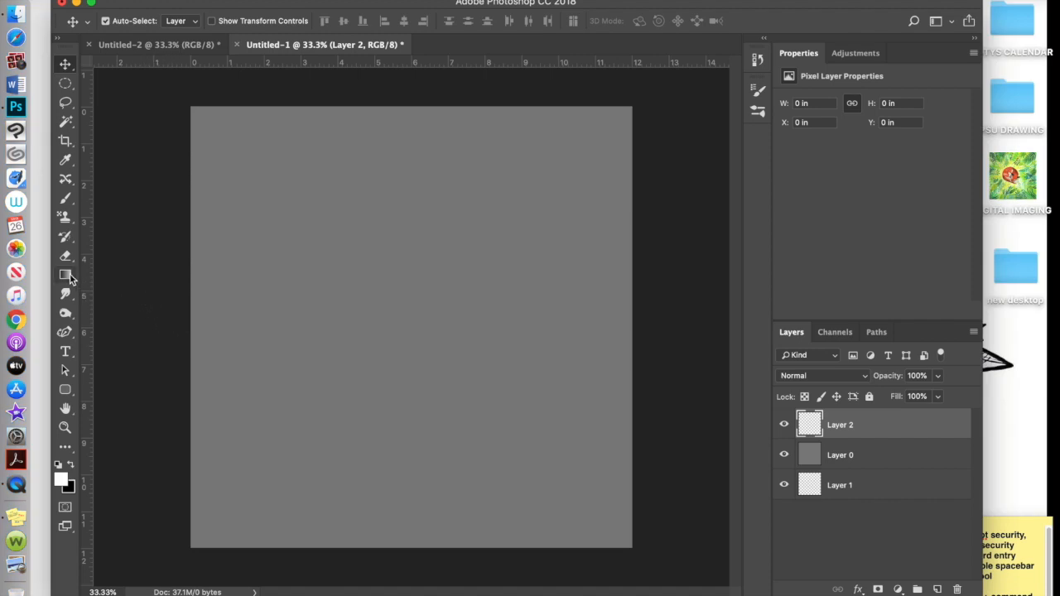
Select the Gradient Tool with the Foreground to Background black-to-white preset
{"action": "left_click", "coordinate": [66, 275]}
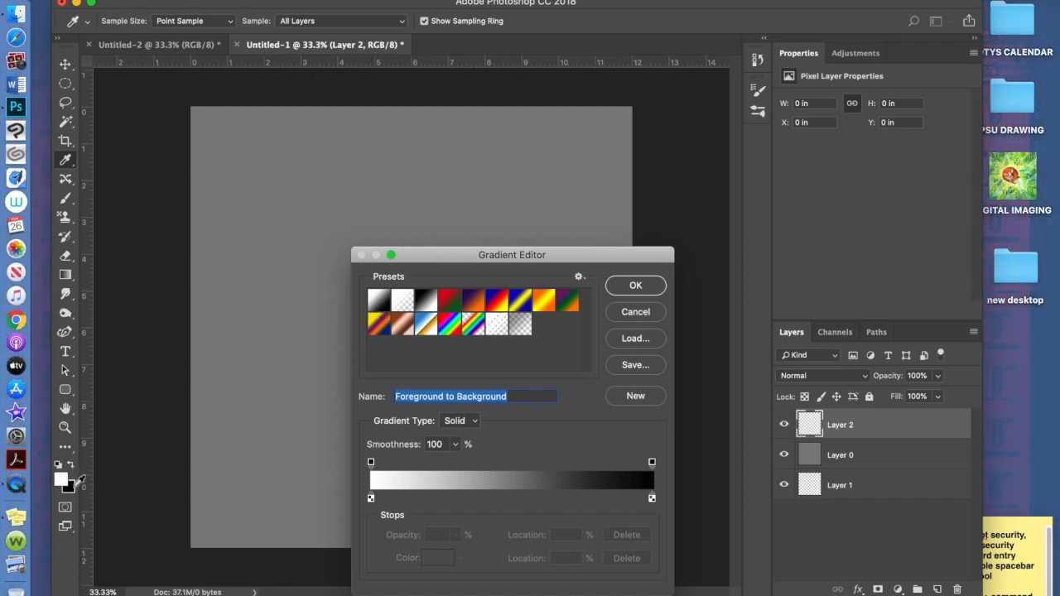
{"action": "left_click", "coordinate": [636, 285]}
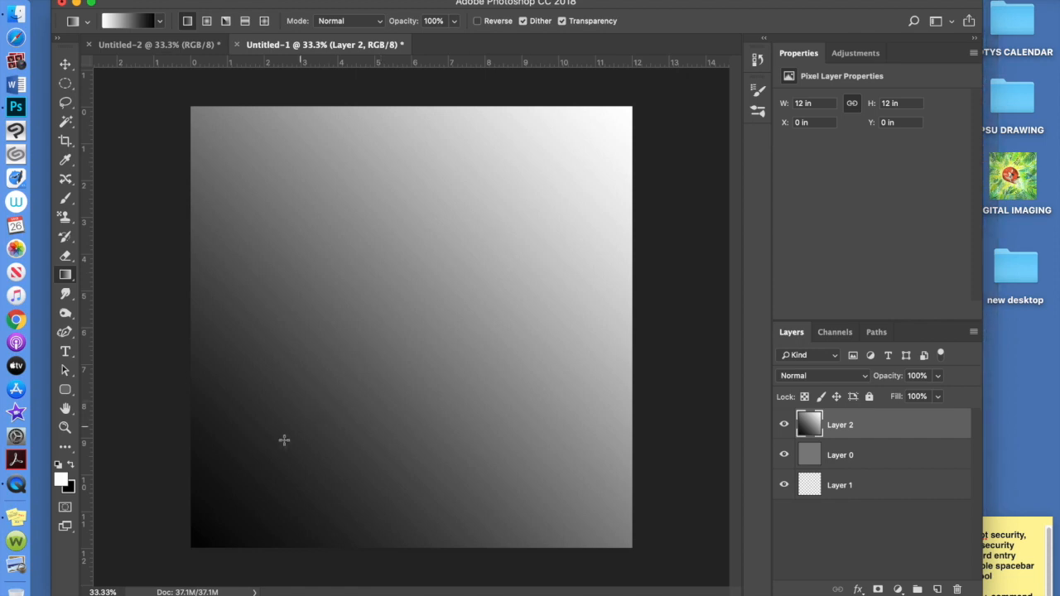
{"action": "mouse_move", "coordinate": [619, 126]}
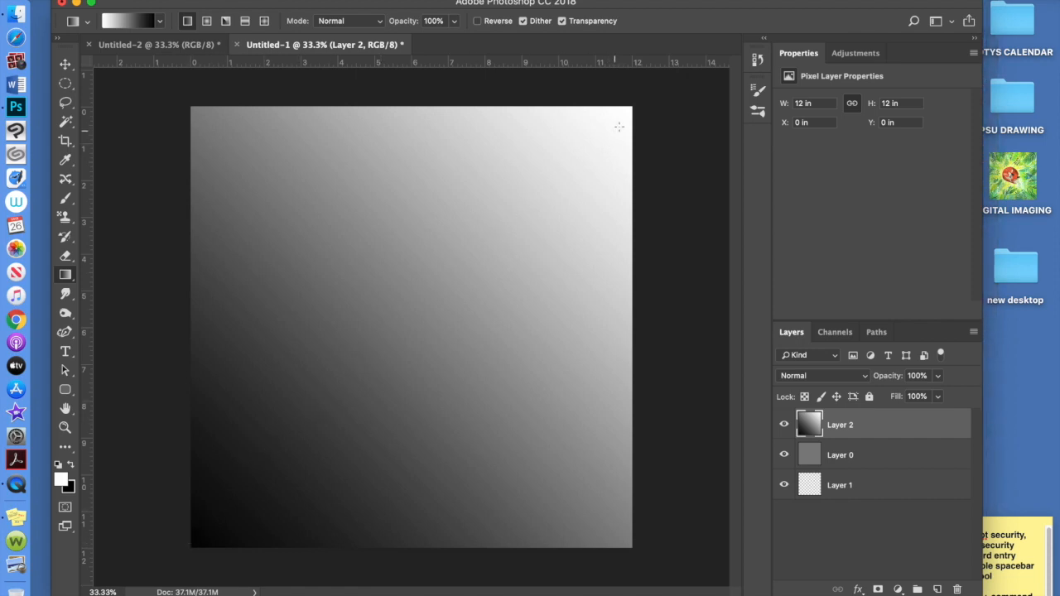
{"action": "mouse_move", "coordinate": [589, 139]}
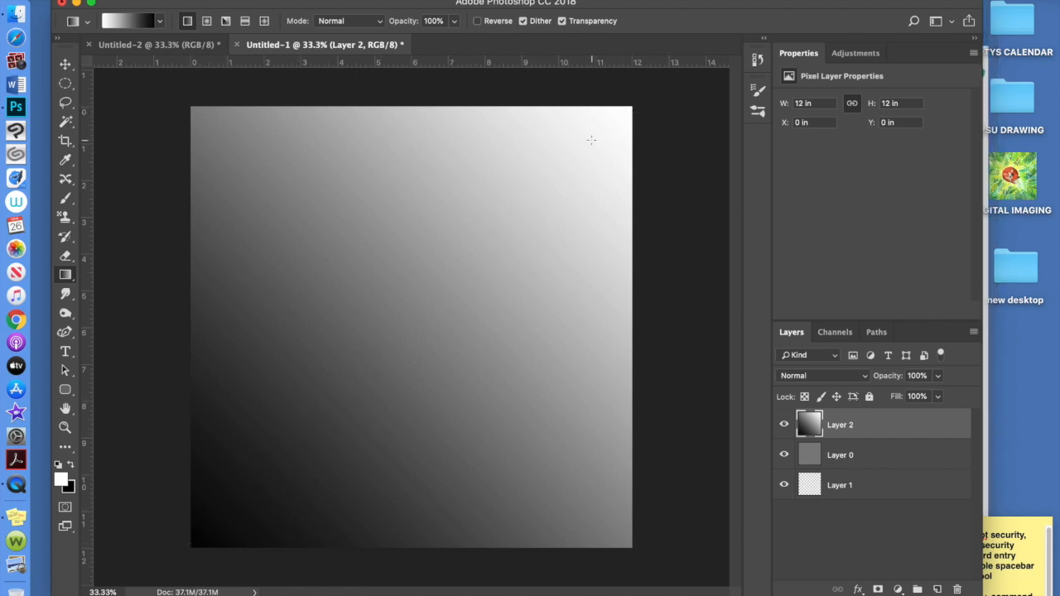
{"action": "mouse_move", "coordinate": [636, 115]}
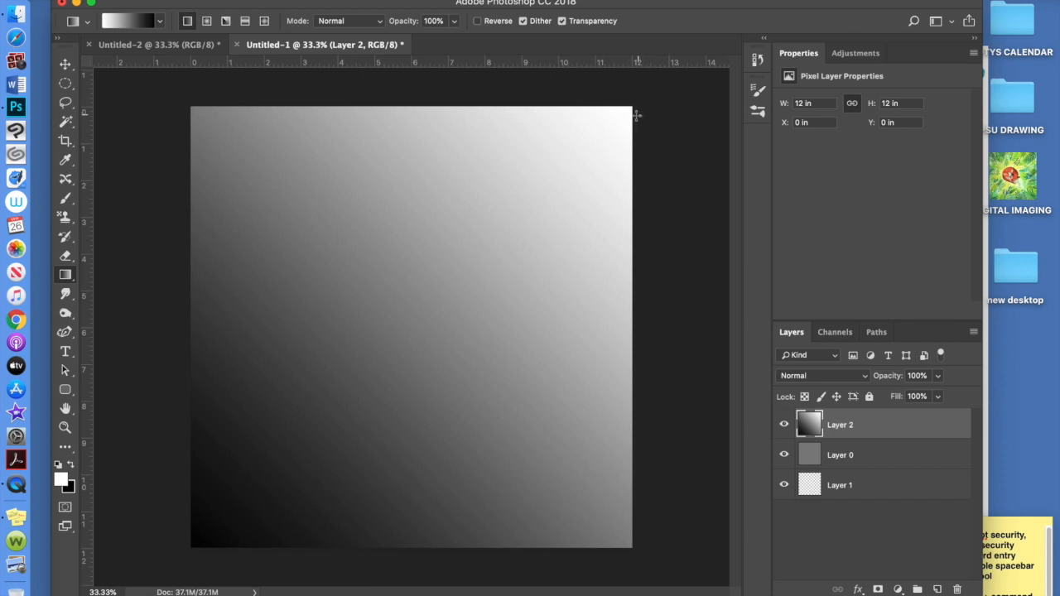
{"action": "mouse_move", "coordinate": [637, 106]}
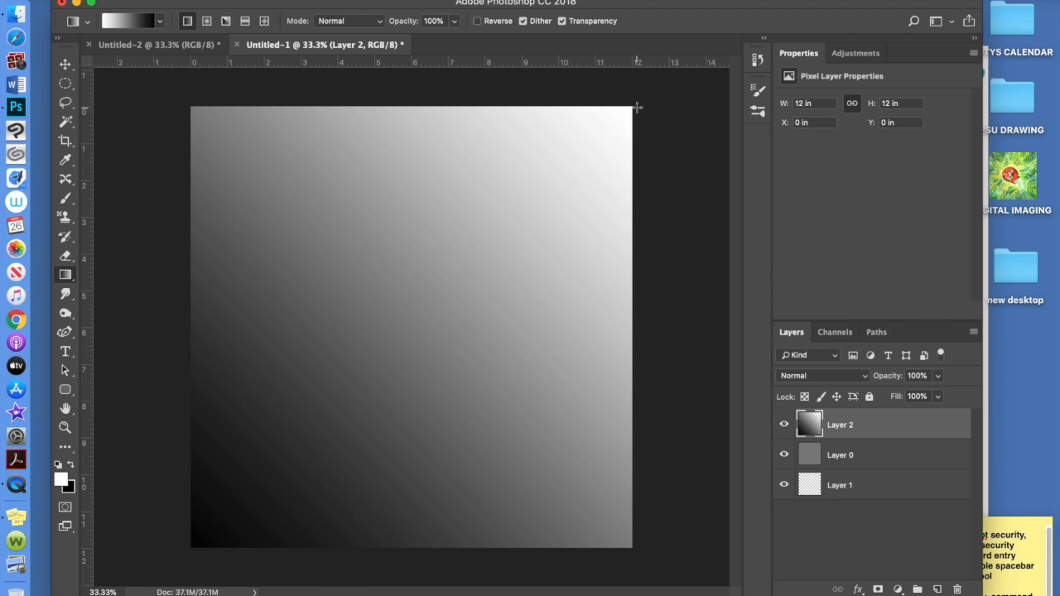
{"action": "mouse_move", "coordinate": [520, 224]}
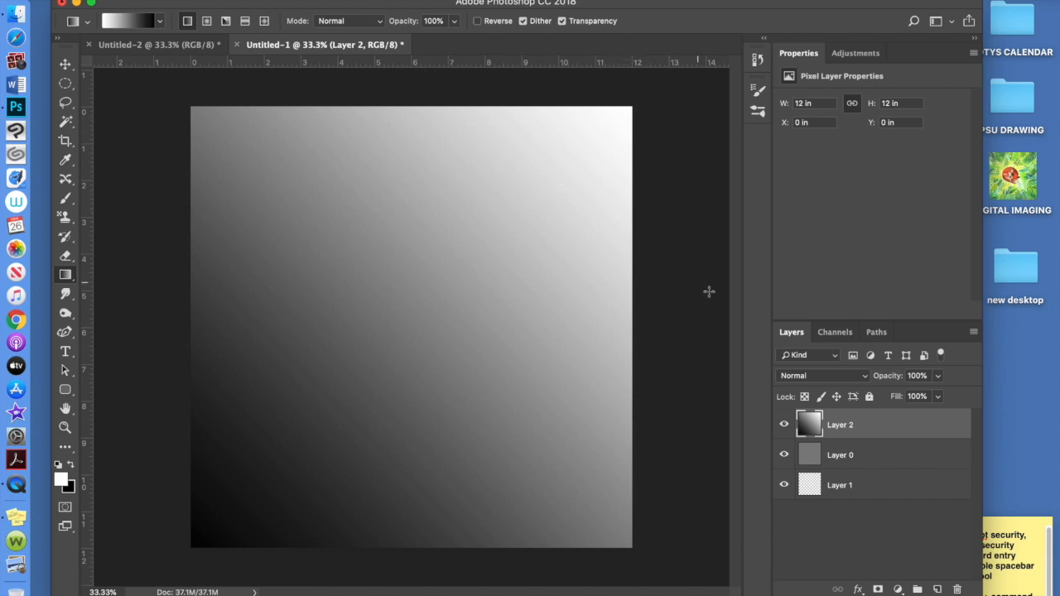
{"action": "mouse_move", "coordinate": [864, 437]}
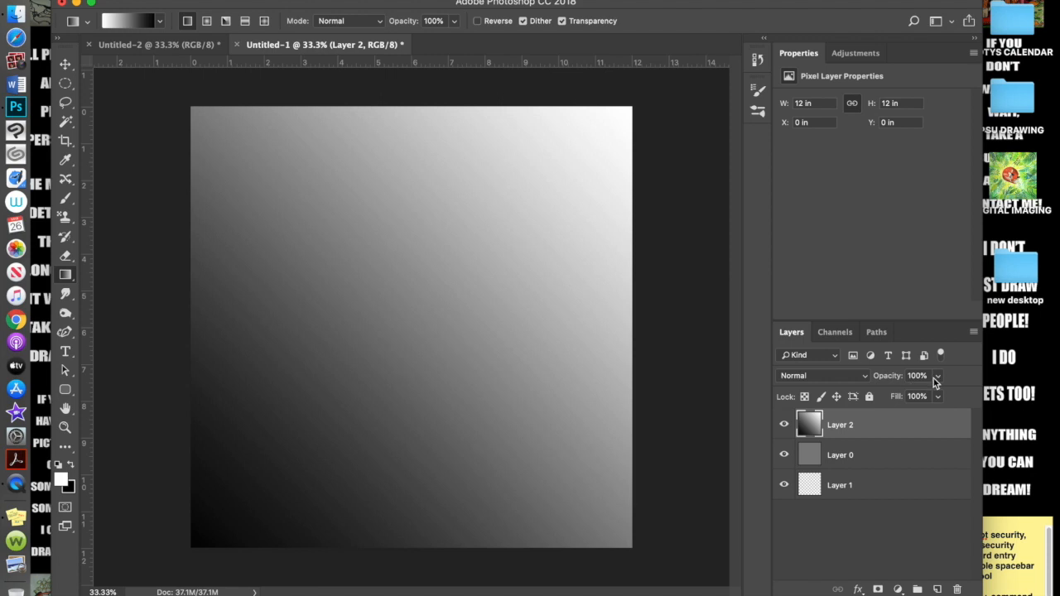
Lower Layer 2's opacity to 80% so the gray layer shows through the gradient
{"action": "left_click_drag", "start_coordinate": [935, 374], "coordinate": [927, 396]}
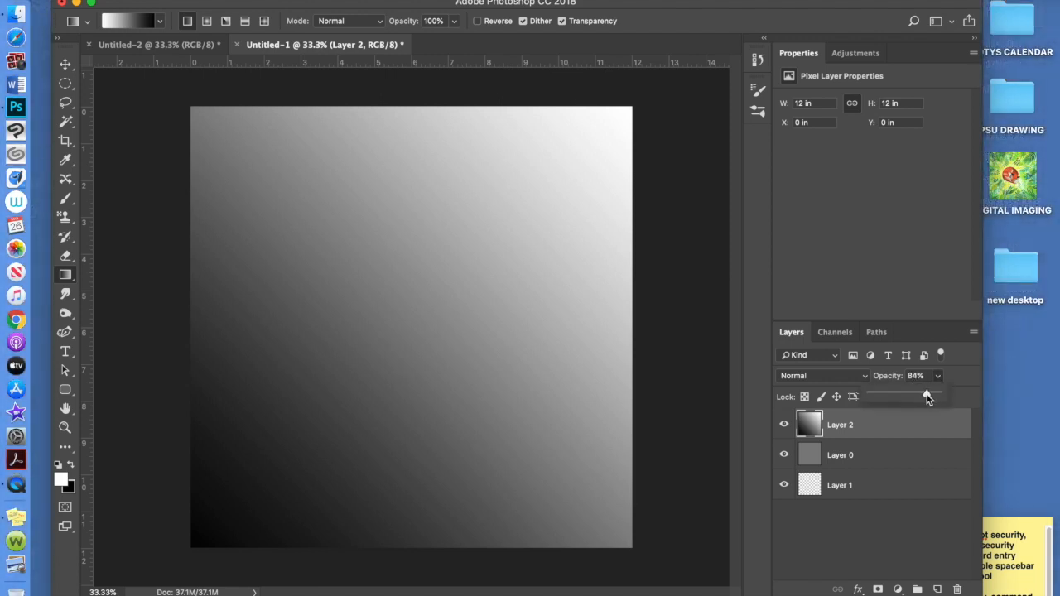
{"action": "left_click_drag", "start_coordinate": [927, 394], "coordinate": [924, 394]}
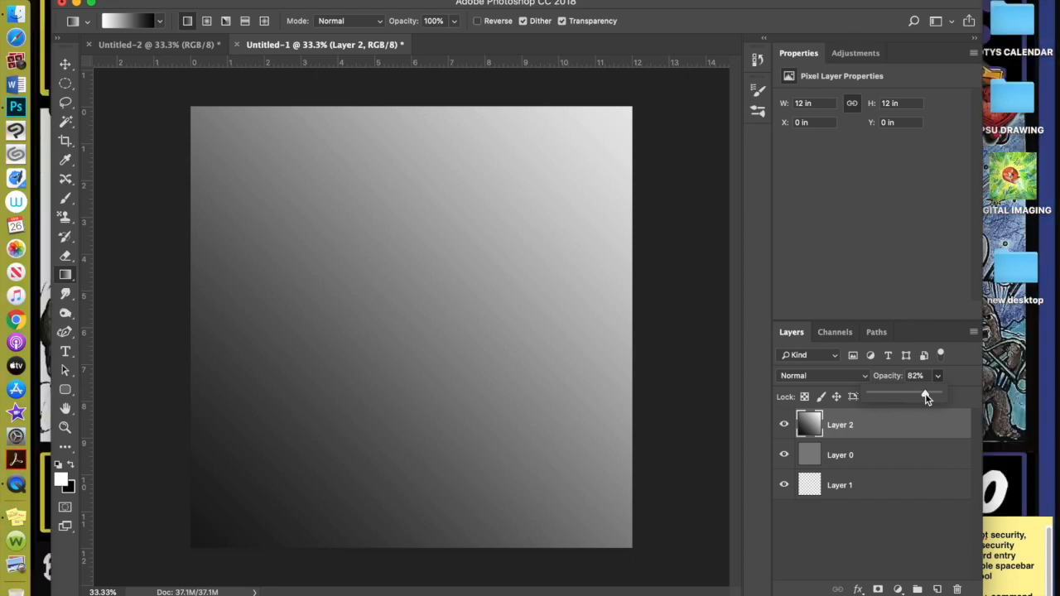
{"action": "left_click_drag", "start_coordinate": [926, 396], "coordinate": [924, 396]}
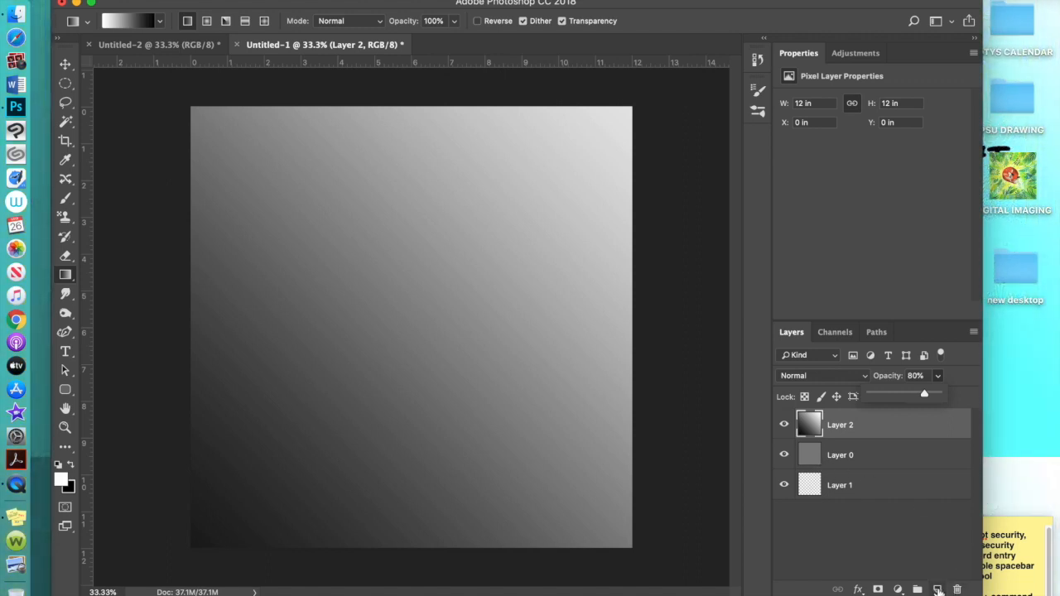
Add Layer 3 with a horizontal black-to-white gradient along the bottom strip at 54% opacity
{"action": "left_click", "coordinate": [934, 589]}
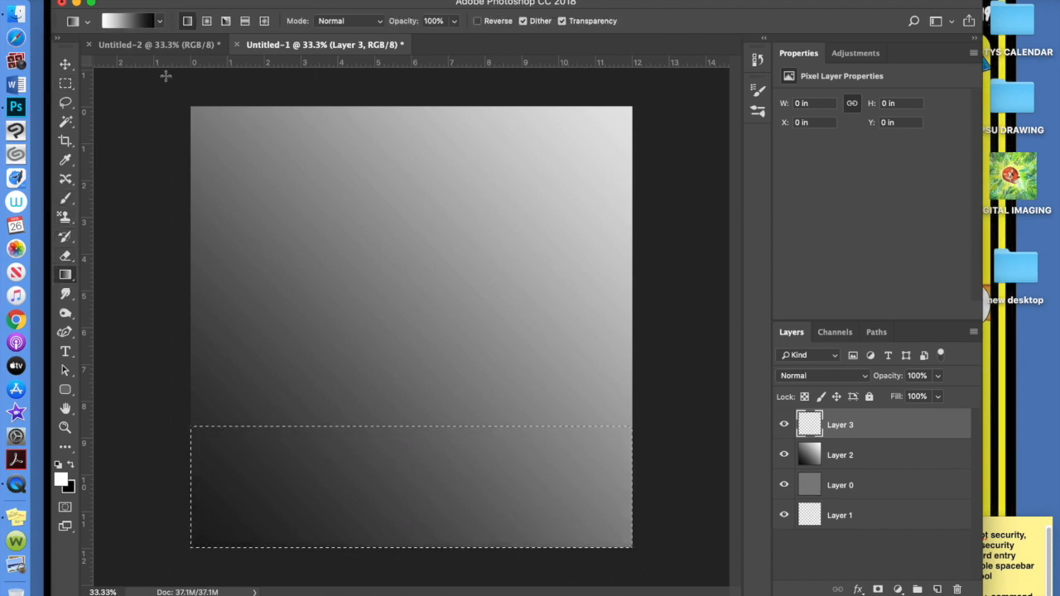
{"action": "left_click_drag", "start_coordinate": [207, 538], "coordinate": [629, 432]}
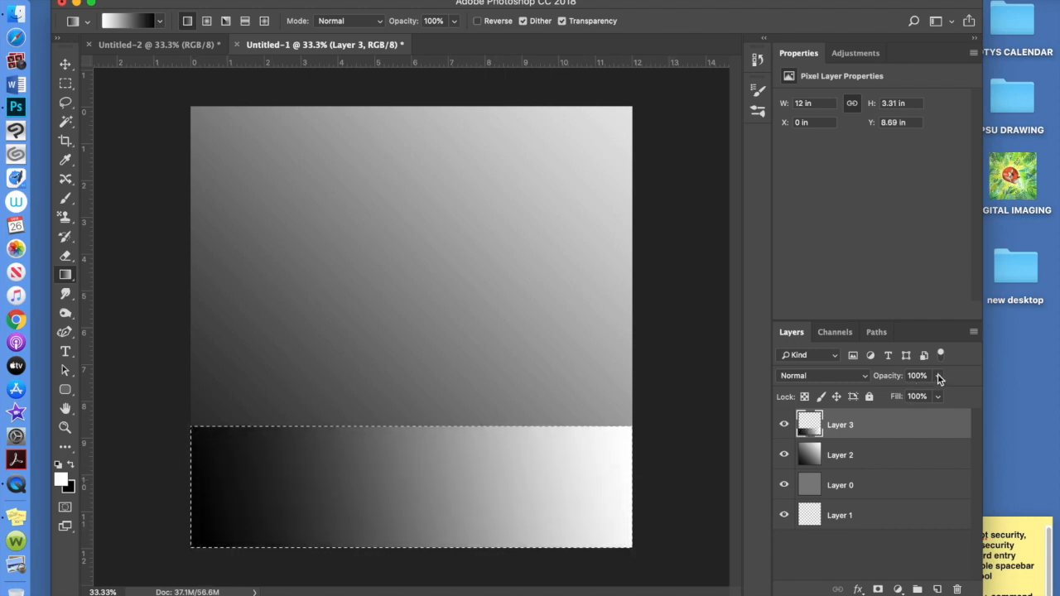
{"action": "left_click_drag", "start_coordinate": [937, 375], "coordinate": [908, 396]}
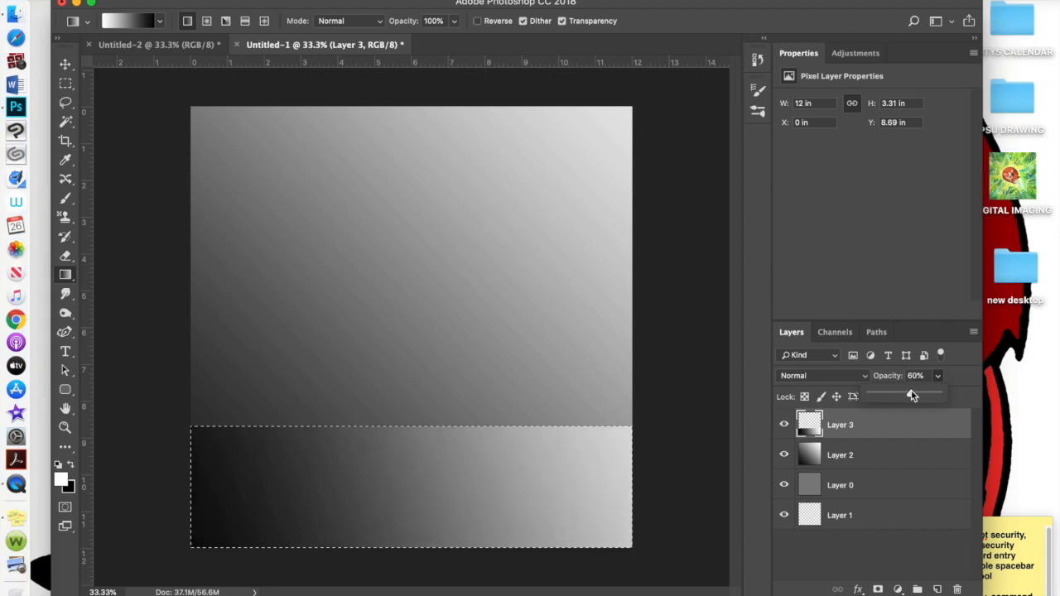
{"action": "left_click_drag", "start_coordinate": [910, 394], "coordinate": [906, 394]}
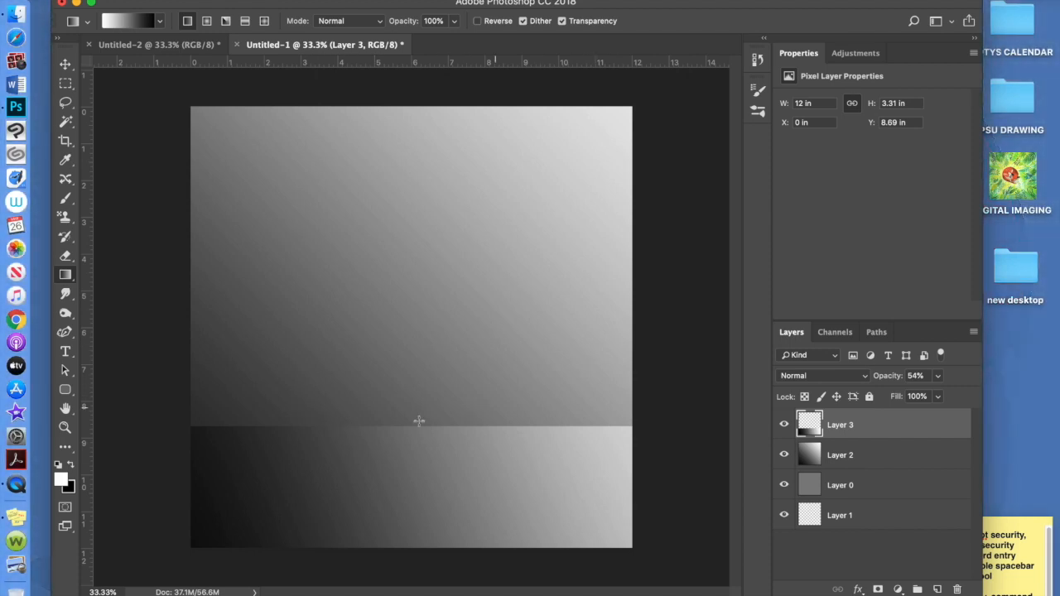
{"action": "mouse_move", "coordinate": [495, 475]}
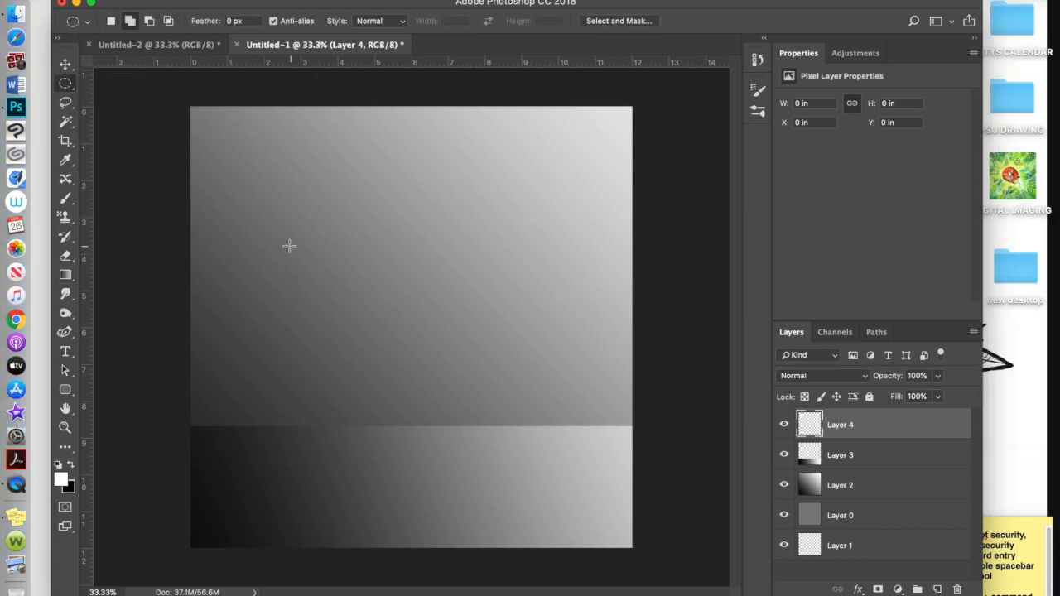
Marquee a circular selection on Layer 4 over the gradient, sized and placed for the grey fill
{"action": "left_click_drag", "start_coordinate": [288, 245], "coordinate": [358, 293]}
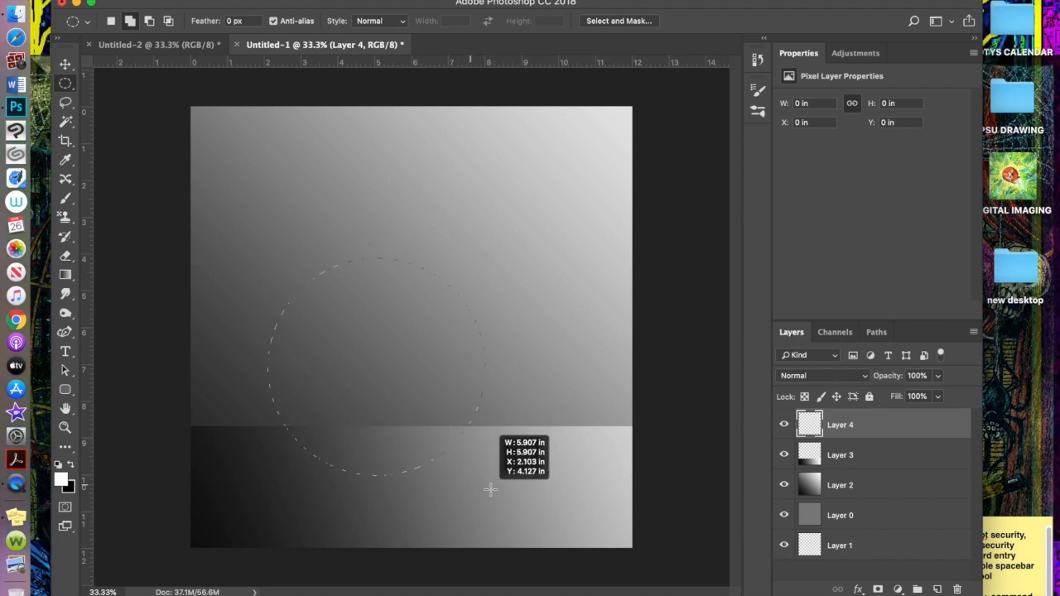
{"action": "left_click_drag", "start_coordinate": [490, 490], "coordinate": [503, 484]}
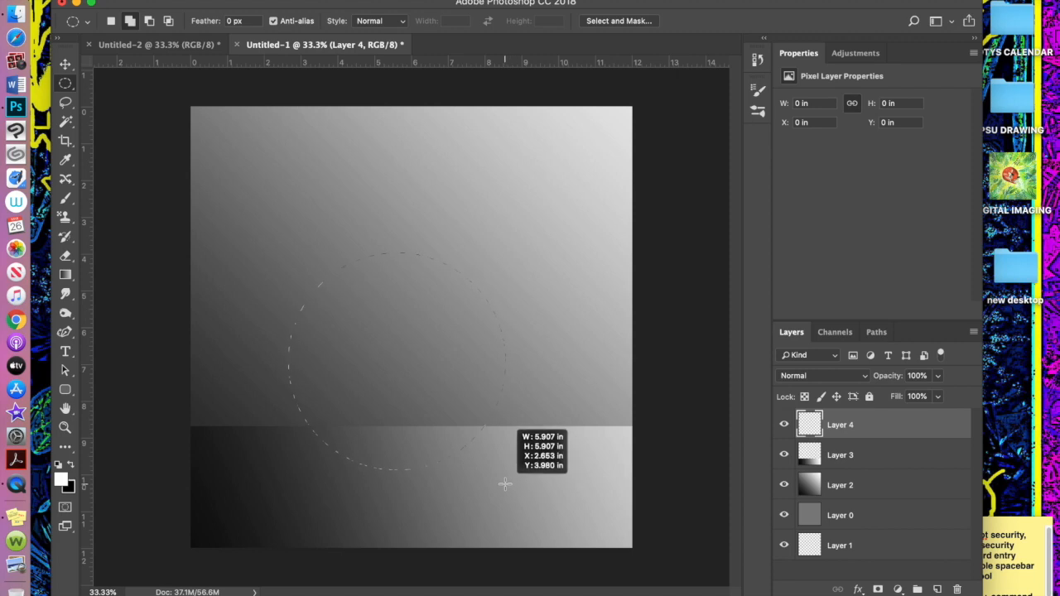
{"action": "left_click_drag", "start_coordinate": [505, 484], "coordinate": [493, 467]}
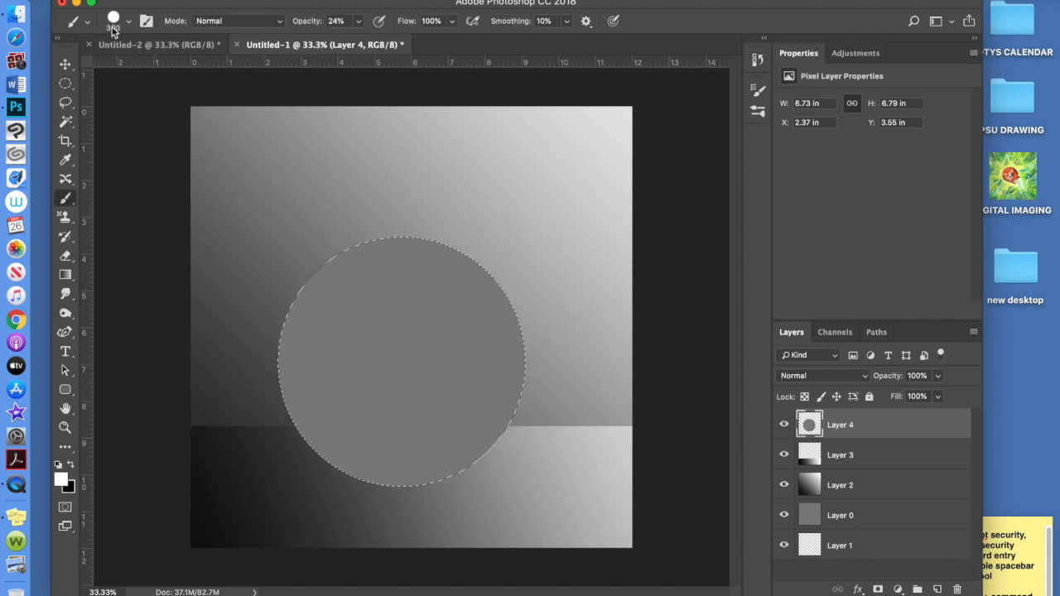
Show the Brush Preset picker with General Brushes, brush at 300 px and 24% opacity
{"action": "left_click", "coordinate": [124, 20]}
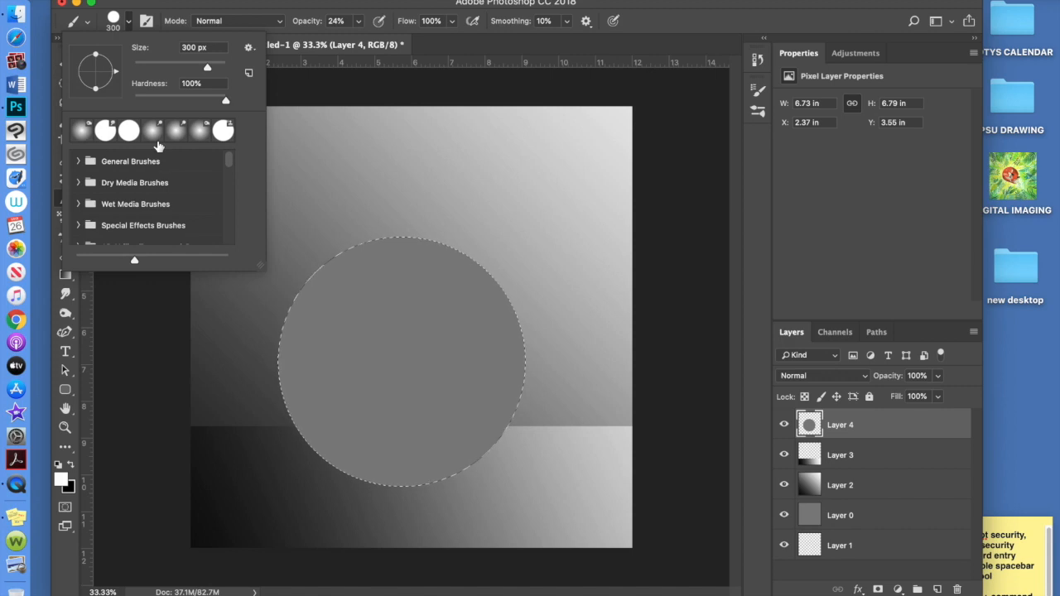
{"action": "mouse_move", "coordinate": [162, 134]}
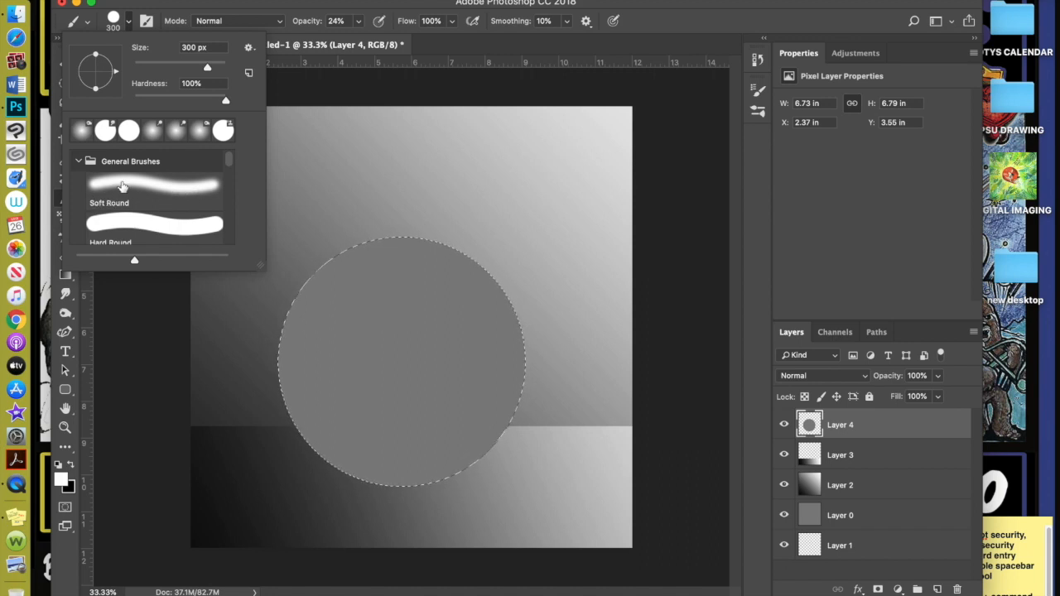
{"action": "mouse_move", "coordinate": [191, 235]}
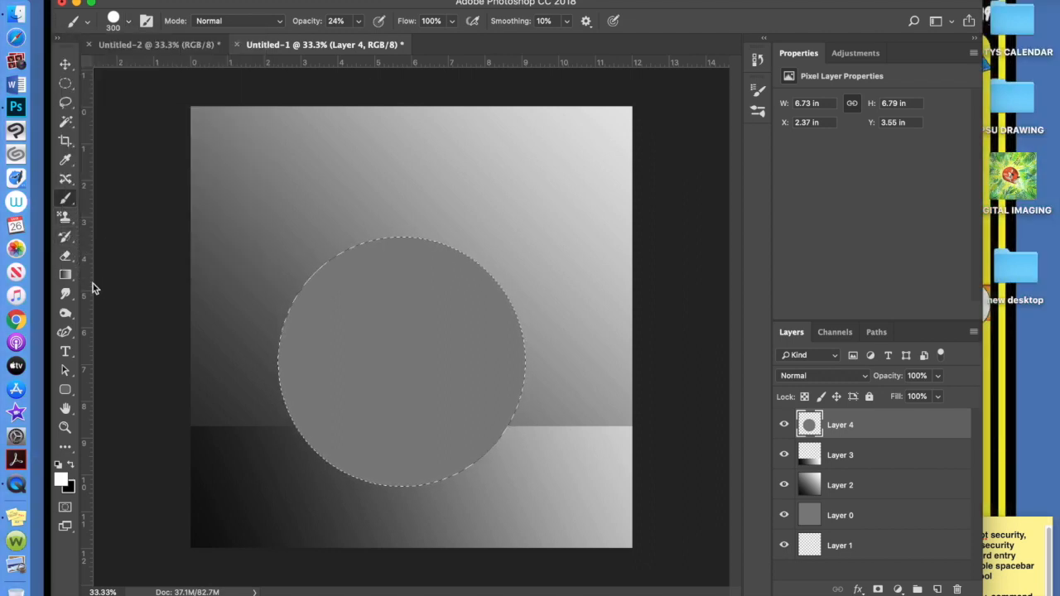
{"action": "mouse_move", "coordinate": [81, 316]}
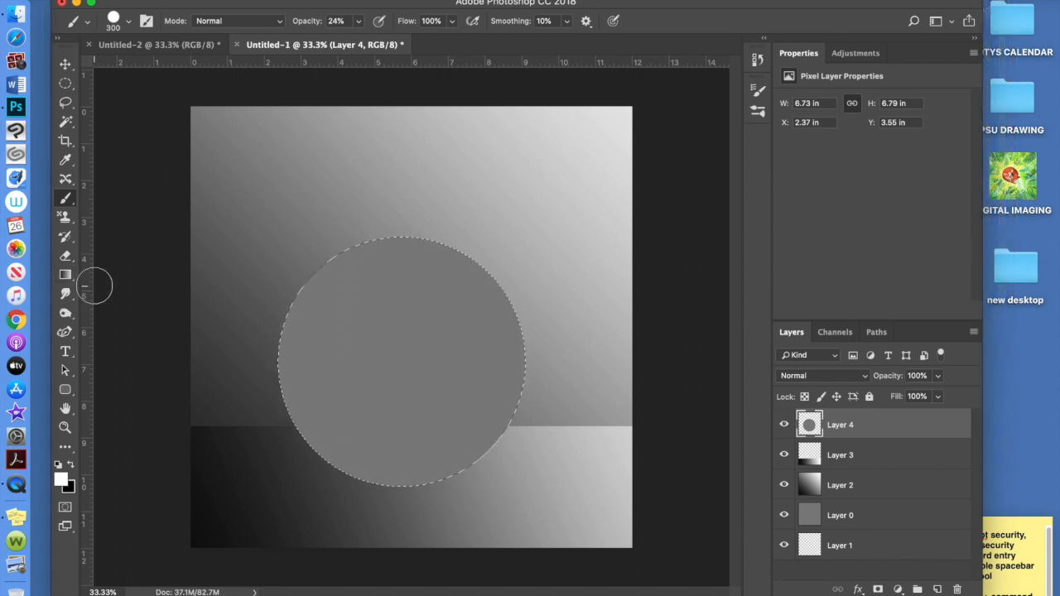
{"action": "mouse_move", "coordinate": [81, 298]}
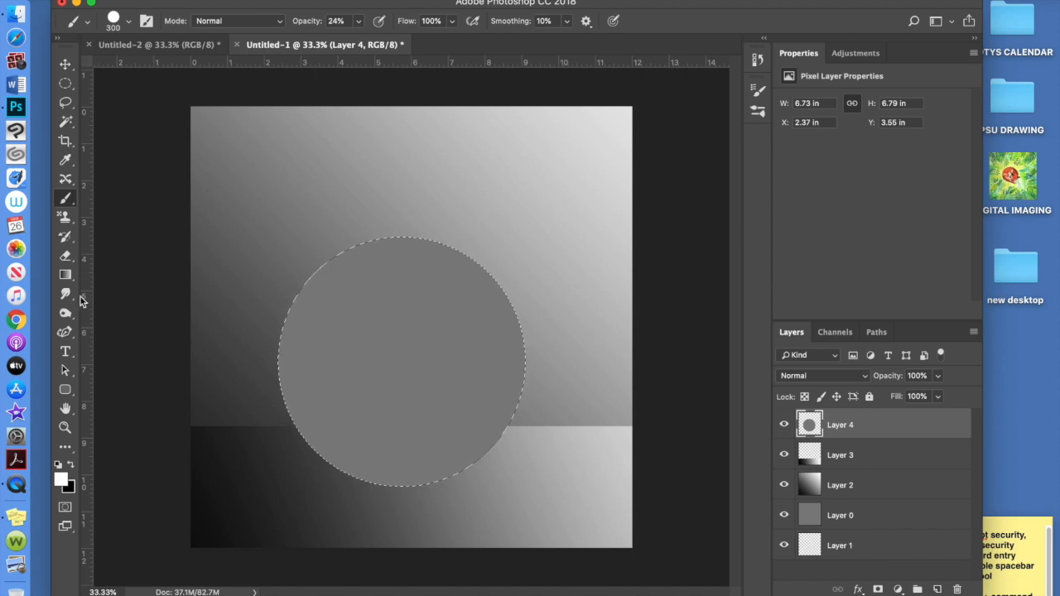
Switch from painting to the Burn tool for midtones toning
{"action": "left_click", "coordinate": [63, 311]}
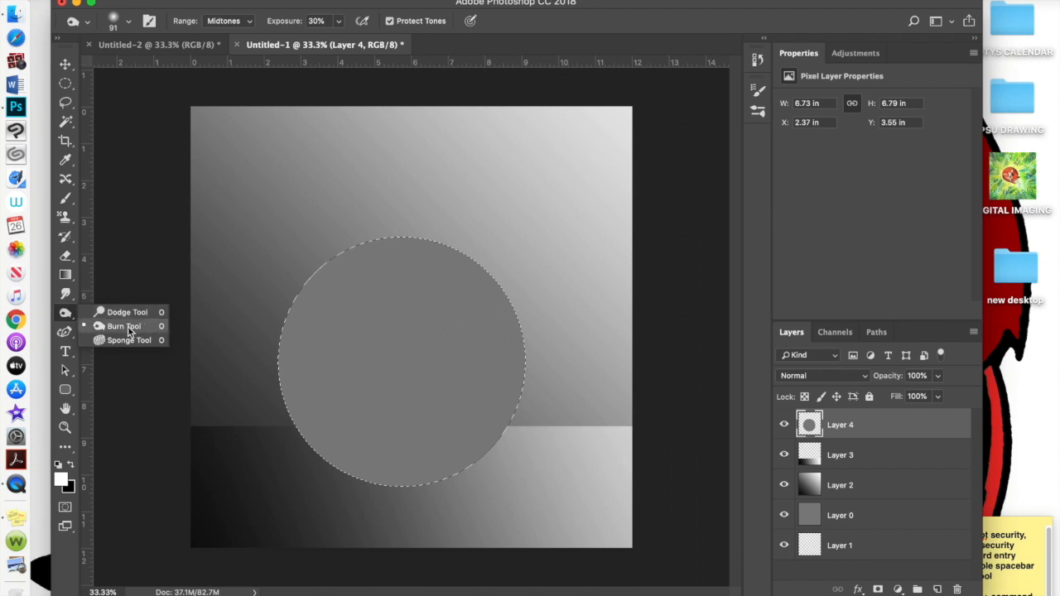
{"action": "mouse_move", "coordinate": [144, 331]}
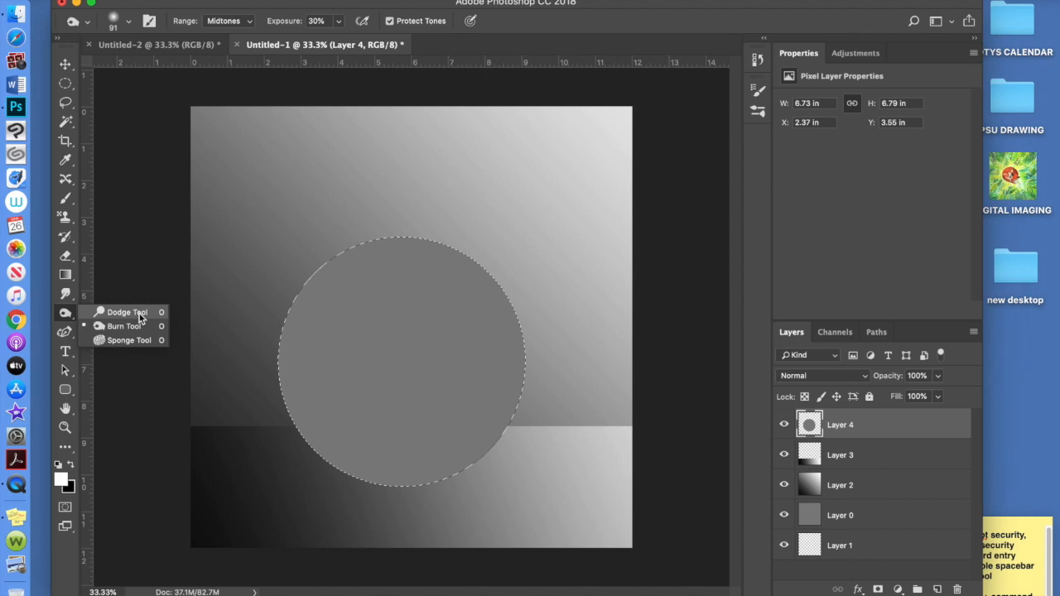
{"action": "mouse_move", "coordinate": [141, 328]}
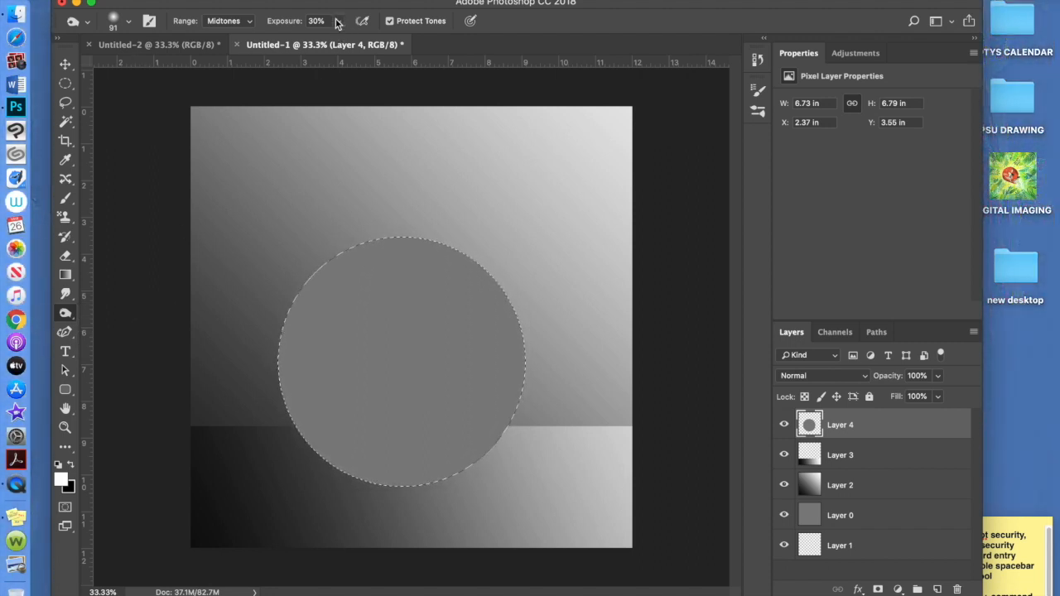
Enlarge the toning brush to 600 px with 0% hardness
{"action": "left_click", "coordinate": [114, 20]}
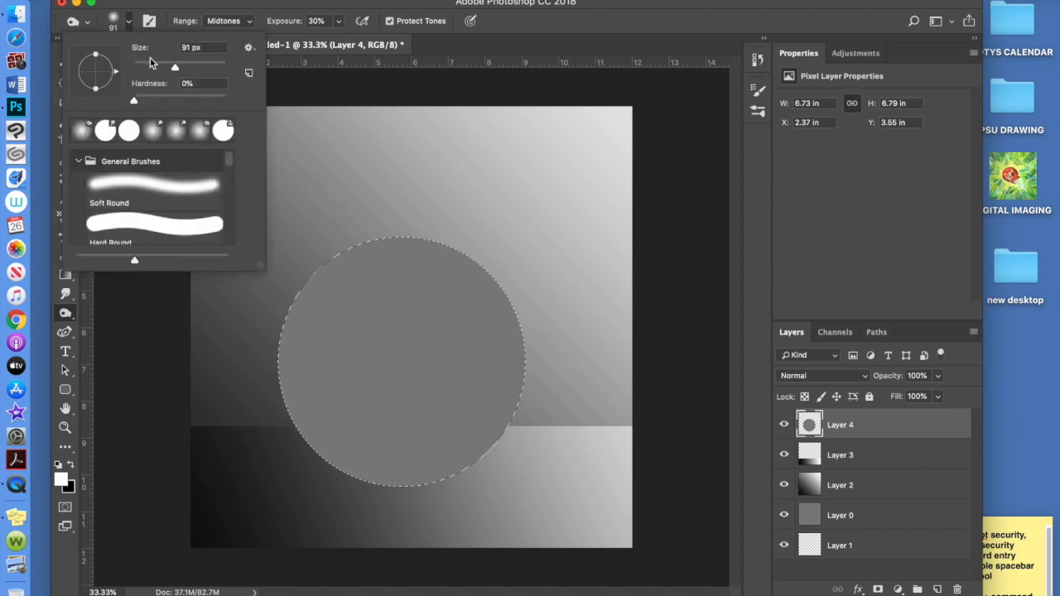
{"action": "left_click_drag", "start_coordinate": [149, 63], "coordinate": [204, 65]}
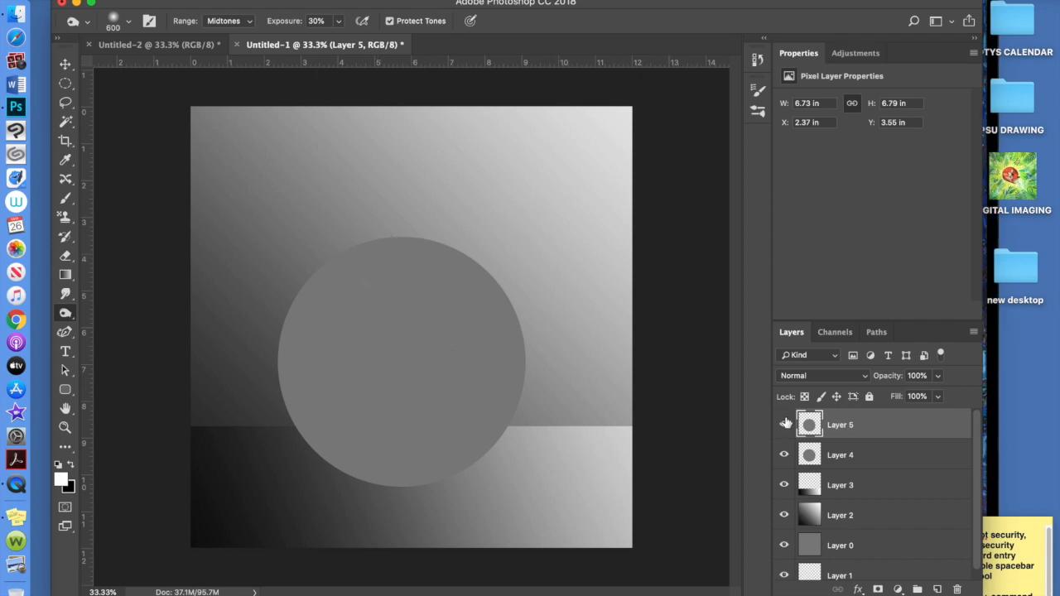
On Layer 5, burn shadows into the circle's upper left, middle, left side and lower part
{"action": "left_click", "coordinate": [785, 423]}
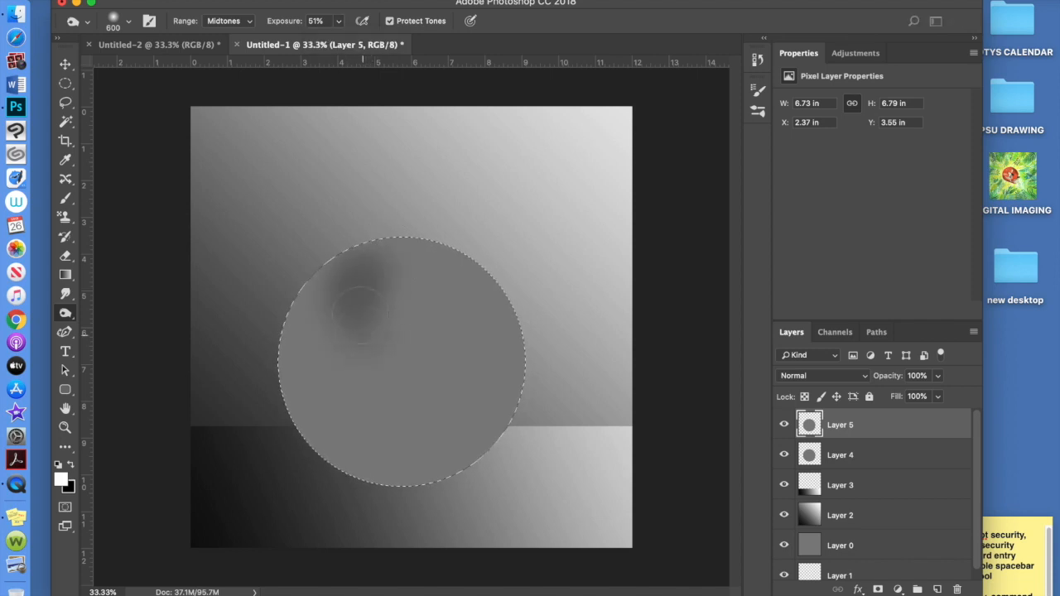
{"action": "left_click_drag", "start_coordinate": [373, 290], "coordinate": [472, 406]}
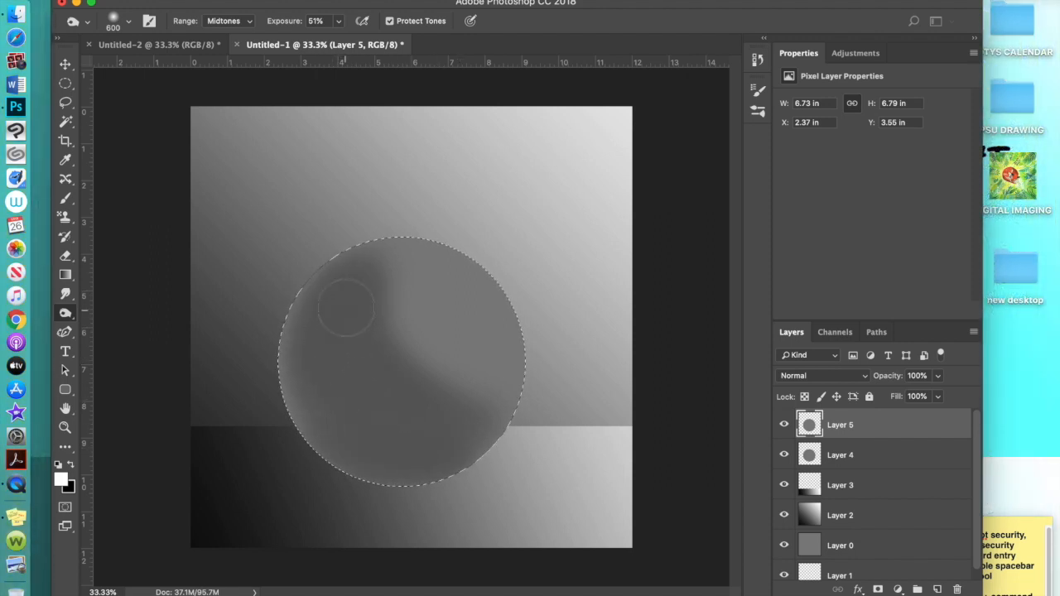
{"action": "left_click_drag", "start_coordinate": [346, 308], "coordinate": [422, 421]}
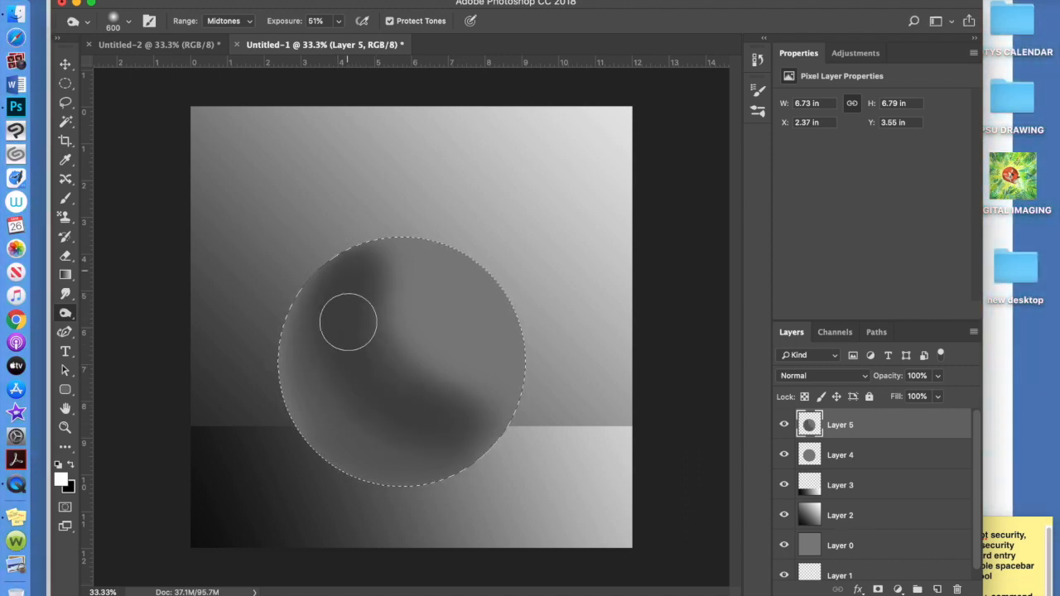
{"action": "left_click_drag", "start_coordinate": [347, 321], "coordinate": [437, 427]}
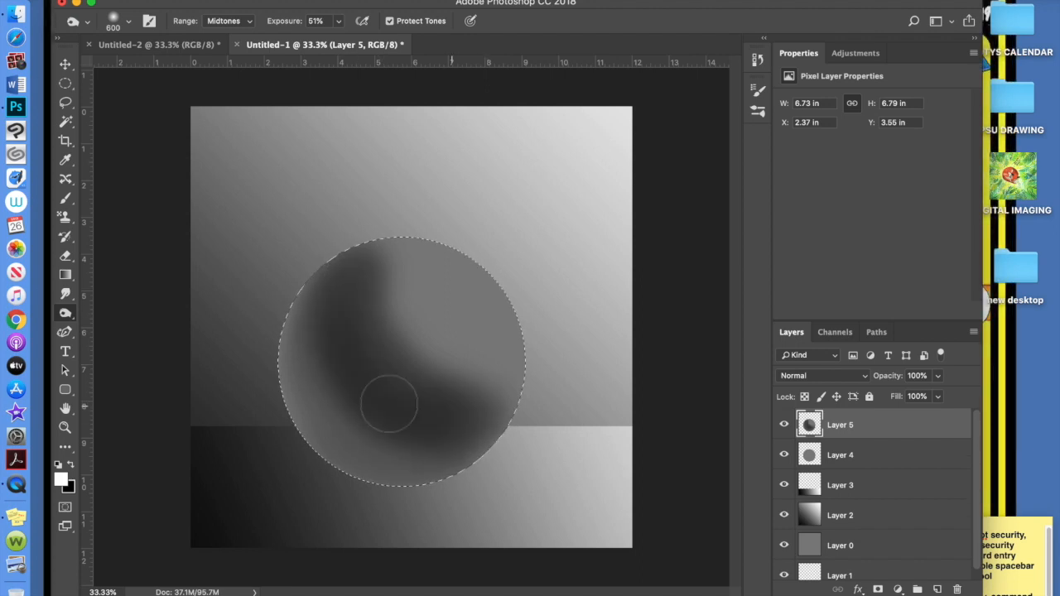
{"action": "left_click_drag", "start_coordinate": [389, 404], "coordinate": [453, 443]}
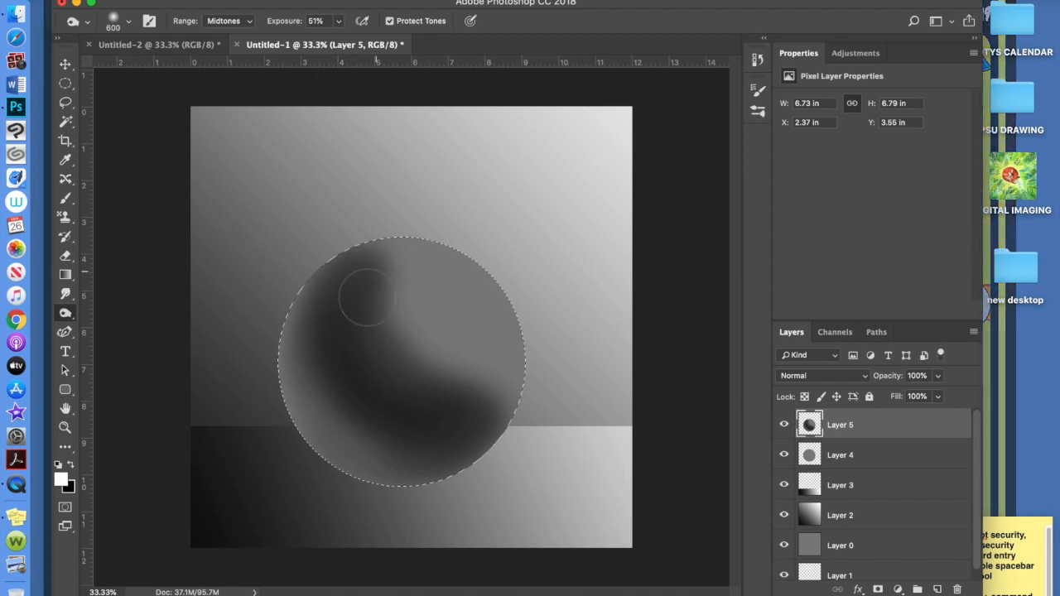
Deepen shading on the upper-left edge, lower left, lower right and left edge to read as a sphere
{"action": "left_click_drag", "start_coordinate": [367, 295], "coordinate": [348, 431]}
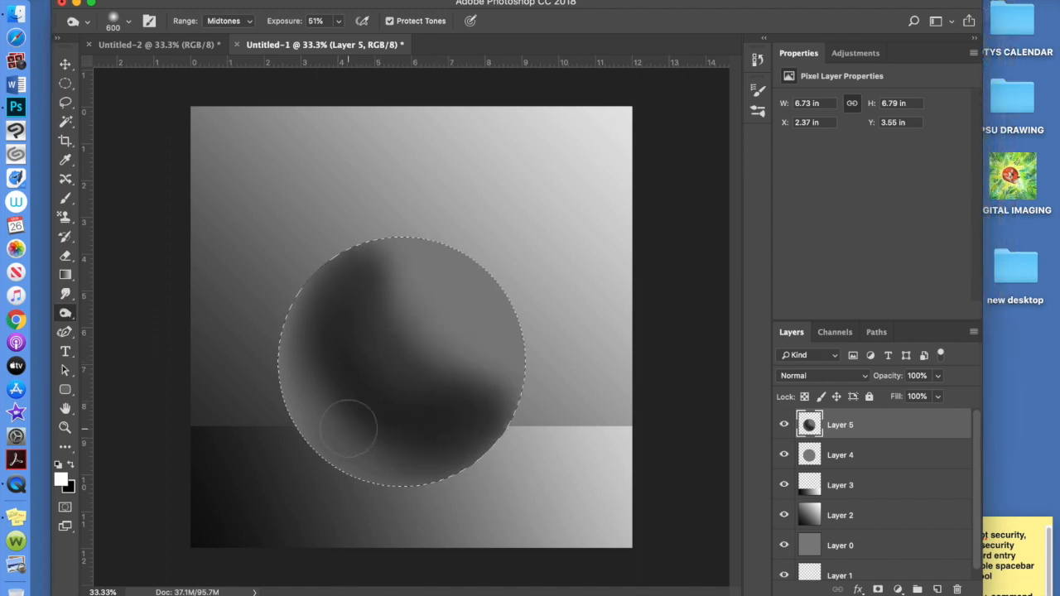
{"action": "left_click_drag", "start_coordinate": [348, 429], "coordinate": [461, 437]}
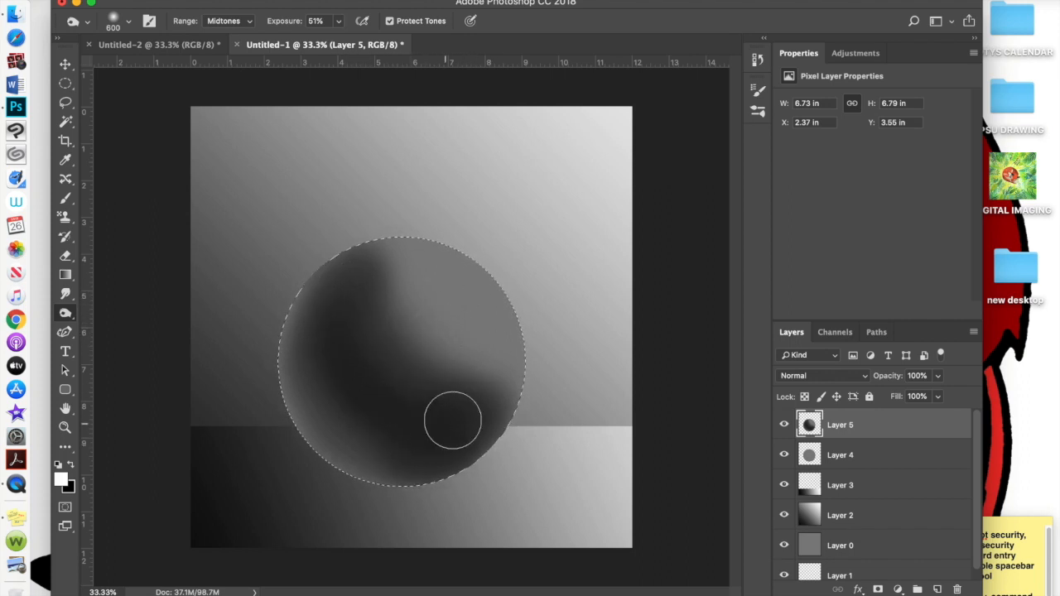
{"action": "left_click_drag", "start_coordinate": [453, 420], "coordinate": [318, 368]}
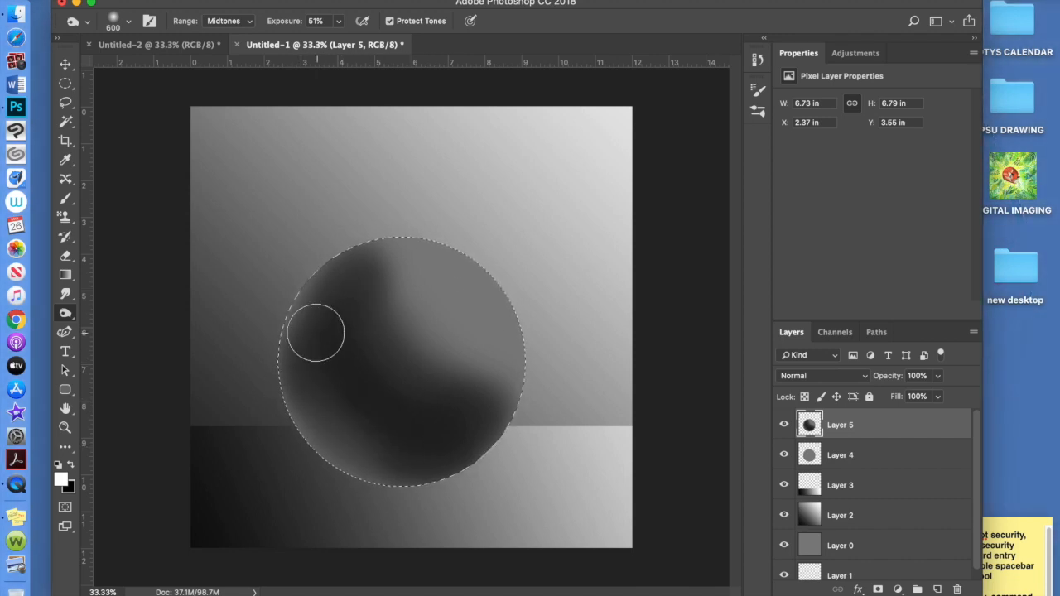
{"action": "left_click", "coordinate": [314, 331]}
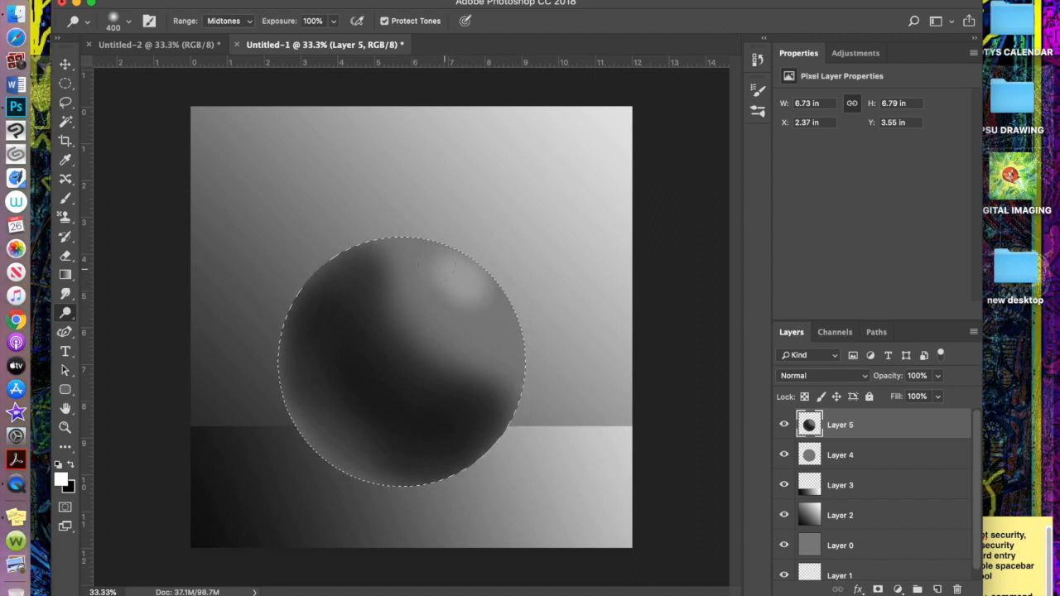
Dodge a broad, bright highlight across the sphere's upper right
{"action": "left_click_drag", "start_coordinate": [430, 265], "coordinate": [488, 294]}
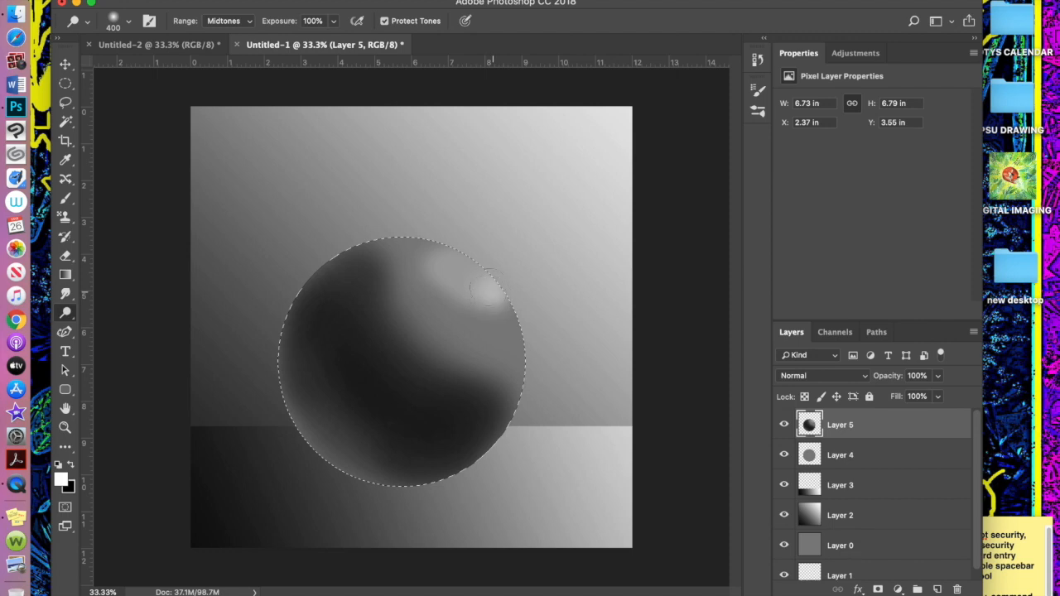
{"action": "left_click_drag", "start_coordinate": [489, 290], "coordinate": [480, 281]}
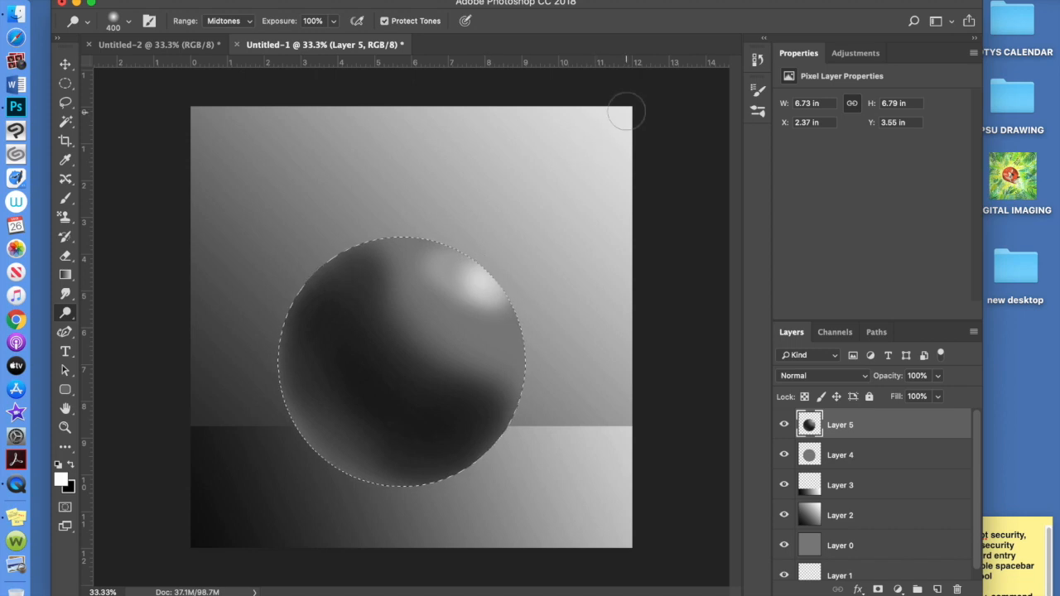
{"action": "mouse_move", "coordinate": [631, 121]}
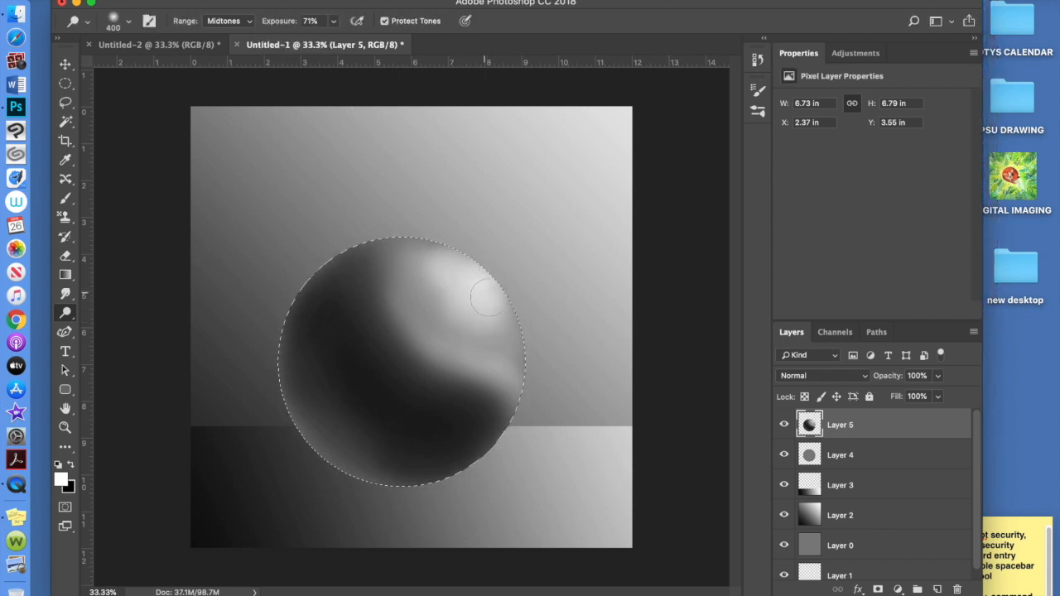
{"action": "left_click_drag", "start_coordinate": [488, 298], "coordinate": [406, 290]}
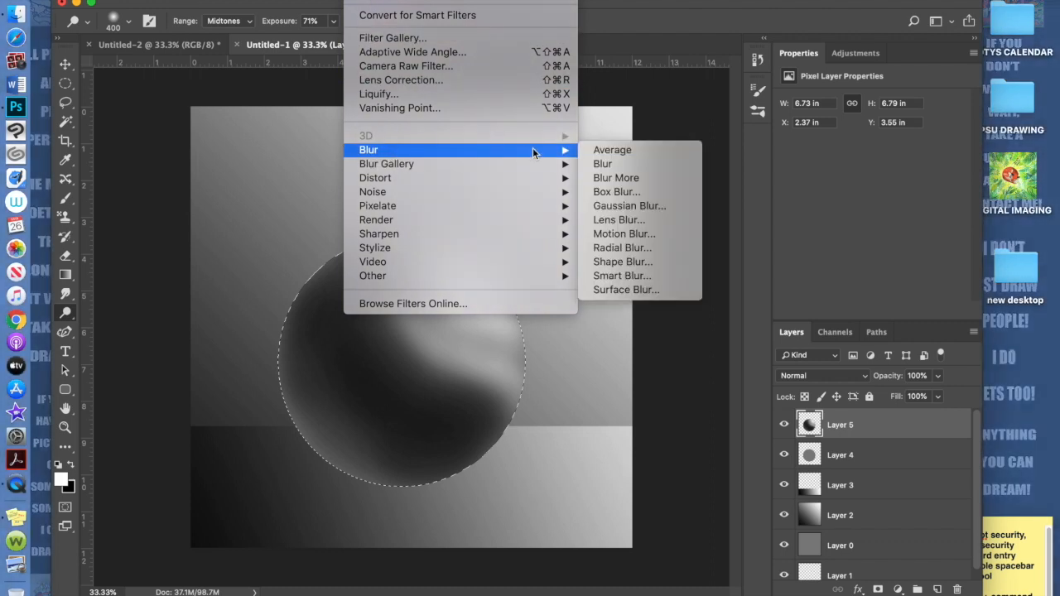
Apply a Gaussian Blur with the radius pushed to about 103 pixels
{"action": "left_click", "coordinate": [629, 205]}
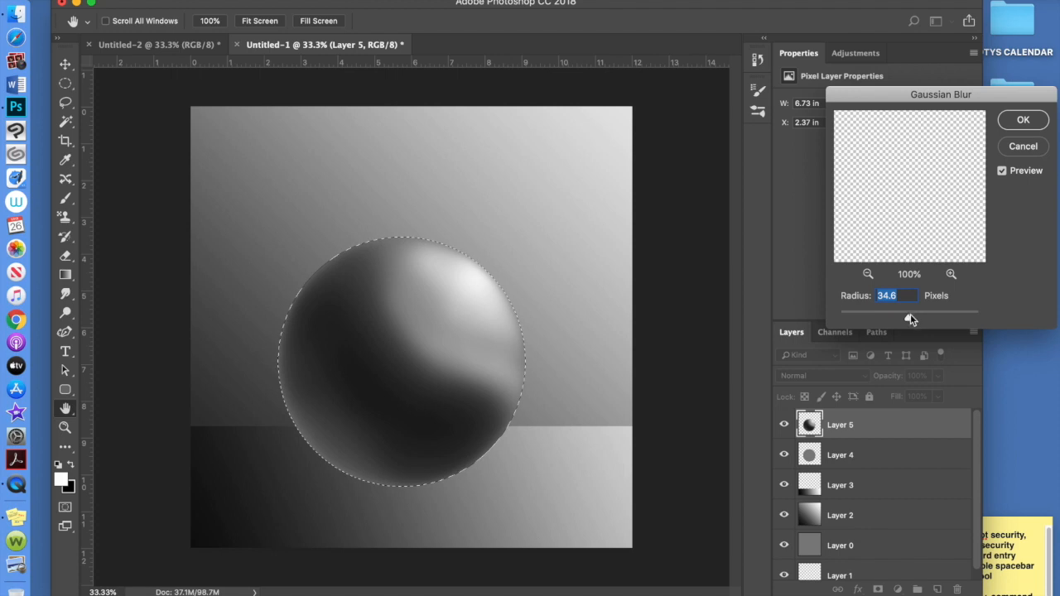
{"action": "left_click_drag", "start_coordinate": [911, 318], "coordinate": [917, 318]}
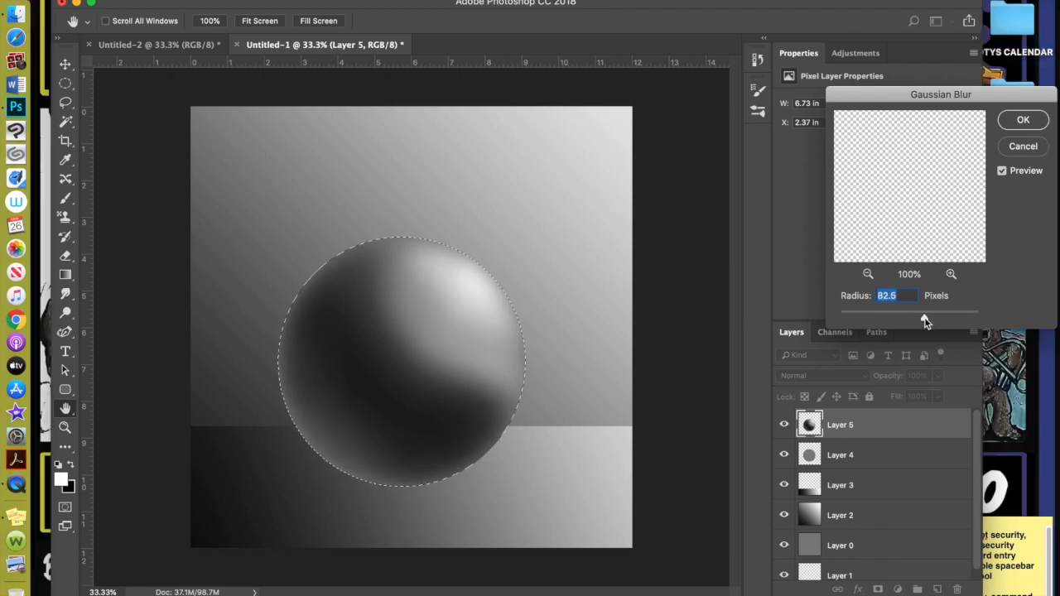
{"action": "left_click_drag", "start_coordinate": [926, 315], "coordinate": [930, 315]}
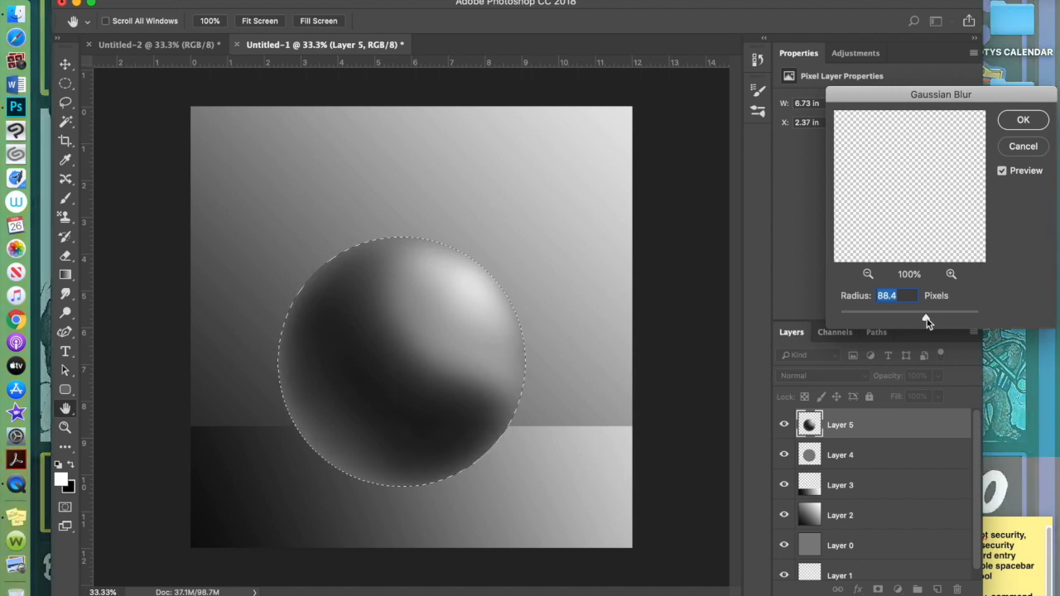
{"action": "left_click_drag", "start_coordinate": [927, 318], "coordinate": [929, 318]}
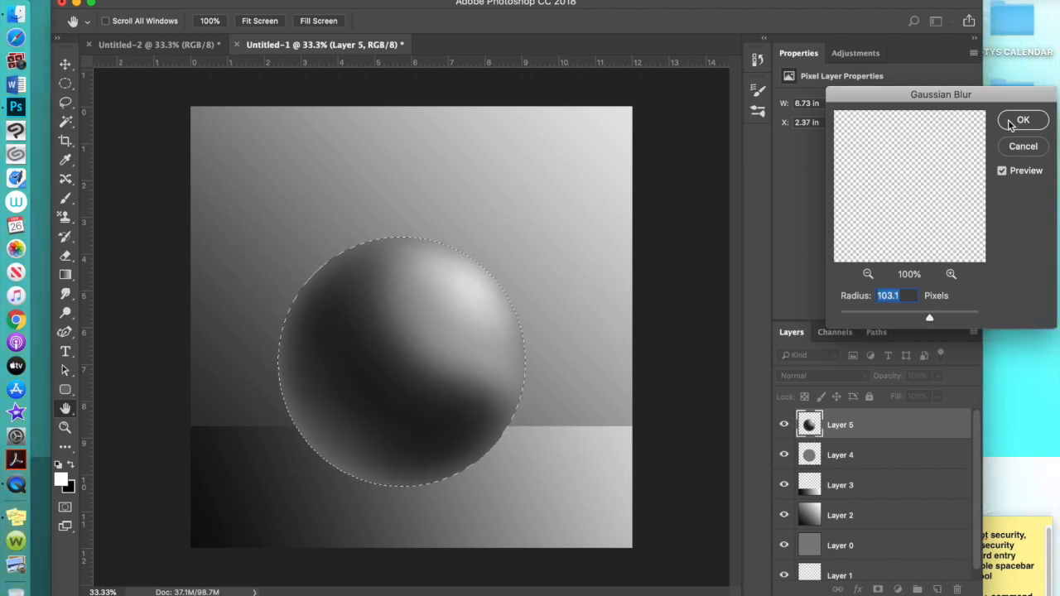
{"action": "left_click", "coordinate": [1023, 119]}
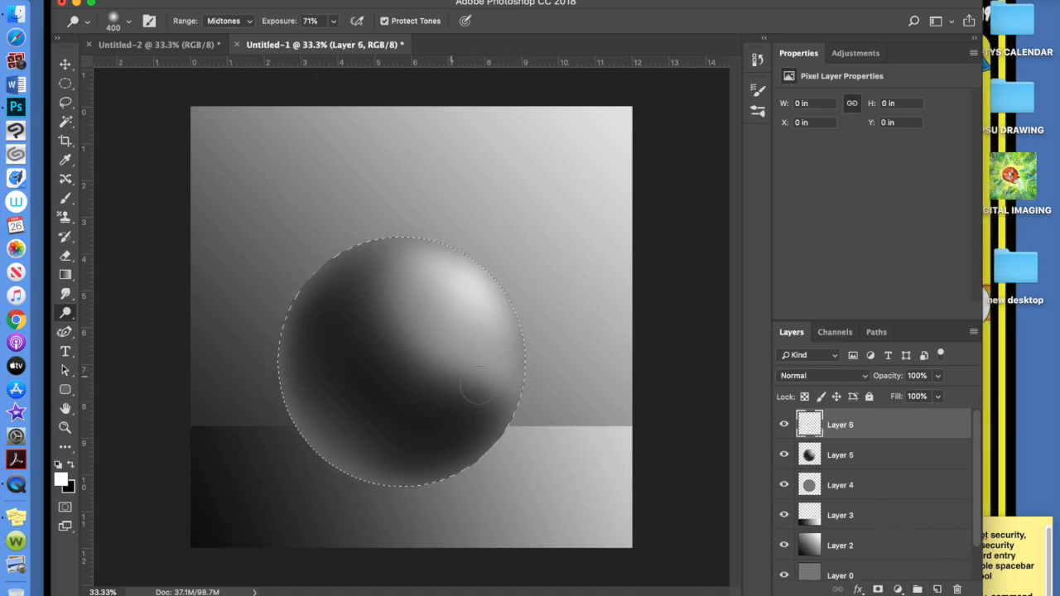
Paint additional shading on the sphere on the new Layer 6
{"action": "left_click_drag", "start_coordinate": [480, 389], "coordinate": [423, 380]}
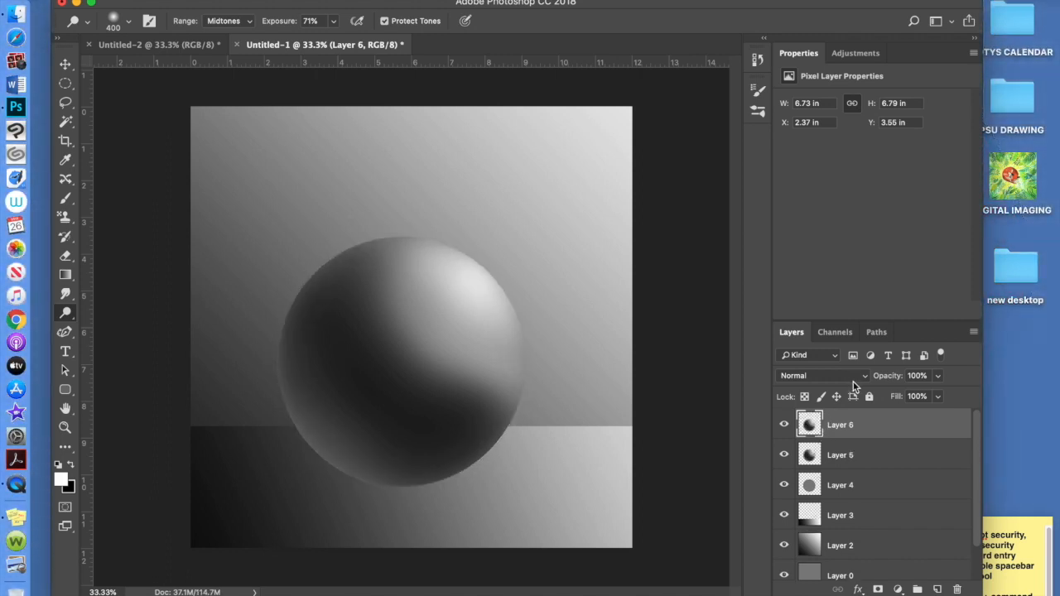
Set Layer 6 to Overlay at about 41% opacity and toggle its visibility to compare
{"action": "left_click", "coordinate": [819, 376]}
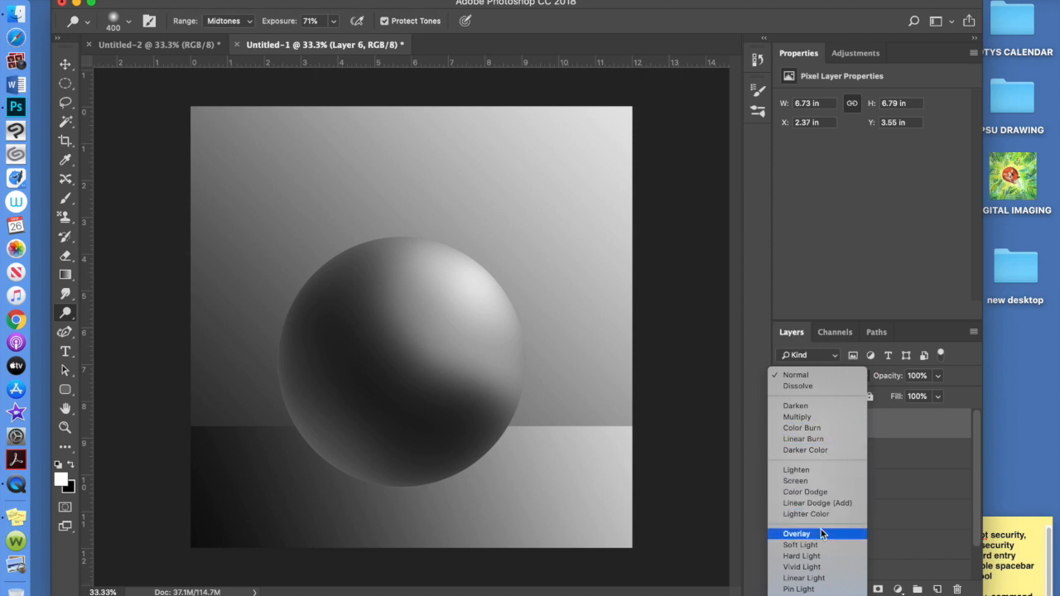
{"action": "left_click", "coordinate": [795, 533]}
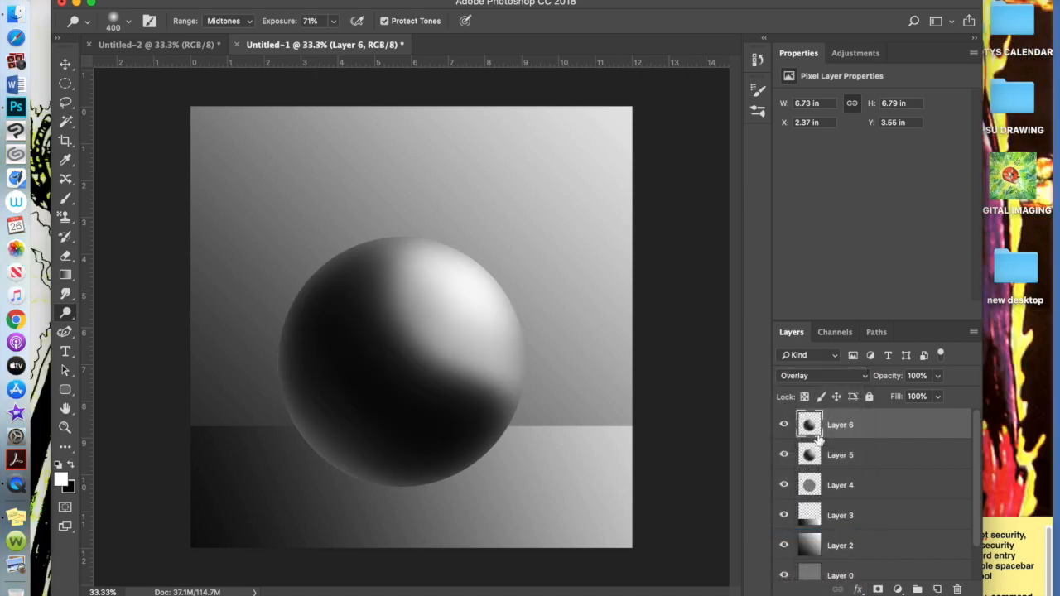
{"action": "mouse_move", "coordinate": [897, 384]}
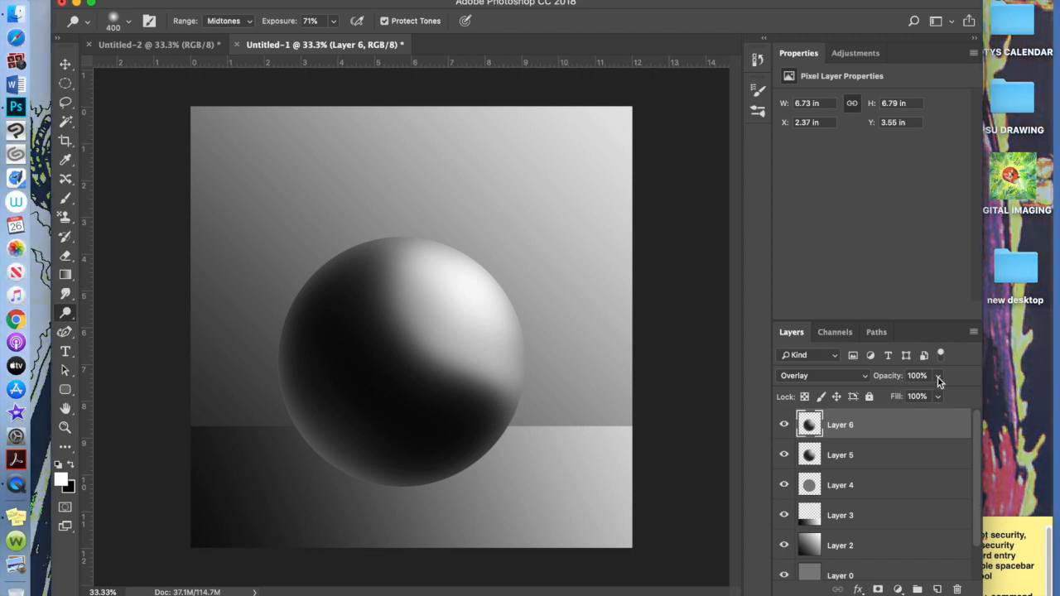
{"action": "left_click_drag", "start_coordinate": [937, 380], "coordinate": [902, 396]}
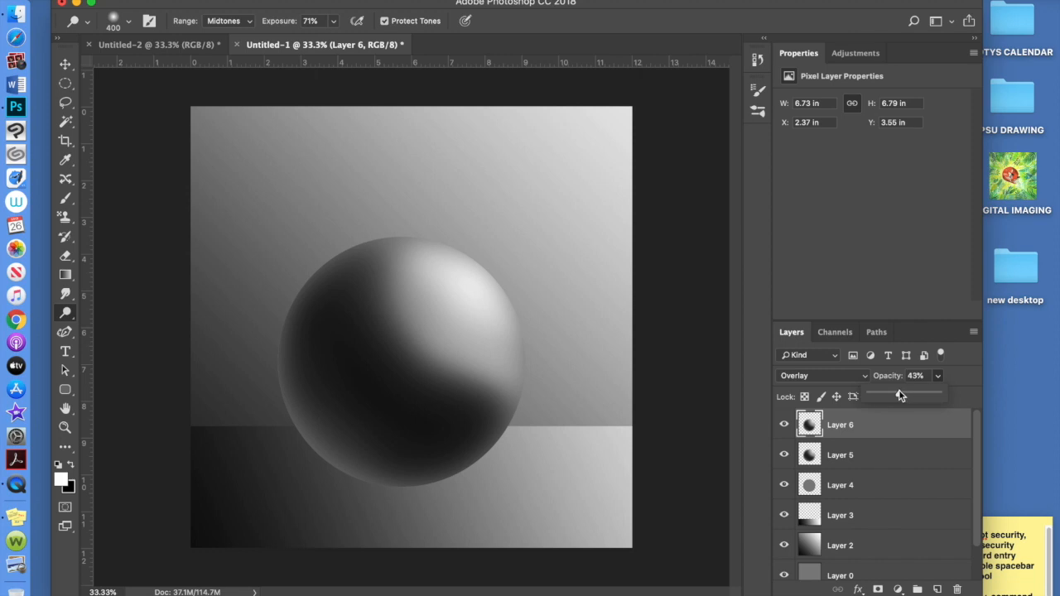
{"action": "left_click", "coordinate": [785, 424]}
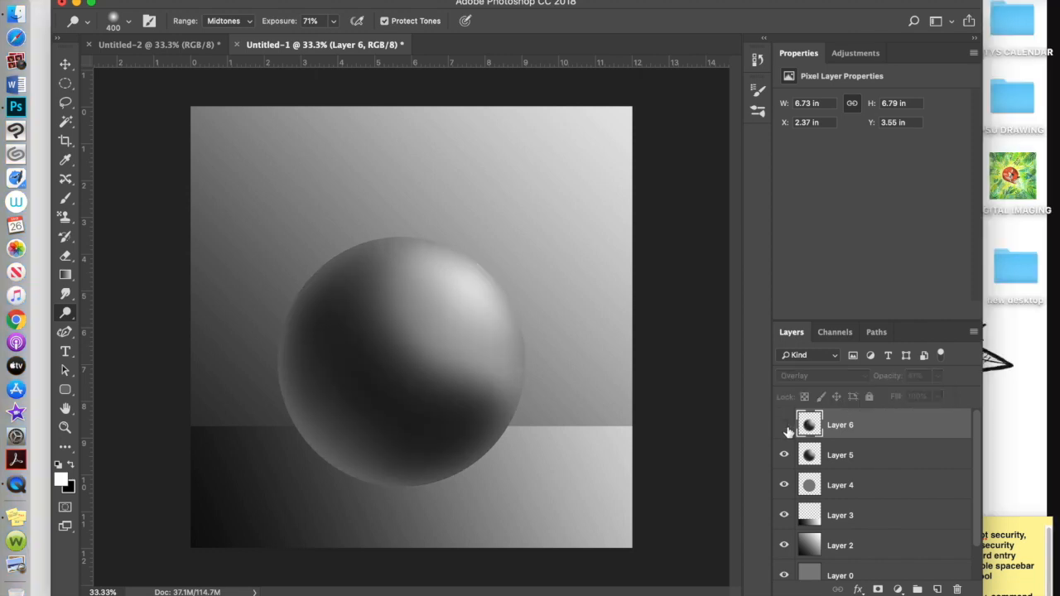
{"action": "left_click", "coordinate": [783, 423]}
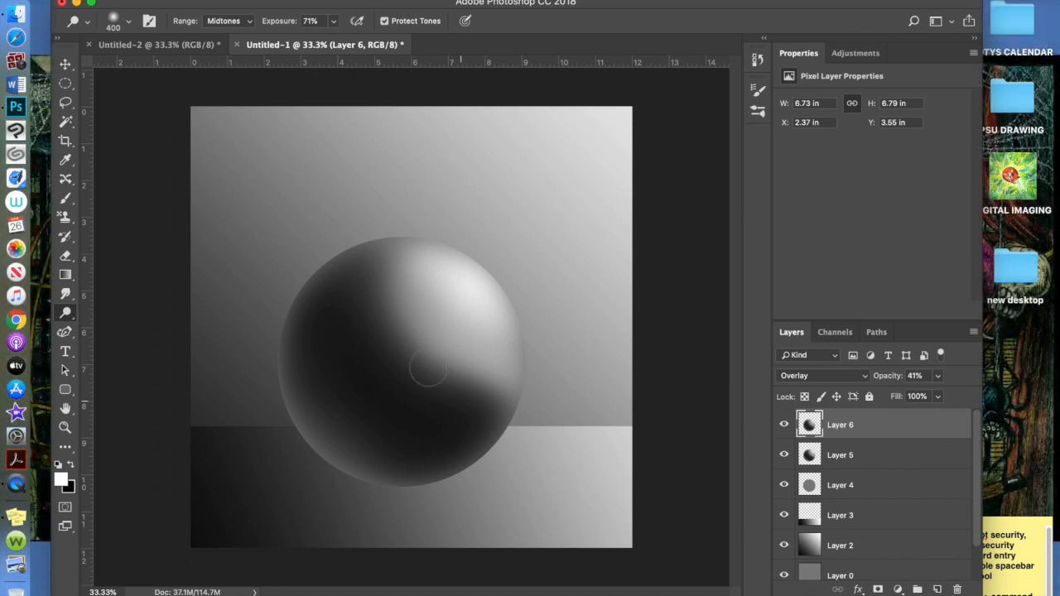
{"action": "left_click", "coordinate": [927, 589]}
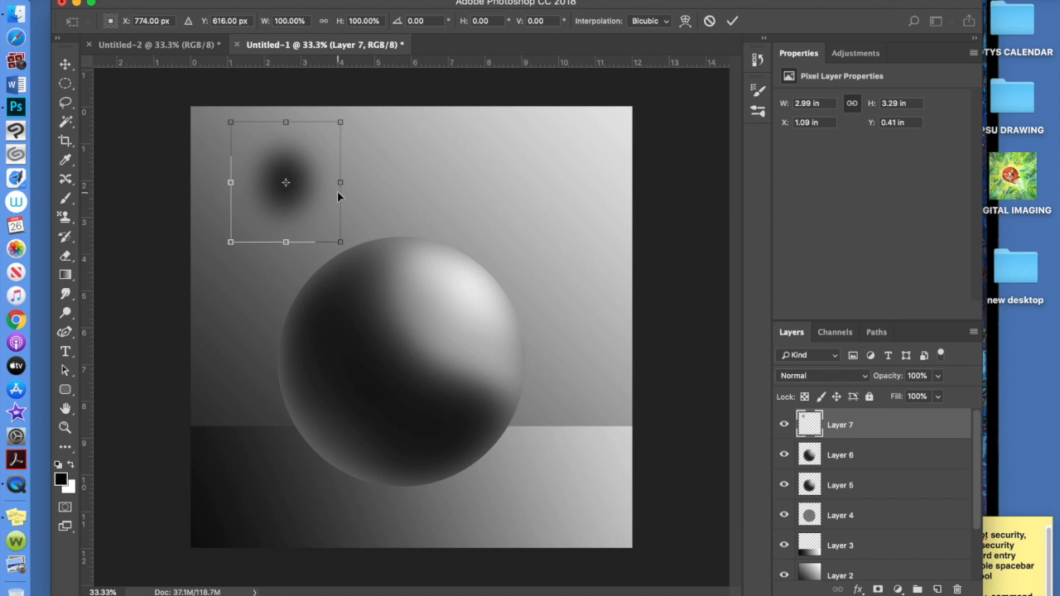
Stretch Layer 7's dark spot into a wide ellipse under the sphere and move it below Layers 5–6
{"action": "left_click_drag", "start_coordinate": [339, 182], "coordinate": [609, 183]}
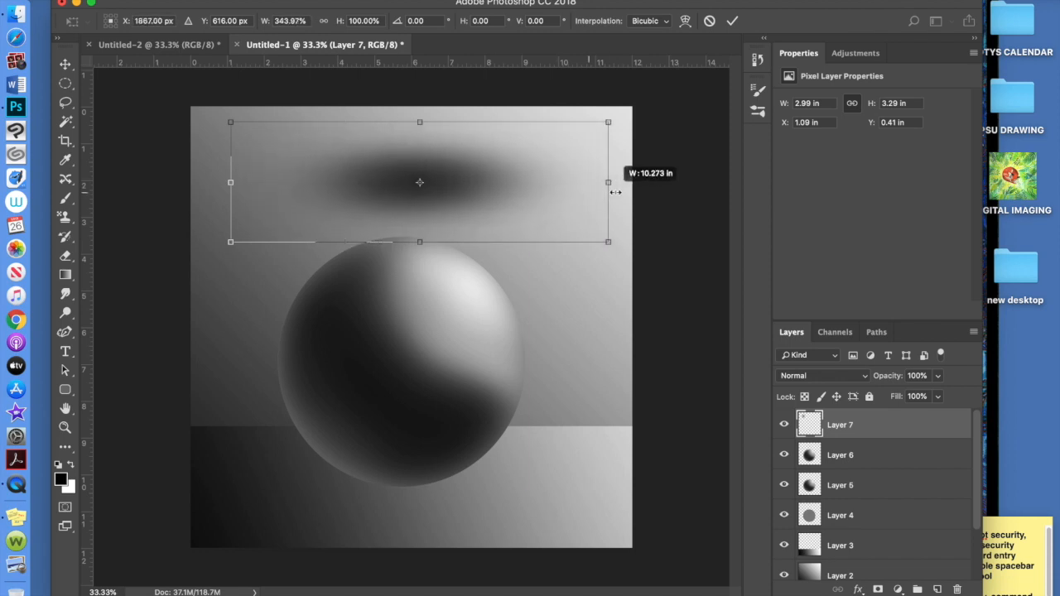
{"action": "left_click_drag", "start_coordinate": [230, 183], "coordinate": [180, 182]}
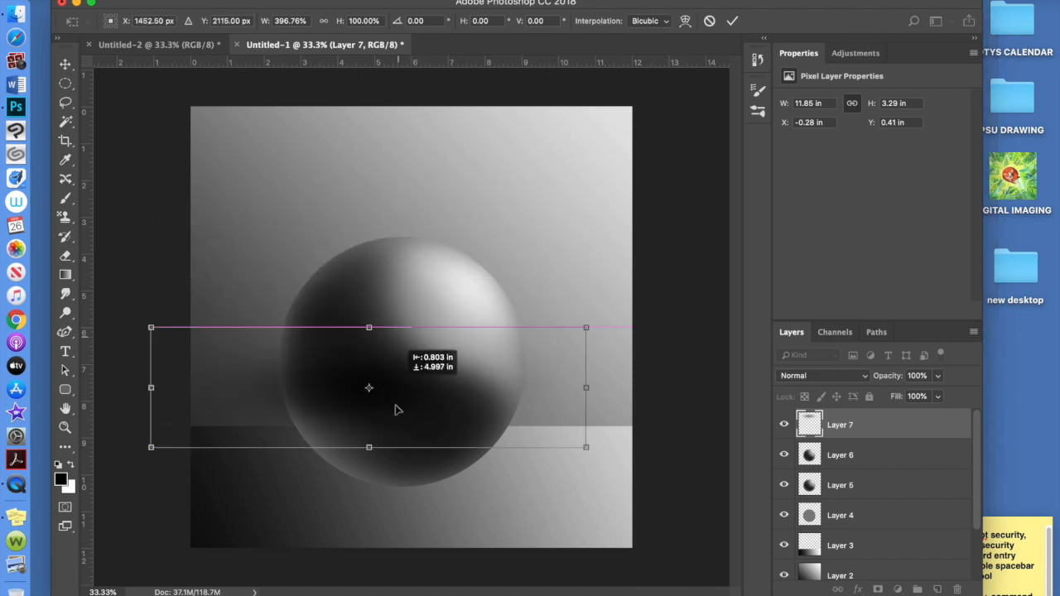
{"action": "left_click_drag", "start_coordinate": [368, 387], "coordinate": [361, 465]}
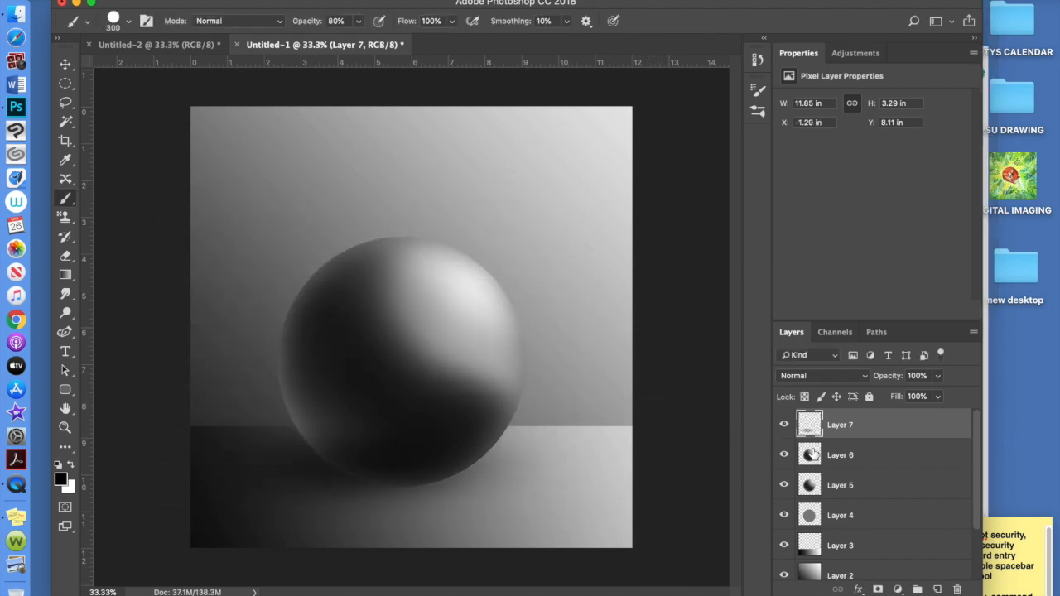
{"action": "left_click_drag", "start_coordinate": [837, 424], "coordinate": [838, 453]}
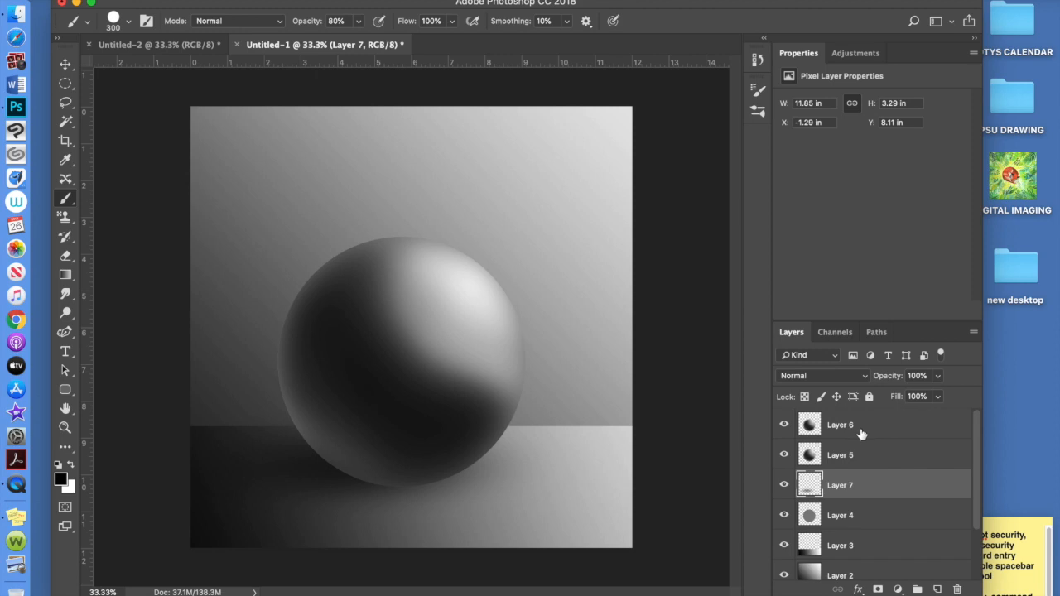
Return to the shadow layer and stretch the cast shadow wider across the floor
{"action": "left_click", "coordinate": [839, 424]}
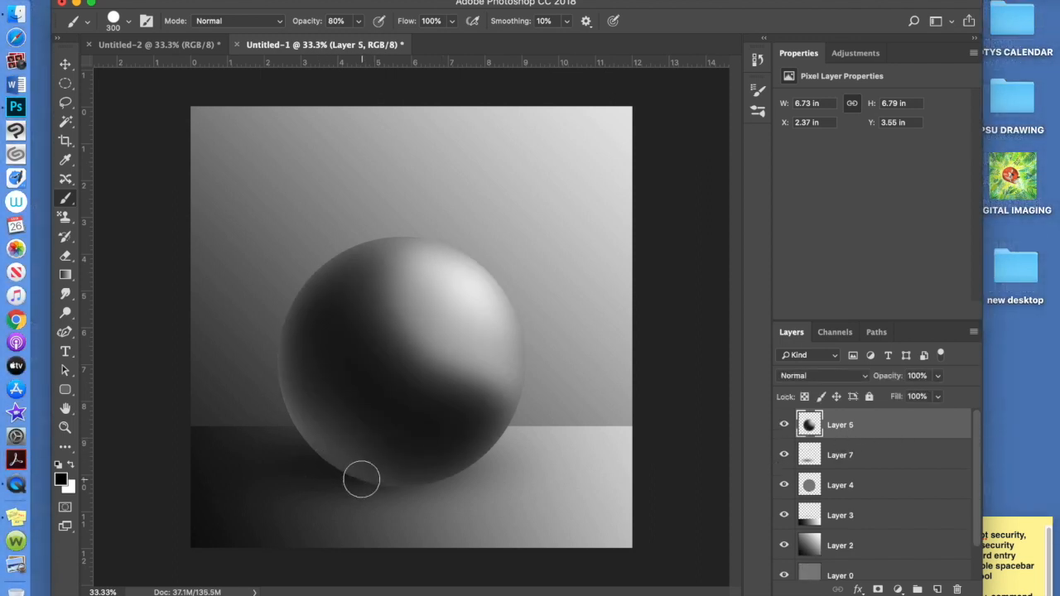
{"action": "left_click", "coordinate": [840, 454]}
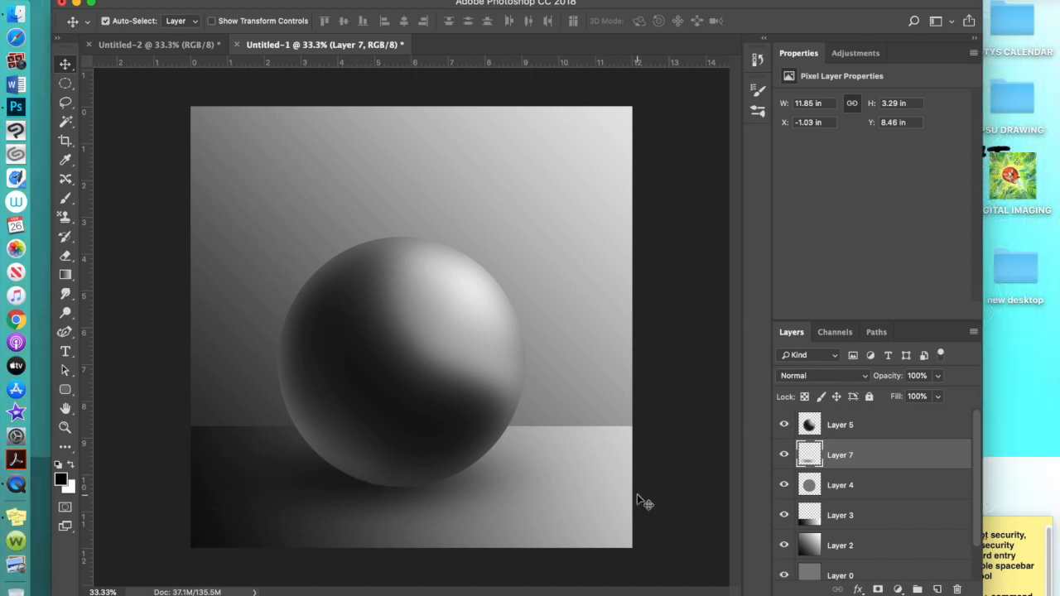
{"action": "mouse_move", "coordinate": [322, 489]}
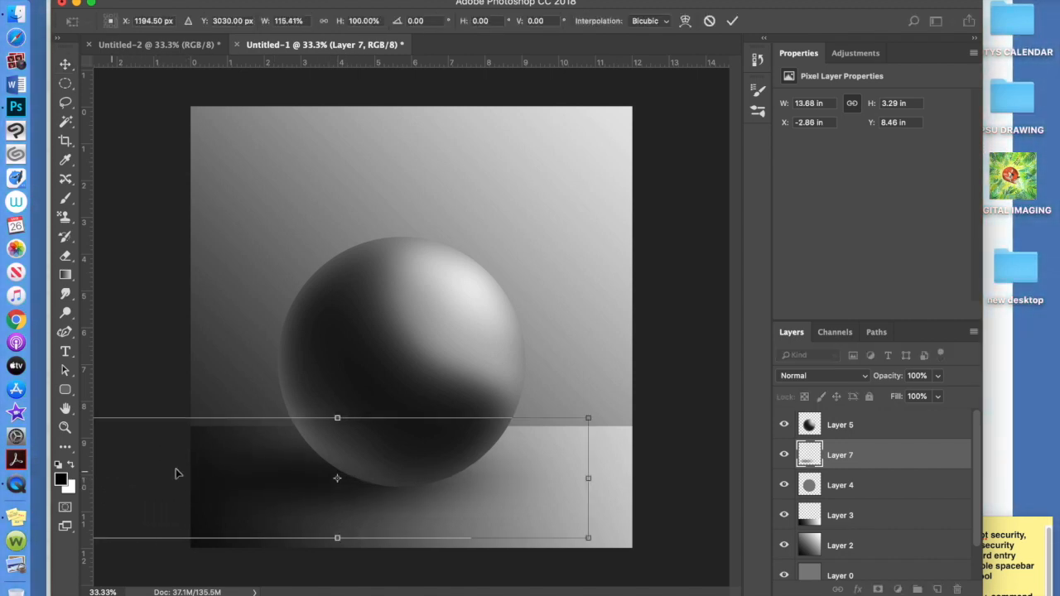
{"action": "left_click_drag", "start_coordinate": [588, 477], "coordinate": [609, 477]}
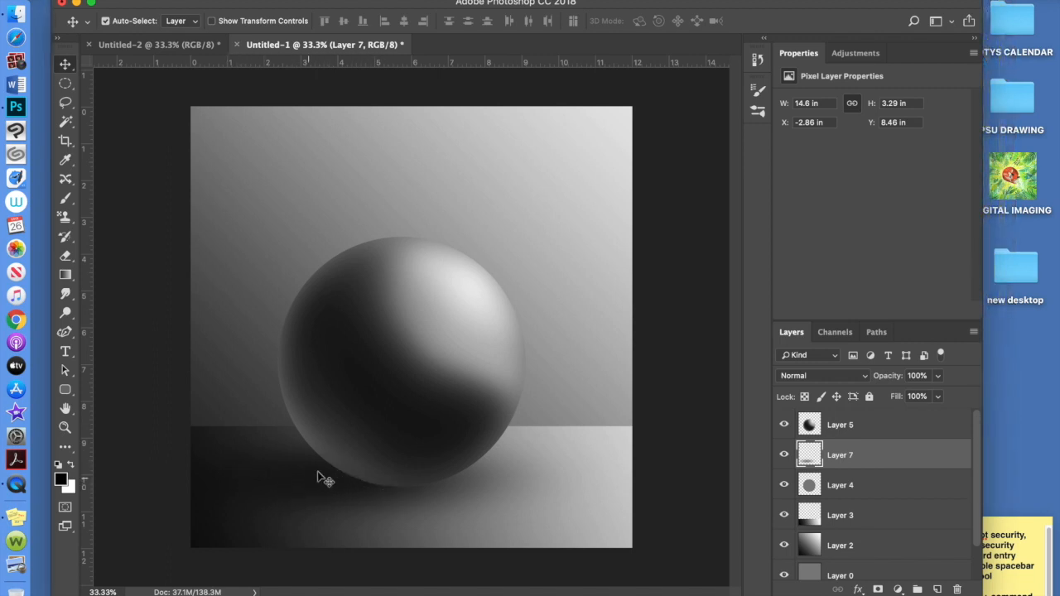
{"action": "mouse_move", "coordinate": [556, 192]}
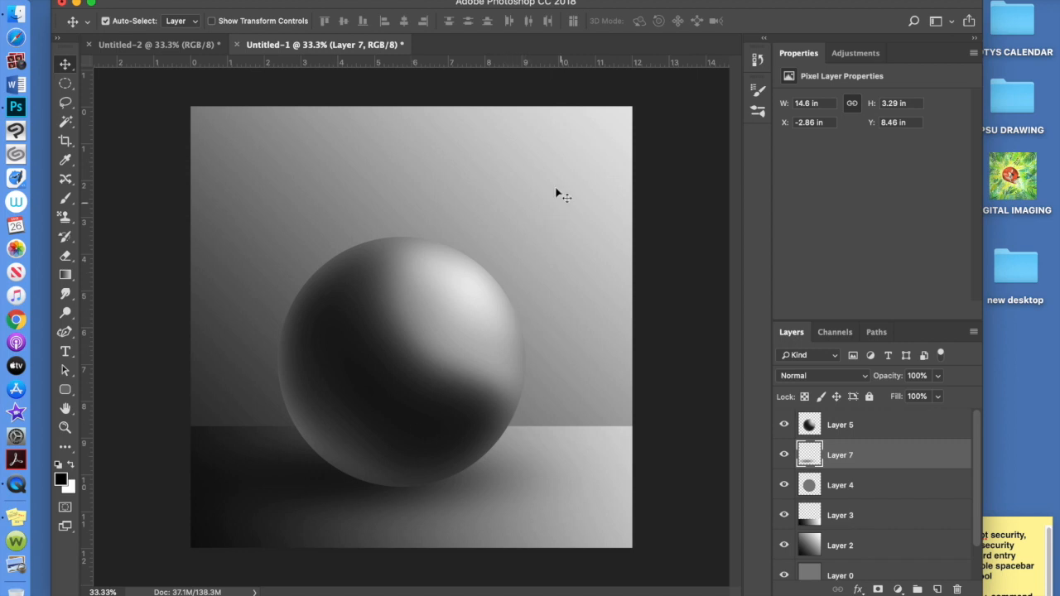
{"action": "mouse_move", "coordinate": [460, 162]}
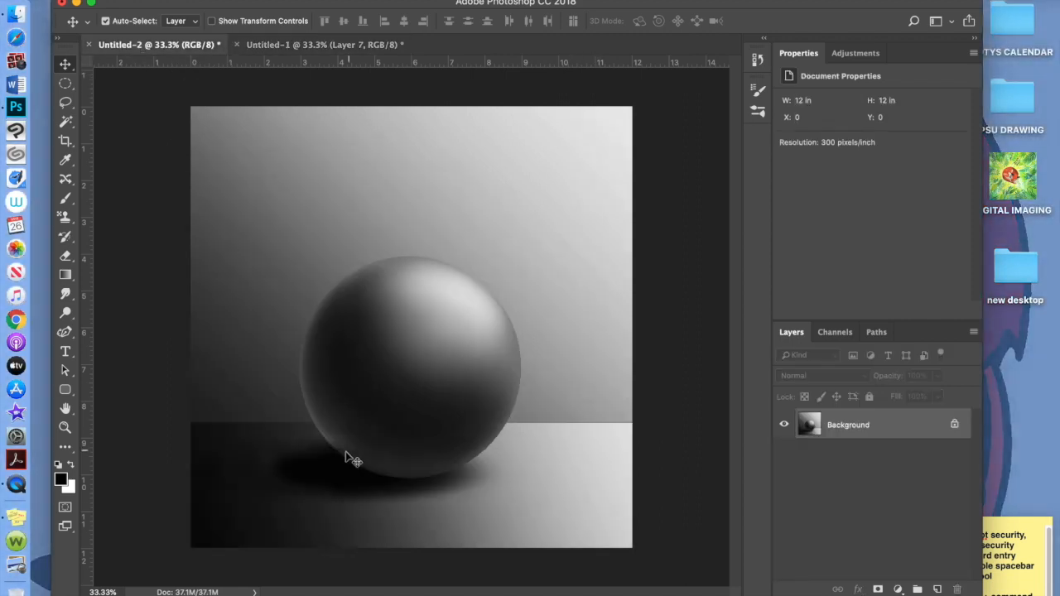
Switch back to the Untitled-1 sphere painting document
{"action": "left_click", "coordinate": [318, 43]}
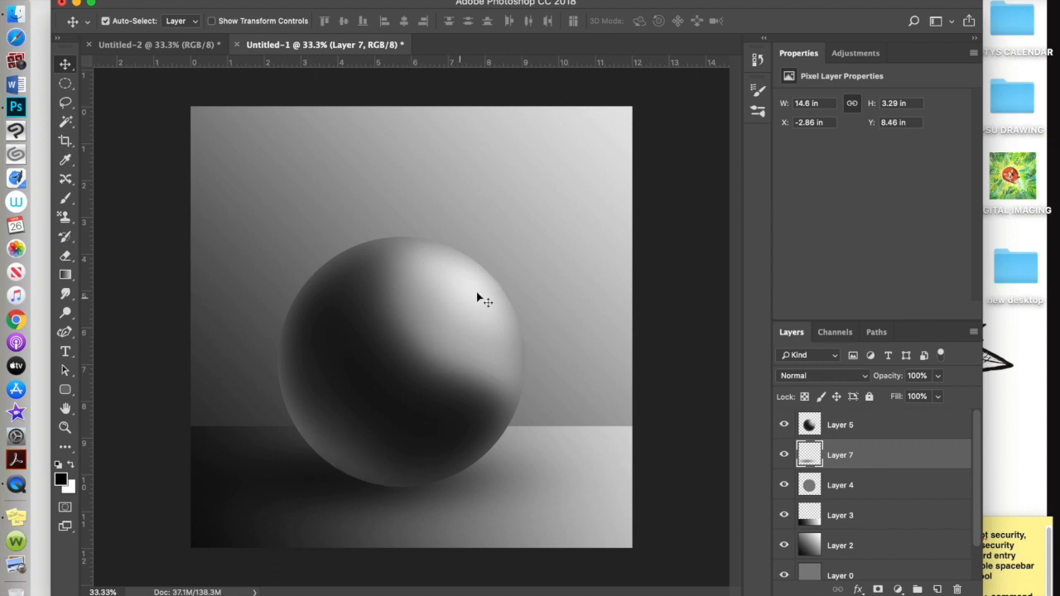
{"action": "mouse_move", "coordinate": [257, 467]}
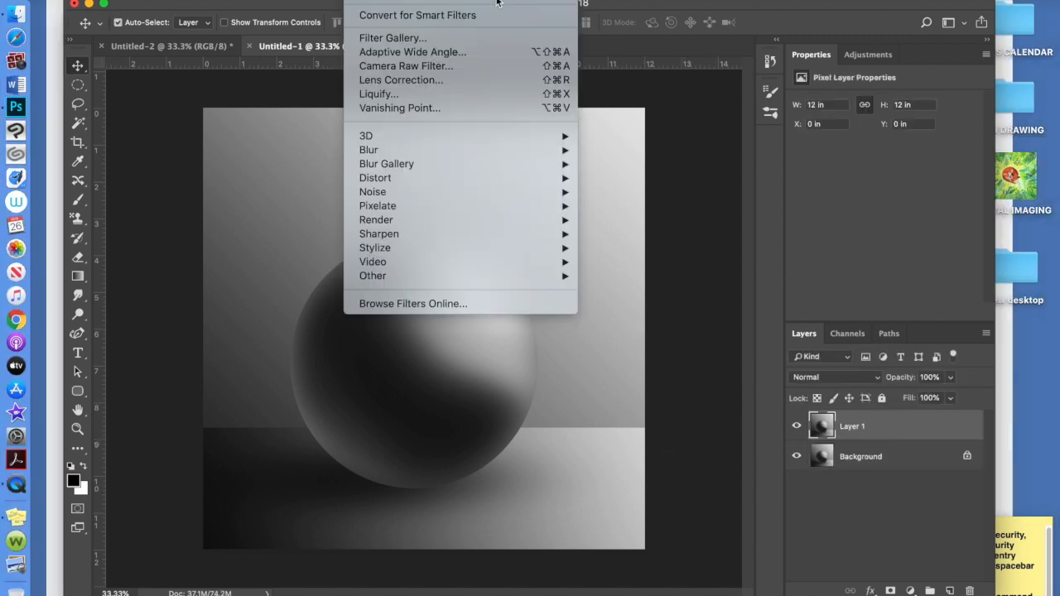
{"action": "mouse_move", "coordinate": [394, 38]}
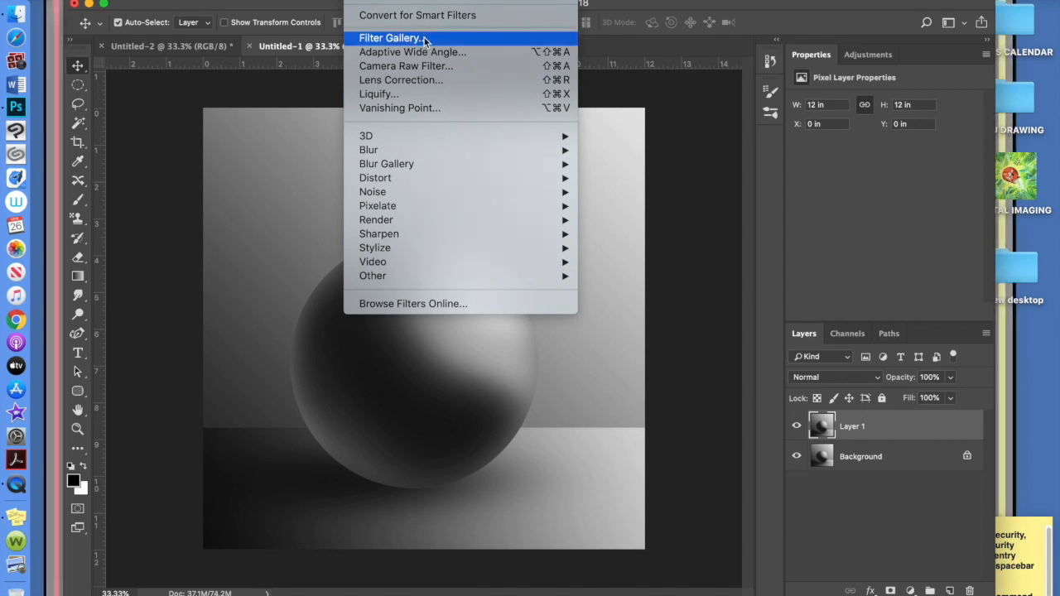
Preview Cutout, Colored Pencil, Dry Brush, Film Grain and Fresco in the Filter Gallery
{"action": "left_click", "coordinate": [399, 36]}
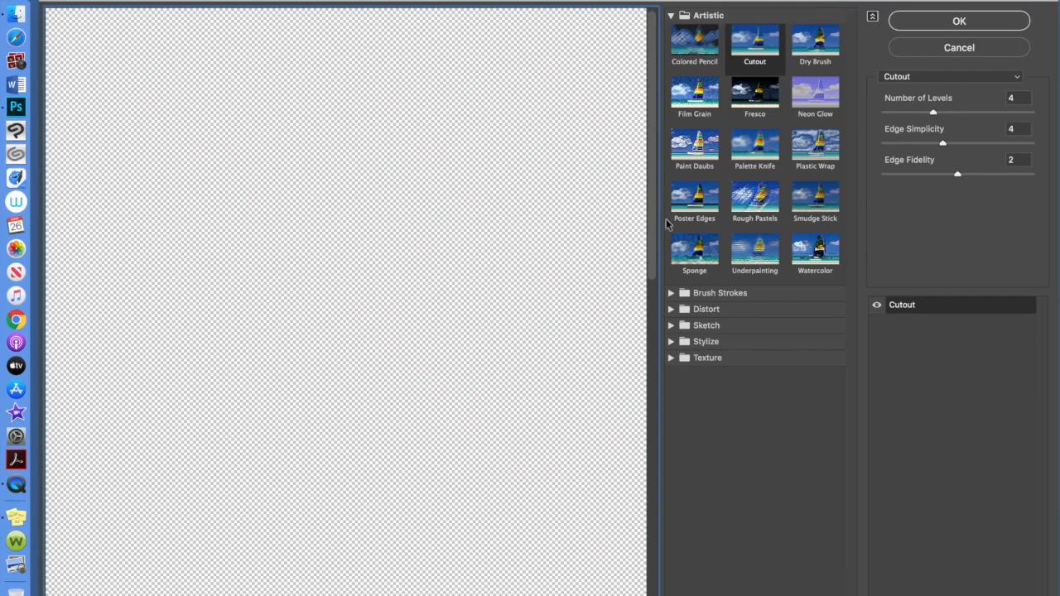
{"action": "mouse_move", "coordinate": [617, 152]}
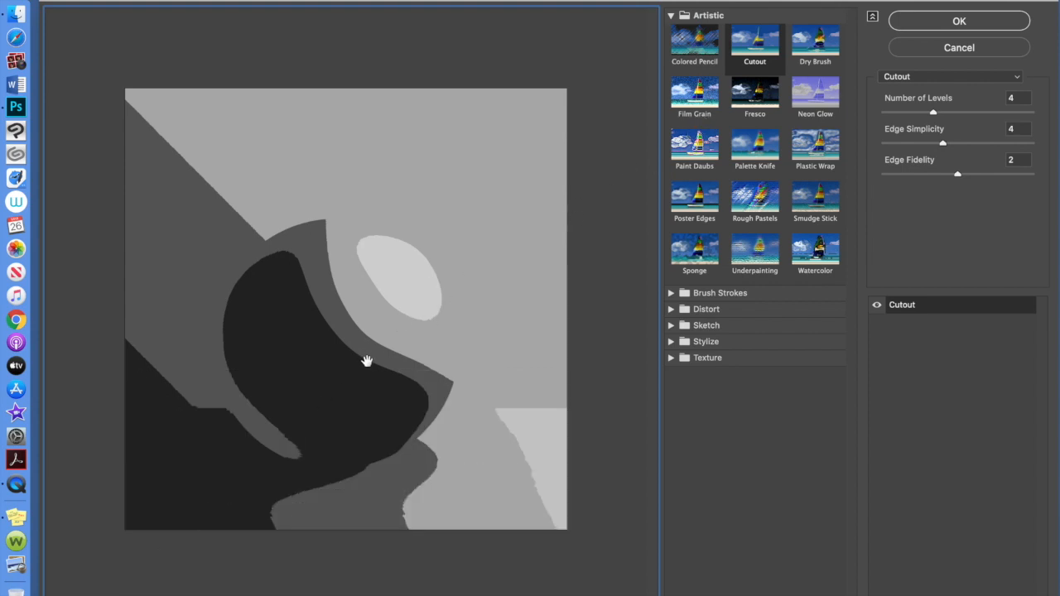
{"action": "mouse_move", "coordinate": [716, 101]}
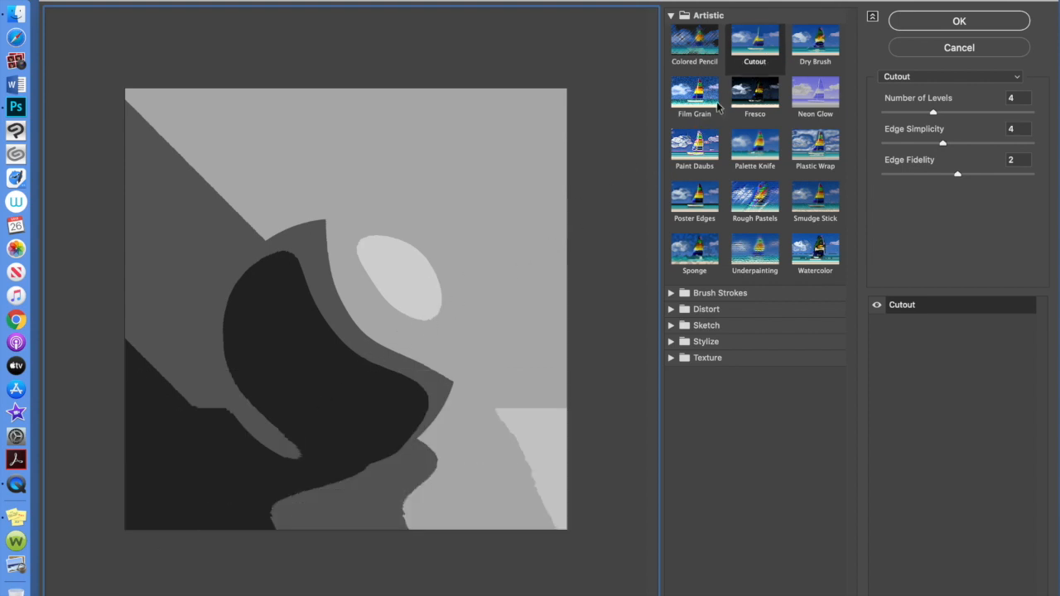
{"action": "left_click", "coordinate": [694, 47]}
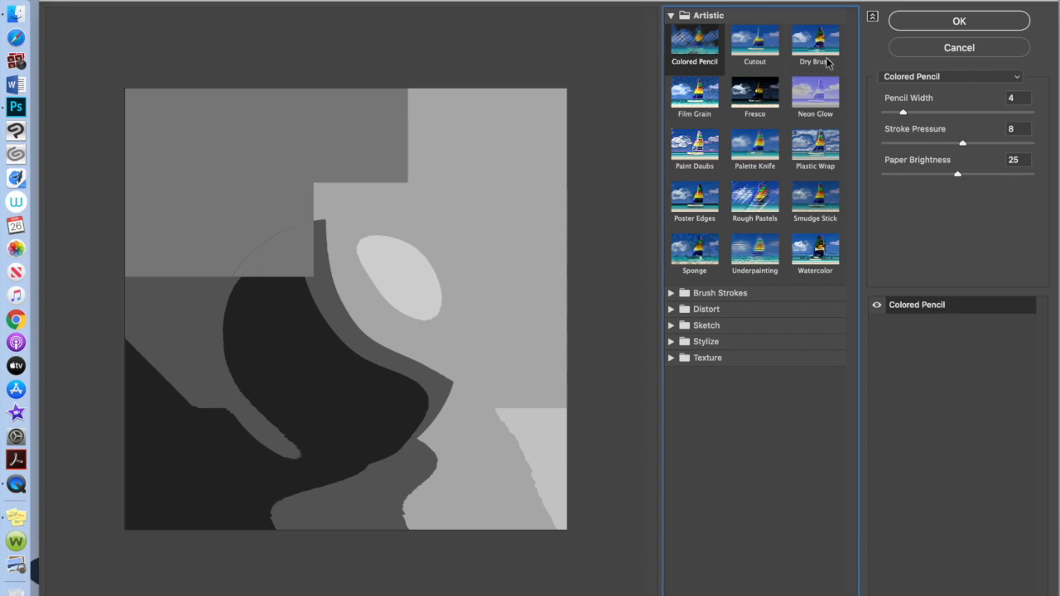
{"action": "left_click", "coordinate": [816, 42]}
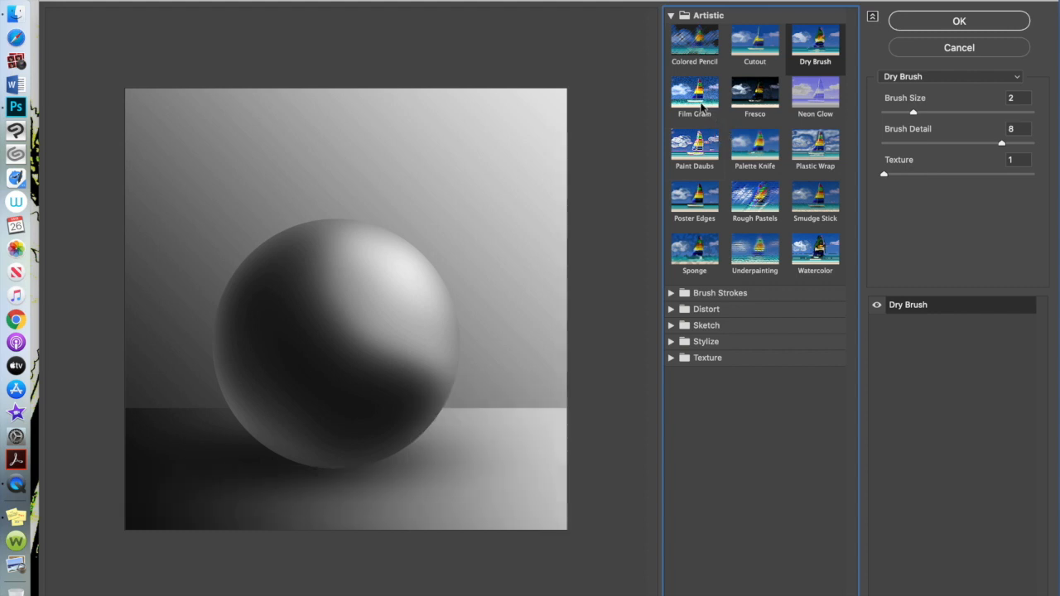
{"action": "left_click", "coordinate": [694, 92]}
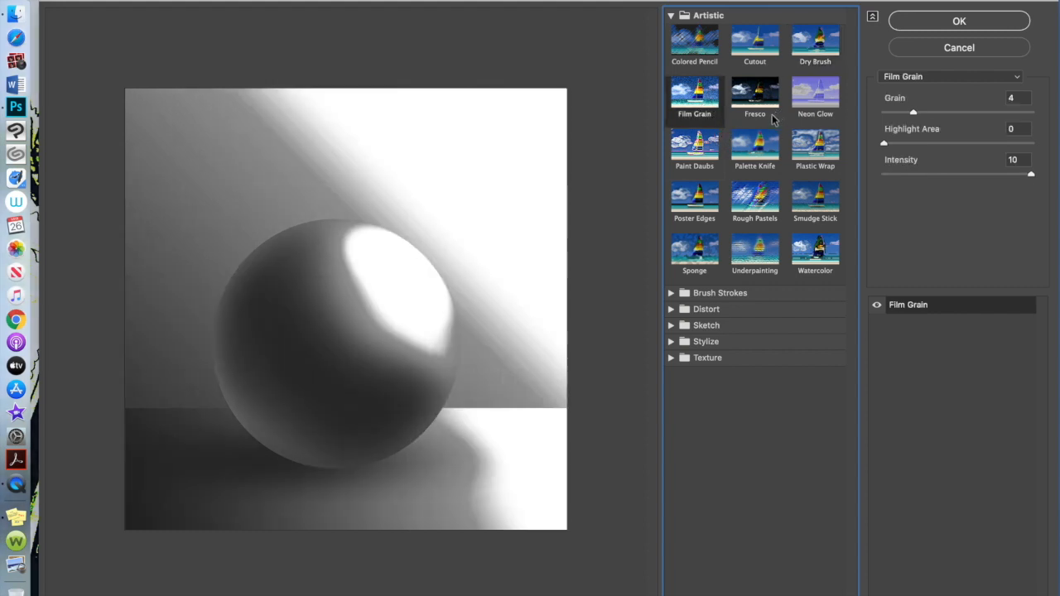
{"action": "left_click", "coordinate": [755, 94]}
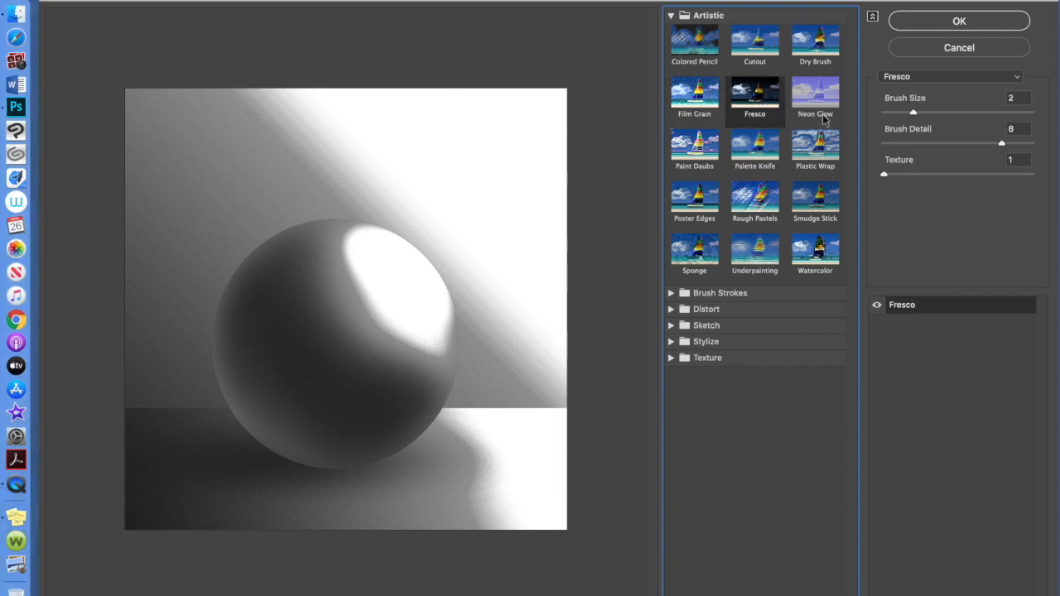
{"action": "left_click", "coordinate": [755, 92]}
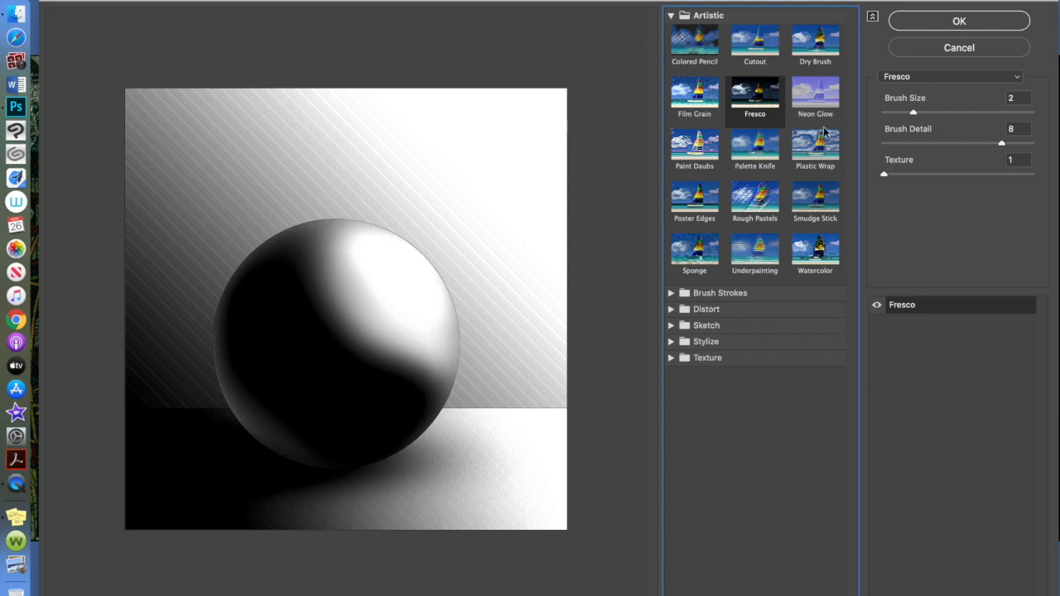
Preview Plastic Wrap and apply it to the sphere painting
{"action": "left_click", "coordinate": [814, 149]}
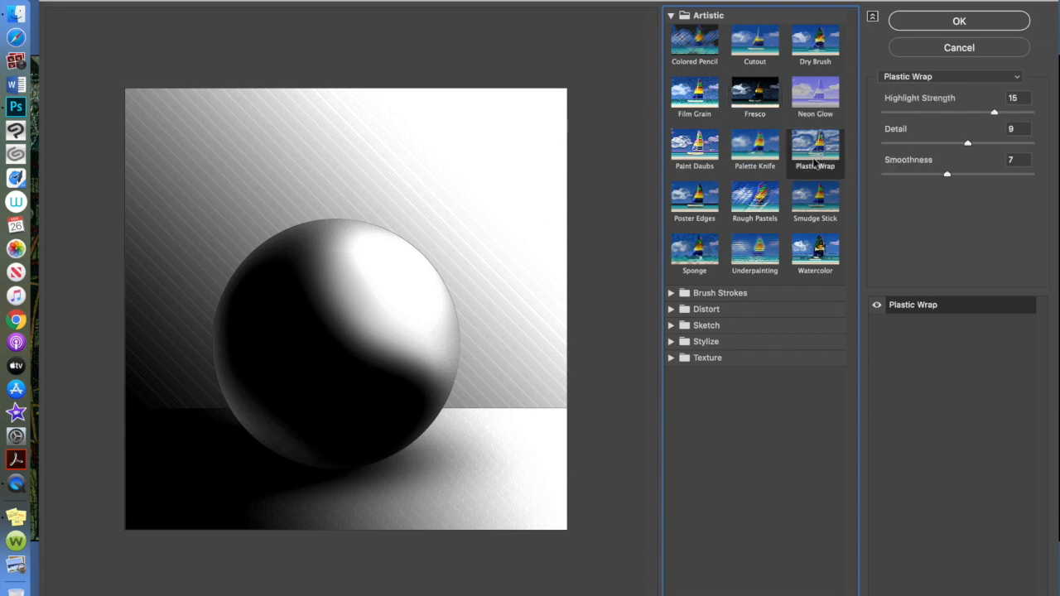
{"action": "left_click", "coordinate": [815, 150]}
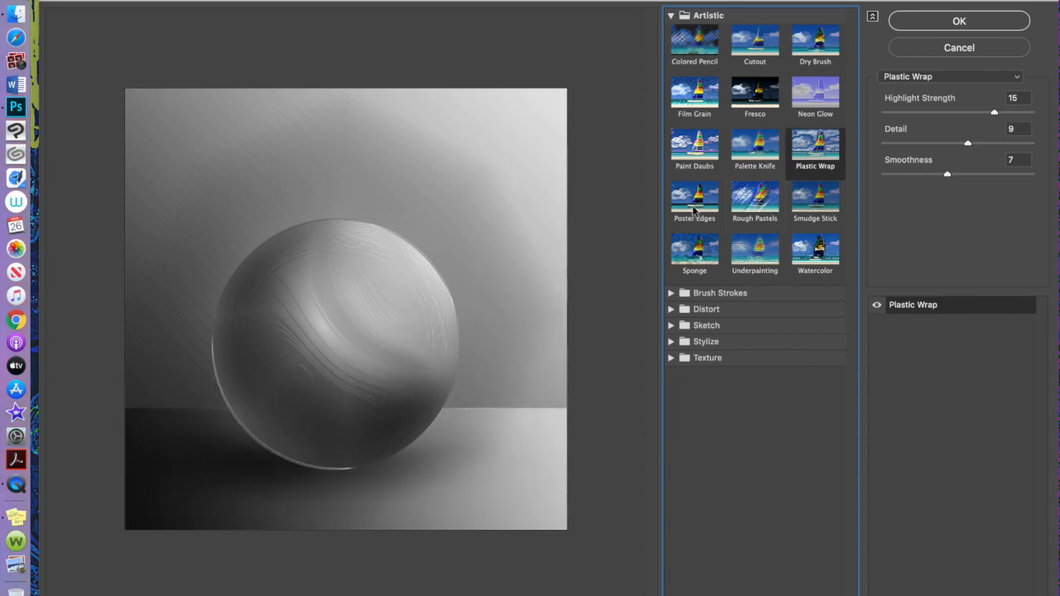
{"action": "left_click", "coordinate": [694, 195]}
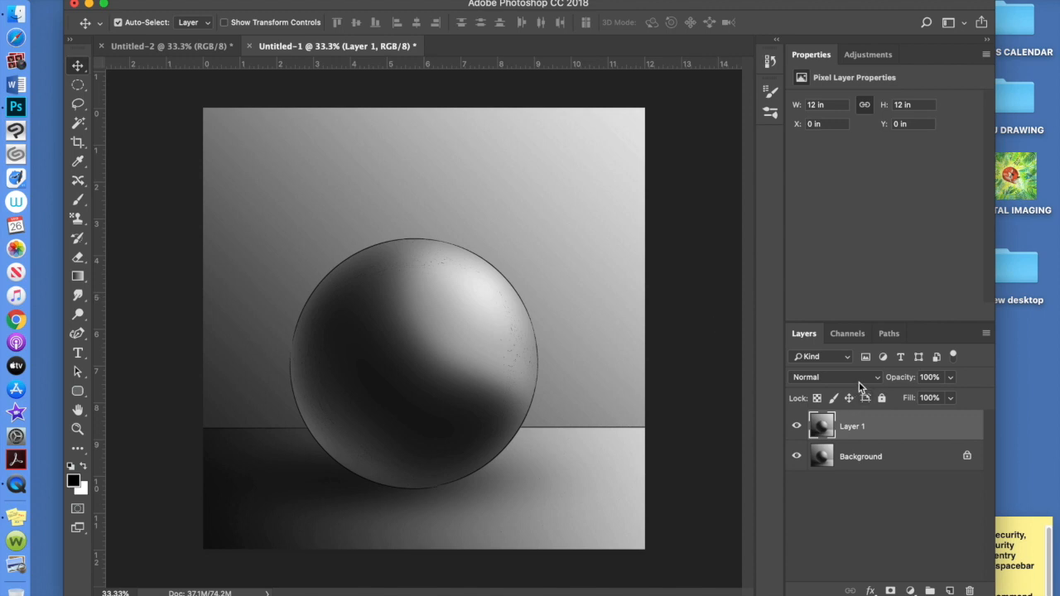
{"action": "left_click", "coordinate": [831, 377]}
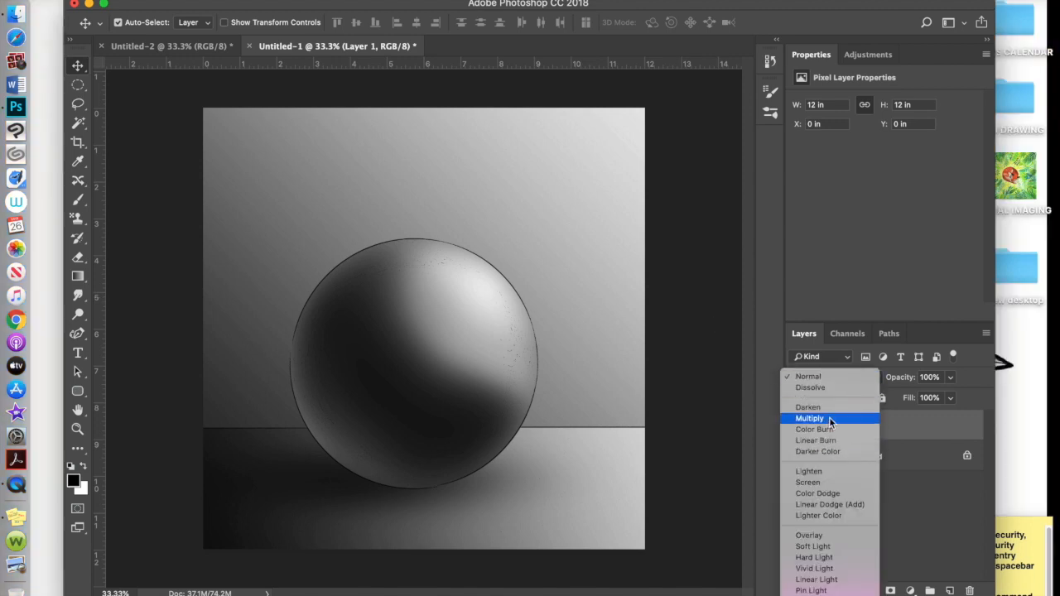
{"action": "left_click", "coordinate": [810, 417]}
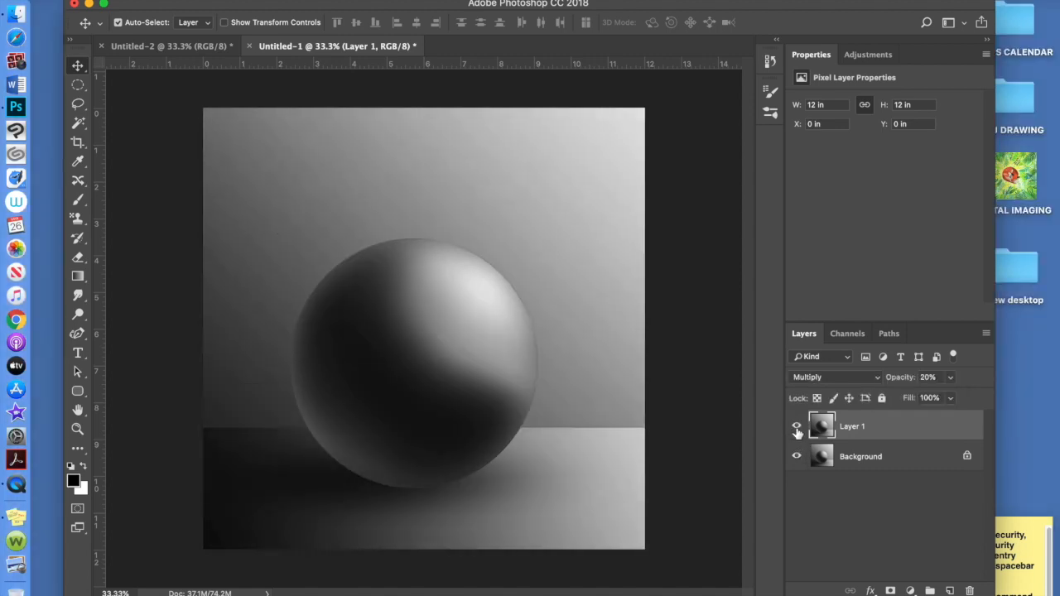
{"action": "mouse_move", "coordinate": [931, 416]}
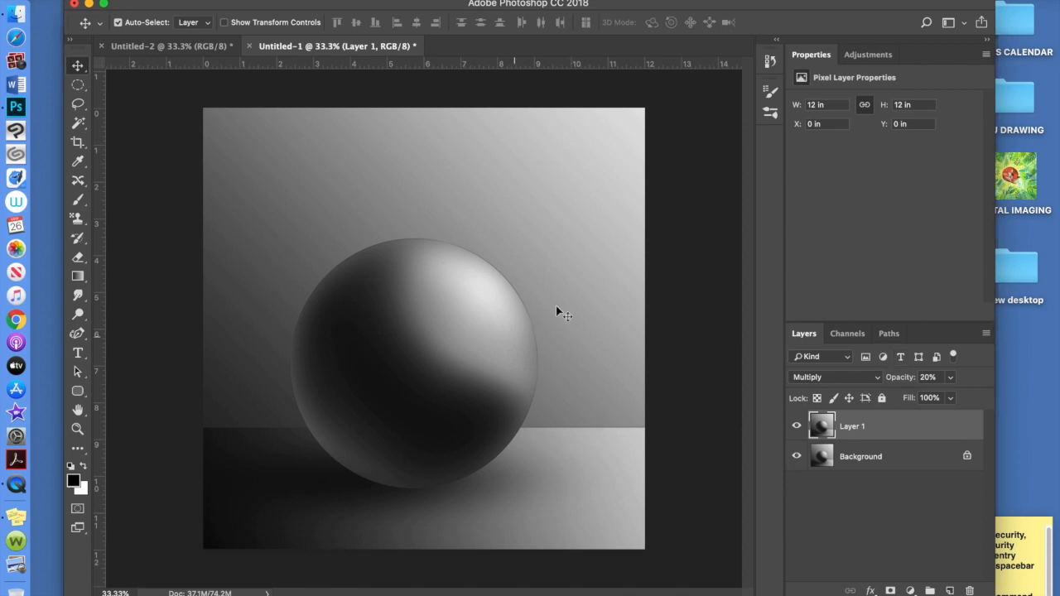
{"action": "mouse_move", "coordinate": [920, 340]}
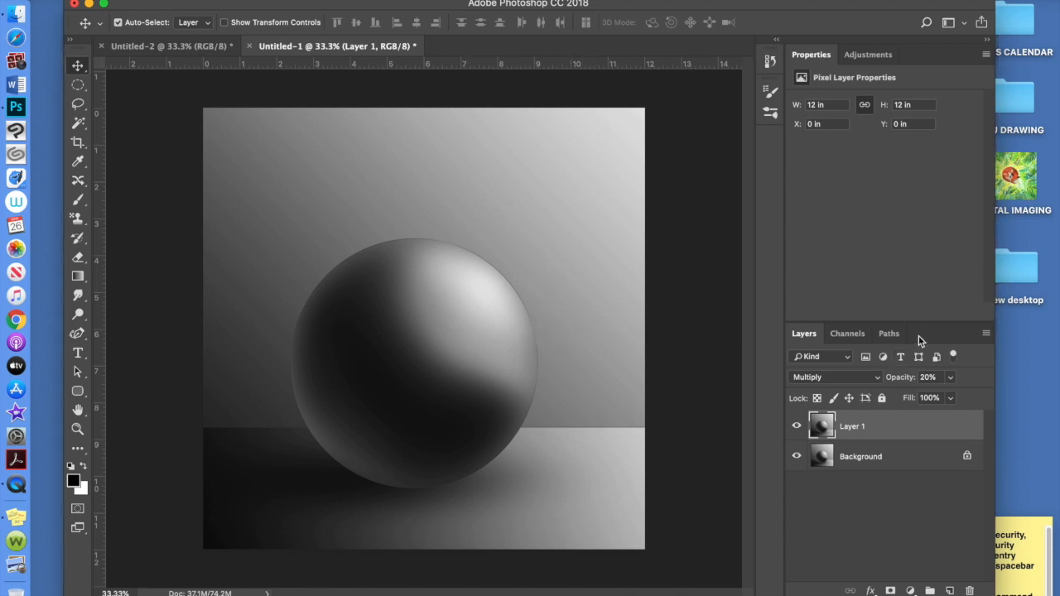
{"action": "mouse_move", "coordinate": [943, 533]}
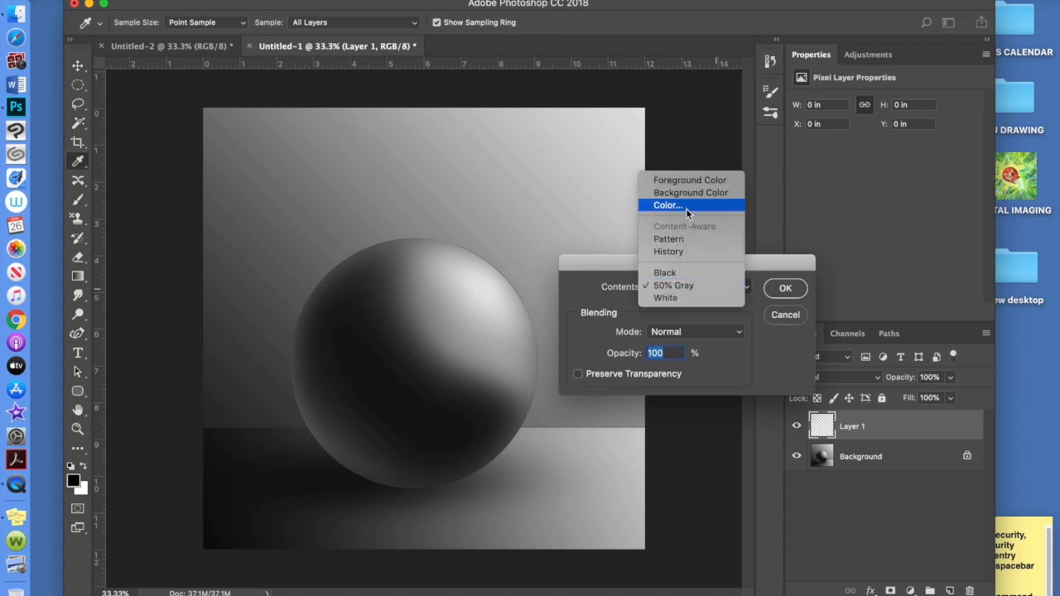
Fill Layer 1 with a custom bright green and add an empty Layer 2 above it
{"action": "left_click", "coordinate": [666, 205]}
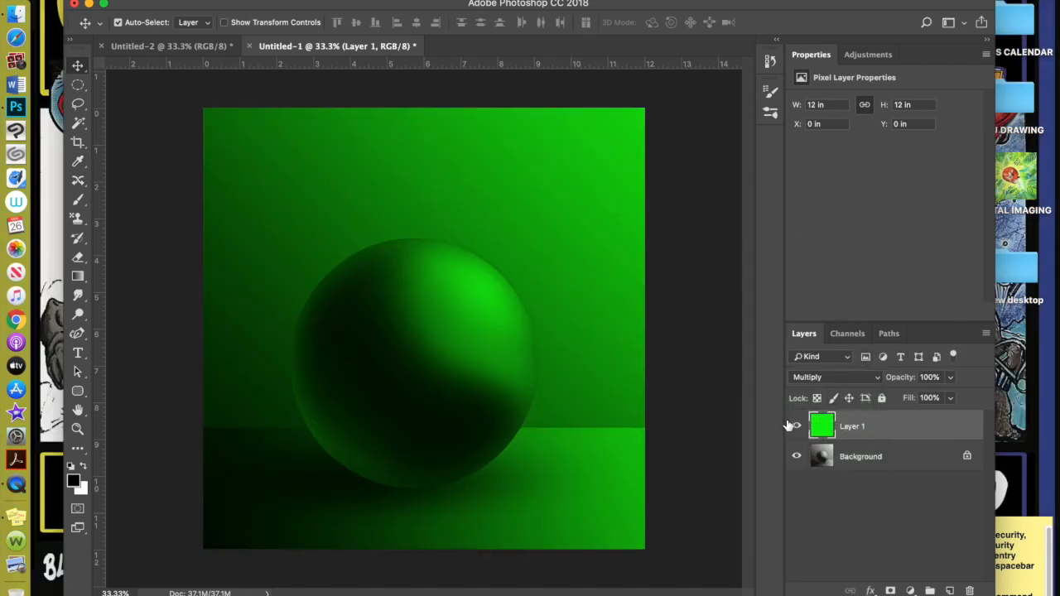
{"action": "left_click", "coordinate": [796, 425]}
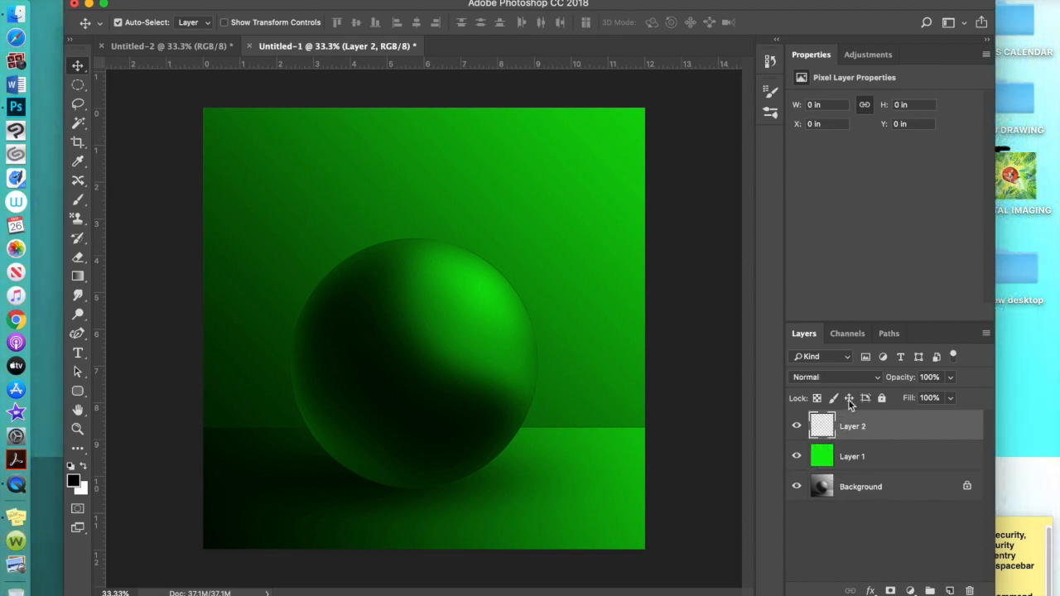
Blend Layer 2 as Overlay and brush light highlights on the sphere's upper right and background
{"action": "left_click", "coordinate": [835, 378]}
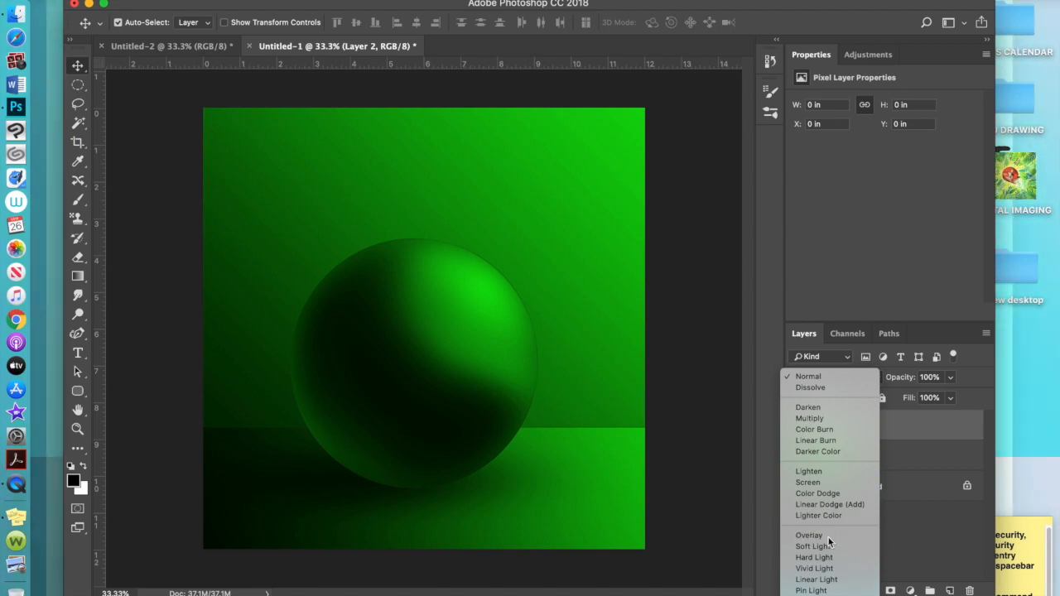
{"action": "left_click", "coordinate": [808, 535]}
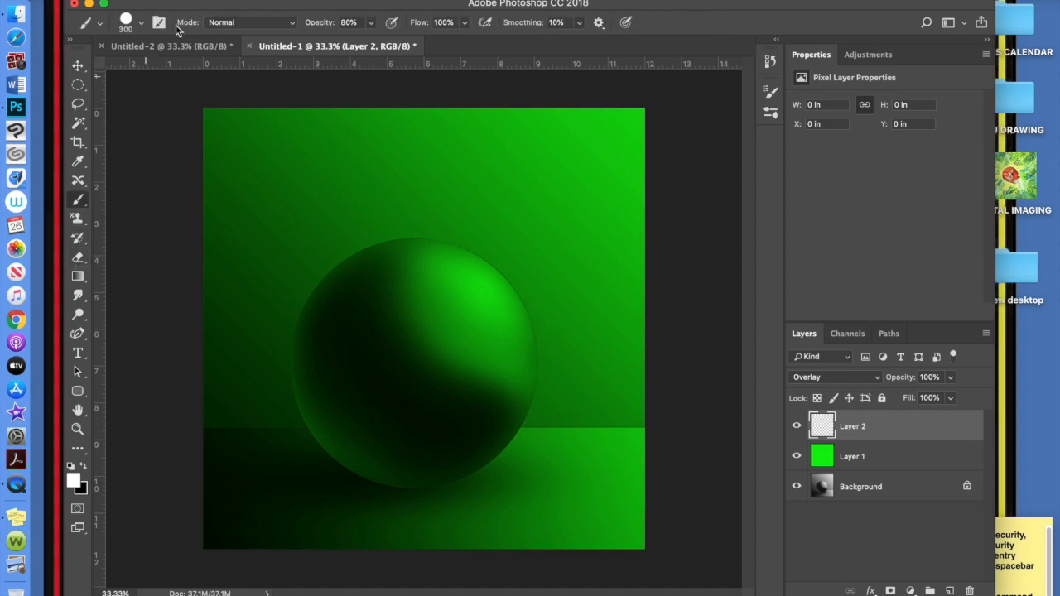
{"action": "left_click", "coordinate": [141, 23]}
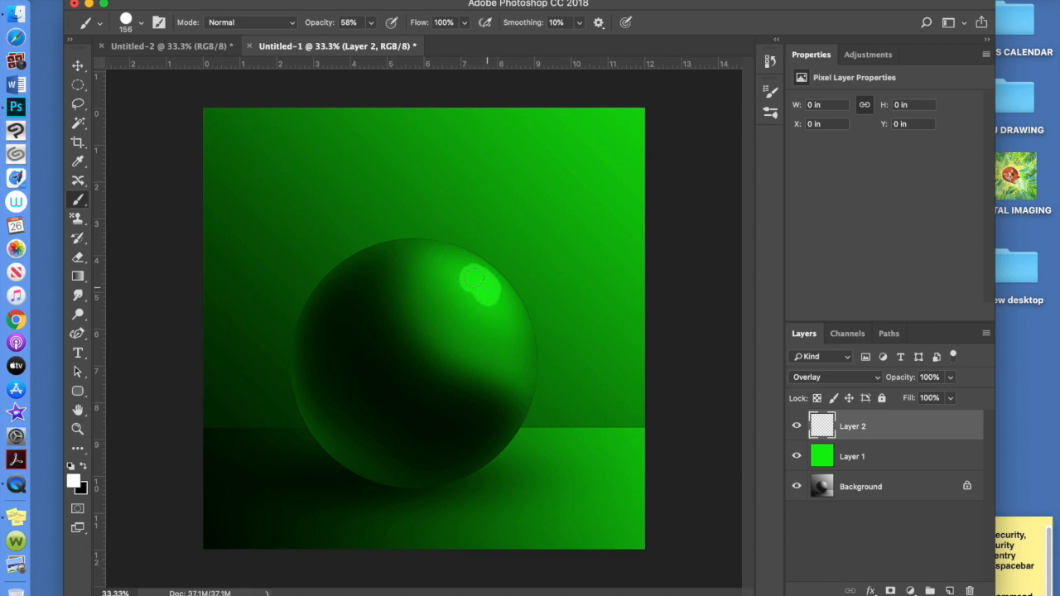
{"action": "left_click_drag", "start_coordinate": [480, 285], "coordinate": [619, 153]}
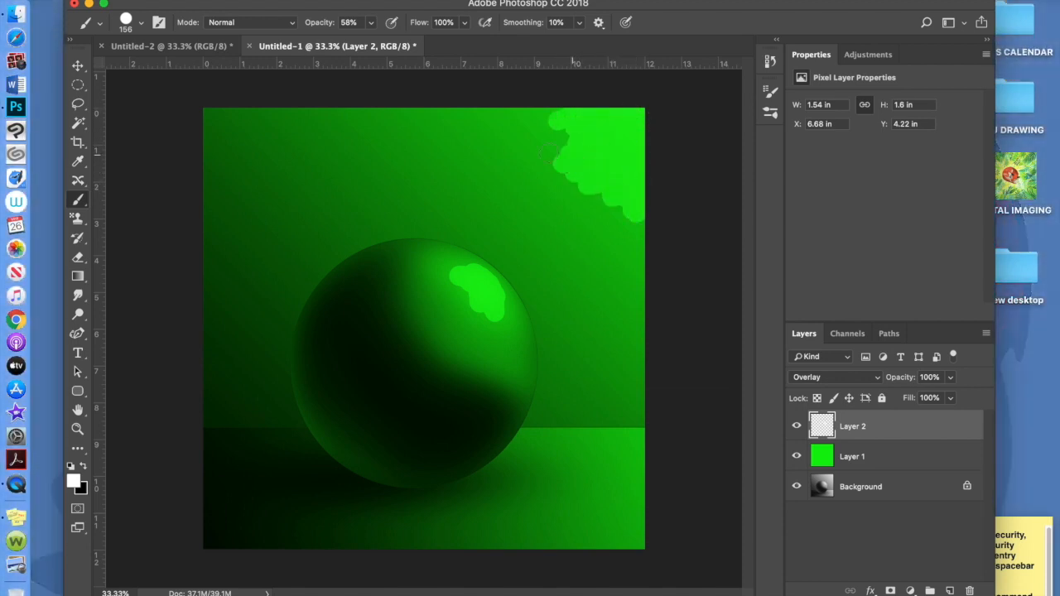
{"action": "left_click", "coordinate": [566, 180]}
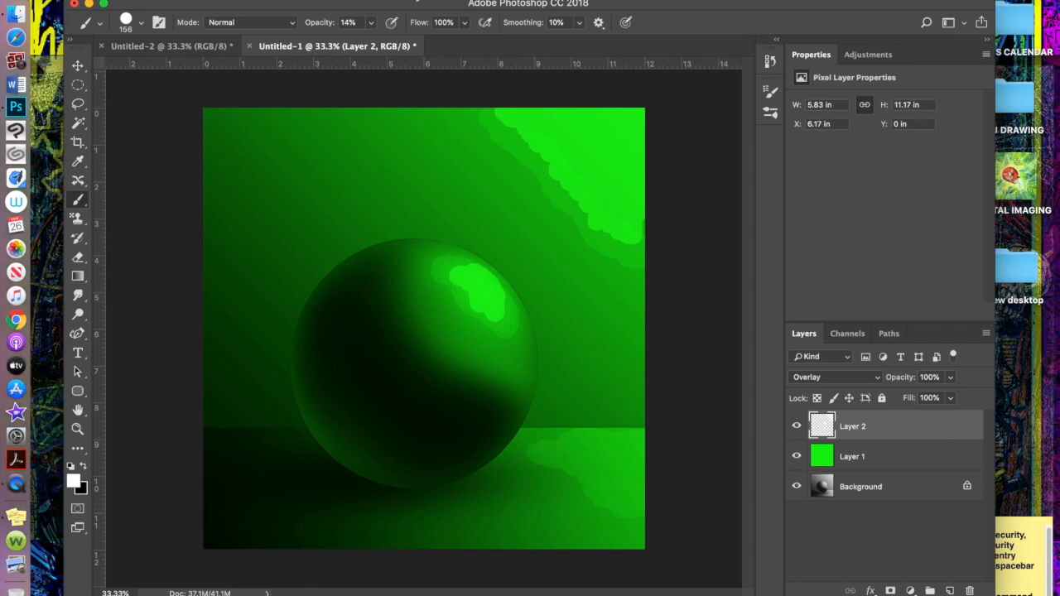
Apply a blur filter to the Overlay highlight layer to soften the light patches
{"action": "left_click", "coordinate": [389, 3]}
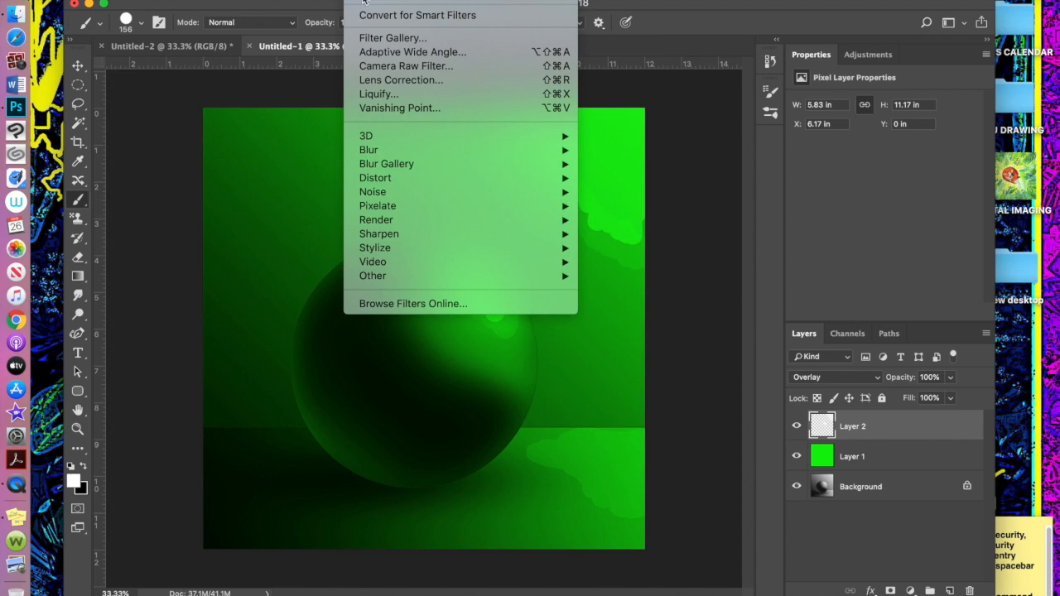
{"action": "mouse_move", "coordinate": [517, 160]}
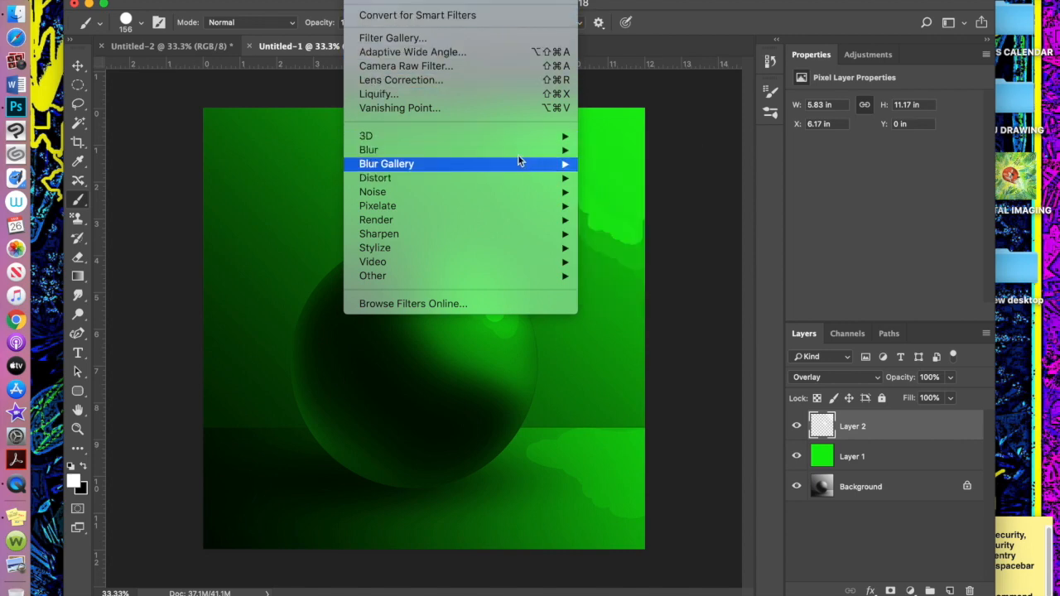
{"action": "left_click", "coordinate": [367, 149]}
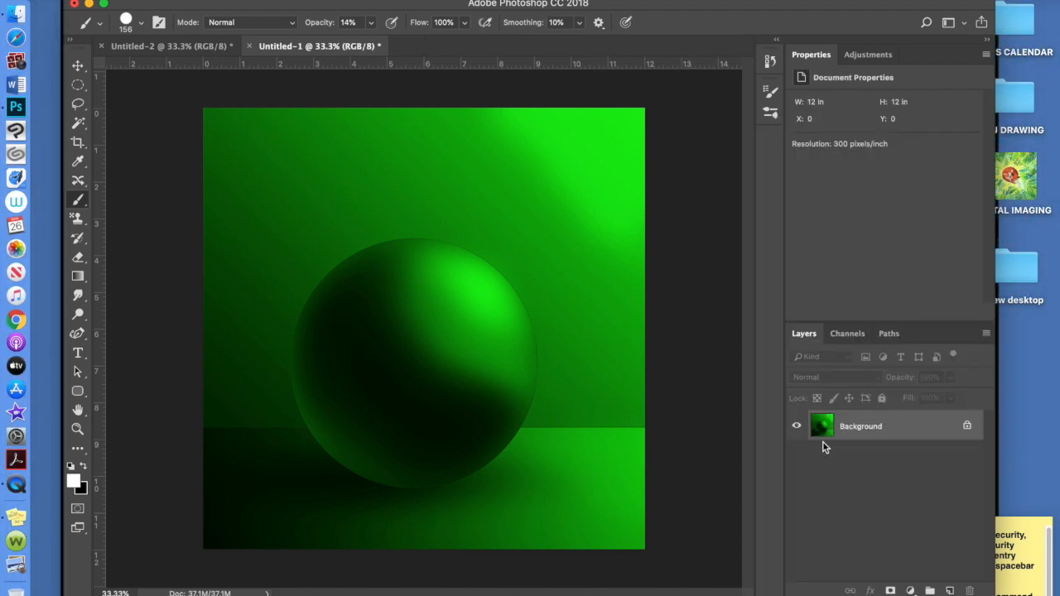
{"action": "mouse_move", "coordinate": [728, 242]}
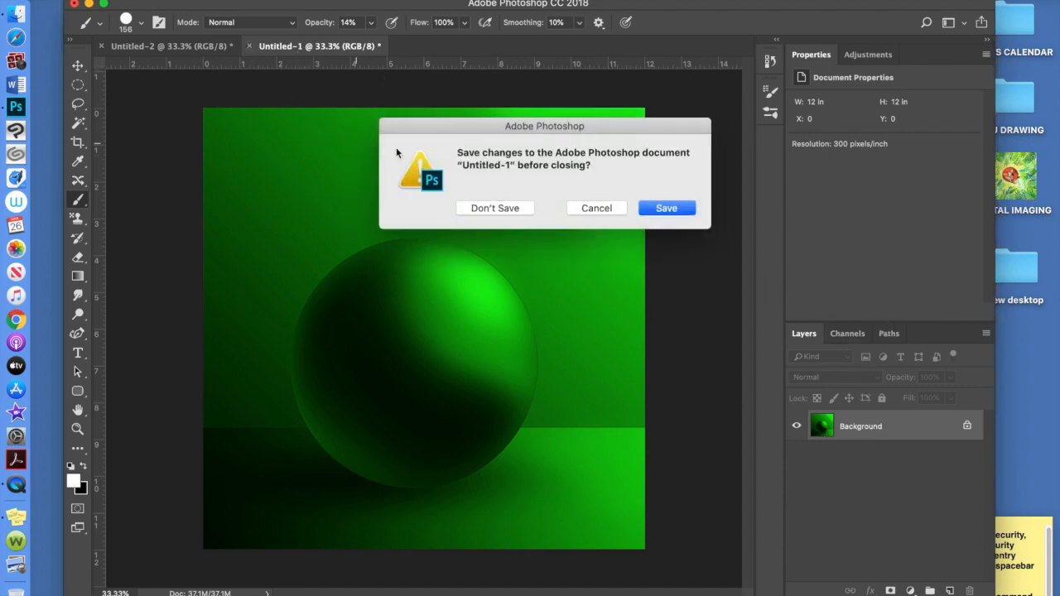
Close the Untitled-1 sphere document, discarding its changes with Don't Save
{"action": "left_click", "coordinate": [493, 209]}
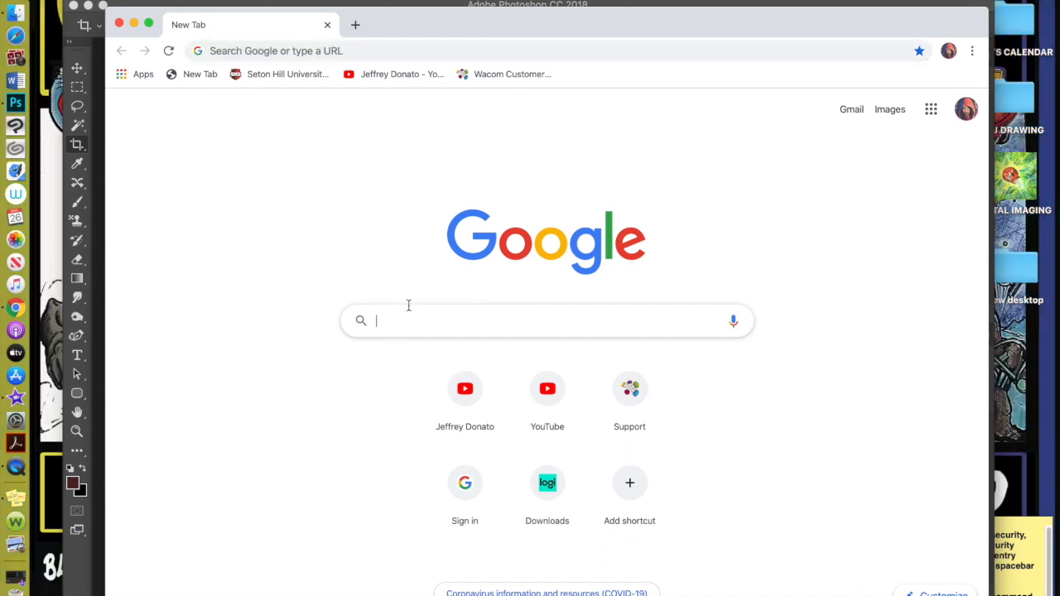
Search Google Images for 'apple fruit', filter to Labeled for reuse with modification, and pick a red apple photo
{"action": "type", "text": "apple fruit"}
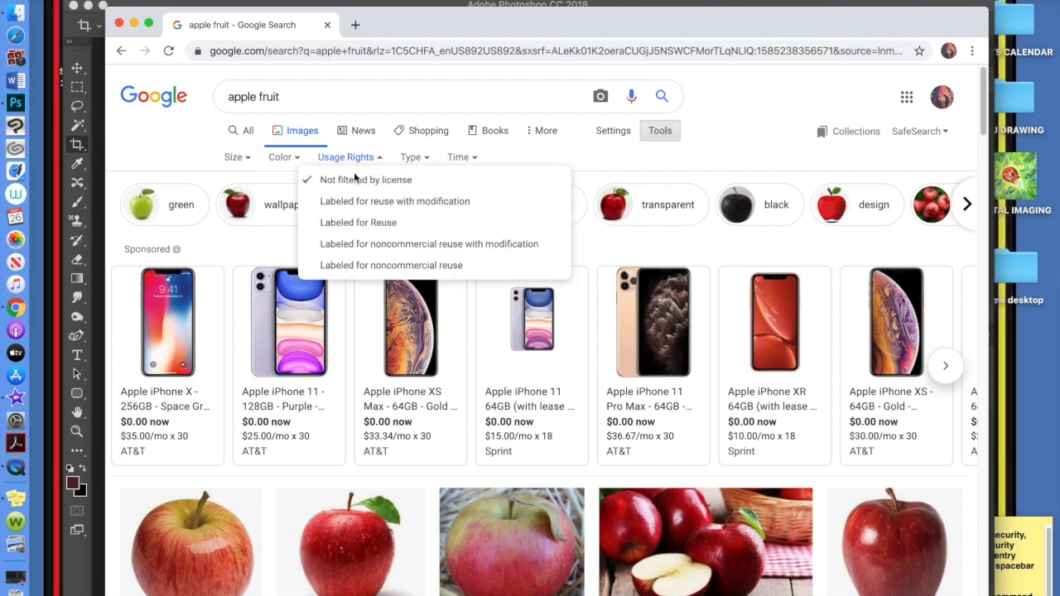
{"action": "left_click", "coordinate": [394, 201]}
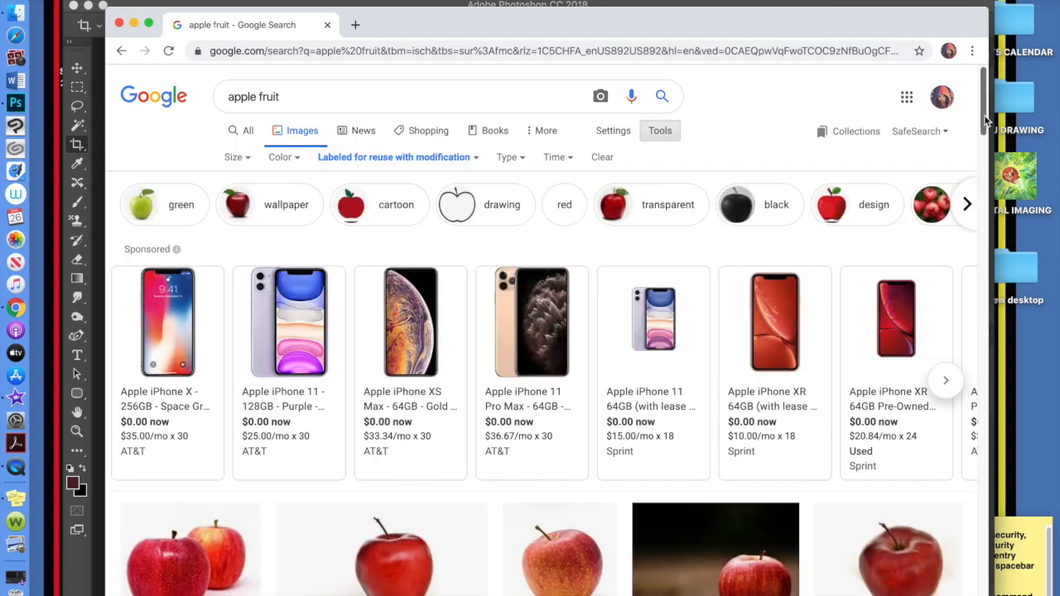
{"action": "scroll", "scroll_direction": "down", "scroll_amount": 3}
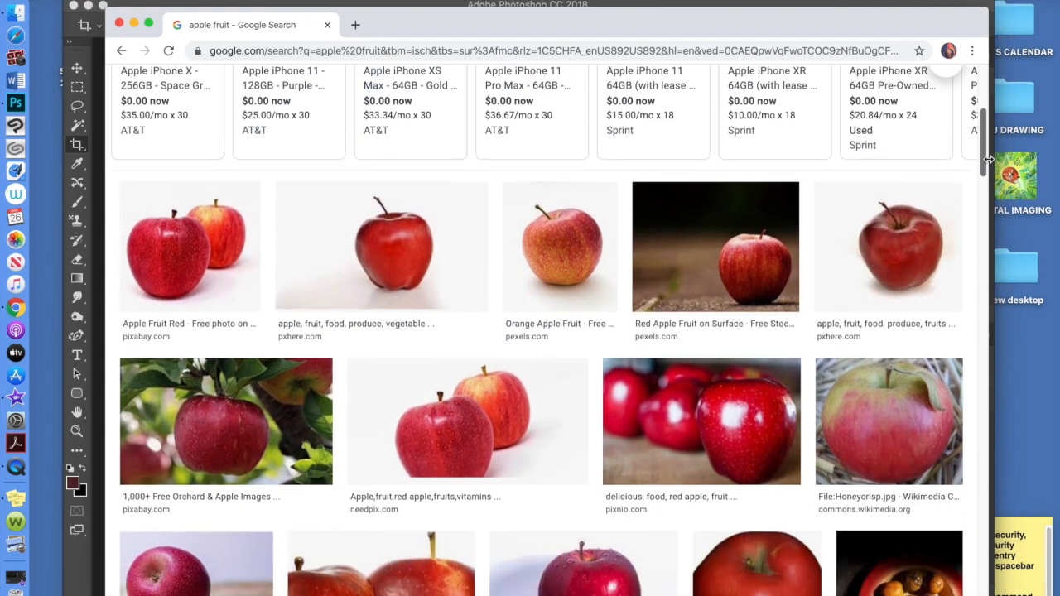
{"action": "scroll", "scroll_direction": "down", "scroll_amount": 3}
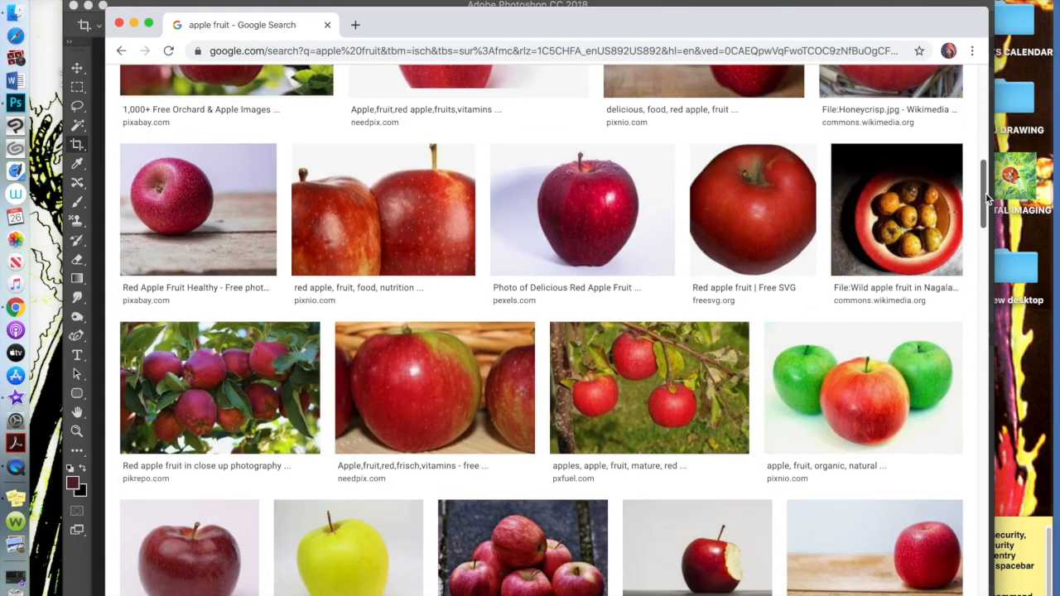
{"action": "left_click", "coordinate": [581, 208]}
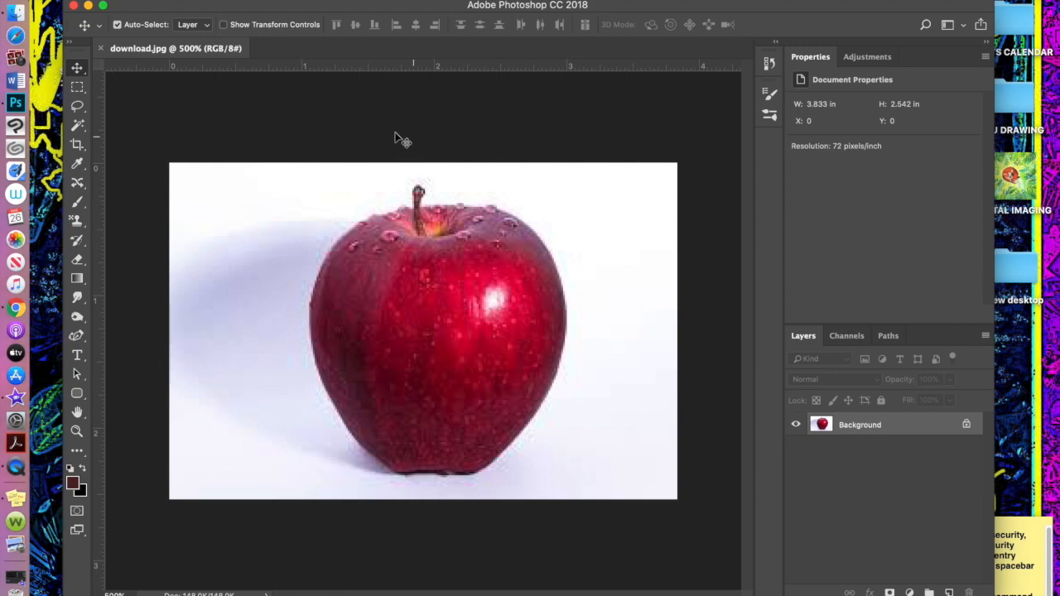
Crop both sides of the photo in toward the apple and move Layer 1 beneath Layer 0
{"action": "left_click", "coordinate": [76, 146]}
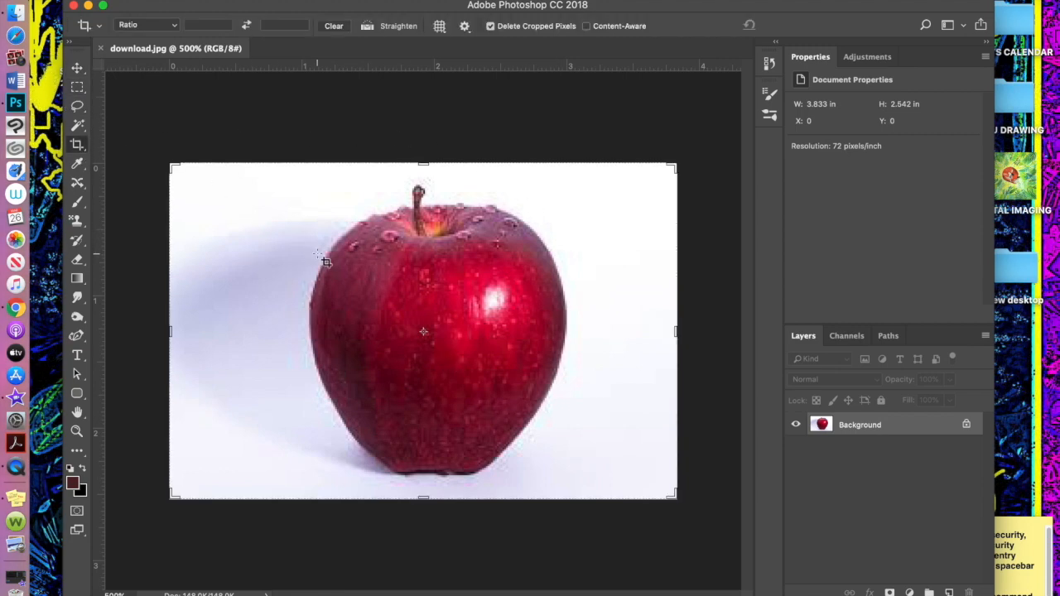
{"action": "left_click_drag", "start_coordinate": [169, 331], "coordinate": [235, 332]}
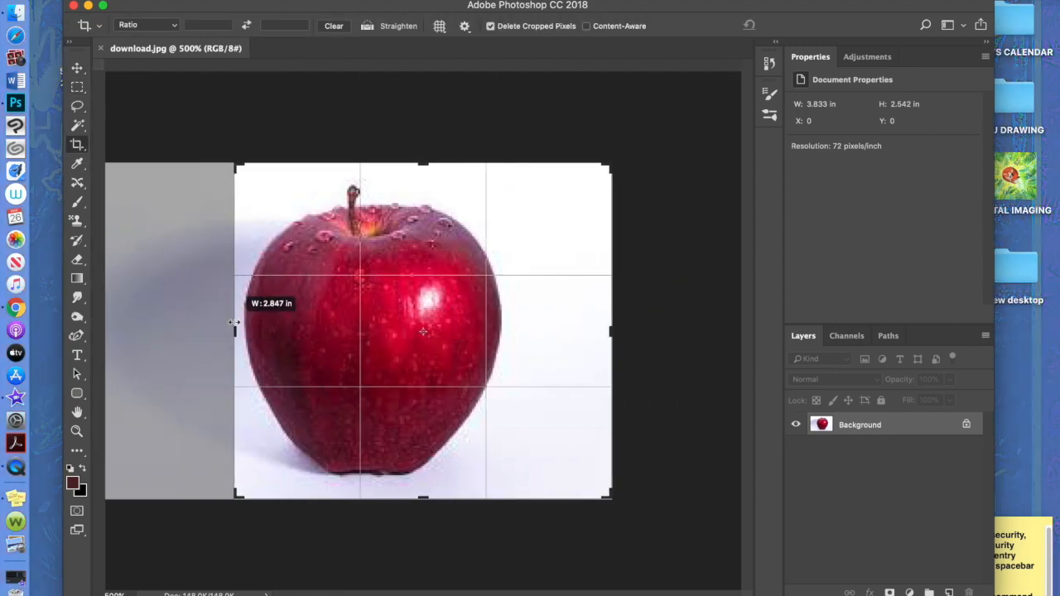
{"action": "left_click_drag", "start_coordinate": [235, 331], "coordinate": [600, 331]}
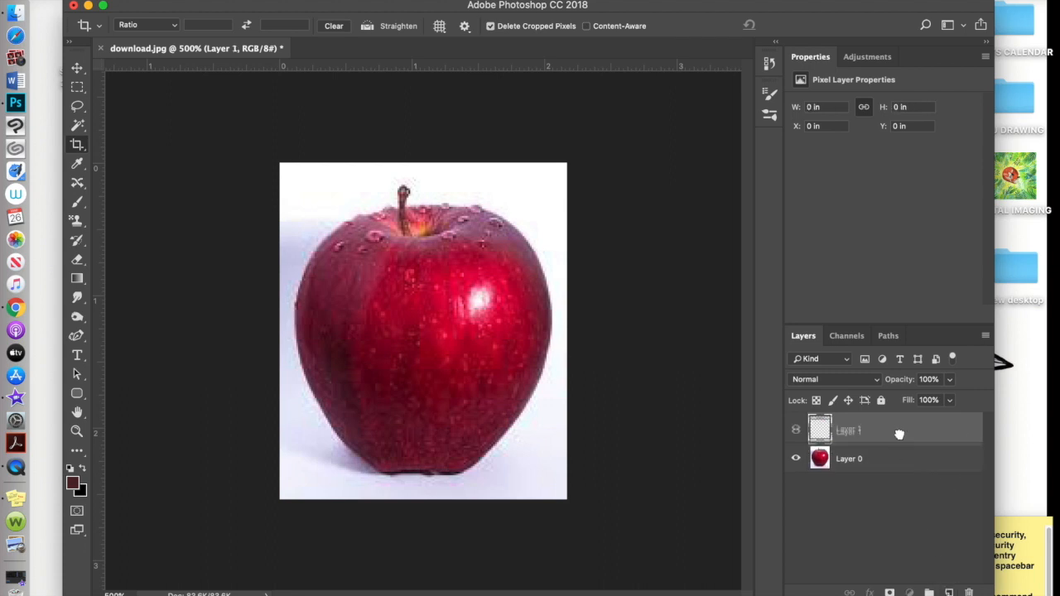
{"action": "left_click_drag", "start_coordinate": [848, 430], "coordinate": [848, 463]}
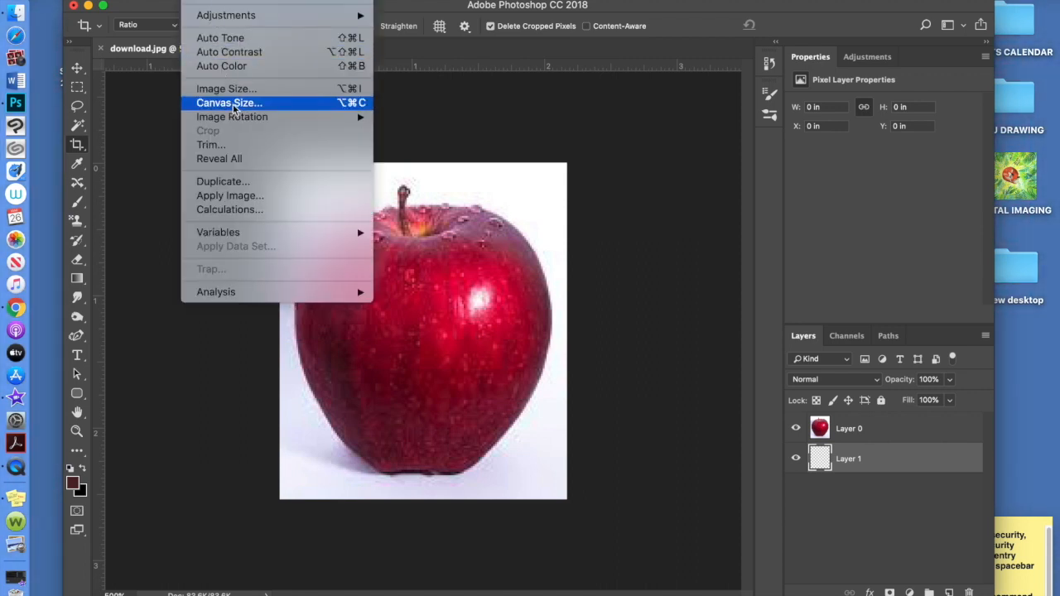
Set Canvas Size width to 5 inches anchored left-middle, leaving empty space right of the apple
{"action": "left_click", "coordinate": [229, 103]}
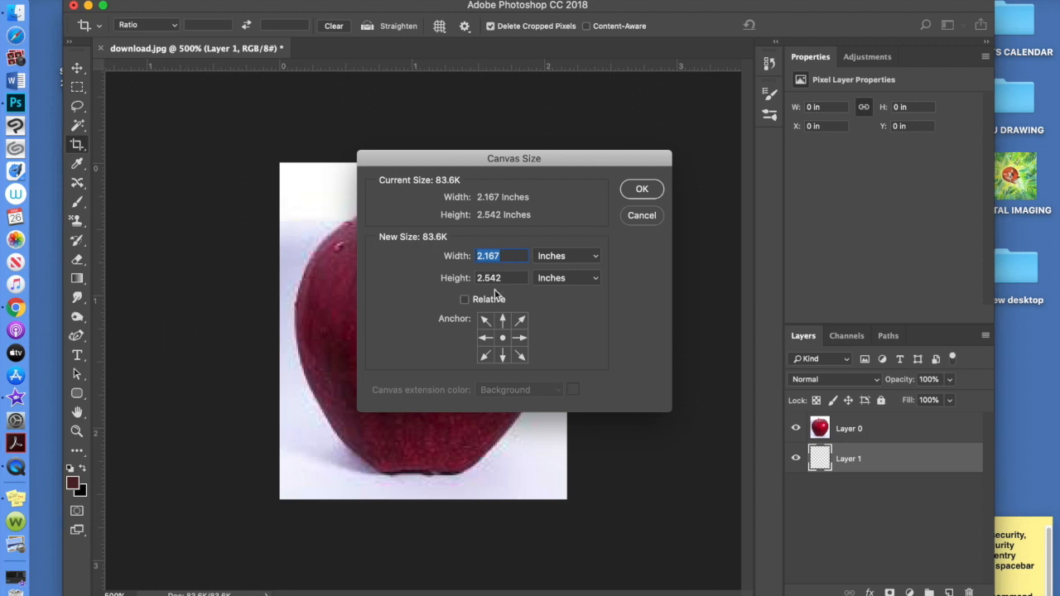
{"action": "left_click", "coordinate": [484, 338]}
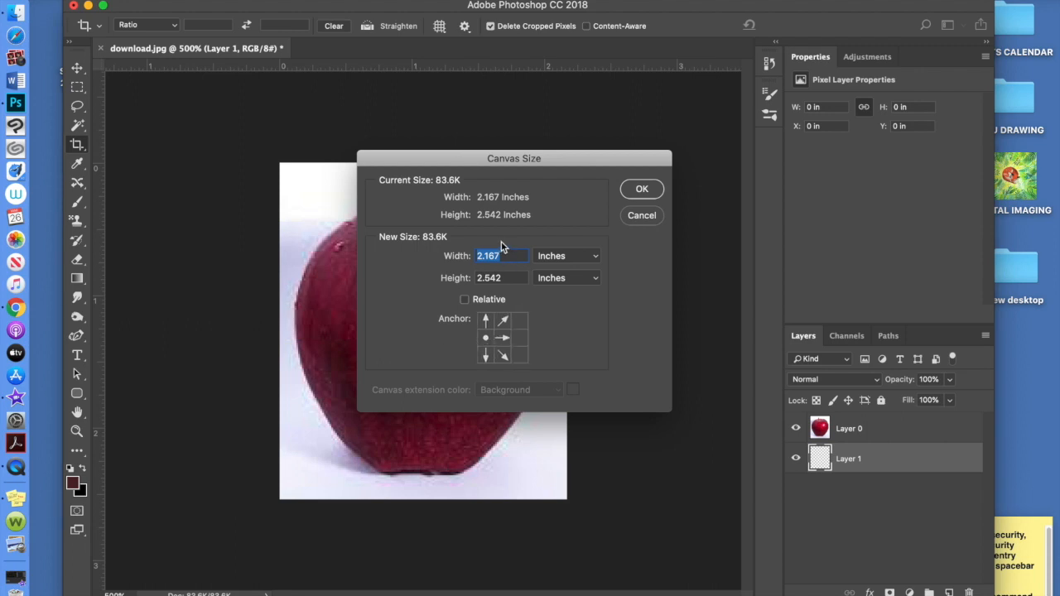
{"action": "type", "text": "5"}
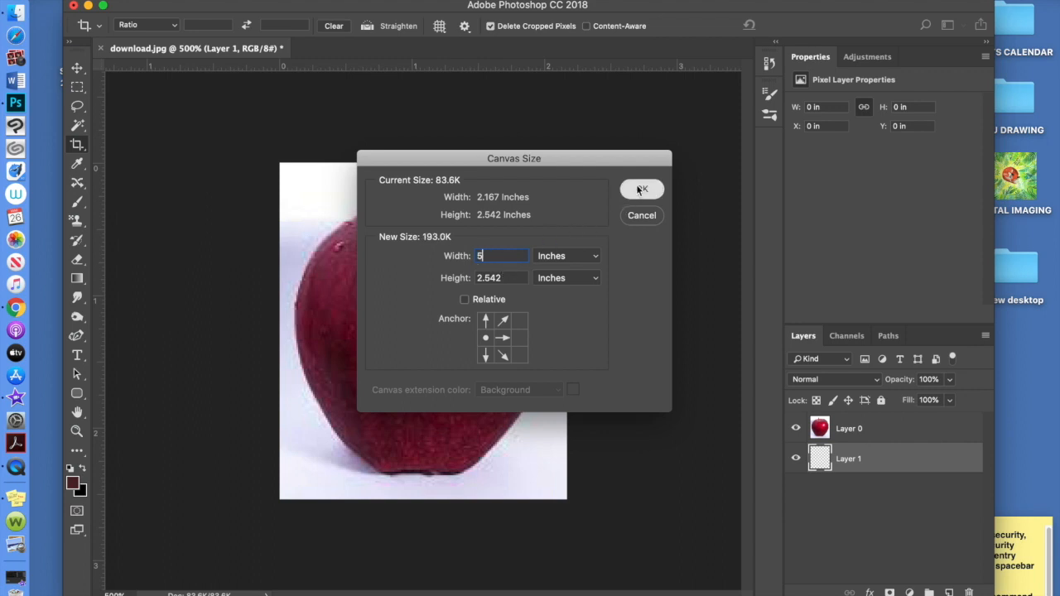
{"action": "left_click", "coordinate": [642, 188]}
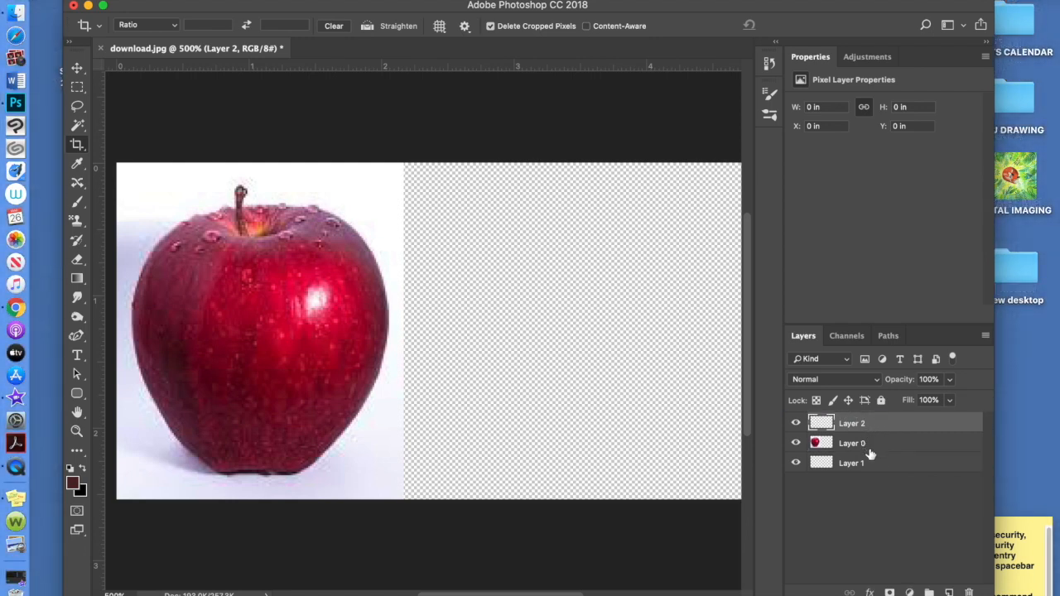
{"action": "mouse_move", "coordinate": [297, 257]}
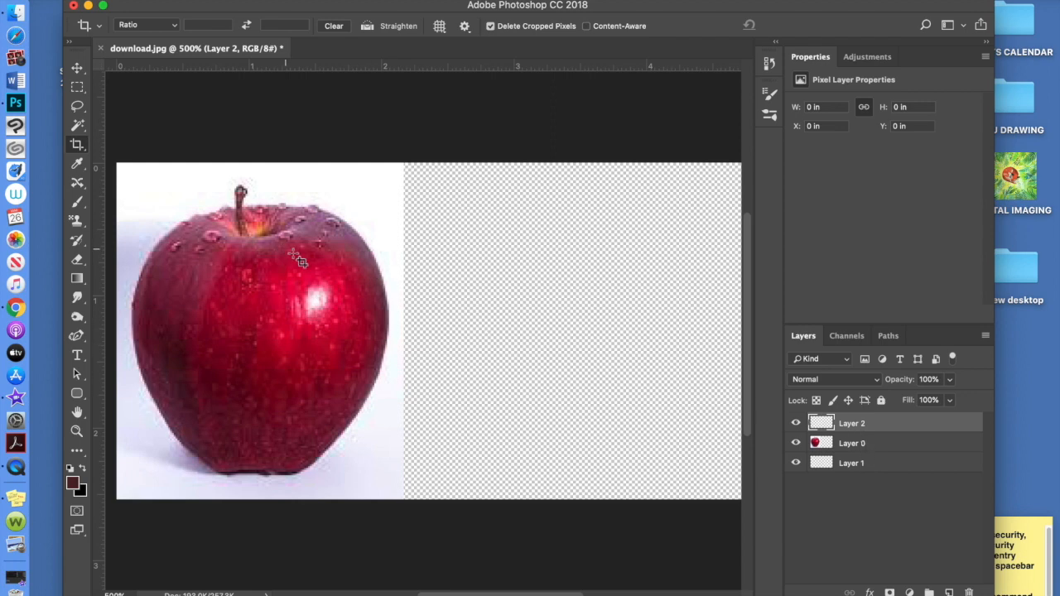
{"action": "left_click", "coordinate": [76, 202]}
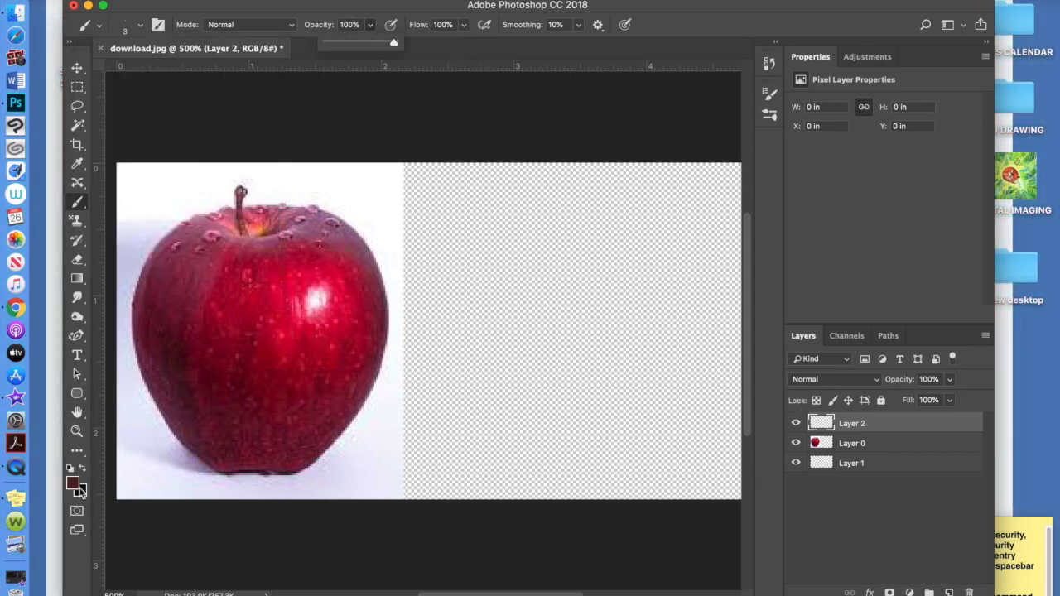
{"action": "left_click", "coordinate": [73, 483]}
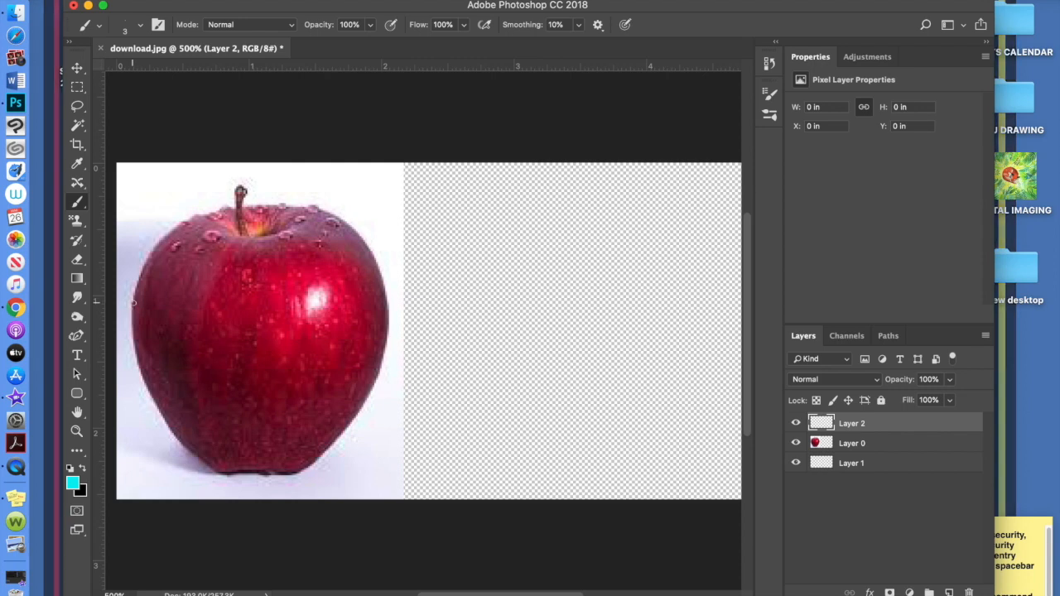
{"action": "left_click_drag", "start_coordinate": [135, 298], "coordinate": [145, 372]}
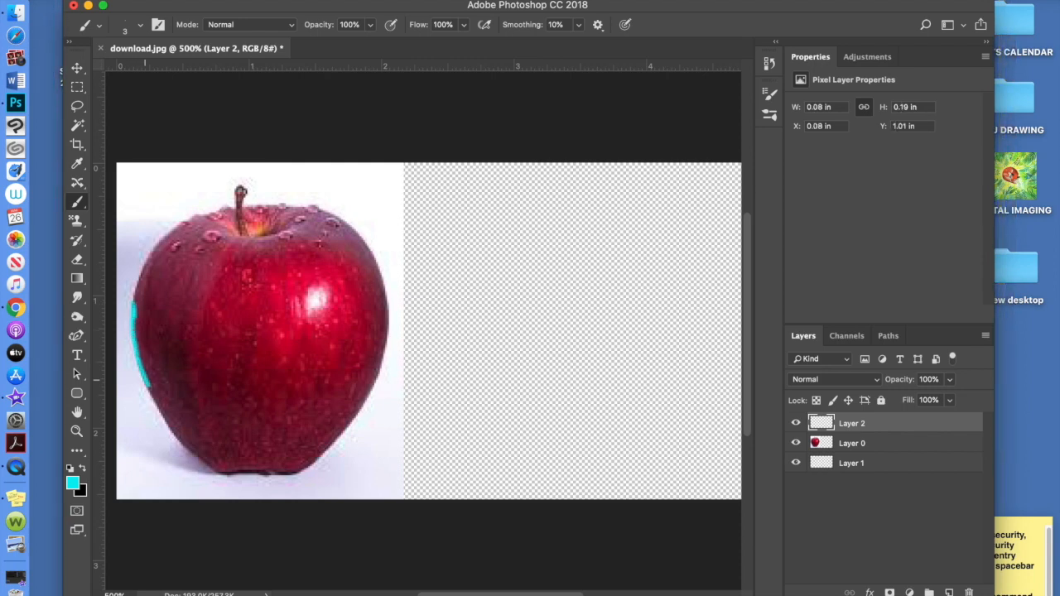
{"action": "left_click_drag", "start_coordinate": [136, 364], "coordinate": [195, 444]}
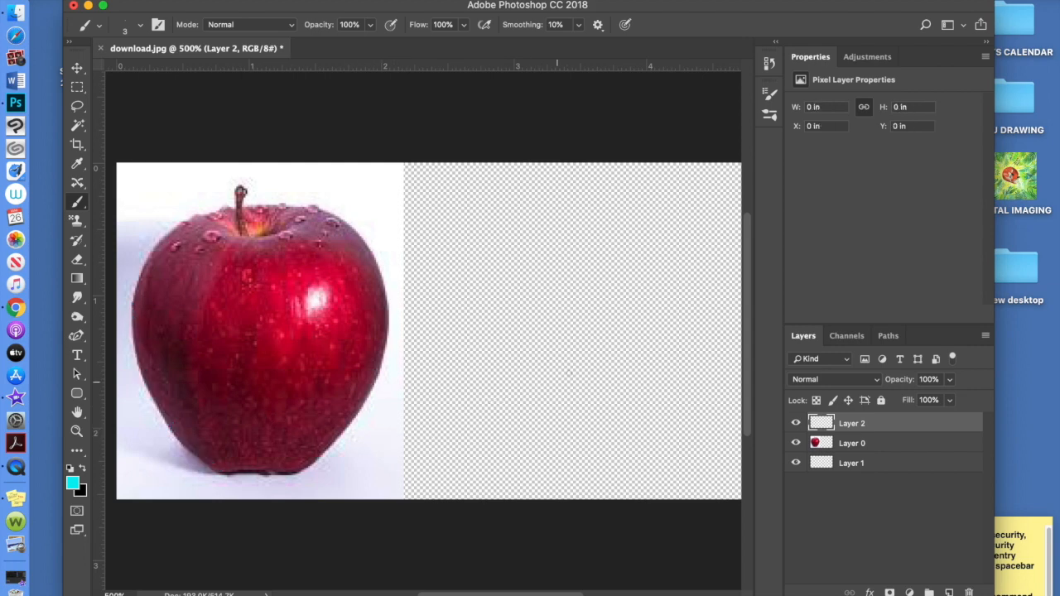
{"action": "left_click", "coordinate": [851, 444]}
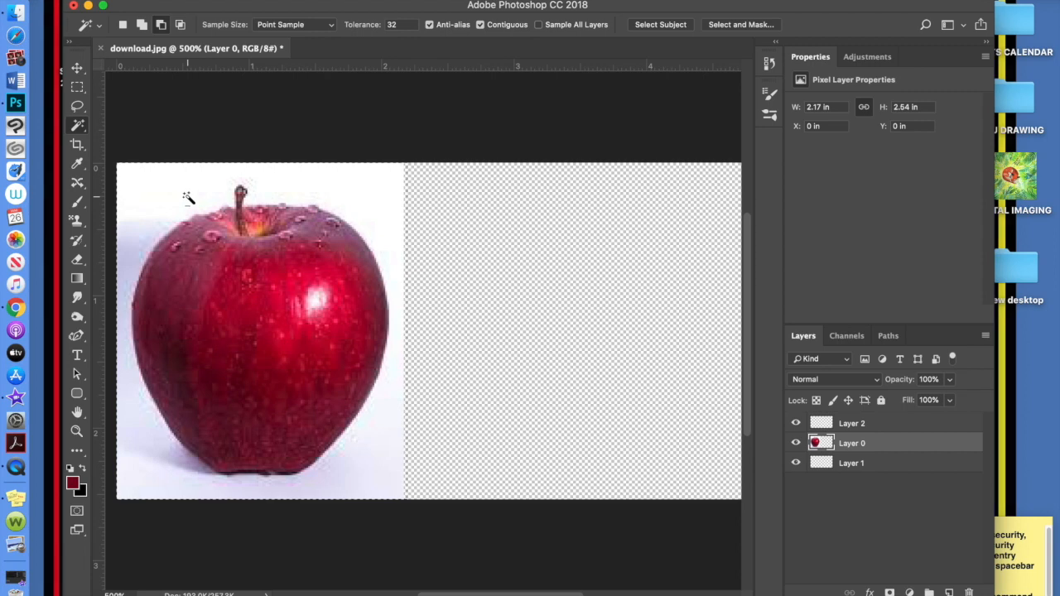
Select the white background around the apple, target the empty layer, and set Fill to Foreground Color
{"action": "left_click", "coordinate": [133, 301]}
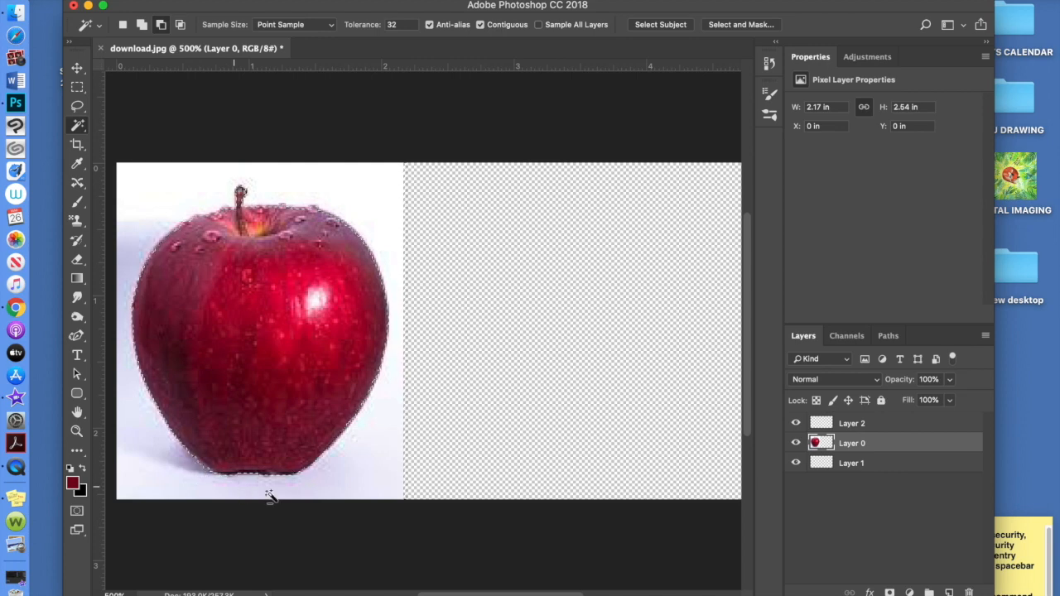
{"action": "mouse_move", "coordinate": [207, 487]}
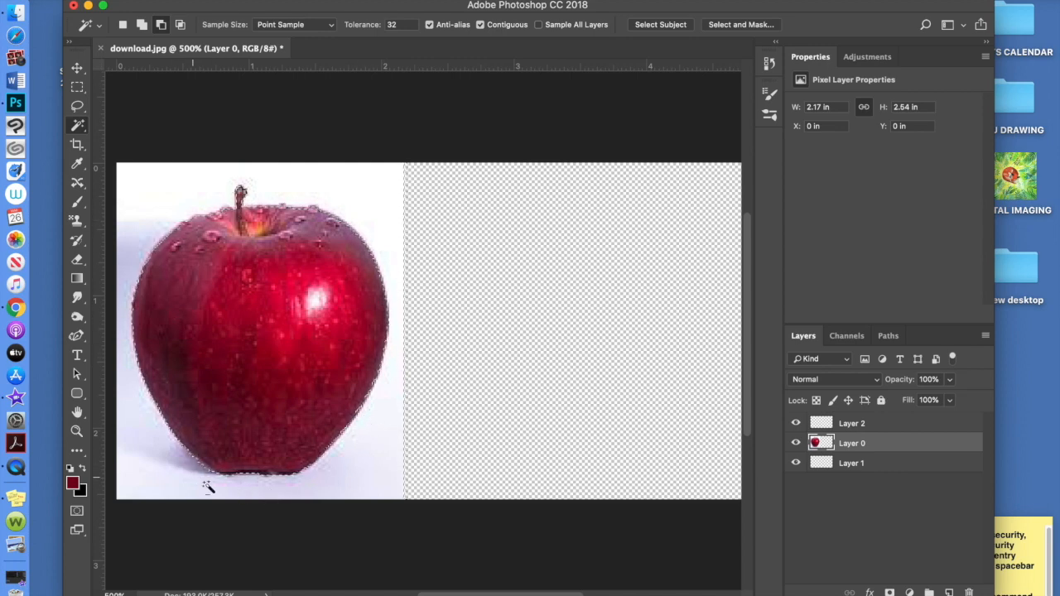
{"action": "left_click", "coordinate": [867, 424]}
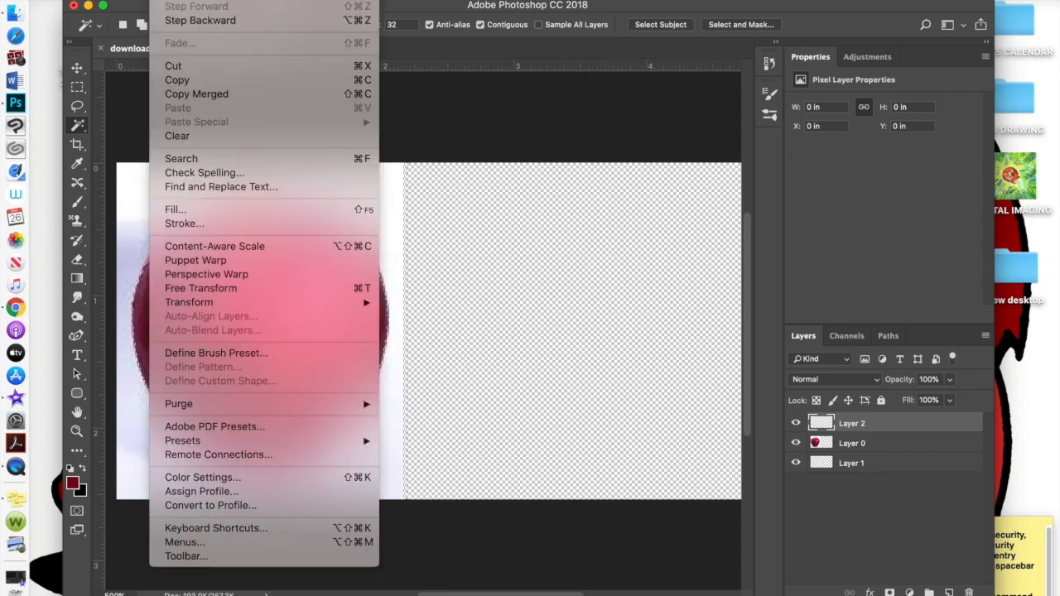
{"action": "left_click", "coordinate": [175, 208]}
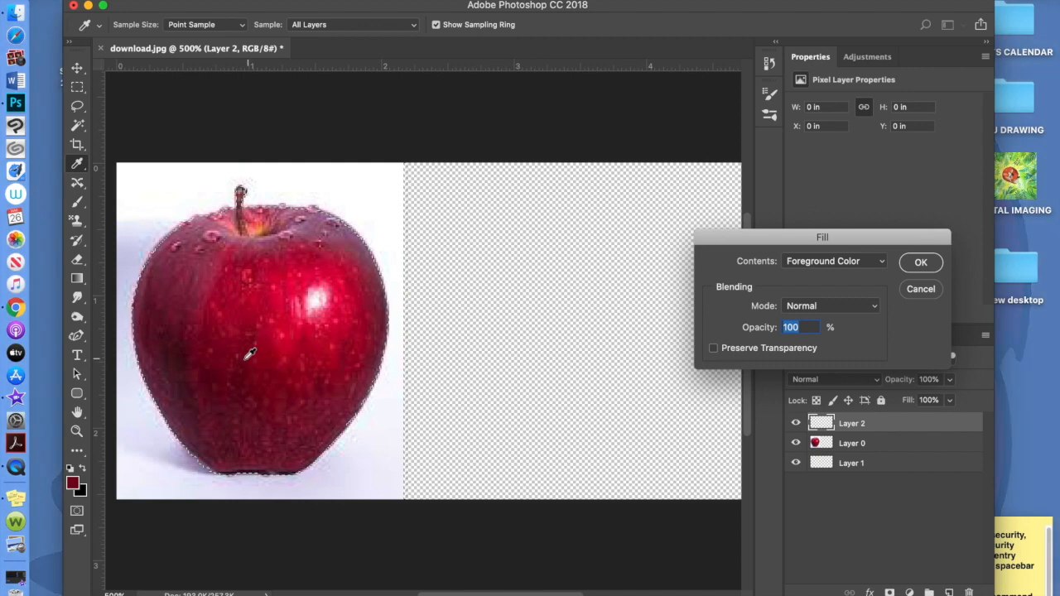
{"action": "mouse_move", "coordinate": [221, 358]}
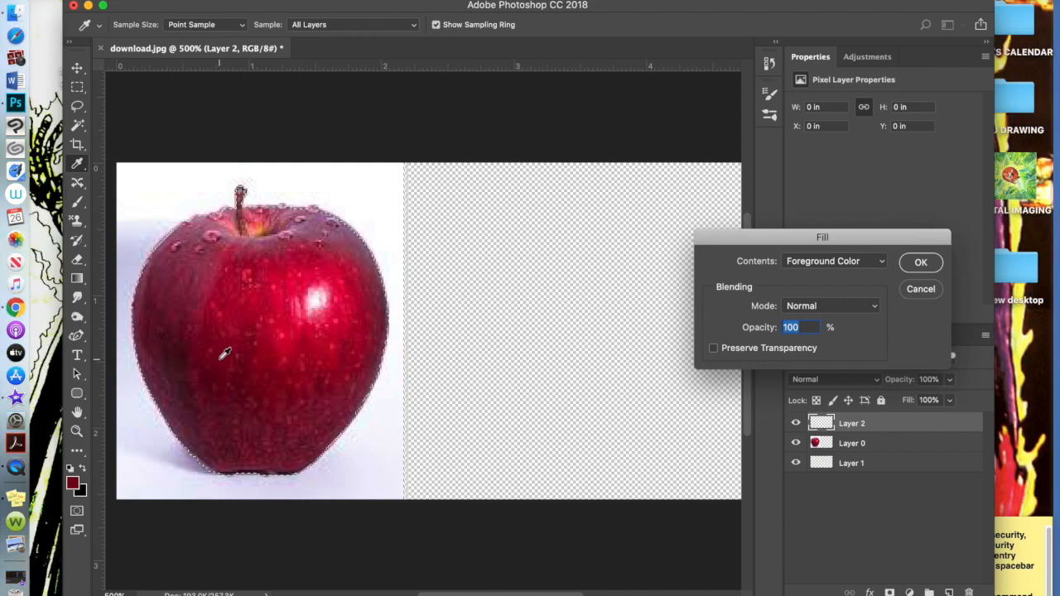
{"action": "mouse_move", "coordinate": [871, 275]}
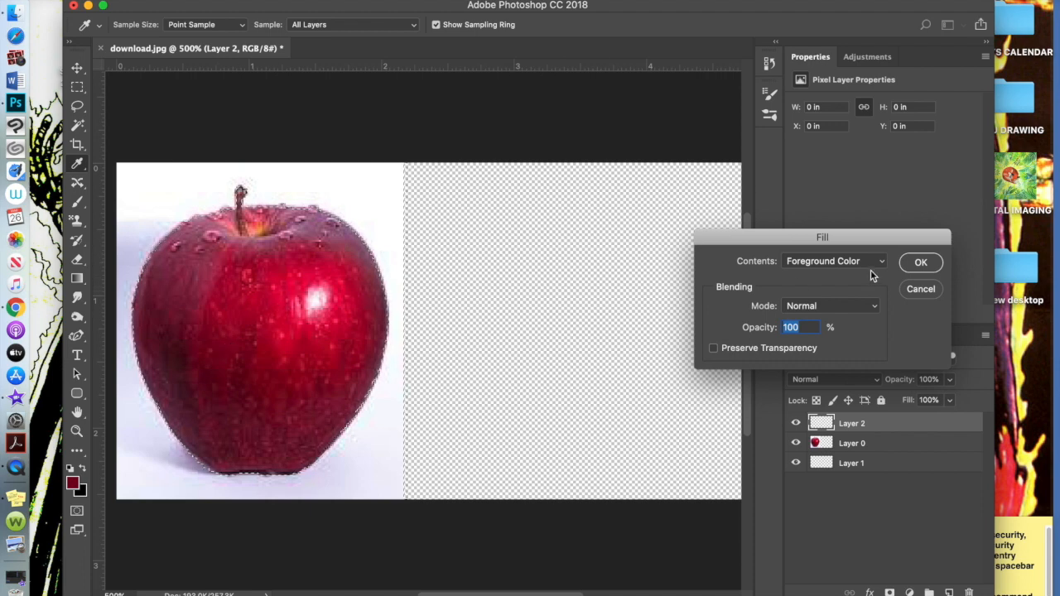
{"action": "left_click", "coordinate": [921, 262]}
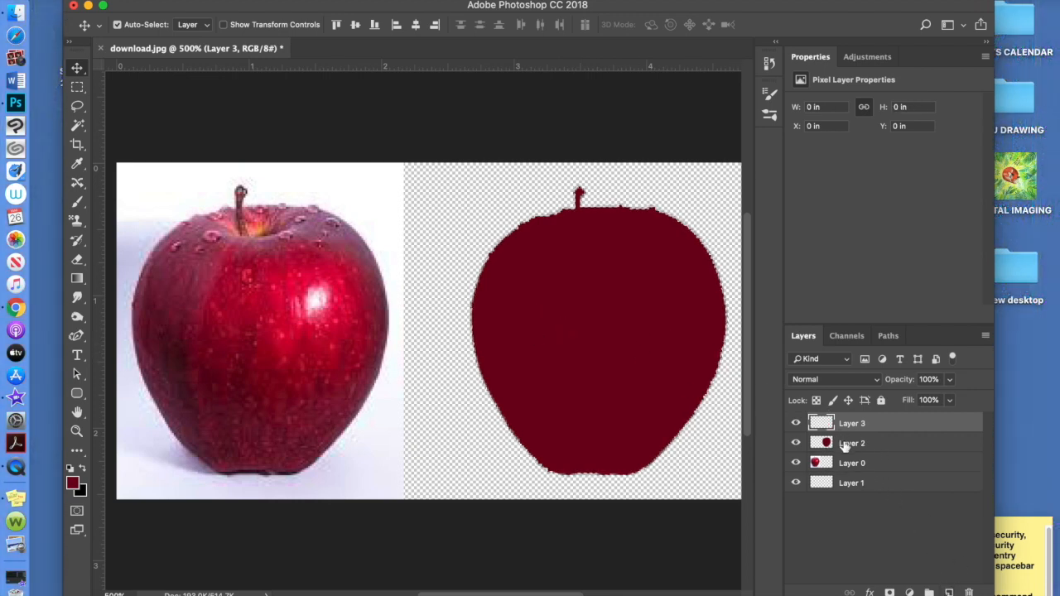
Hide and re-show the dark red silhouette layer to check it against the reference
{"action": "left_click", "coordinate": [794, 444]}
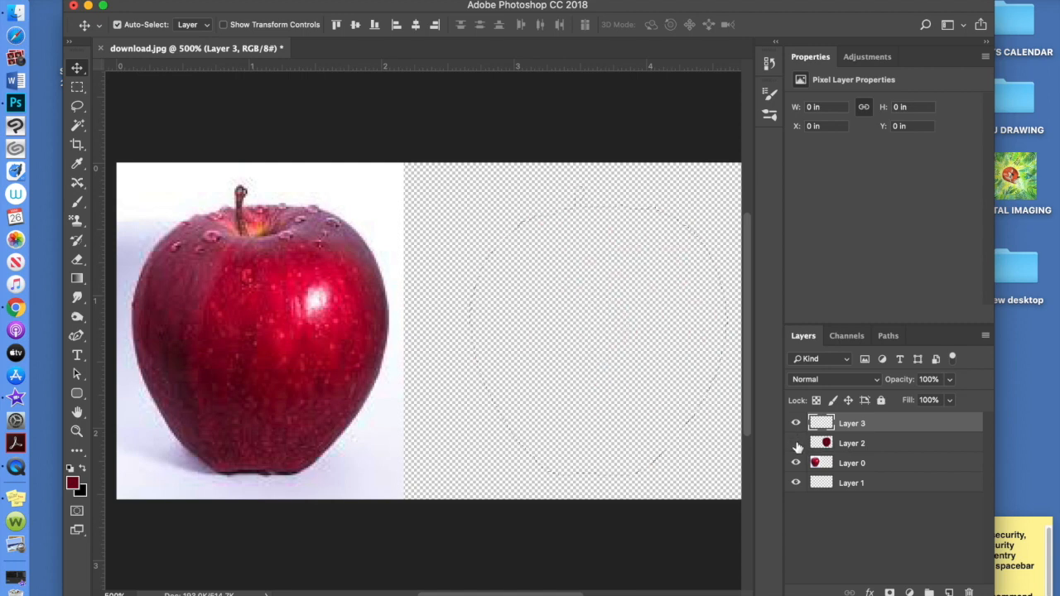
{"action": "left_click", "coordinate": [794, 444]}
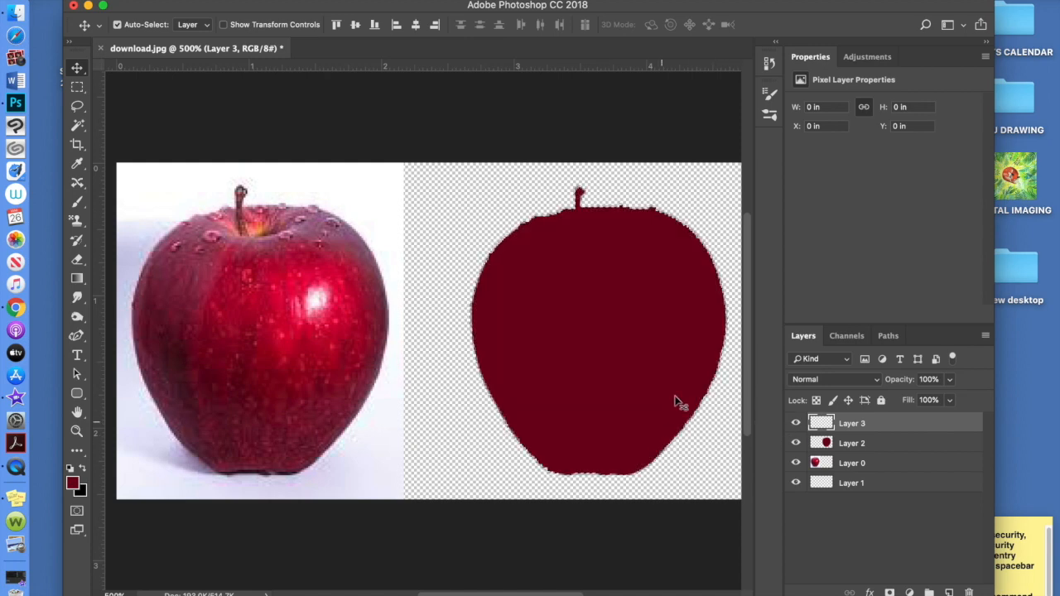
{"action": "mouse_move", "coordinate": [603, 300]}
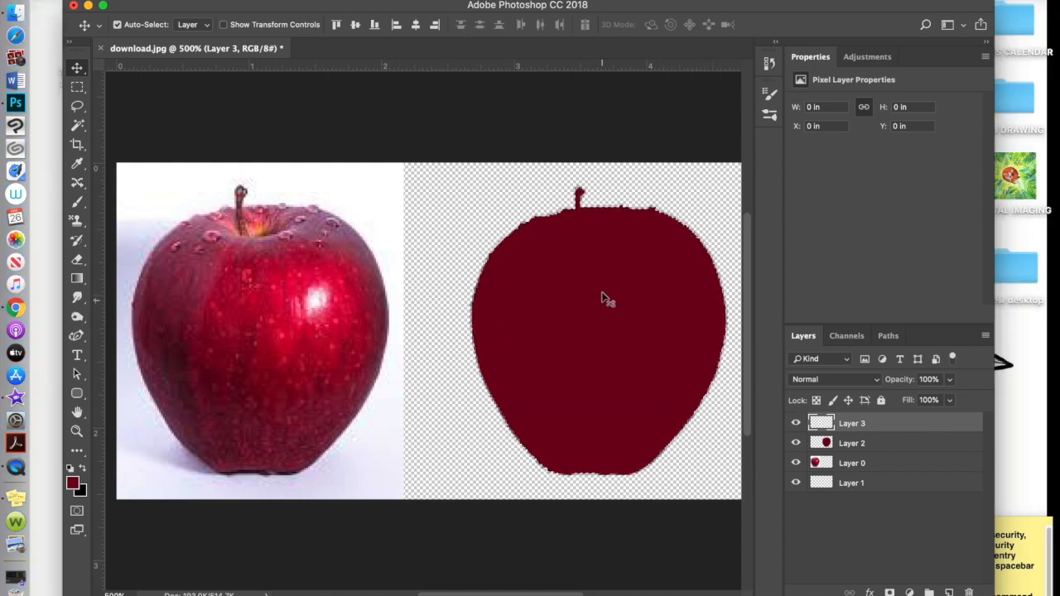
{"action": "mouse_move", "coordinate": [235, 327]}
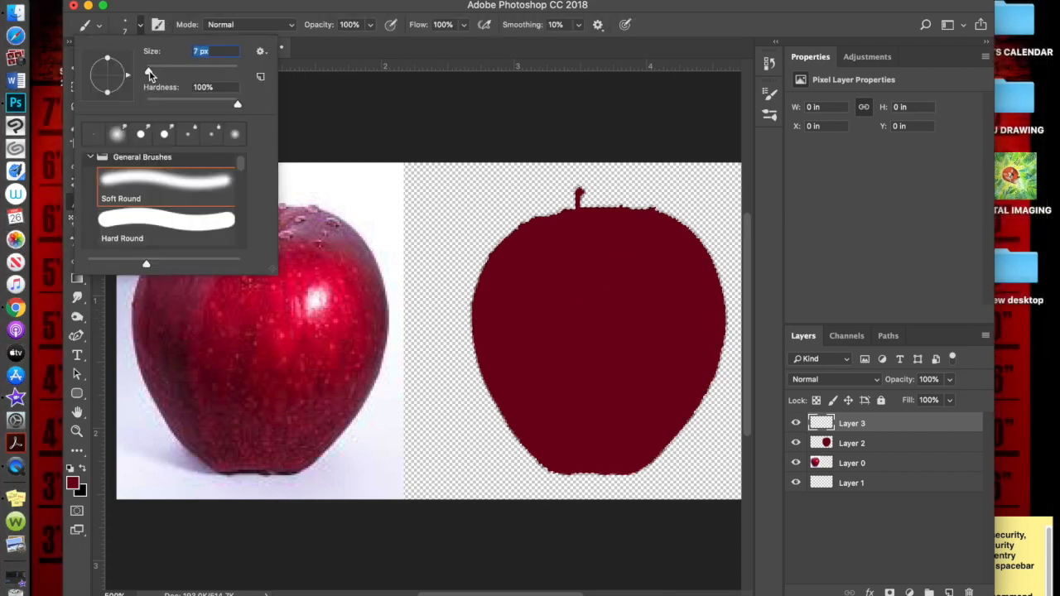
With a larger Soft Round brush at 70% opacity, paint brighter red patches on the apple's upper right and centre
{"action": "left_click_drag", "start_coordinate": [146, 71], "coordinate": [183, 71]}
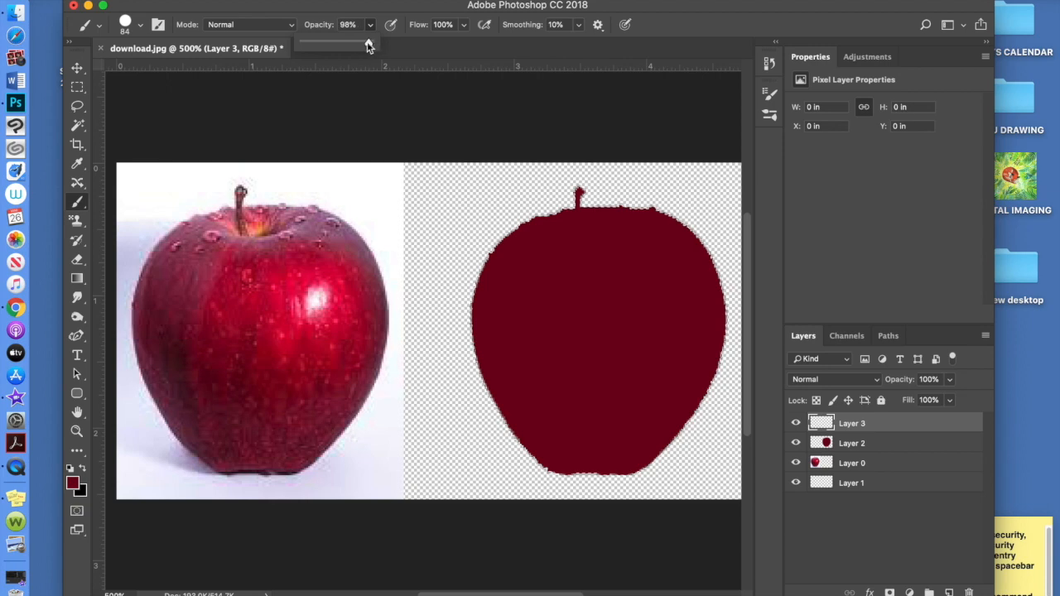
{"action": "left_click_drag", "start_coordinate": [367, 43], "coordinate": [351, 43]}
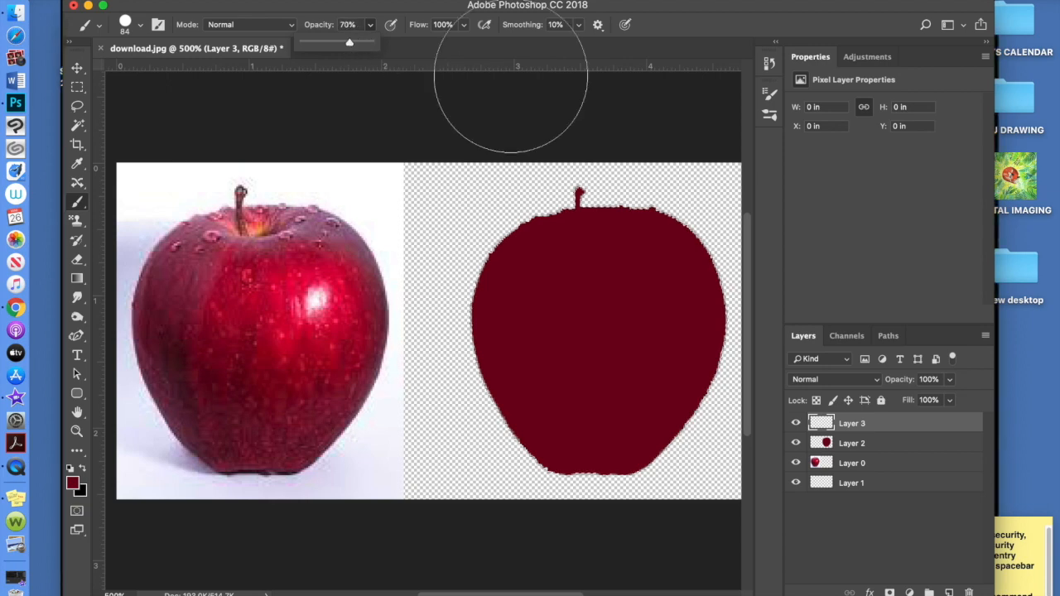
{"action": "mouse_move", "coordinate": [561, 202]}
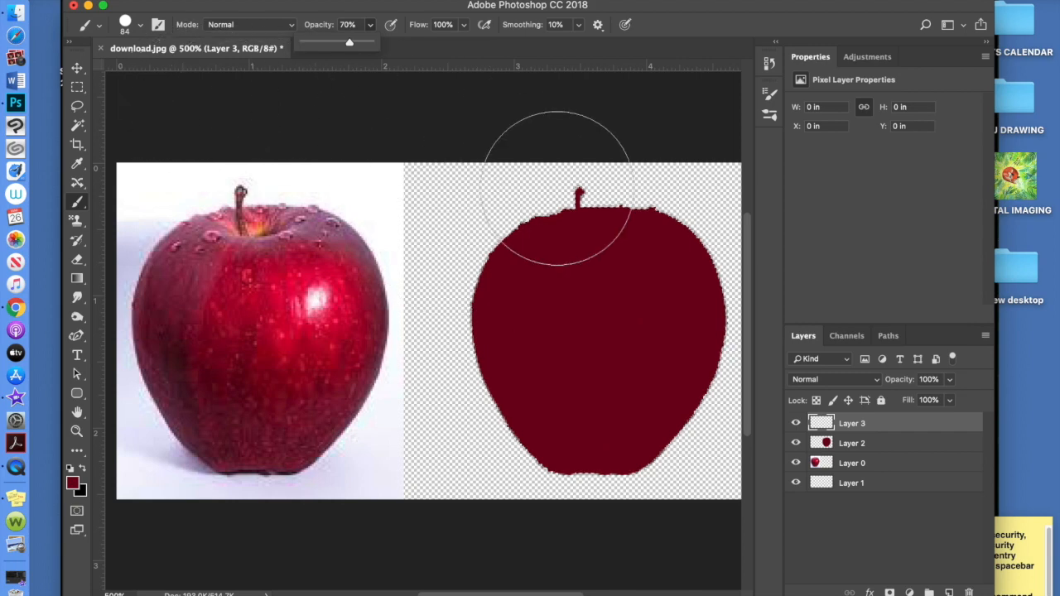
{"action": "mouse_move", "coordinate": [600, 315]}
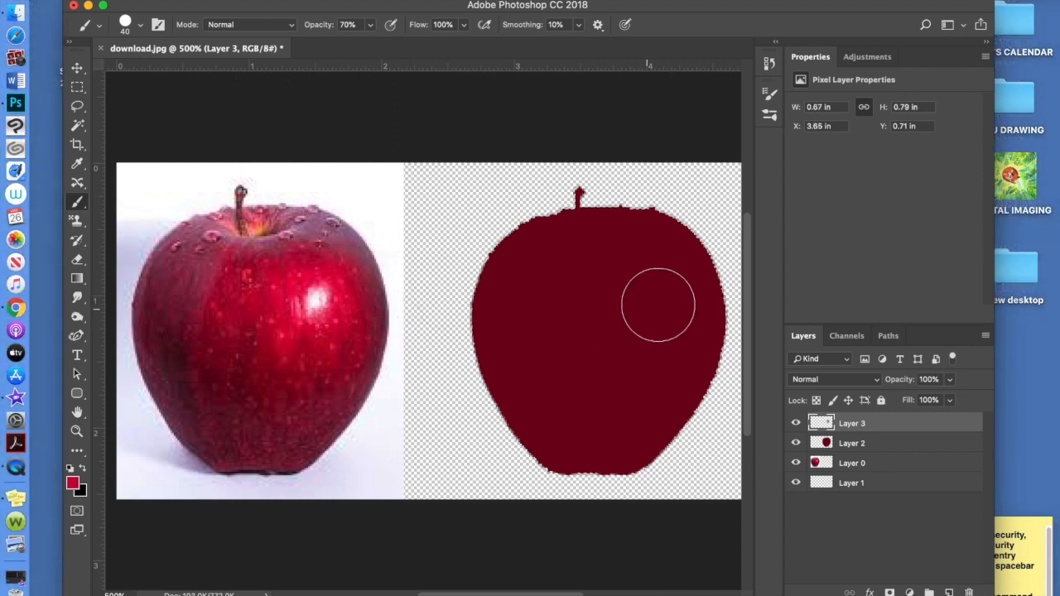
{"action": "left_click_drag", "start_coordinate": [659, 307], "coordinate": [654, 318]}
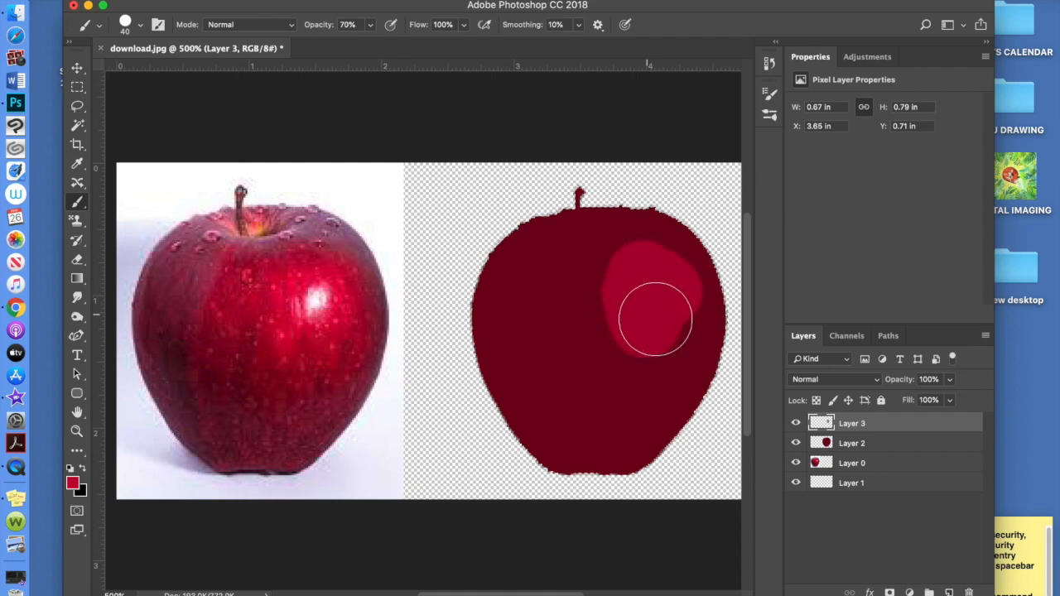
{"action": "left_click_drag", "start_coordinate": [654, 318], "coordinate": [609, 315]}
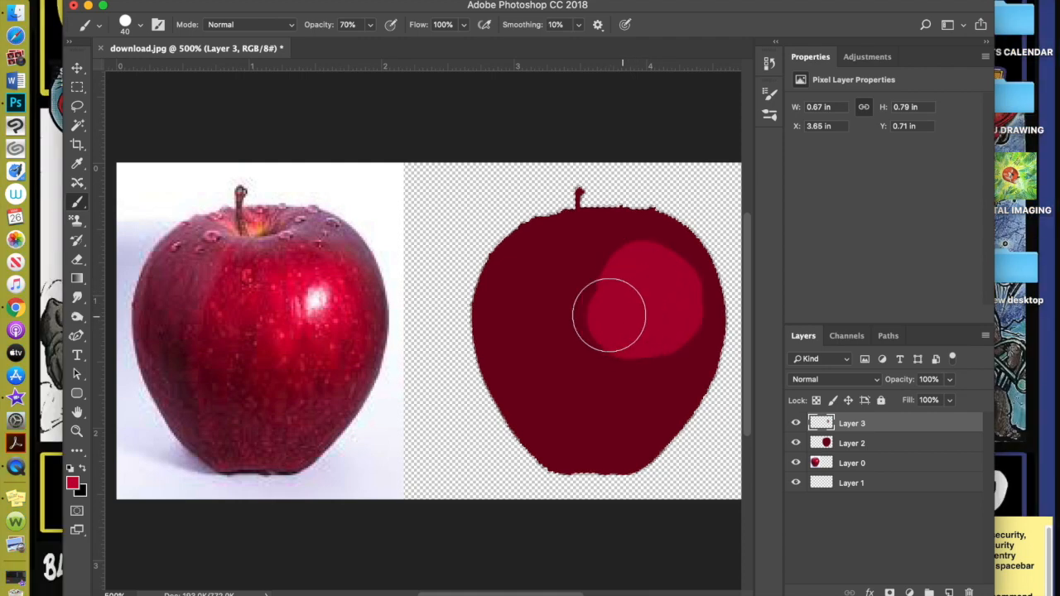
{"action": "left_click_drag", "start_coordinate": [610, 314], "coordinate": [648, 318]}
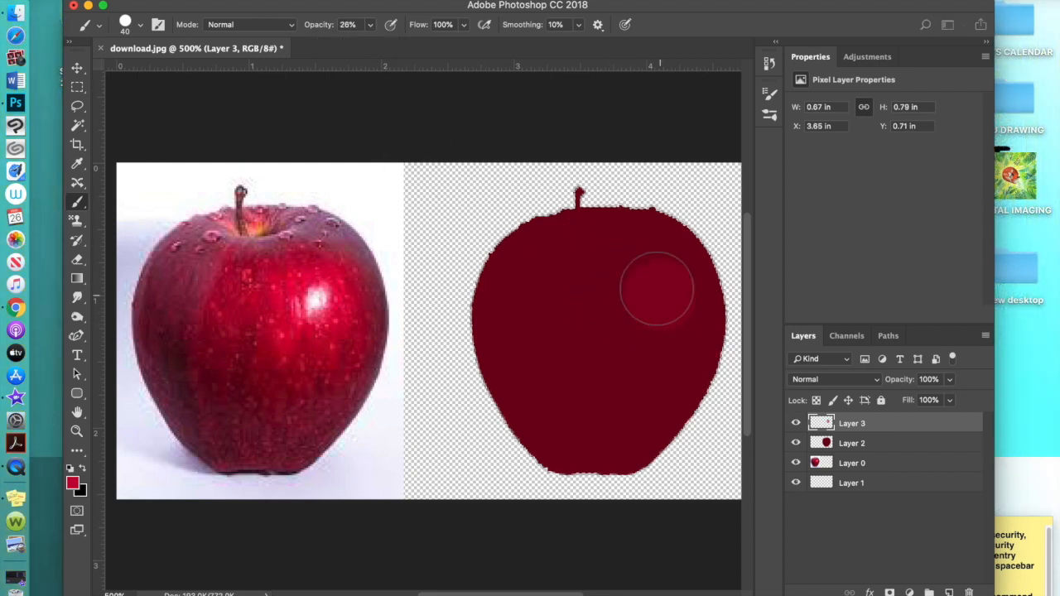
Build up faint light red across the centre, lower middle and left at 20% opacity, then sample the reference highlight colour
{"action": "left_click_drag", "start_coordinate": [656, 290], "coordinate": [615, 308]}
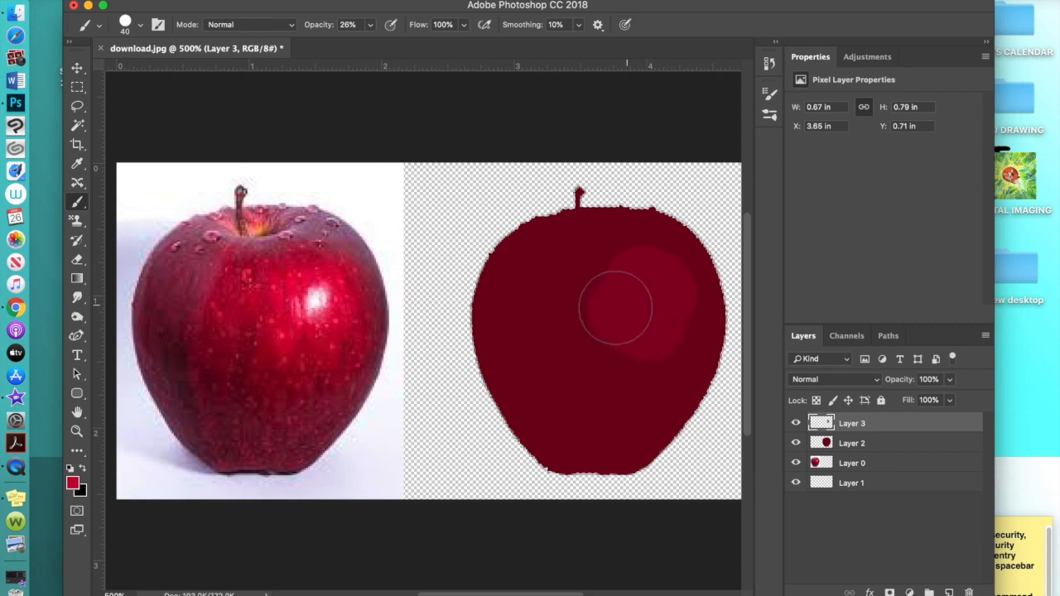
{"action": "left_click_drag", "start_coordinate": [616, 306], "coordinate": [631, 333]}
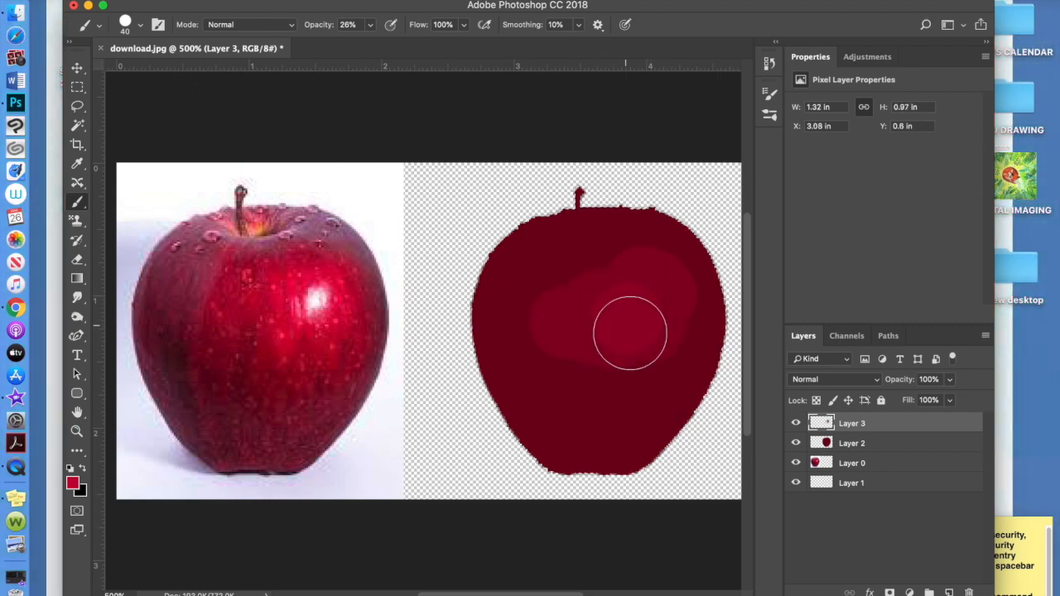
{"action": "left_click_drag", "start_coordinate": [629, 333], "coordinate": [614, 313]}
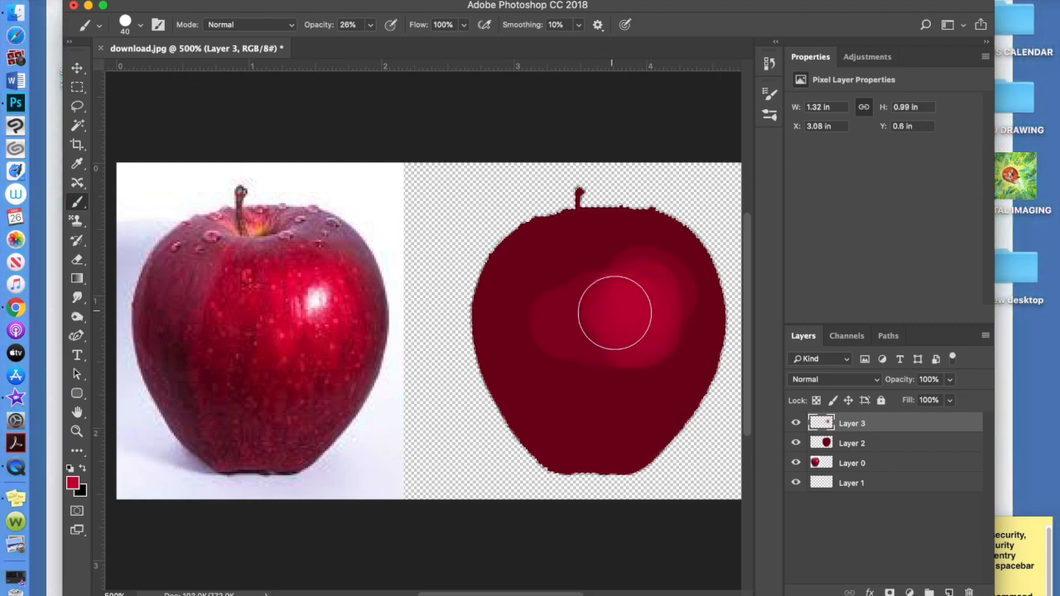
{"action": "left_click_drag", "start_coordinate": [614, 313], "coordinate": [659, 351]}
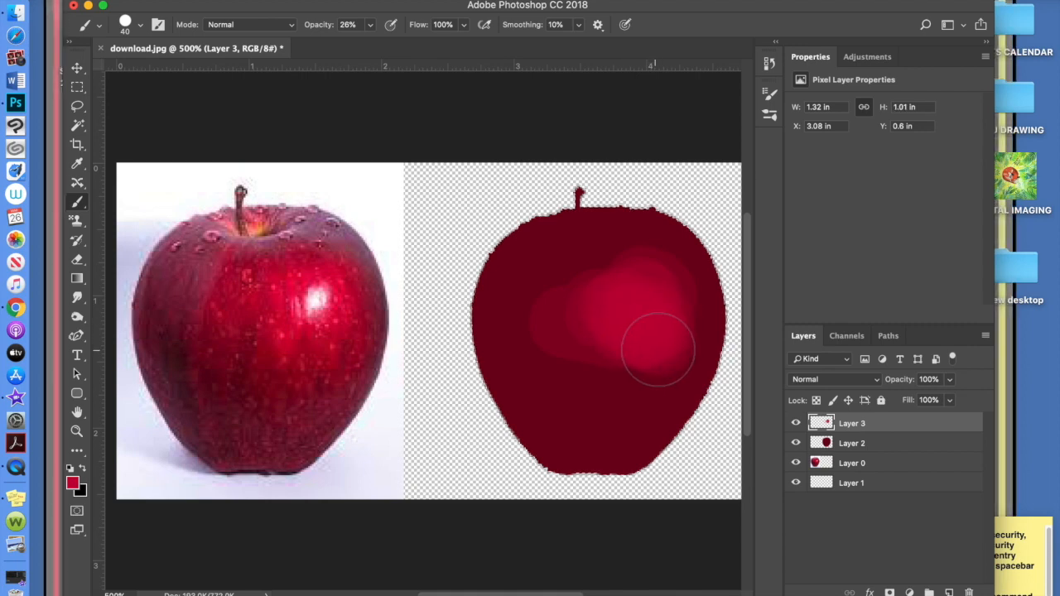
{"action": "left_click_drag", "start_coordinate": [659, 348], "coordinate": [669, 295]}
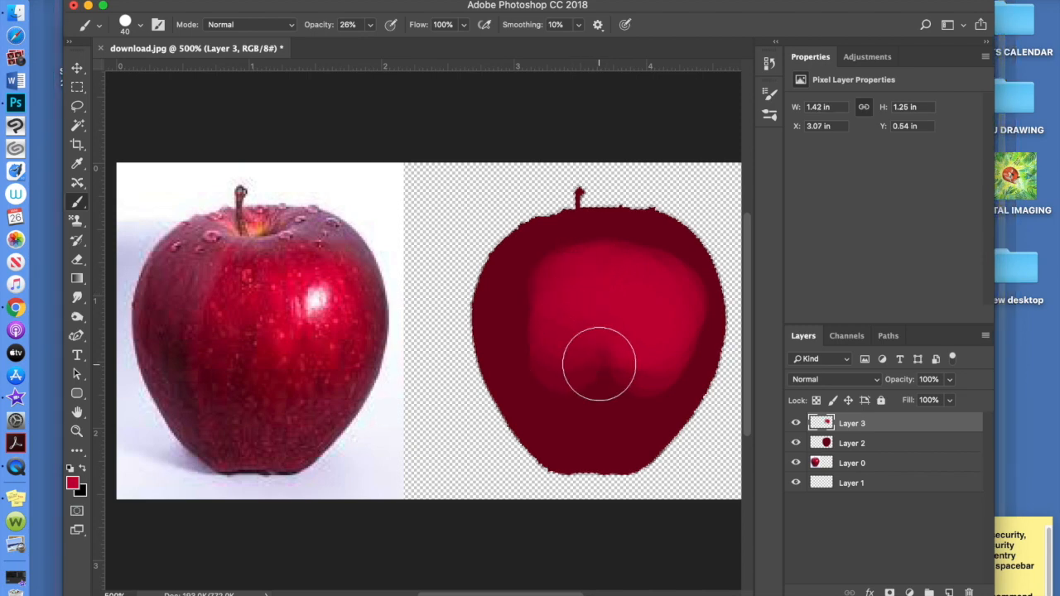
{"action": "left_click_drag", "start_coordinate": [600, 364], "coordinate": [530, 315]}
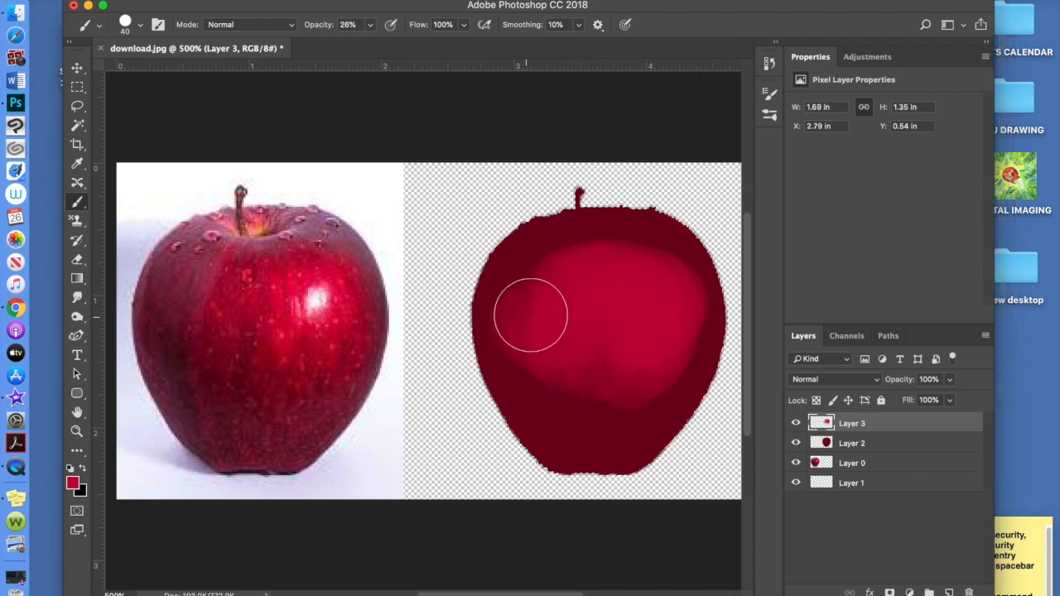
{"action": "left_click_drag", "start_coordinate": [530, 315], "coordinate": [616, 397]}
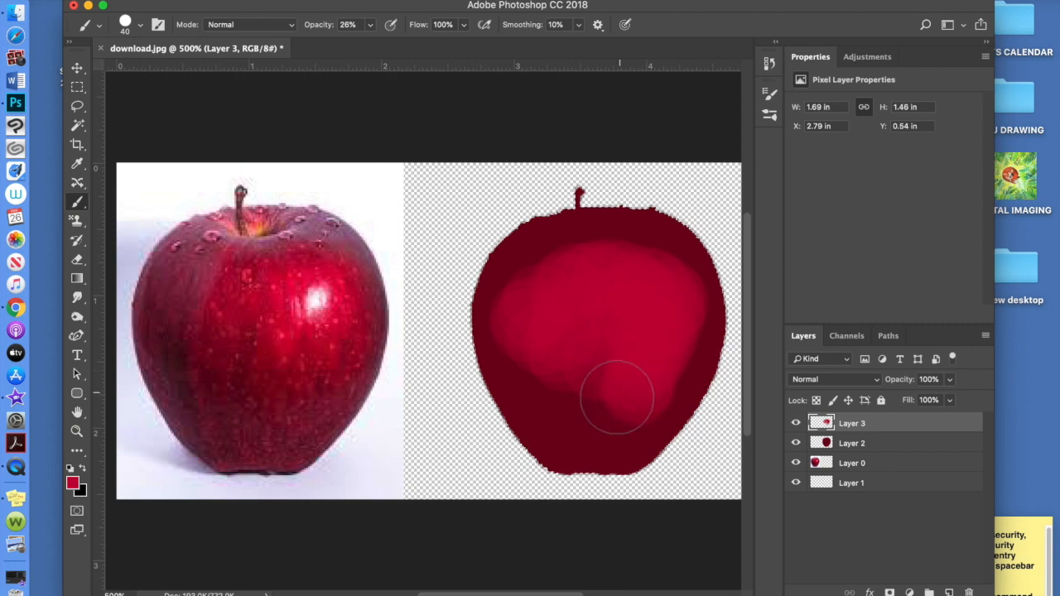
{"action": "left_click_drag", "start_coordinate": [616, 398], "coordinate": [623, 364]}
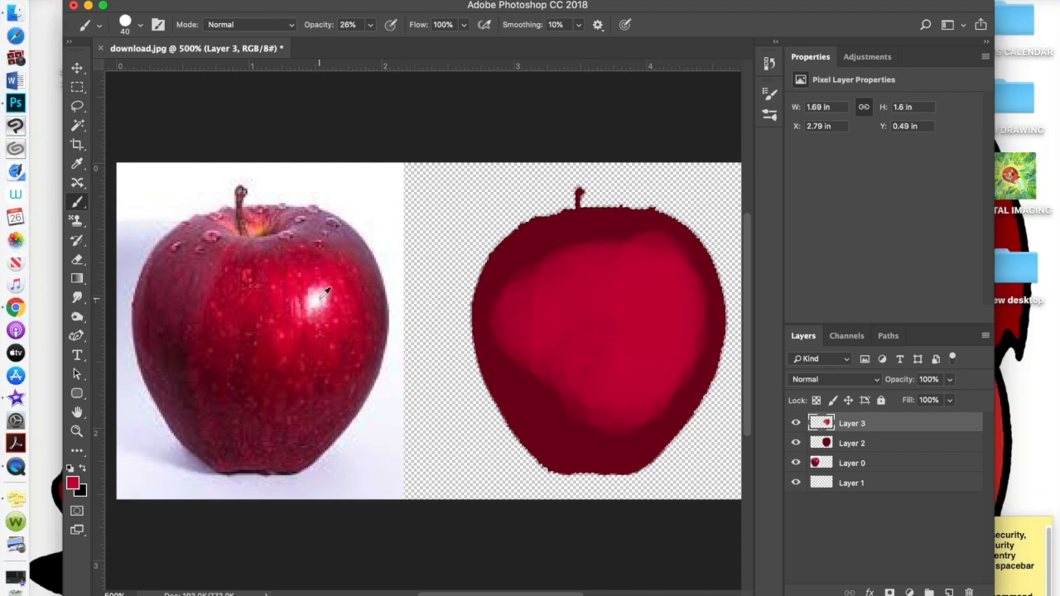
{"action": "left_click", "coordinate": [653, 305]}
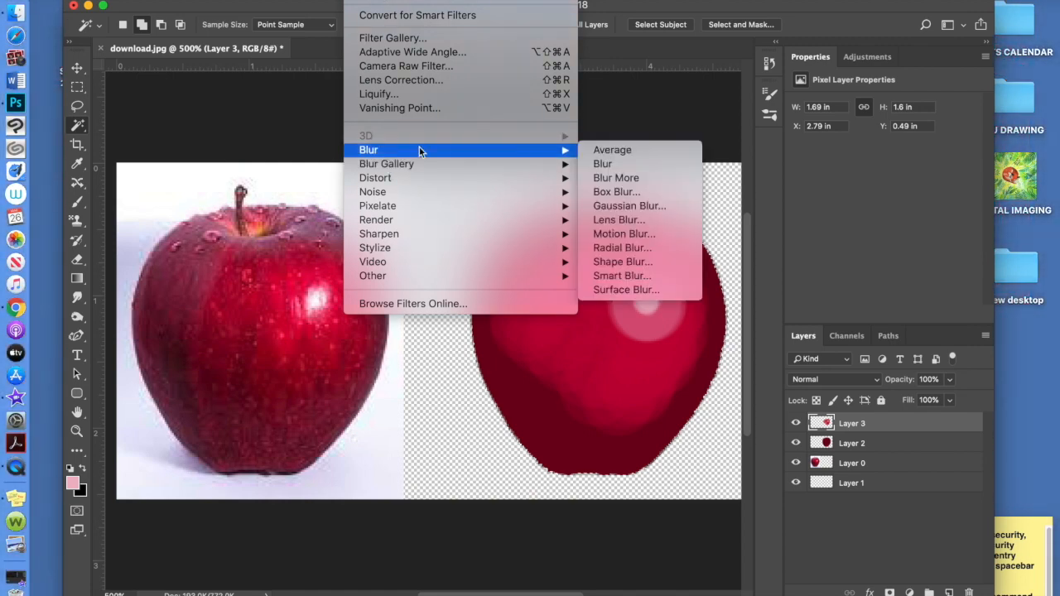
Apply a Gaussian Blur of about 4.1 pixels radius to Layer 3's red shading
{"action": "left_click", "coordinate": [629, 206]}
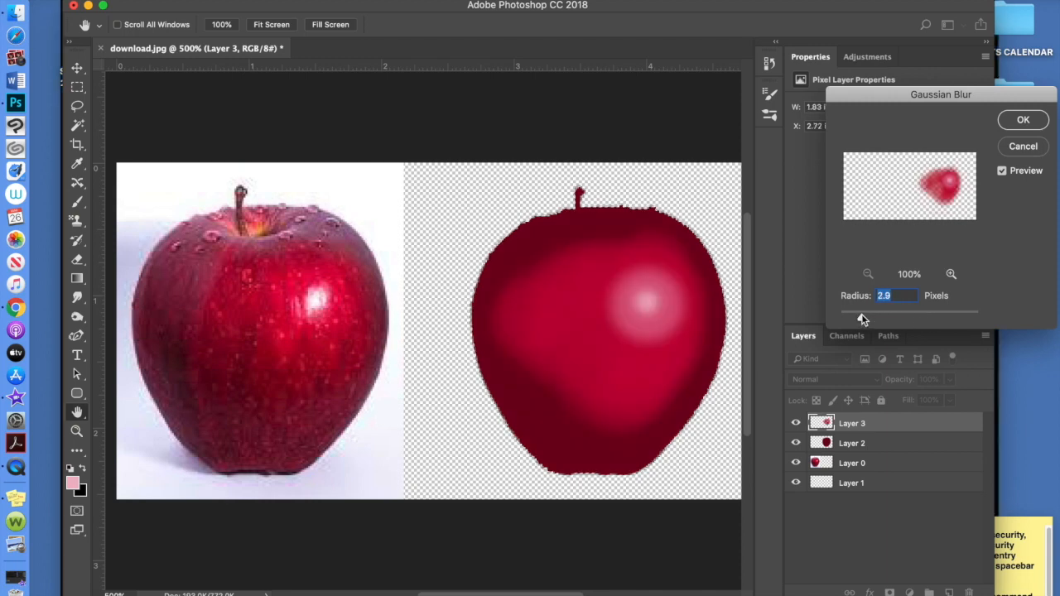
{"action": "left_click_drag", "start_coordinate": [861, 315], "coordinate": [871, 315]}
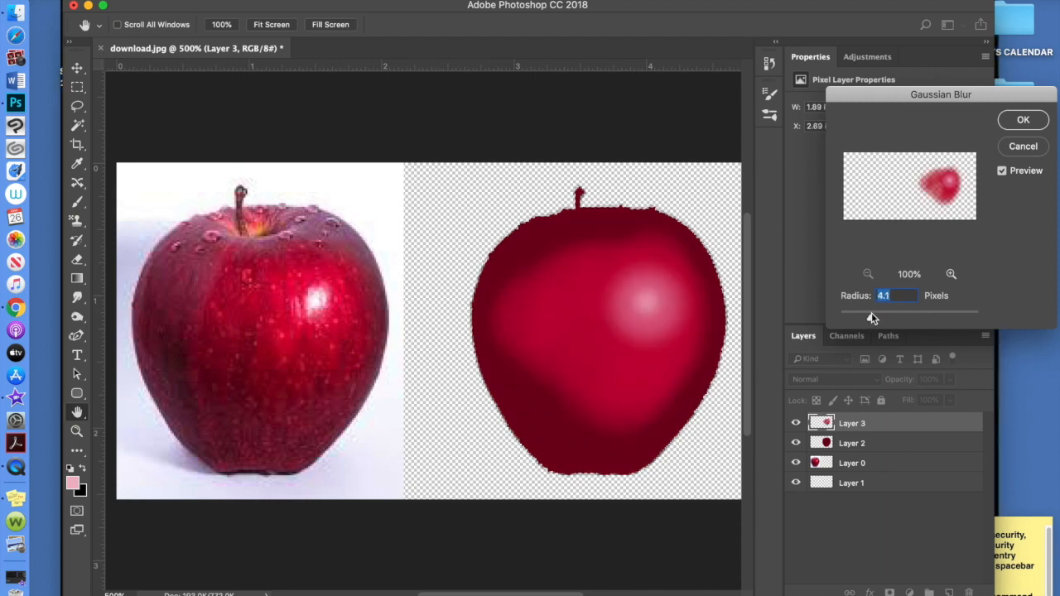
{"action": "left_click_drag", "start_coordinate": [871, 314], "coordinate": [878, 314]}
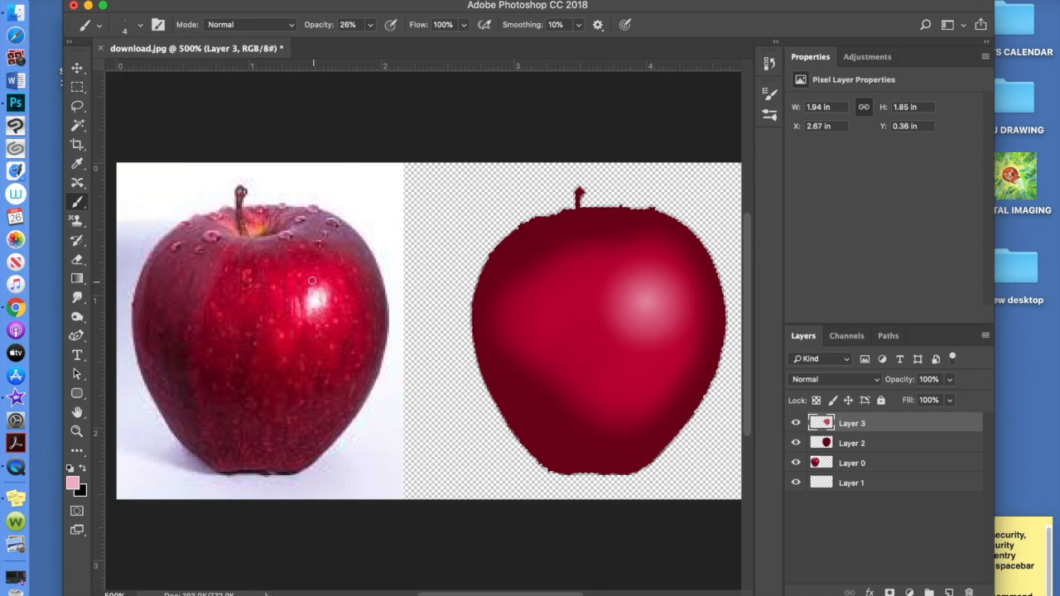
{"action": "mouse_move", "coordinate": [267, 225]}
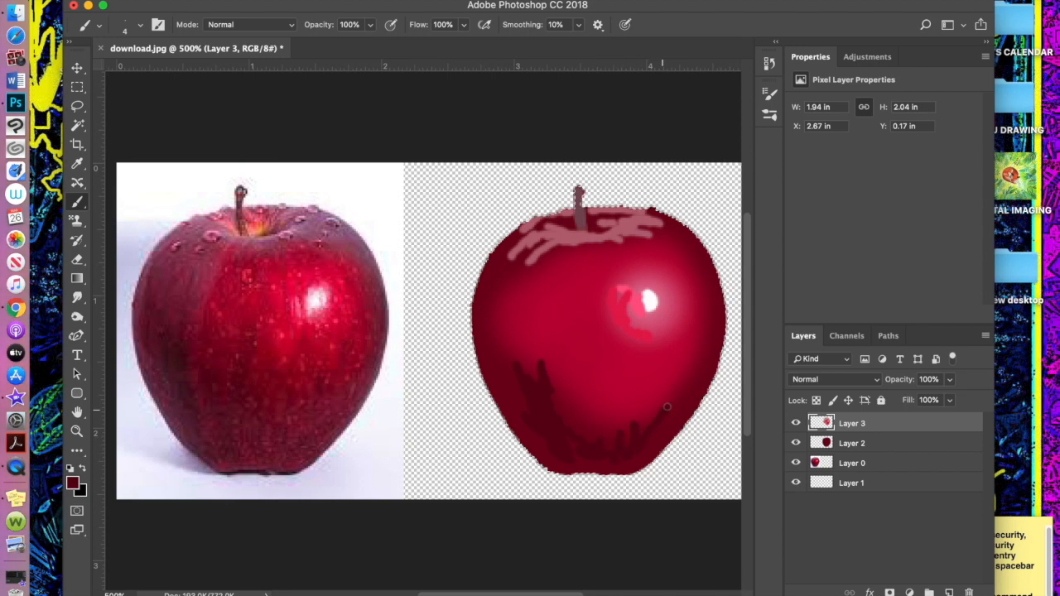
Paint a 20% opacity stroke up across the apple on Layer 3
{"action": "left_click_drag", "start_coordinate": [665, 406], "coordinate": [644, 247]}
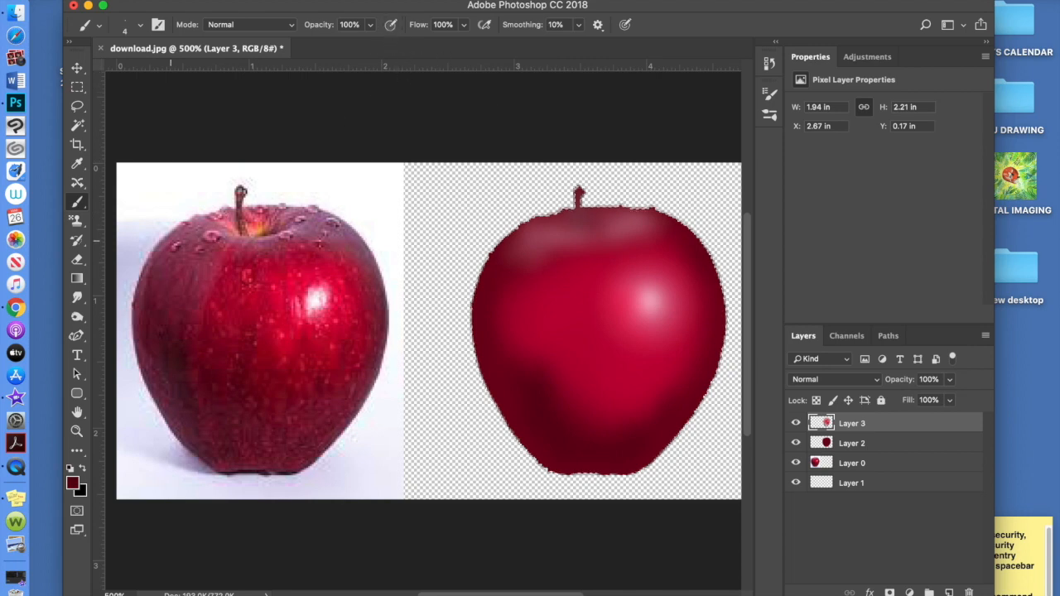
Switch to the Smudge Tool at 47% strength to blend the new strokes
{"action": "left_click", "coordinate": [76, 298]}
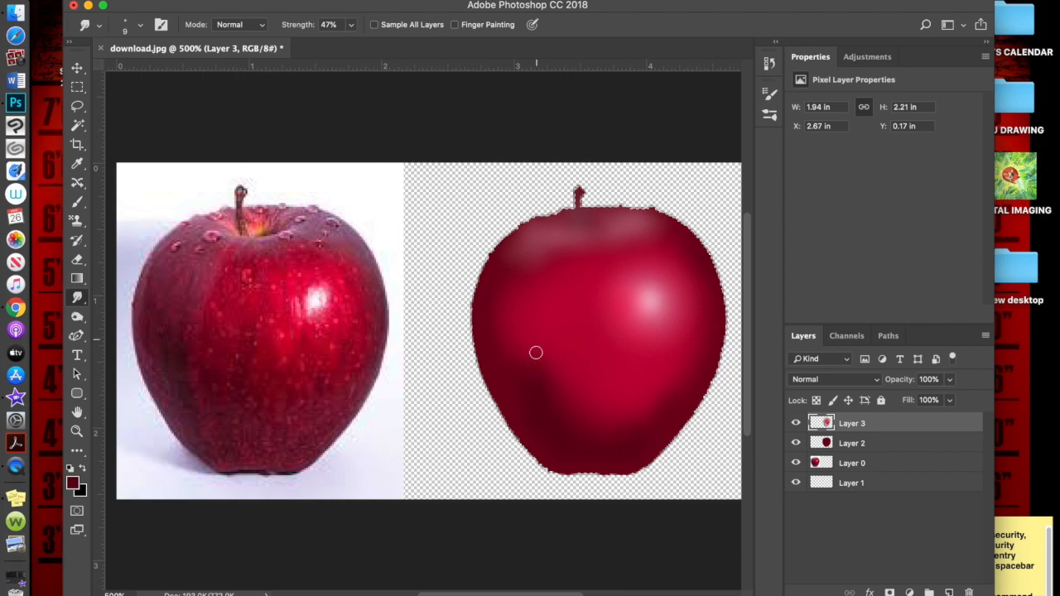
{"action": "mouse_move", "coordinate": [557, 356]}
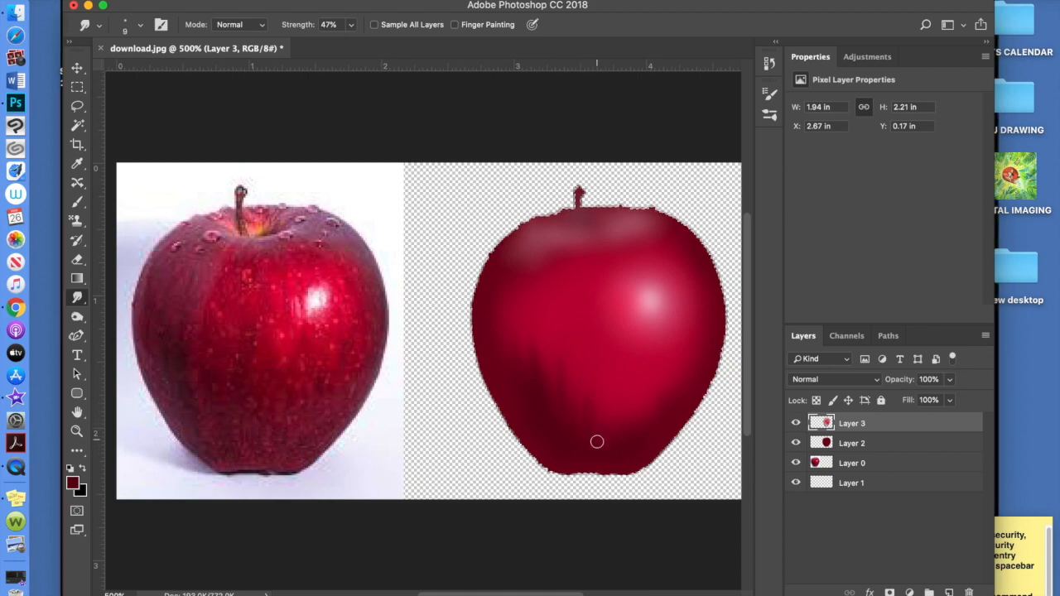
Smudge streaks at 47% strength across the apple's upper area, base and right side
{"action": "left_click_drag", "start_coordinate": [596, 440], "coordinate": [563, 222]}
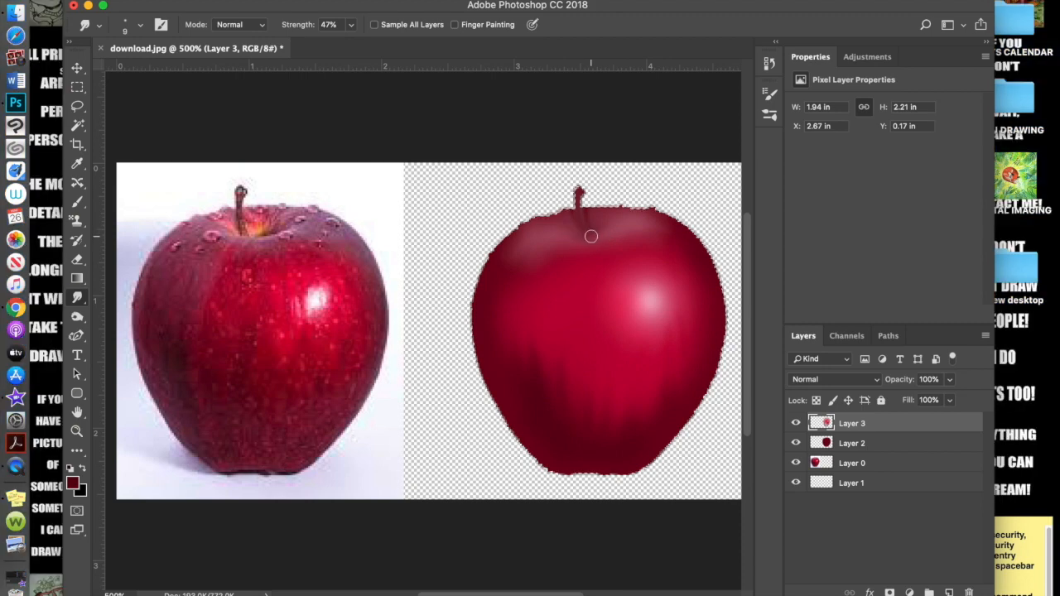
{"action": "mouse_move", "coordinate": [520, 273]}
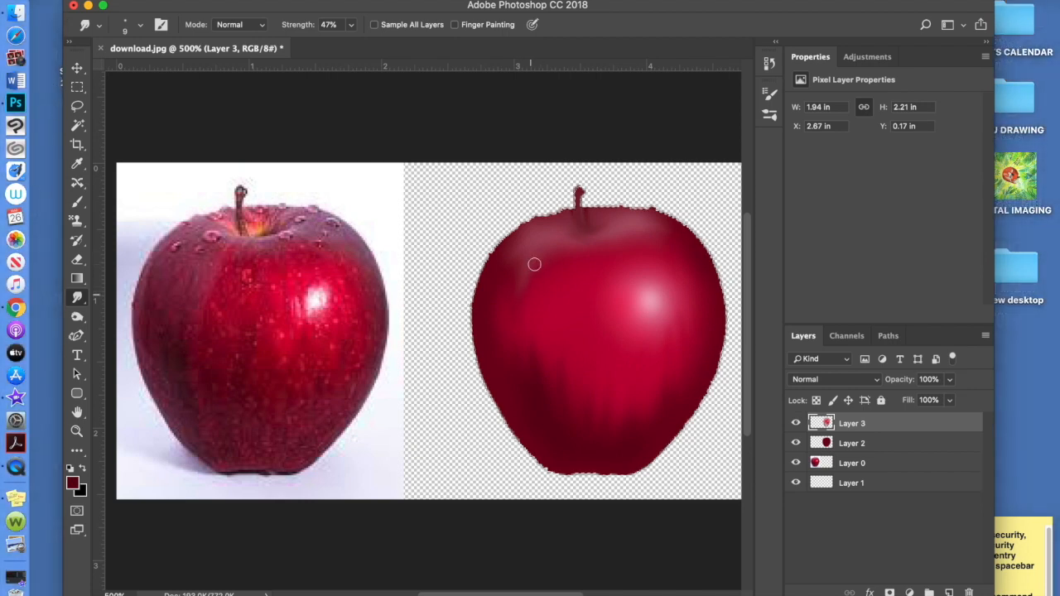
{"action": "left_click_drag", "start_coordinate": [533, 263], "coordinate": [556, 246]}
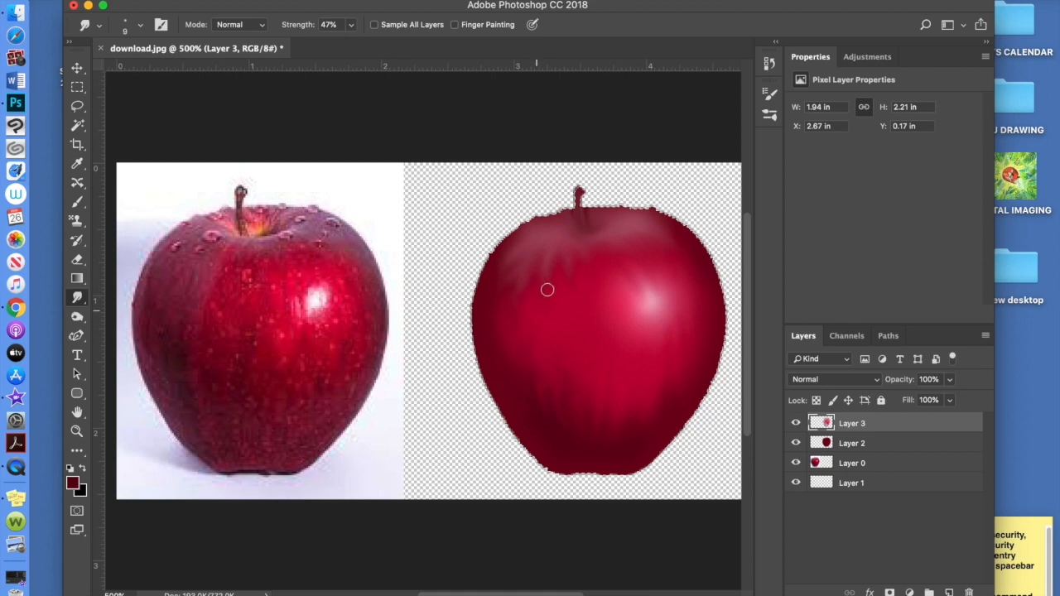
{"action": "left_click_drag", "start_coordinate": [546, 290], "coordinate": [571, 427]}
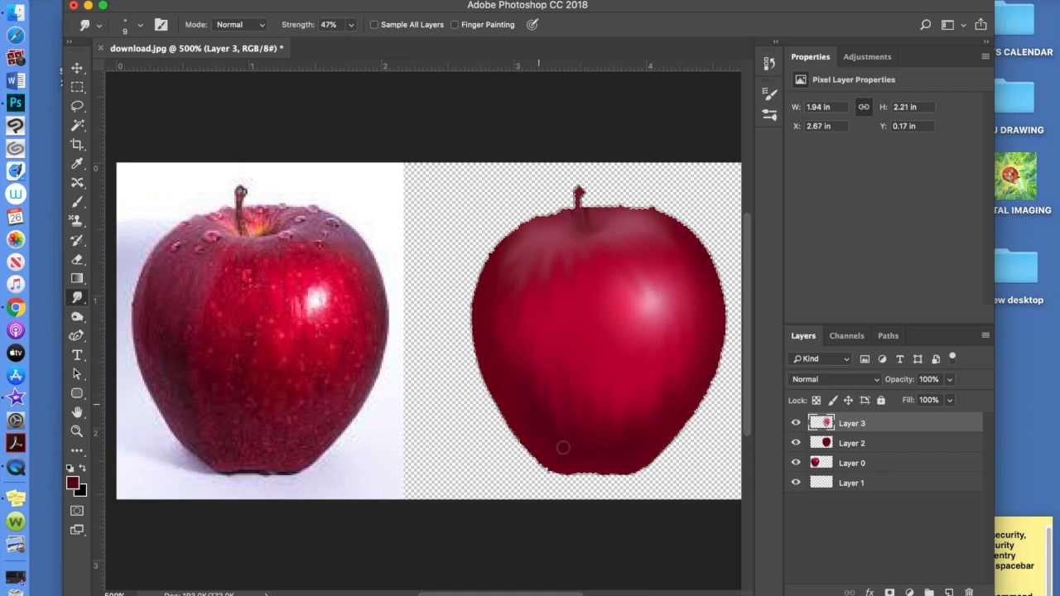
{"action": "left_click_drag", "start_coordinate": [563, 447], "coordinate": [616, 454]}
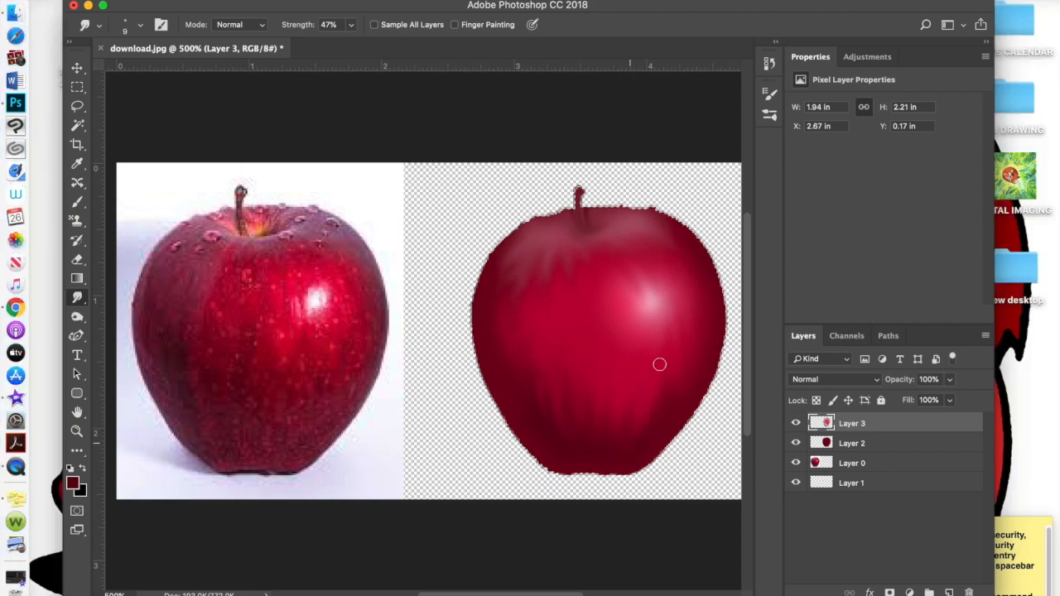
{"action": "left_click_drag", "start_coordinate": [659, 365], "coordinate": [653, 428]}
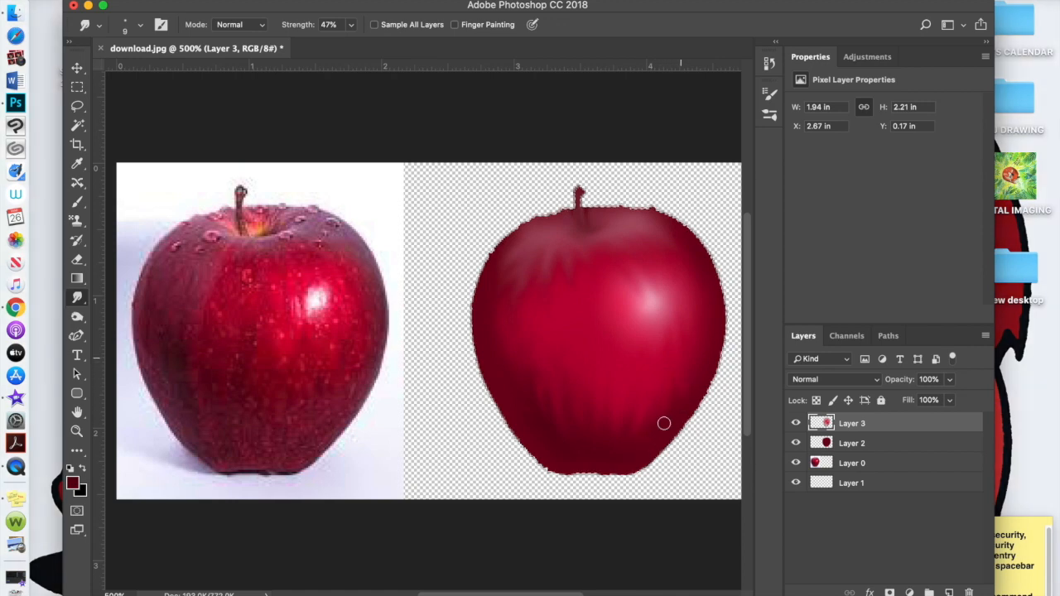
{"action": "mouse_move", "coordinate": [629, 348]}
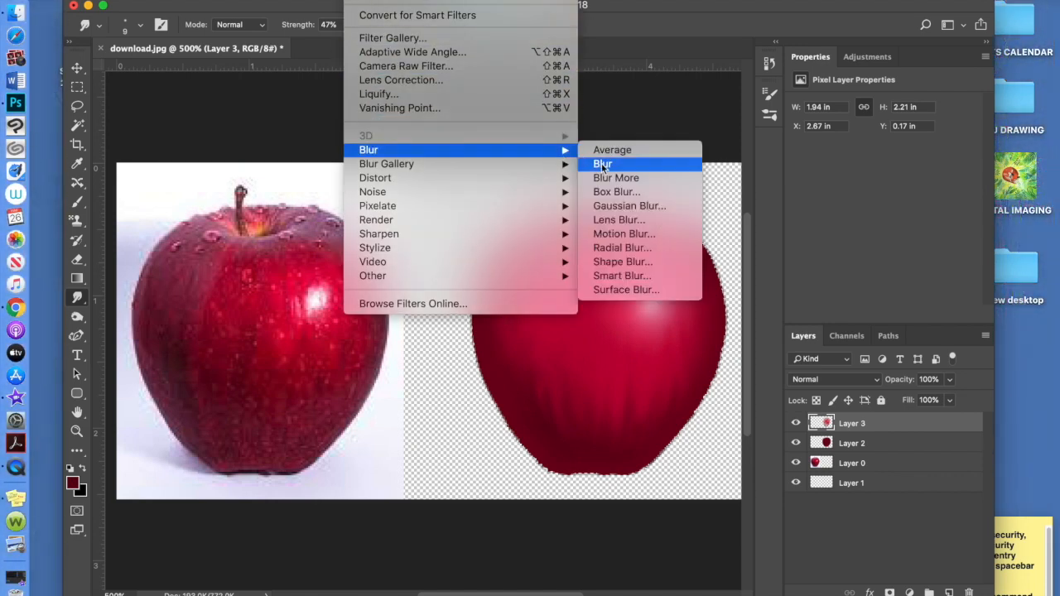
Apply a Gaussian Blur of 1.8 px radius to the smudged apple layer
{"action": "left_click", "coordinate": [629, 205]}
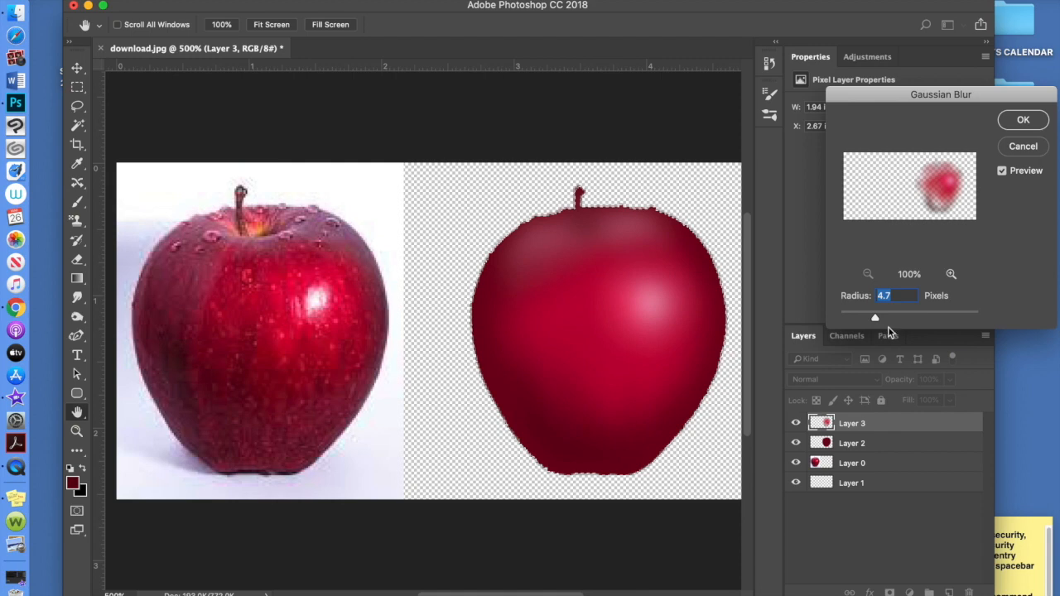
{"action": "left_click_drag", "start_coordinate": [874, 316], "coordinate": [845, 316]}
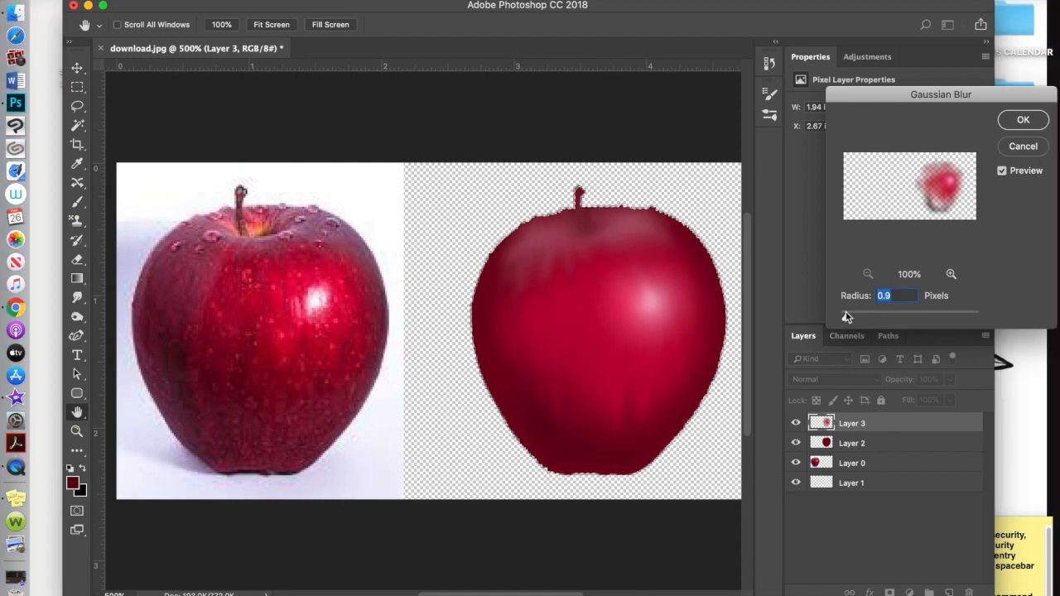
{"action": "left_click_drag", "start_coordinate": [846, 313], "coordinate": [858, 321]}
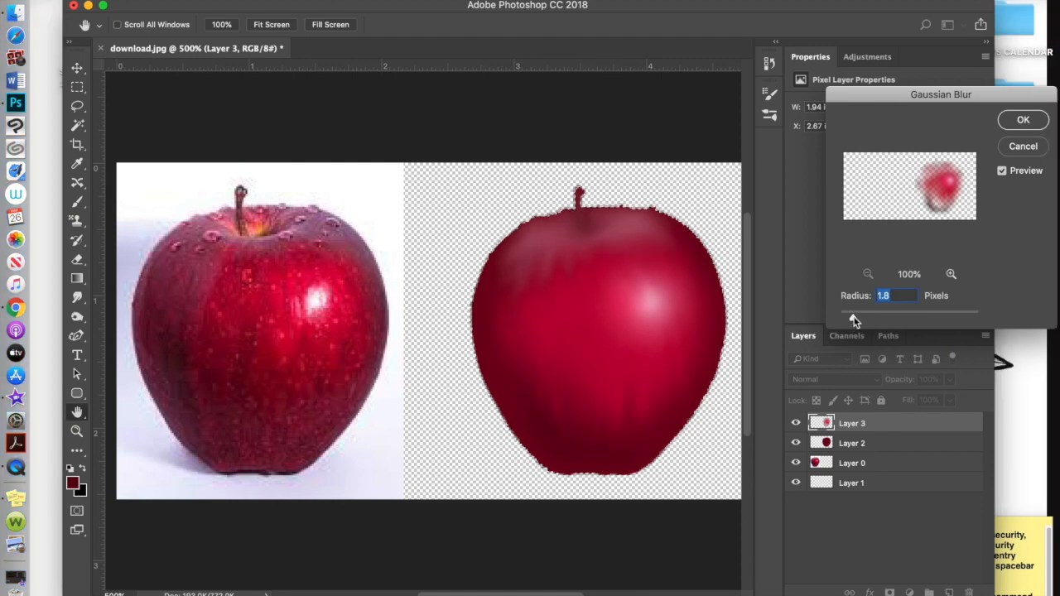
{"action": "left_click", "coordinate": [1023, 119]}
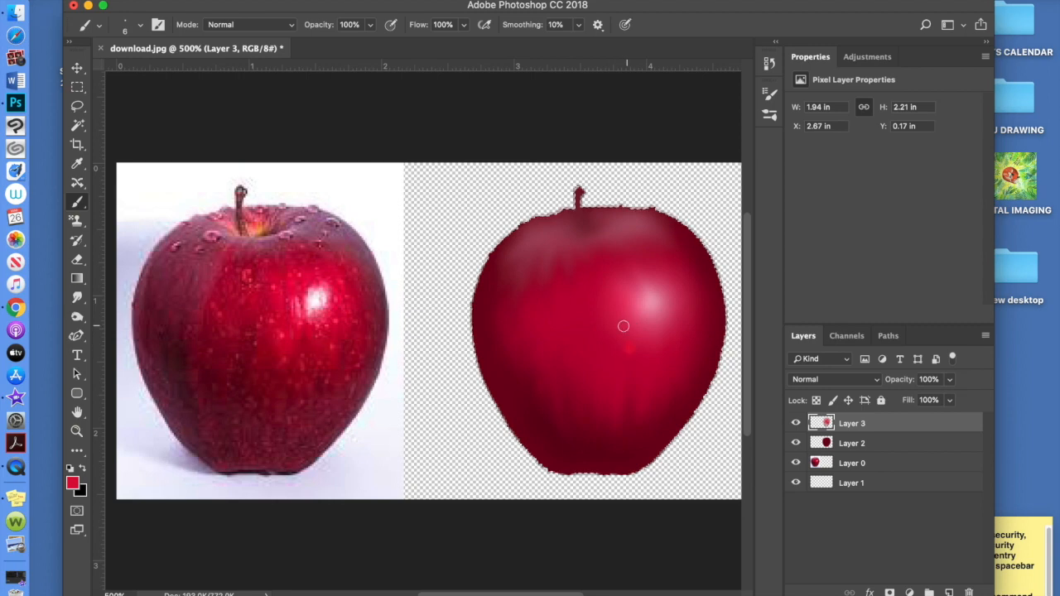
{"action": "mouse_move", "coordinate": [503, 295]}
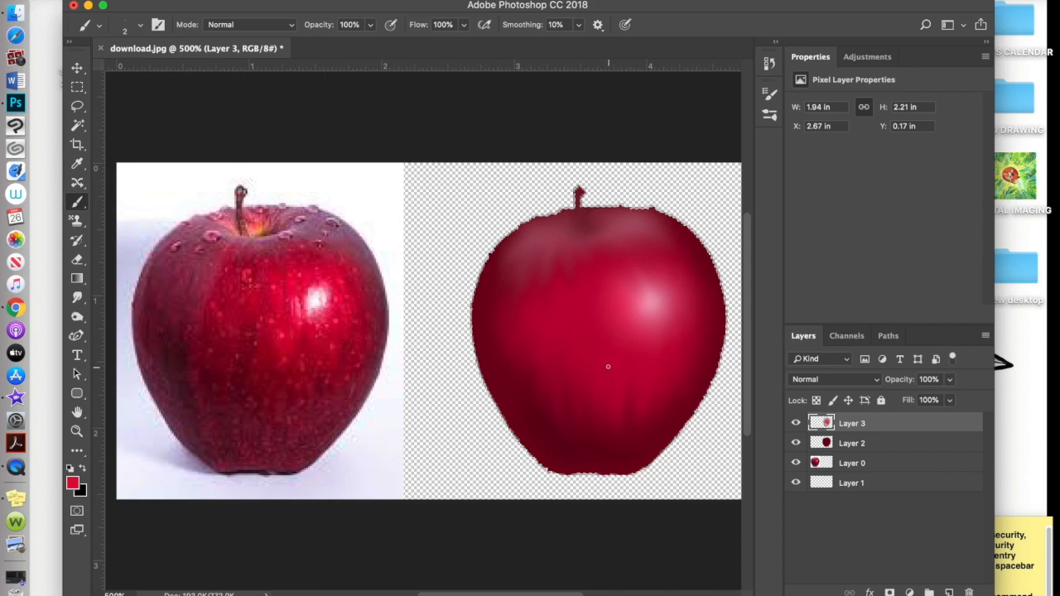
{"action": "mouse_move", "coordinate": [638, 384]}
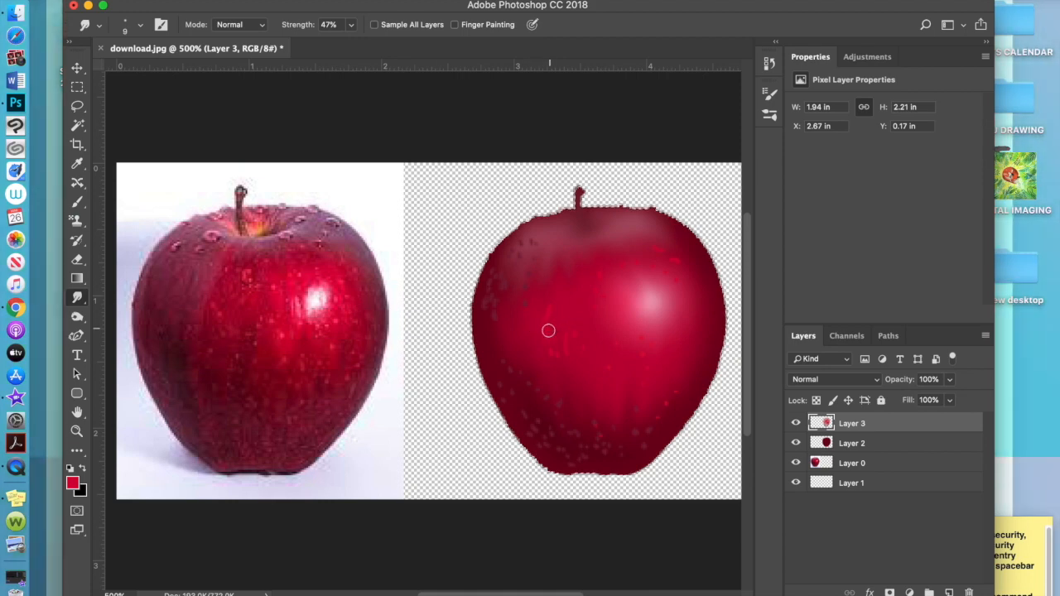
{"action": "mouse_move", "coordinate": [560, 371]}
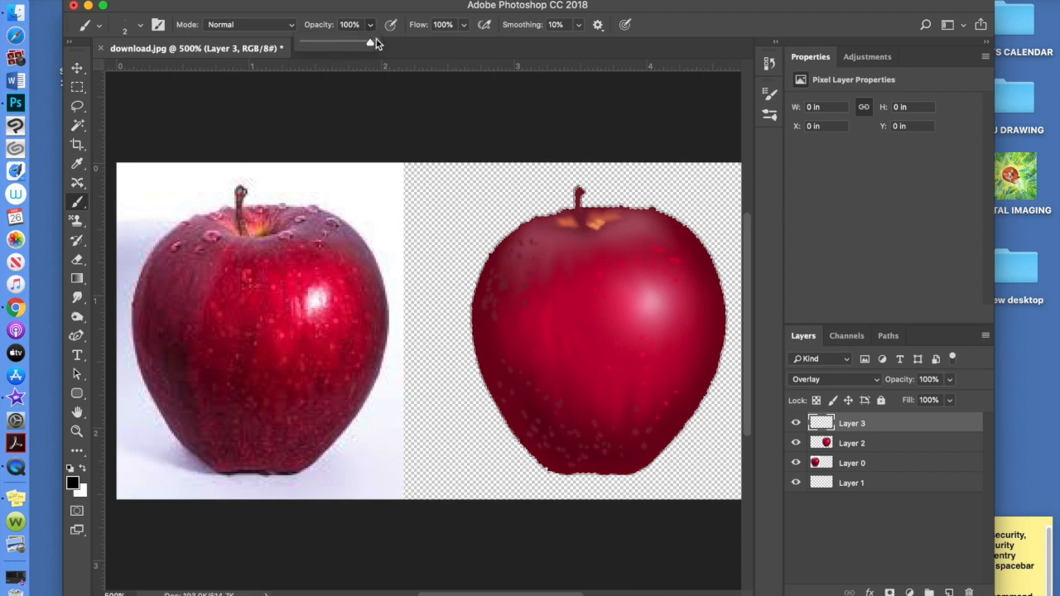
Lower the brush opacity to 34% for painting on the Overlay layer
{"action": "left_click_drag", "start_coordinate": [371, 43], "coordinate": [325, 43]}
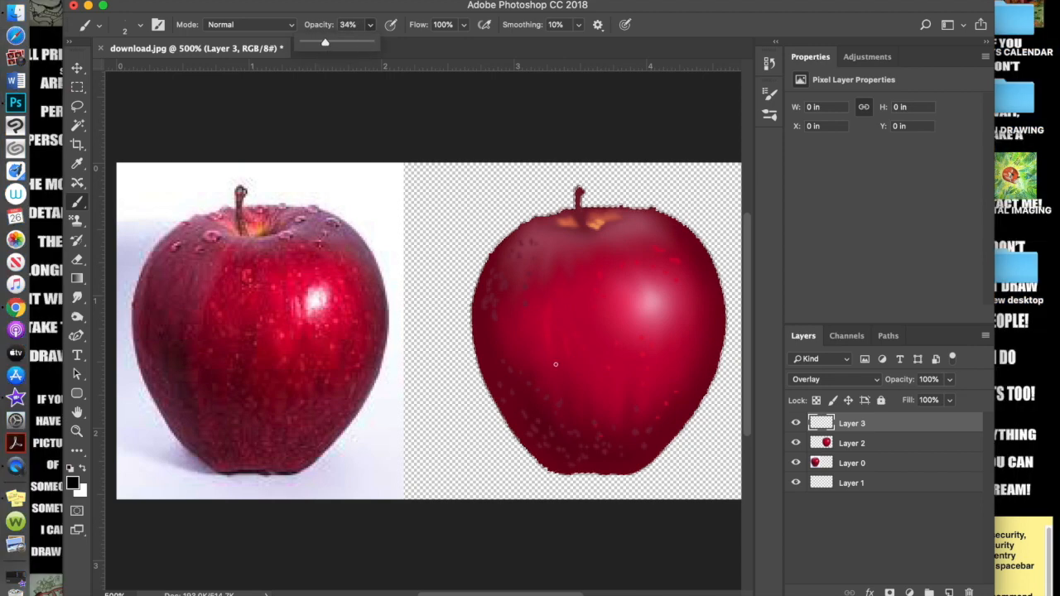
{"action": "left_click_drag", "start_coordinate": [556, 364], "coordinate": [533, 319]}
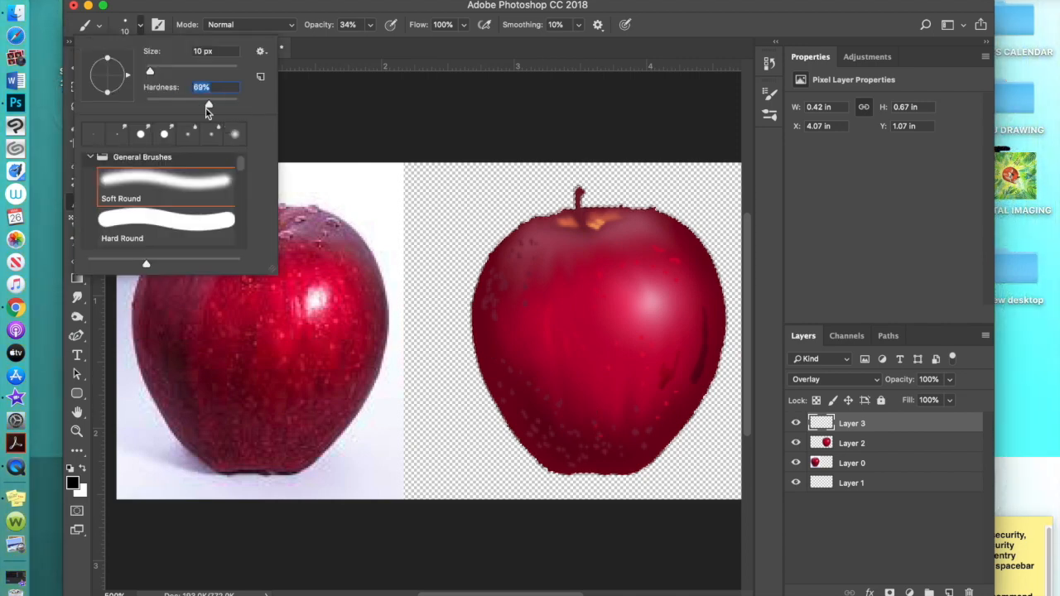
Confirm the 10 px harder-edged brush tip and resume painting
{"action": "left_click", "coordinate": [659, 419]}
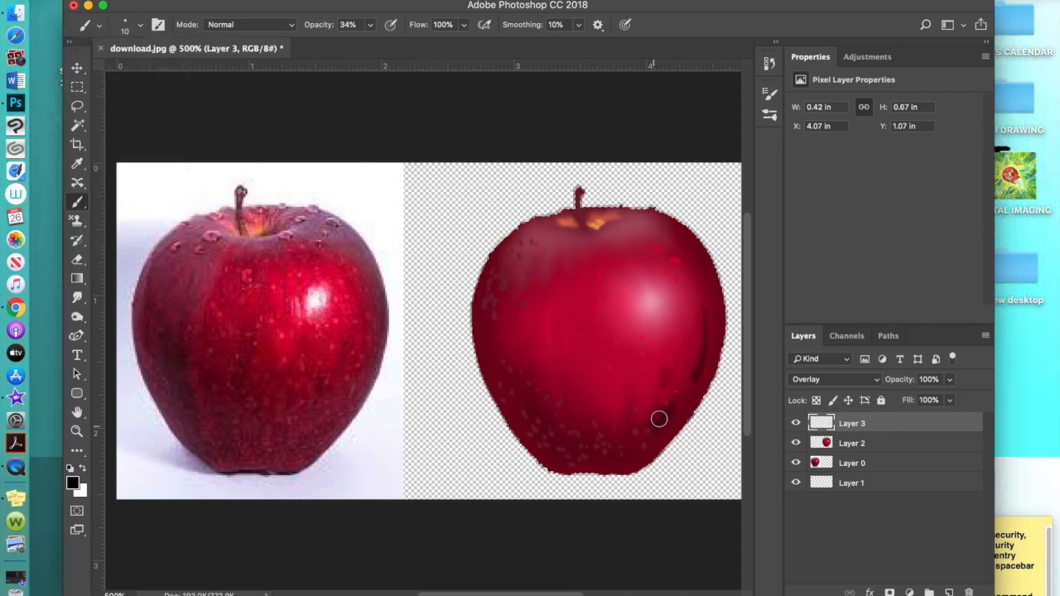
Paint dark Overlay strokes along the apple's right edge and left side
{"action": "left_click_drag", "start_coordinate": [659, 417], "coordinate": [692, 384]}
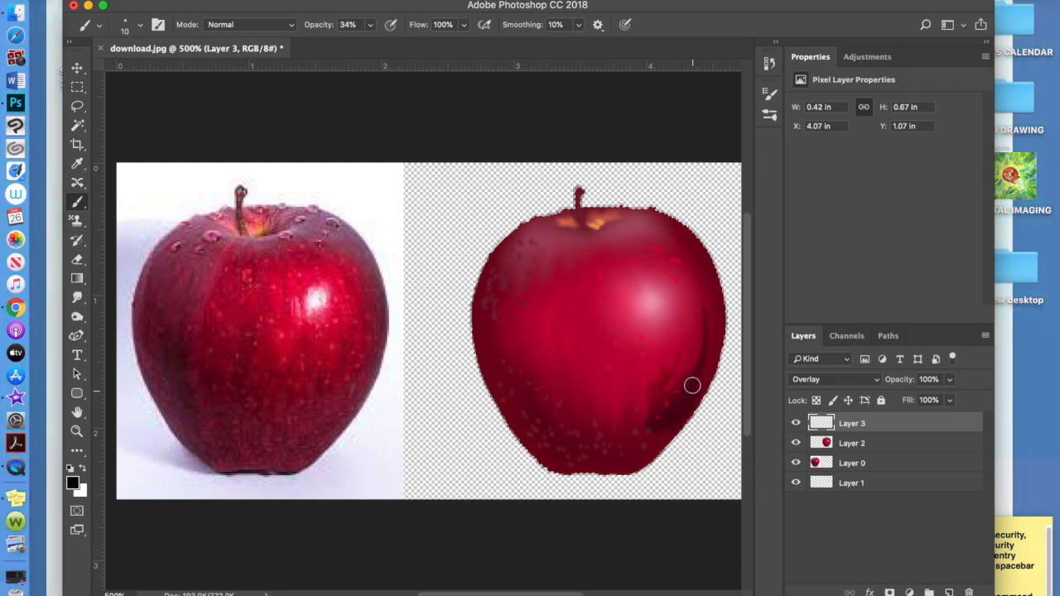
{"action": "left_click_drag", "start_coordinate": [692, 384], "coordinate": [712, 285]}
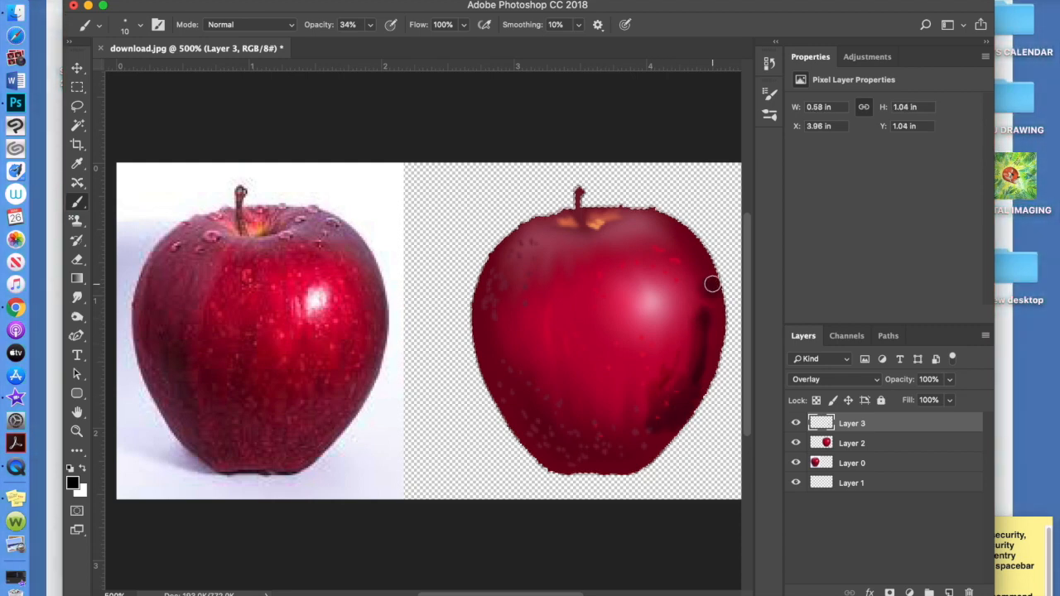
{"action": "left_click_drag", "start_coordinate": [712, 285], "coordinate": [636, 466]}
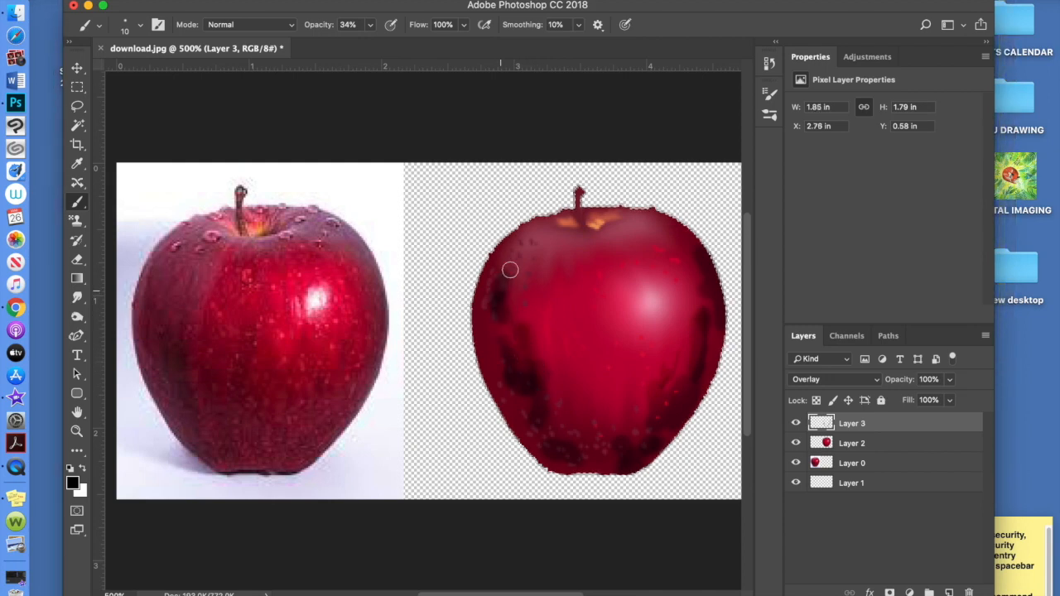
{"action": "left_click_drag", "start_coordinate": [510, 268], "coordinate": [615, 417]}
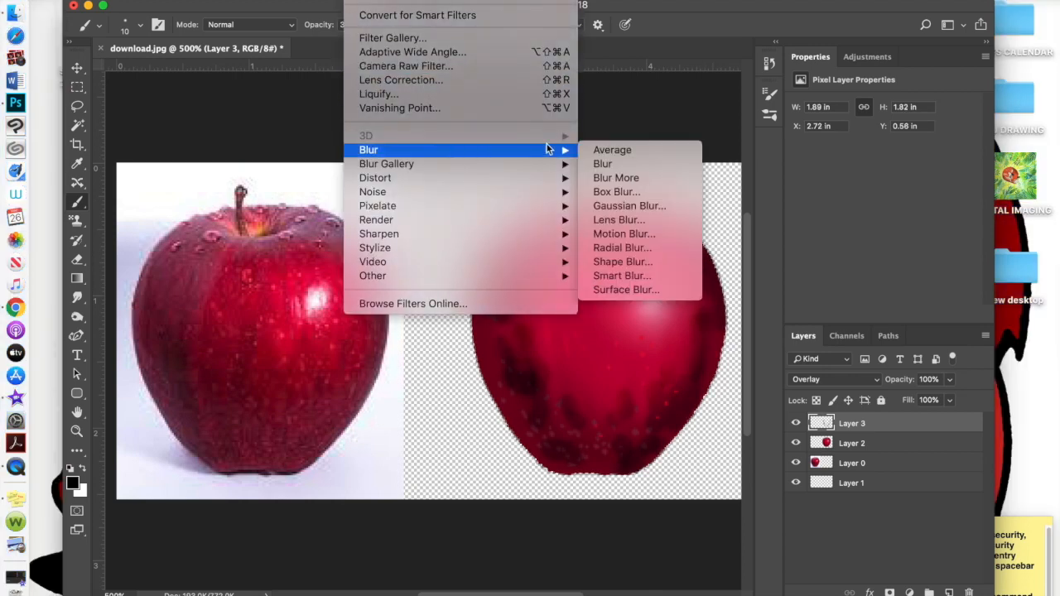
{"action": "mouse_move", "coordinate": [626, 177]}
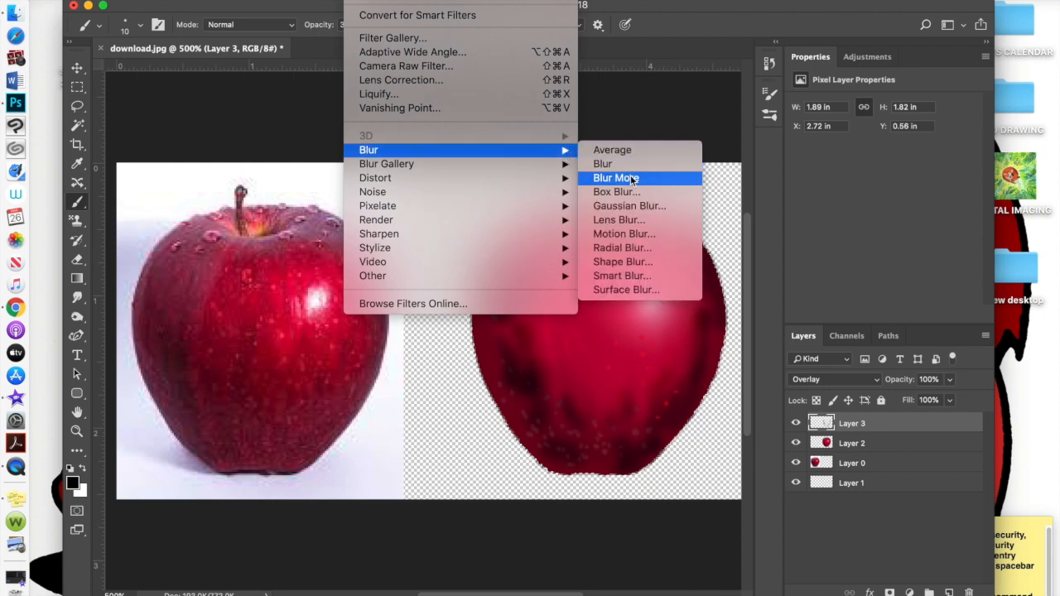
Apply a strong Gaussian Blur of about 17 px to the dark overlay patches
{"action": "left_click", "coordinate": [629, 206]}
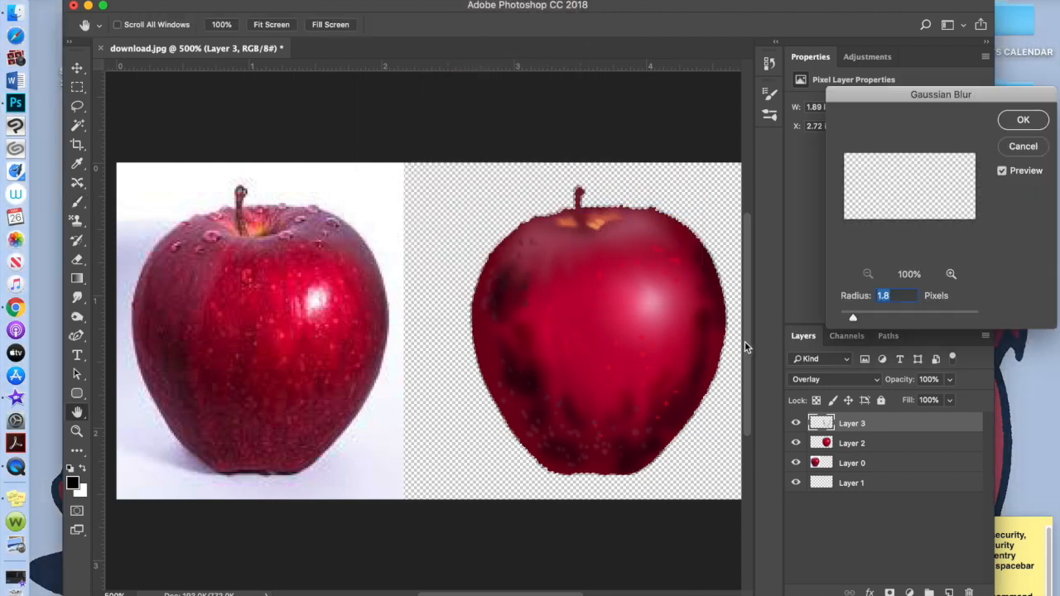
{"action": "left_click_drag", "start_coordinate": [853, 318], "coordinate": [878, 318]}
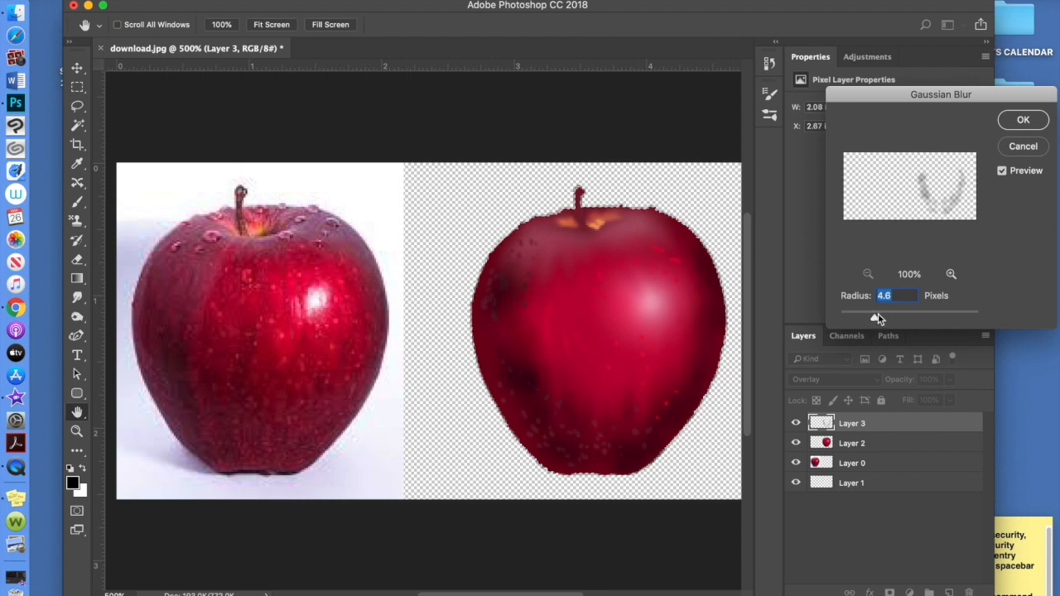
{"action": "left_click_drag", "start_coordinate": [874, 313], "coordinate": [900, 313]}
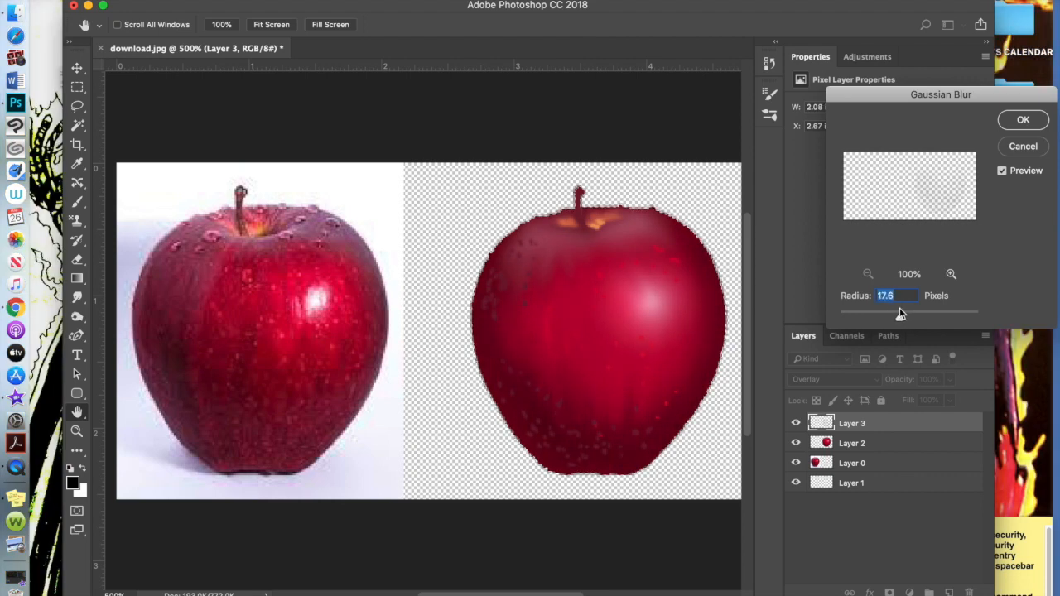
{"action": "left_click", "coordinate": [1023, 119]}
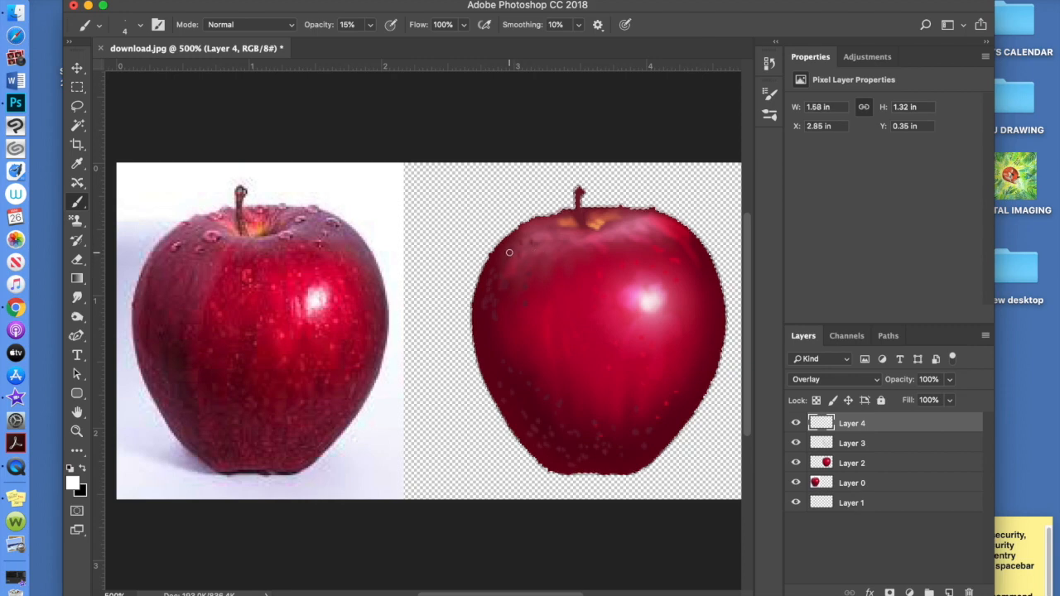
Paint a light 15% opacity stroke to brighten the apple's right side on Layer 4
{"action": "left_click_drag", "start_coordinate": [509, 252], "coordinate": [500, 310]}
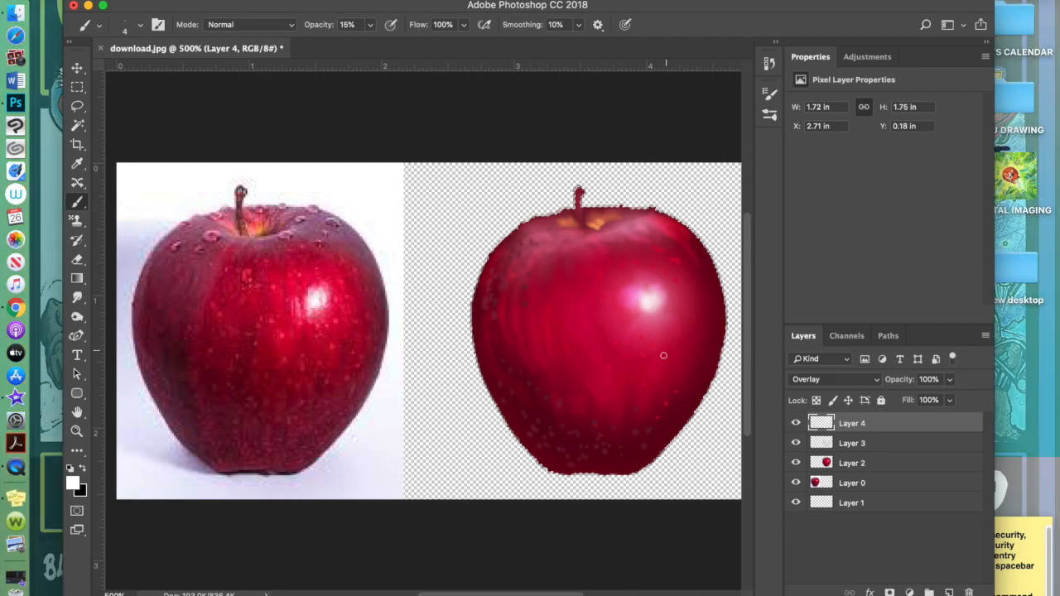
{"action": "mouse_move", "coordinate": [702, 348]}
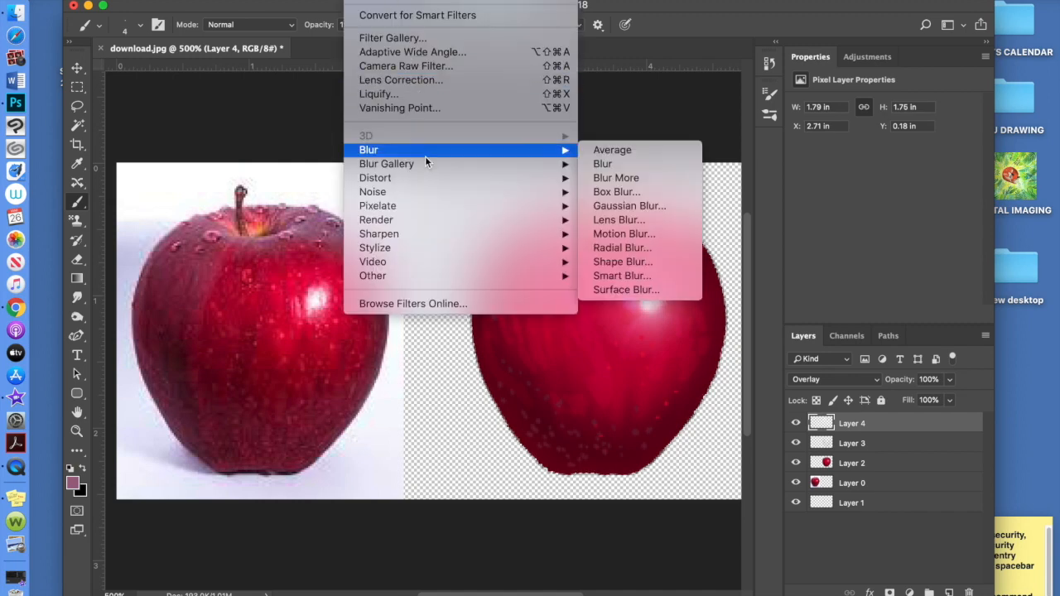
Apply a slight Gaussian Blur of about 1.3 px to the highlight overlay layer
{"action": "left_click", "coordinate": [629, 205]}
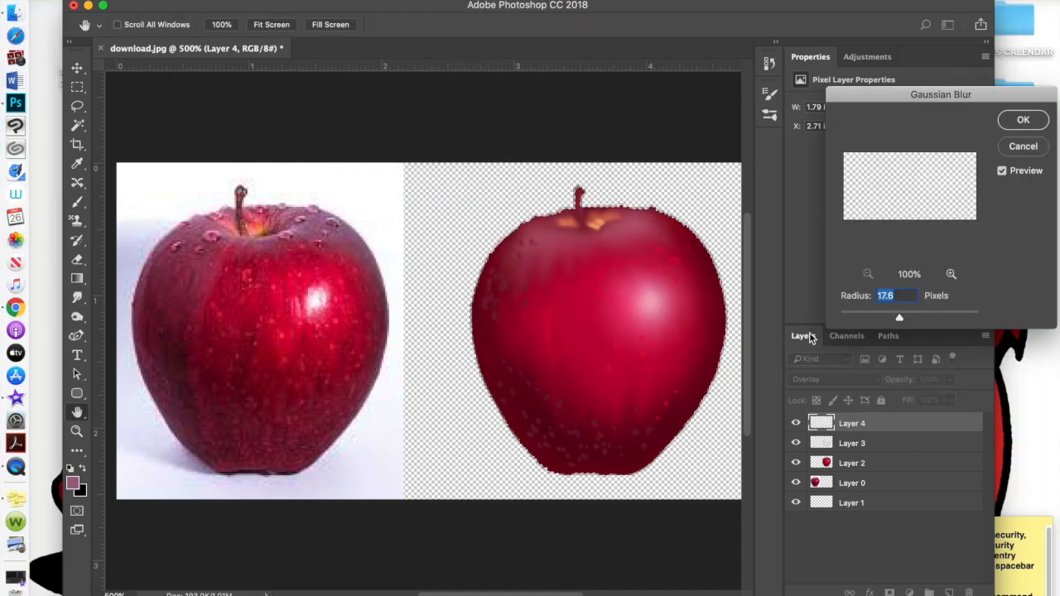
{"action": "left_click_drag", "start_coordinate": [897, 318], "coordinate": [846, 317]}
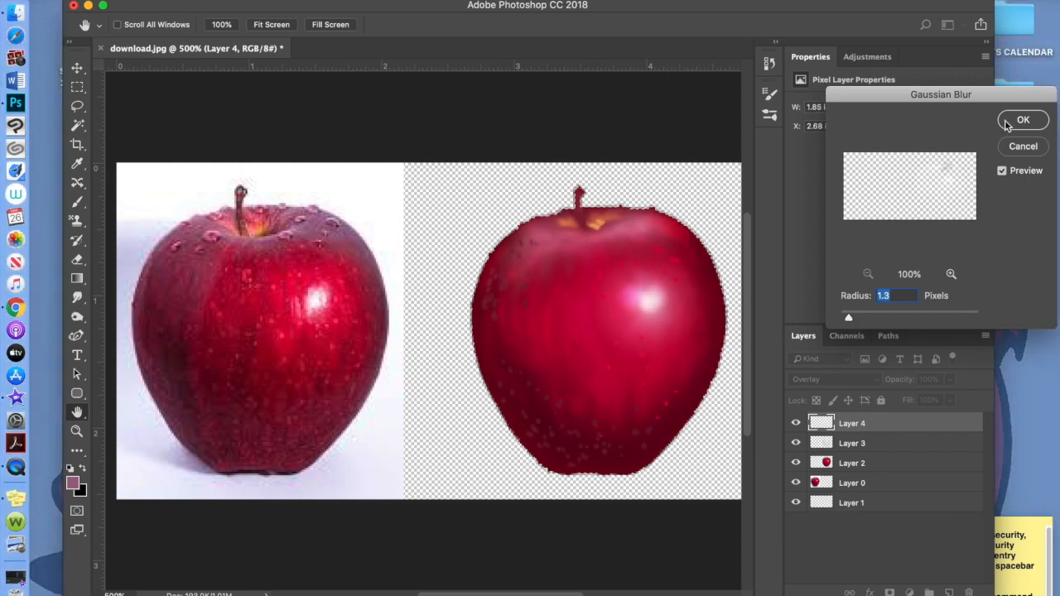
{"action": "left_click", "coordinate": [1021, 119]}
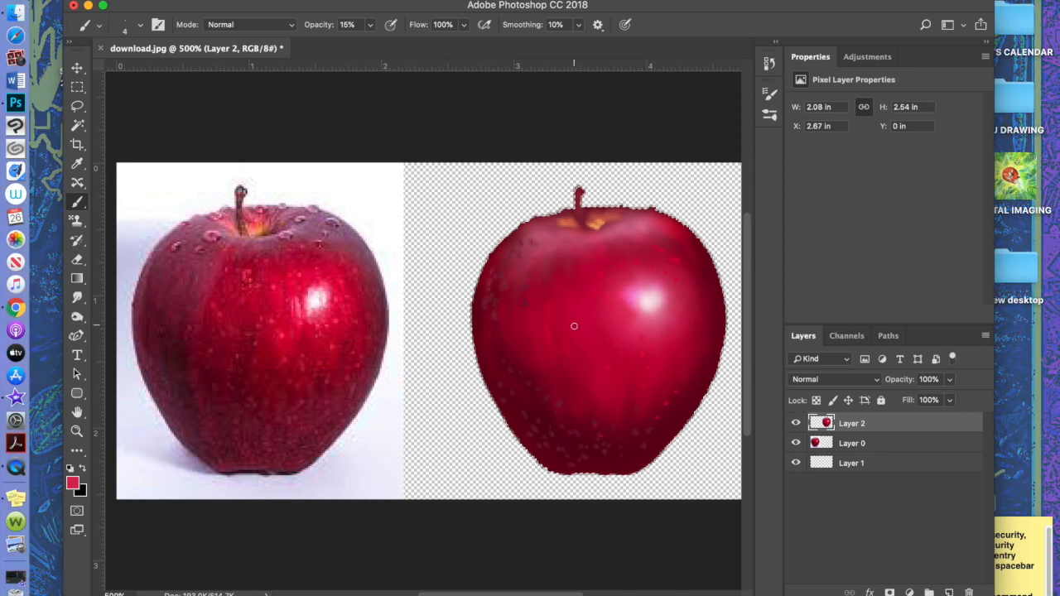
Move Layer 2 over the photo at 70% opacity to compare, then restore it beside at 100%
{"action": "left_click", "coordinate": [76, 68]}
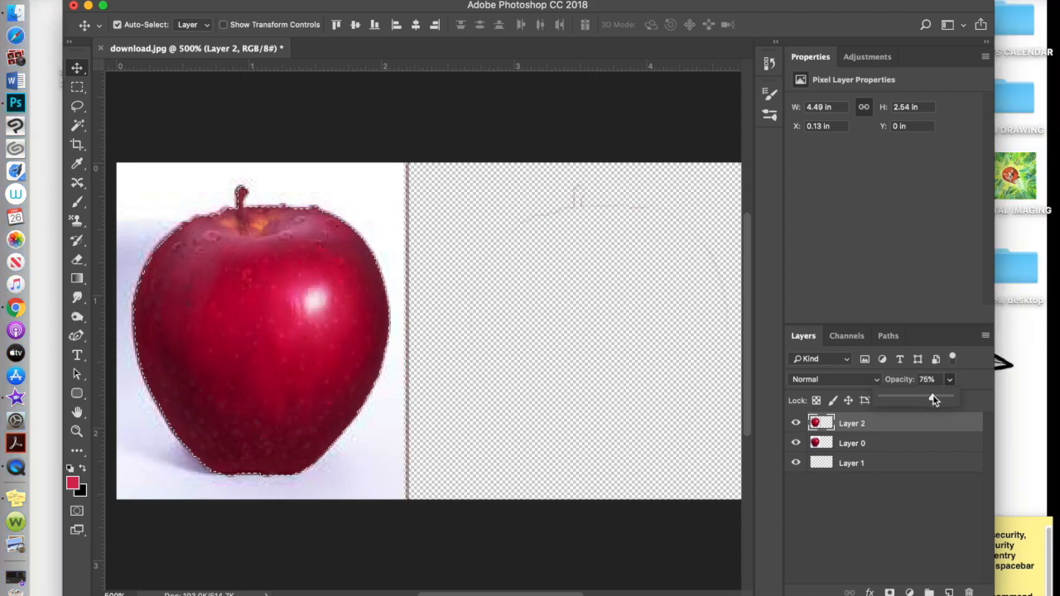
{"action": "left_click_drag", "start_coordinate": [931, 399], "coordinate": [937, 399]}
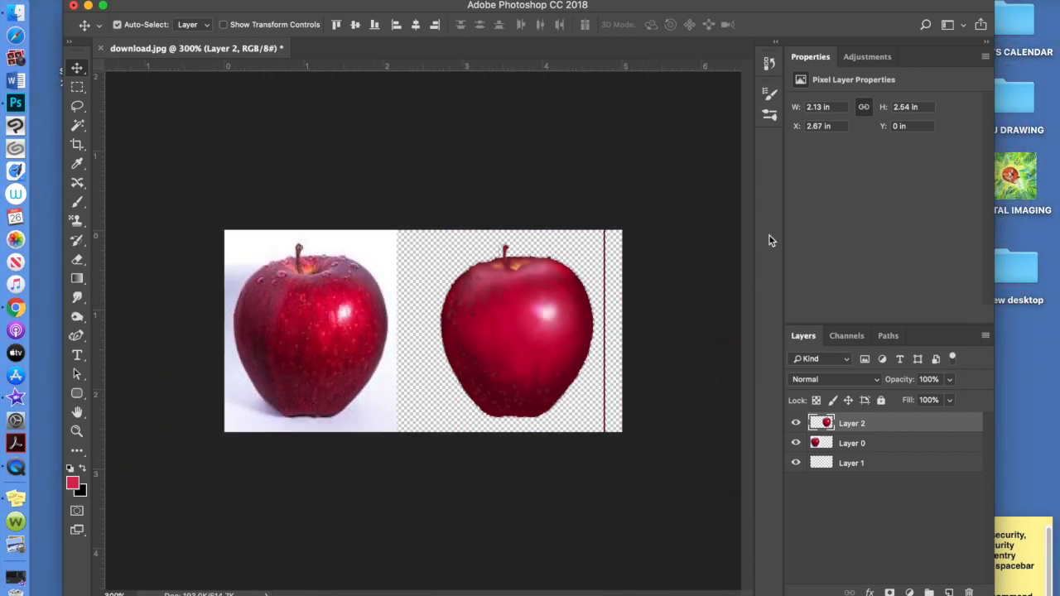
{"action": "mouse_move", "coordinate": [499, 397]}
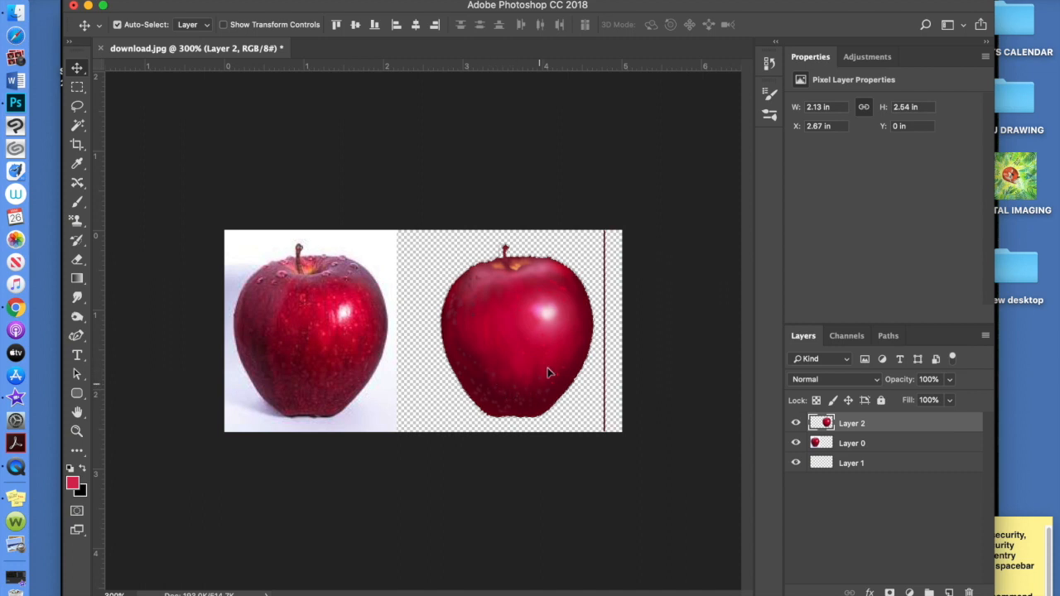
{"action": "mouse_move", "coordinate": [520, 391]}
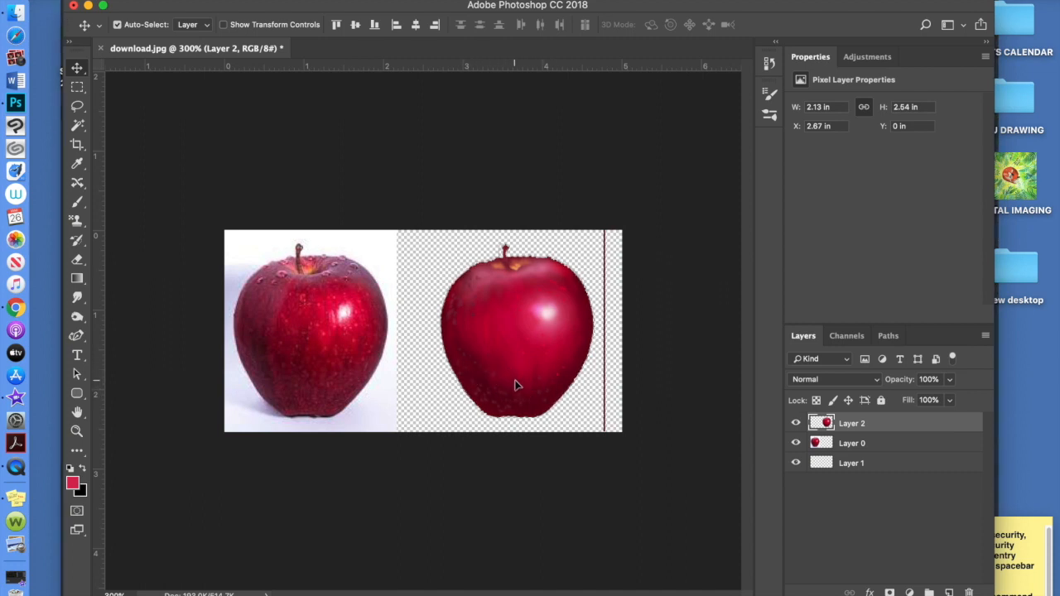
{"action": "mouse_move", "coordinate": [560, 368]}
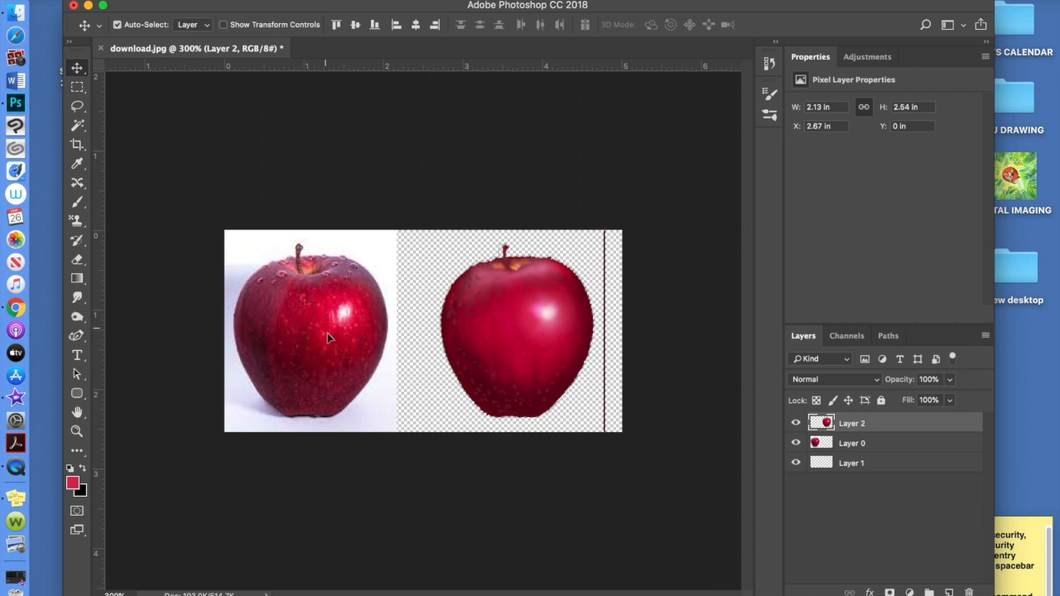
{"action": "mouse_move", "coordinate": [528, 288]}
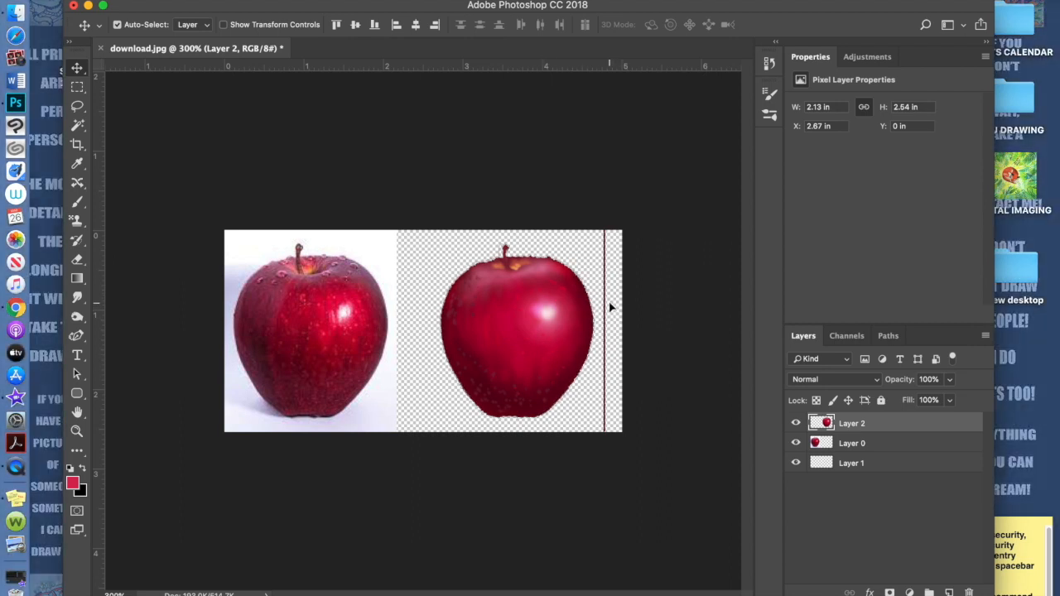
{"action": "mouse_move", "coordinate": [616, 291]}
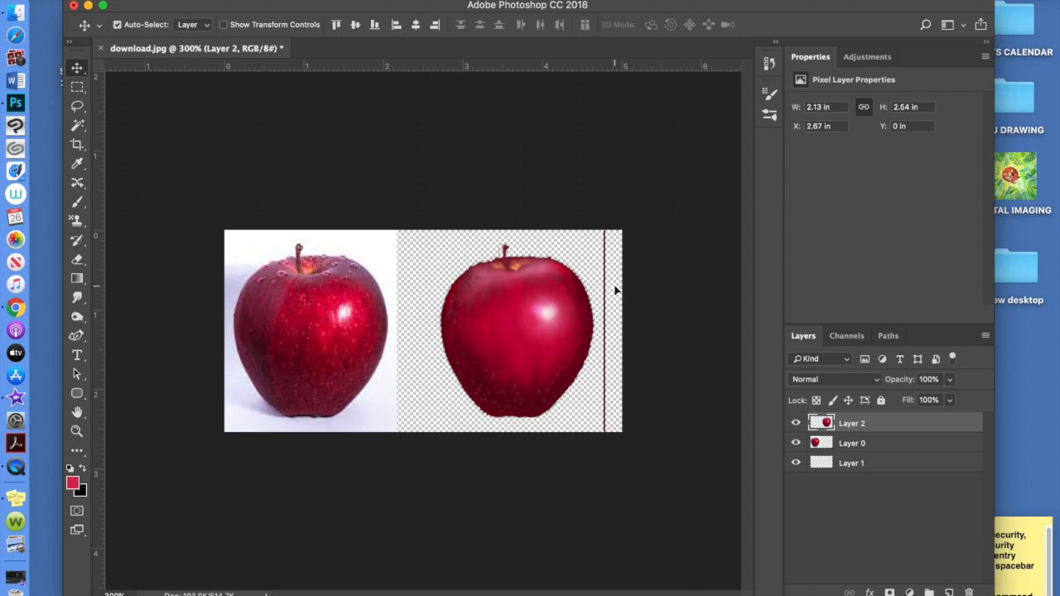
Select the Rectangular Marquee tool to remove the stray vertical line
{"action": "left_click", "coordinate": [76, 90]}
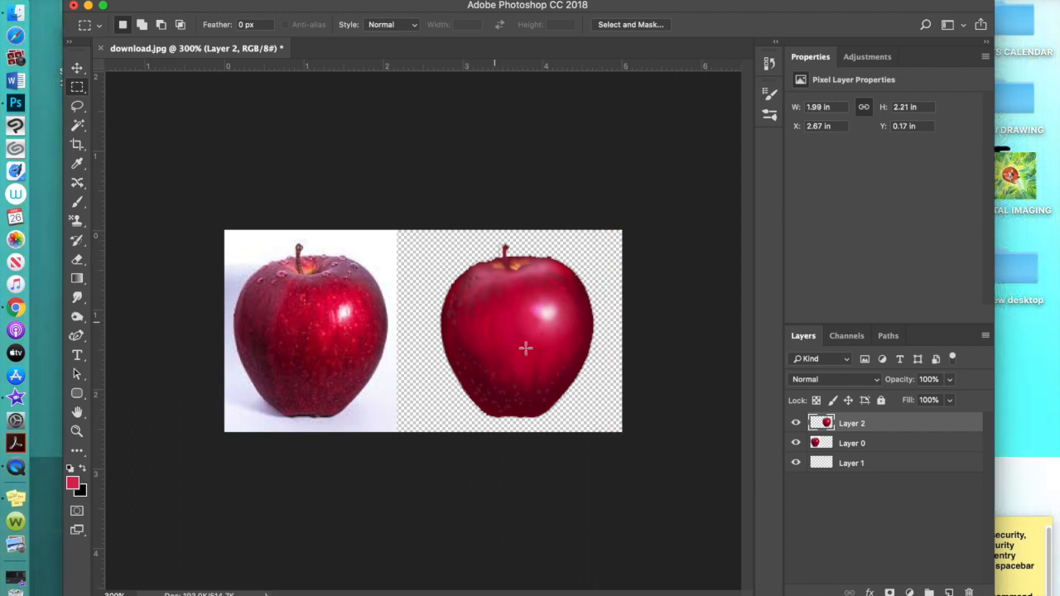
{"action": "mouse_move", "coordinate": [325, 205]}
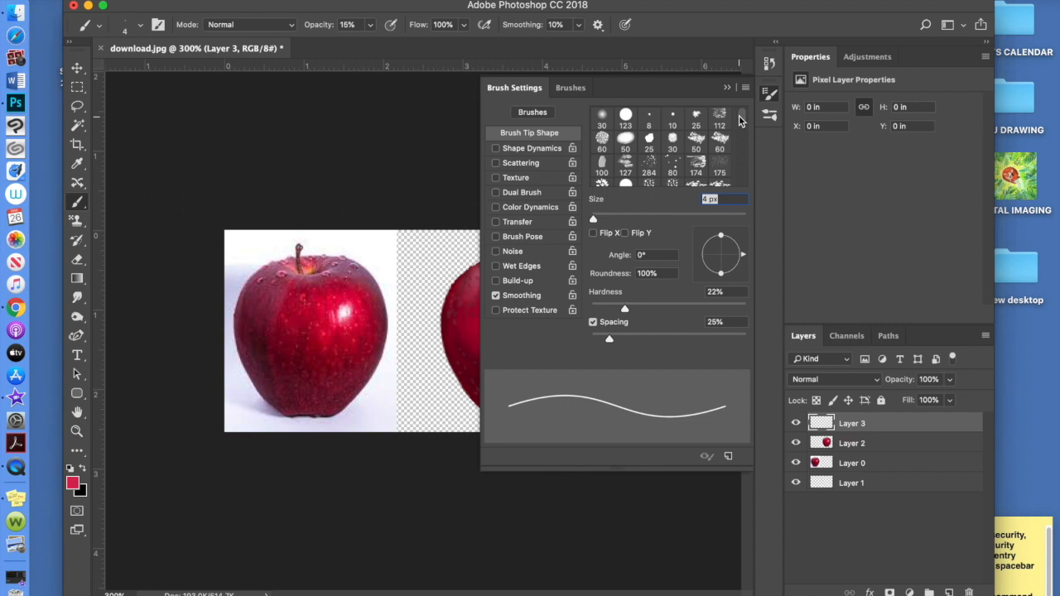
Pick the speckle tip with 122% spacing and a 34° angle, then size it to 25 px
{"action": "left_click", "coordinate": [649, 163]}
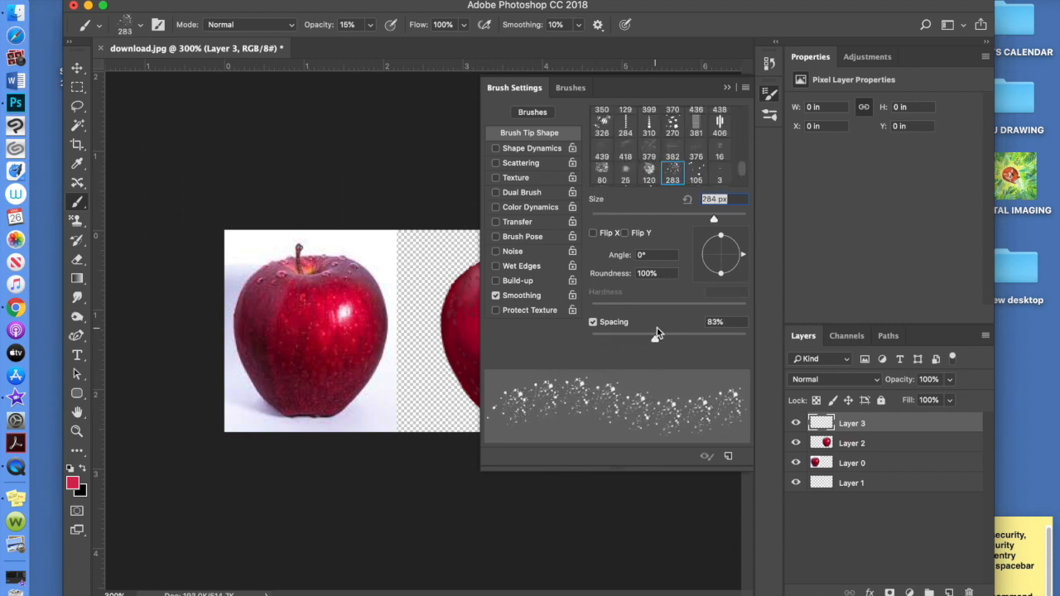
{"action": "left_click_drag", "start_coordinate": [655, 334], "coordinate": [676, 338]}
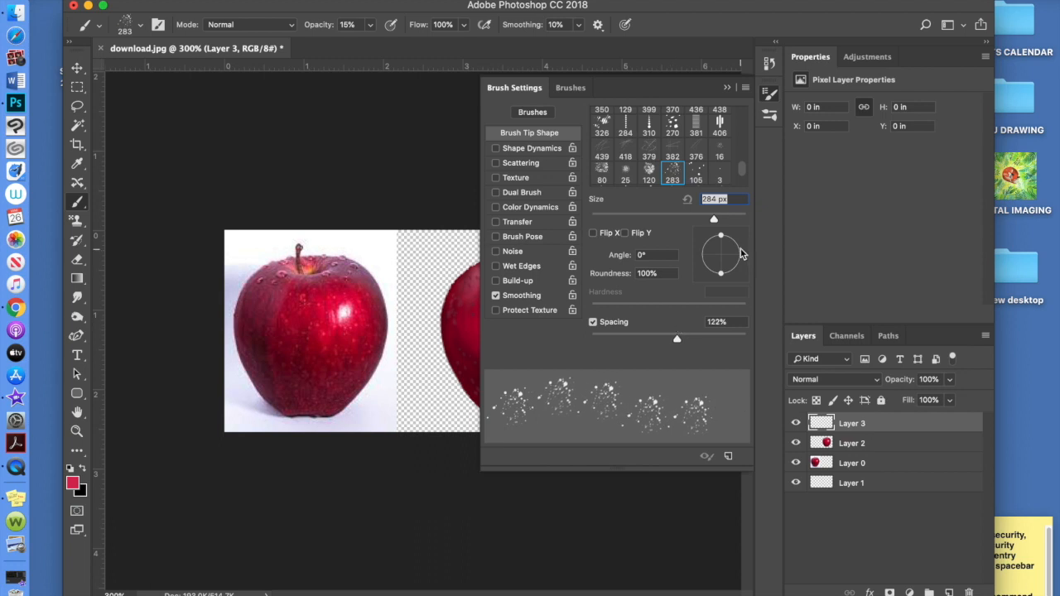
{"action": "left_click_drag", "start_coordinate": [720, 239], "coordinate": [732, 249]}
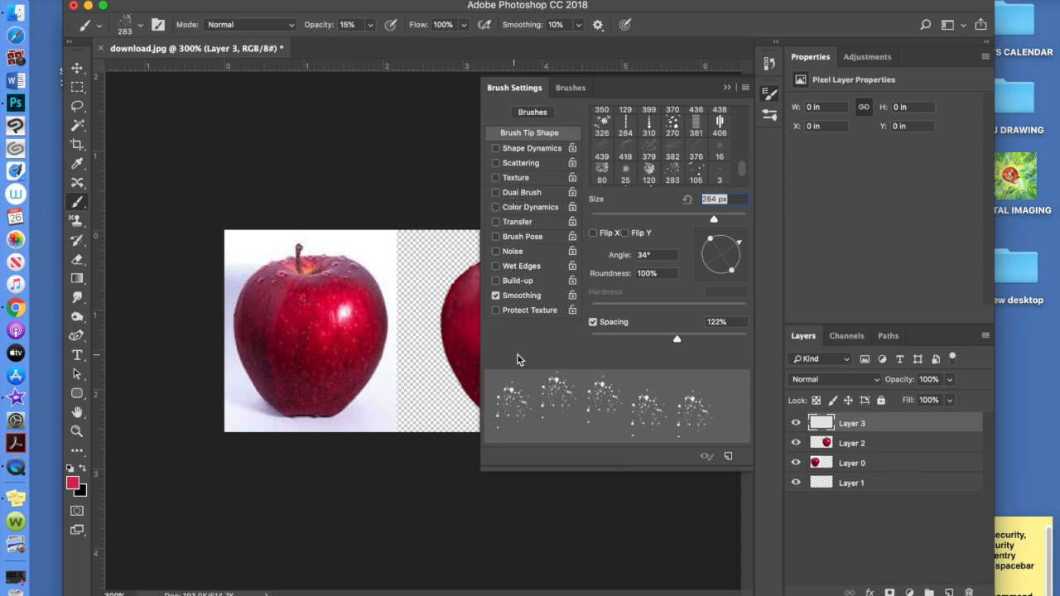
{"action": "left_click", "coordinate": [126, 25]}
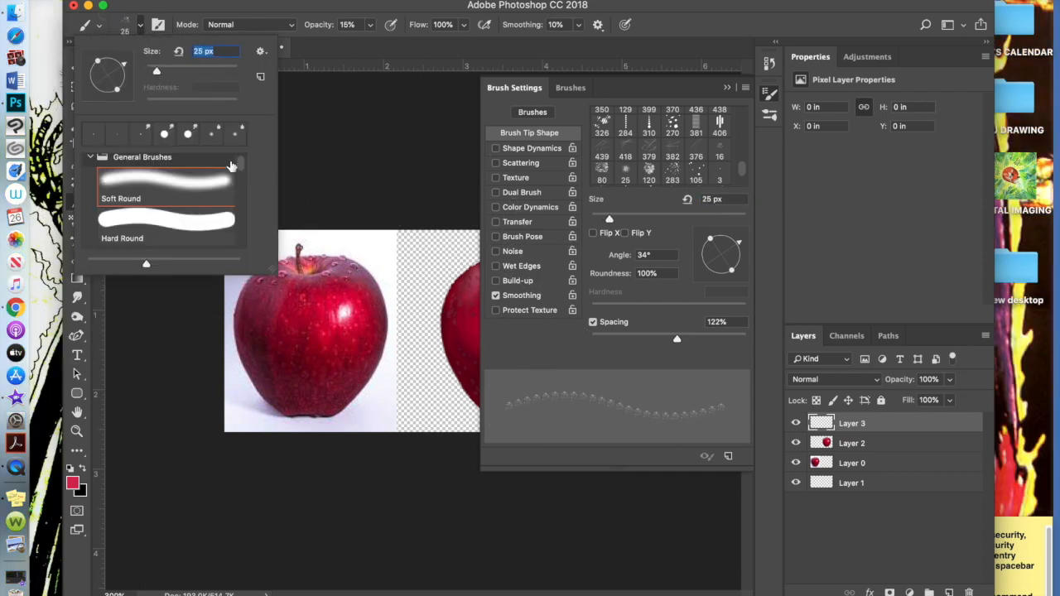
{"action": "mouse_move", "coordinate": [557, 132]}
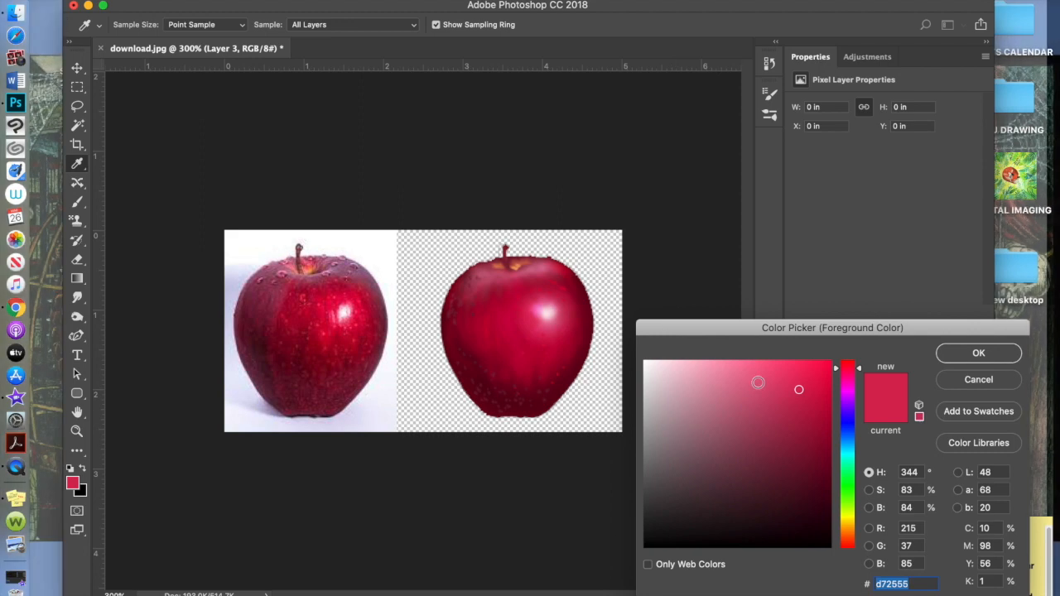
Confirm #d72555 as the foreground red and make the painted apple's Layer 2 active
{"action": "left_click", "coordinate": [976, 353]}
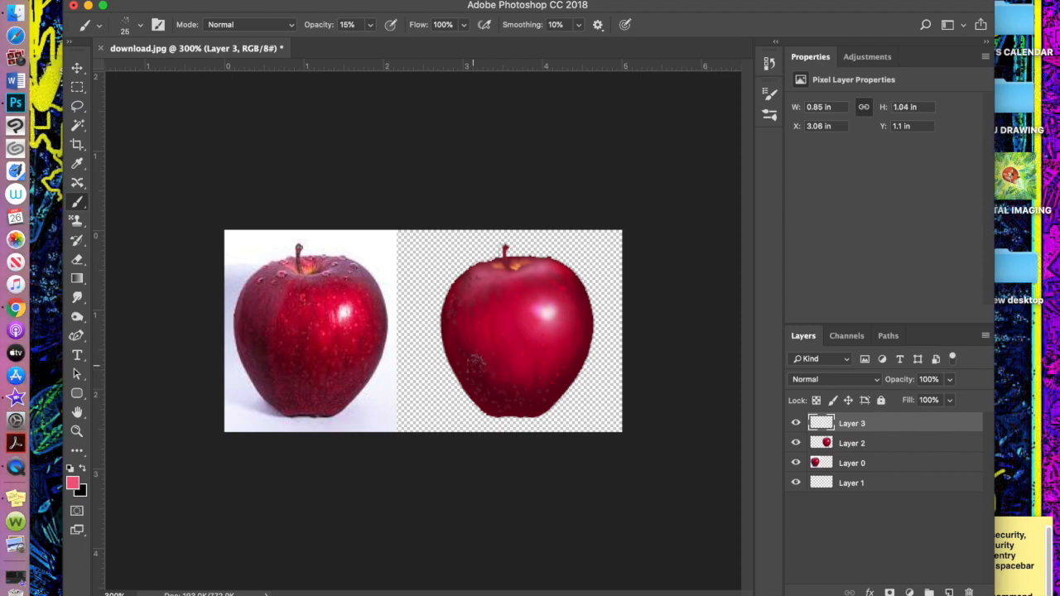
{"action": "left_click", "coordinate": [851, 442]}
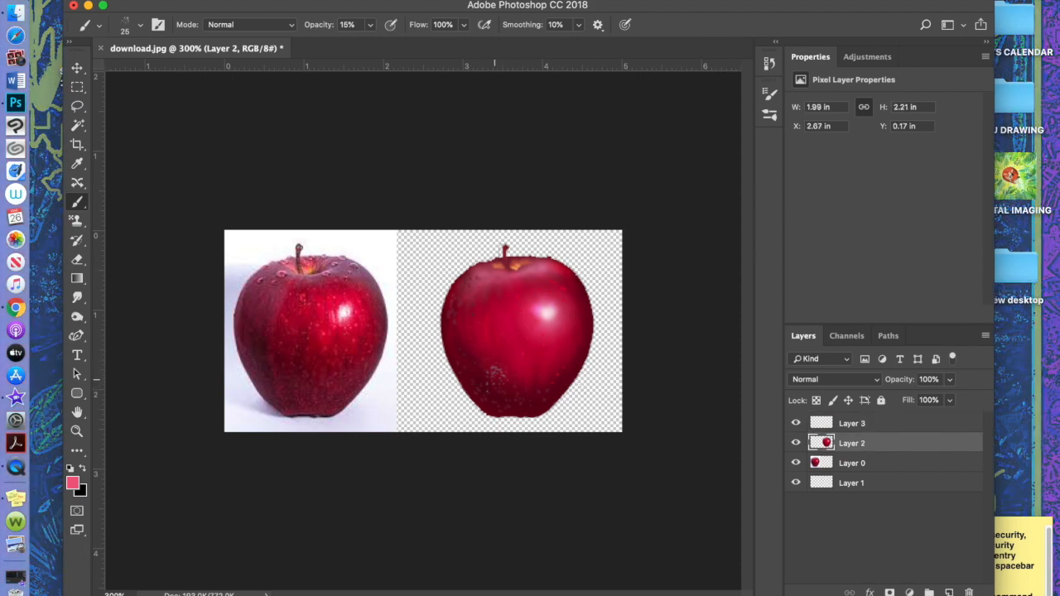
{"action": "left_click", "coordinate": [572, 347]}
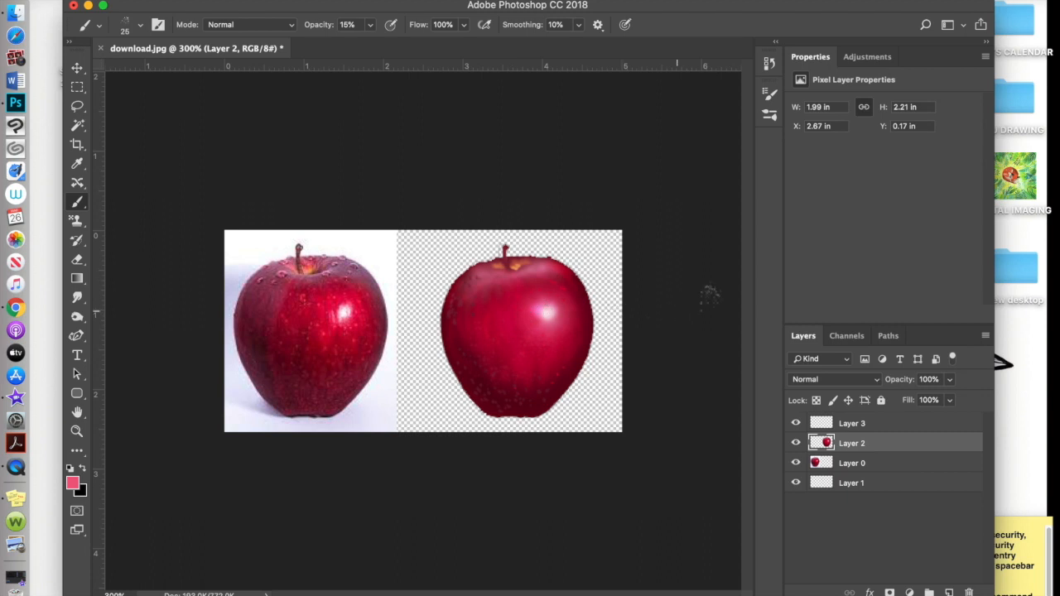
{"action": "mouse_move", "coordinate": [675, 169]}
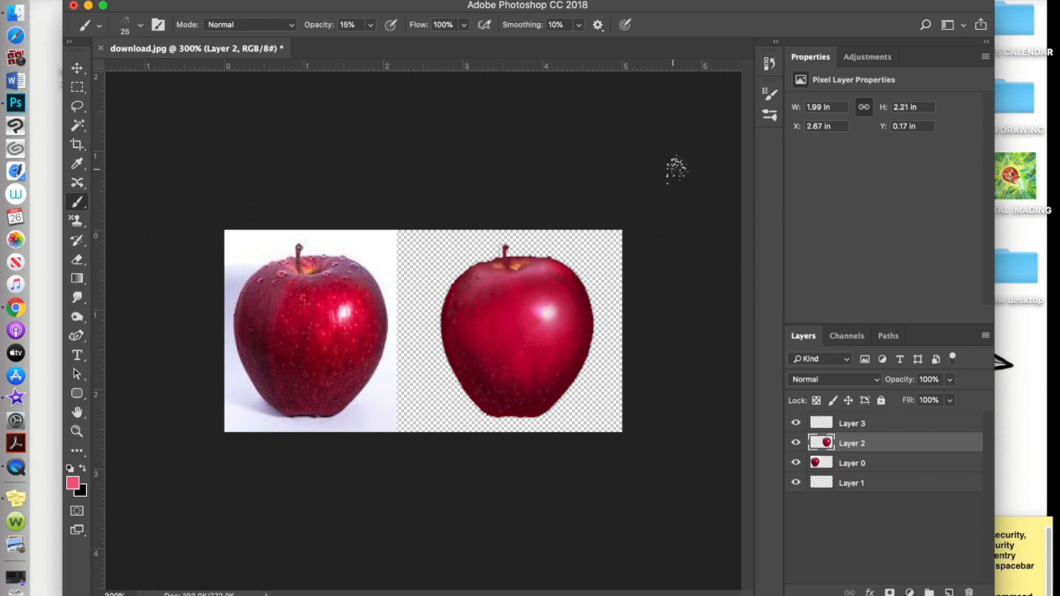
{"action": "mouse_move", "coordinate": [732, 30]}
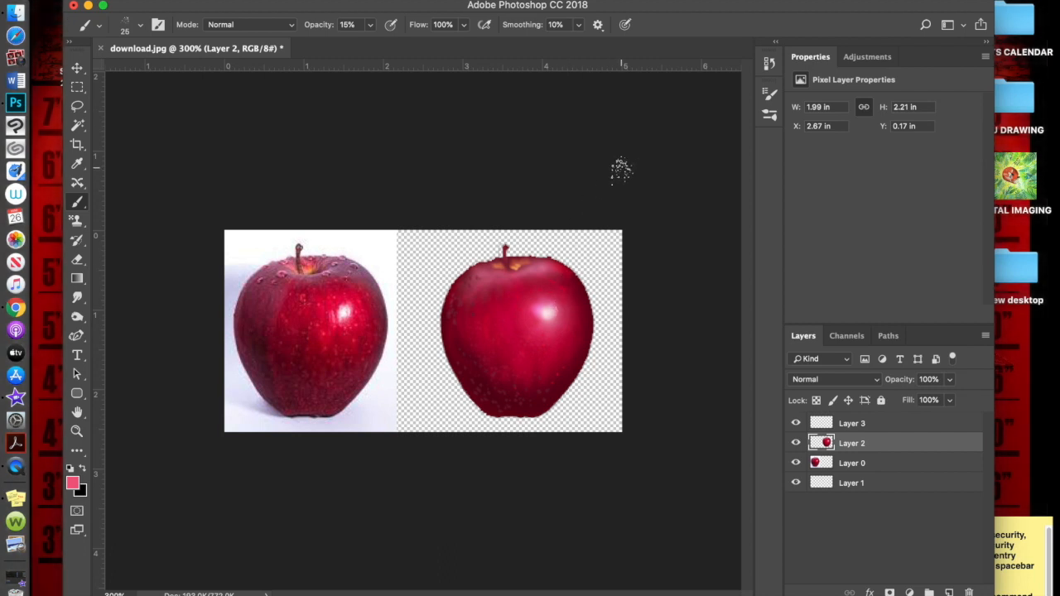
{"action": "mouse_move", "coordinate": [713, 202]}
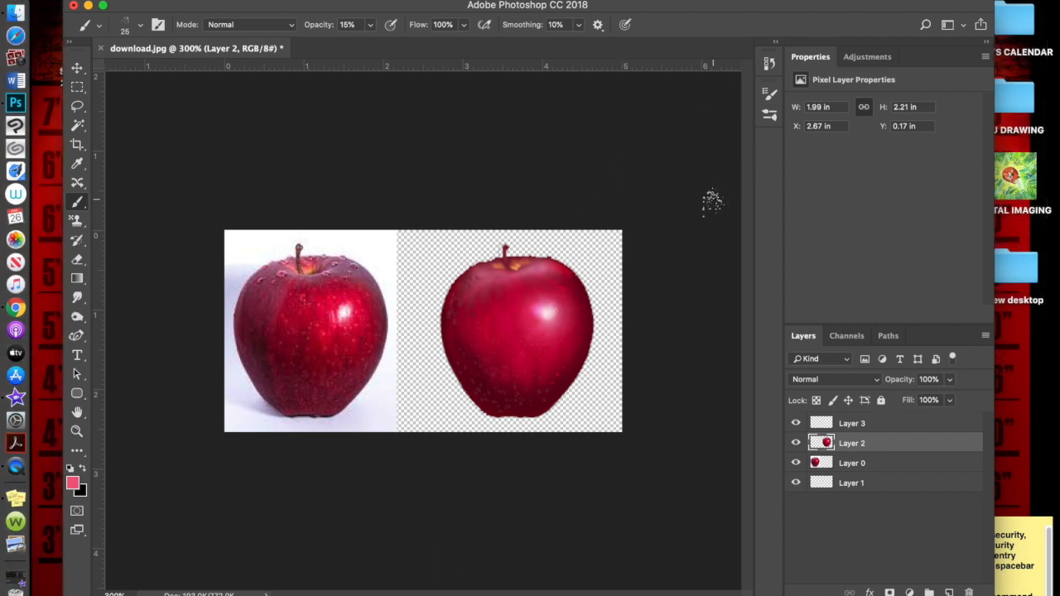
{"action": "mouse_move", "coordinate": [702, 149]}
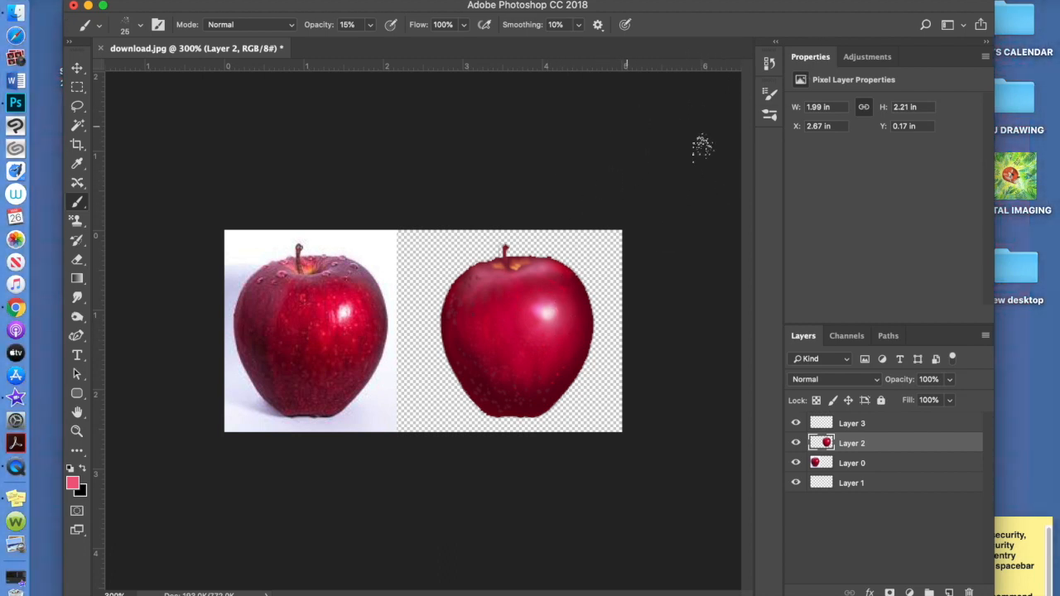
Stamp dark-red speckle dots across the lower centre of the painted apple on Layer 2
{"action": "left_click", "coordinate": [329, 330]}
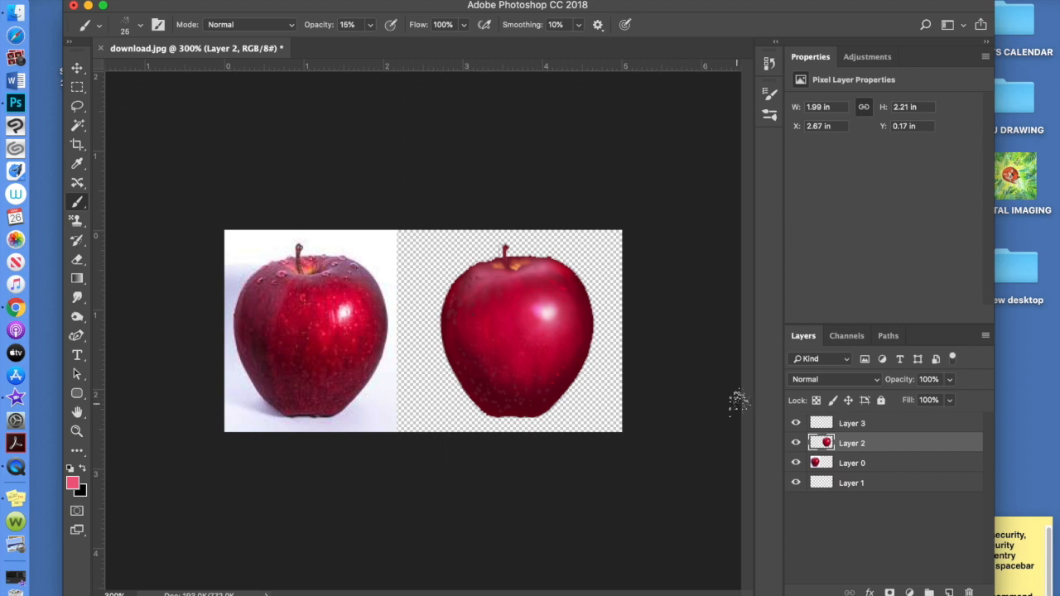
{"action": "left_click", "coordinate": [527, 311]}
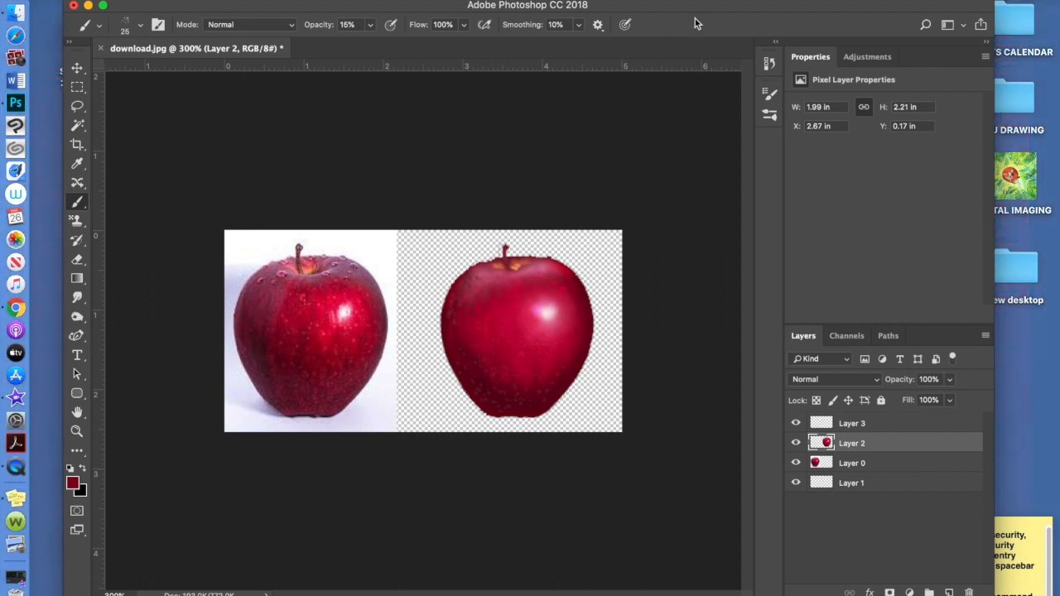
{"action": "left_click", "coordinate": [510, 371]}
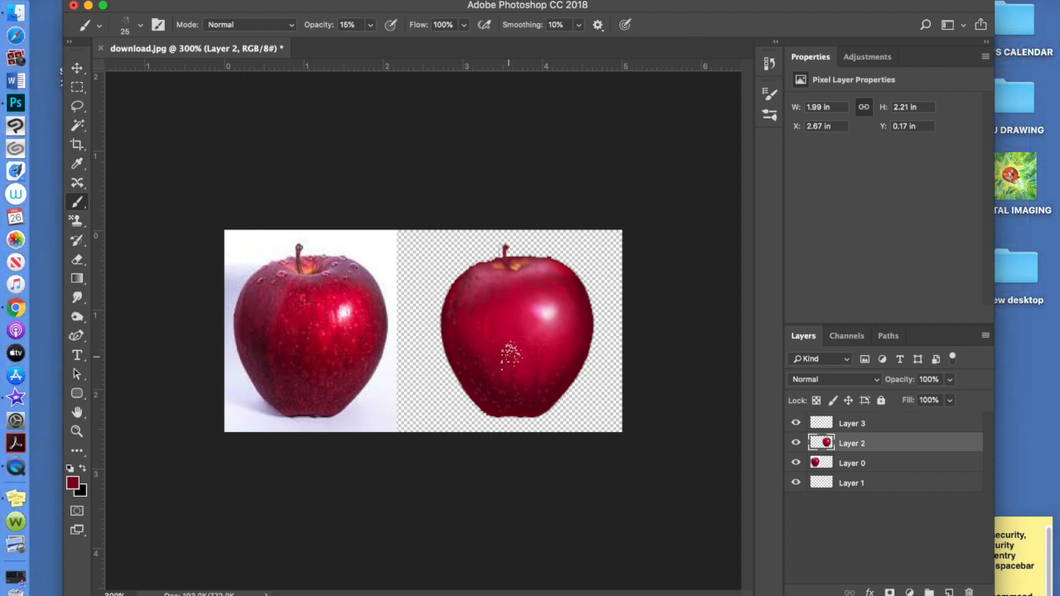